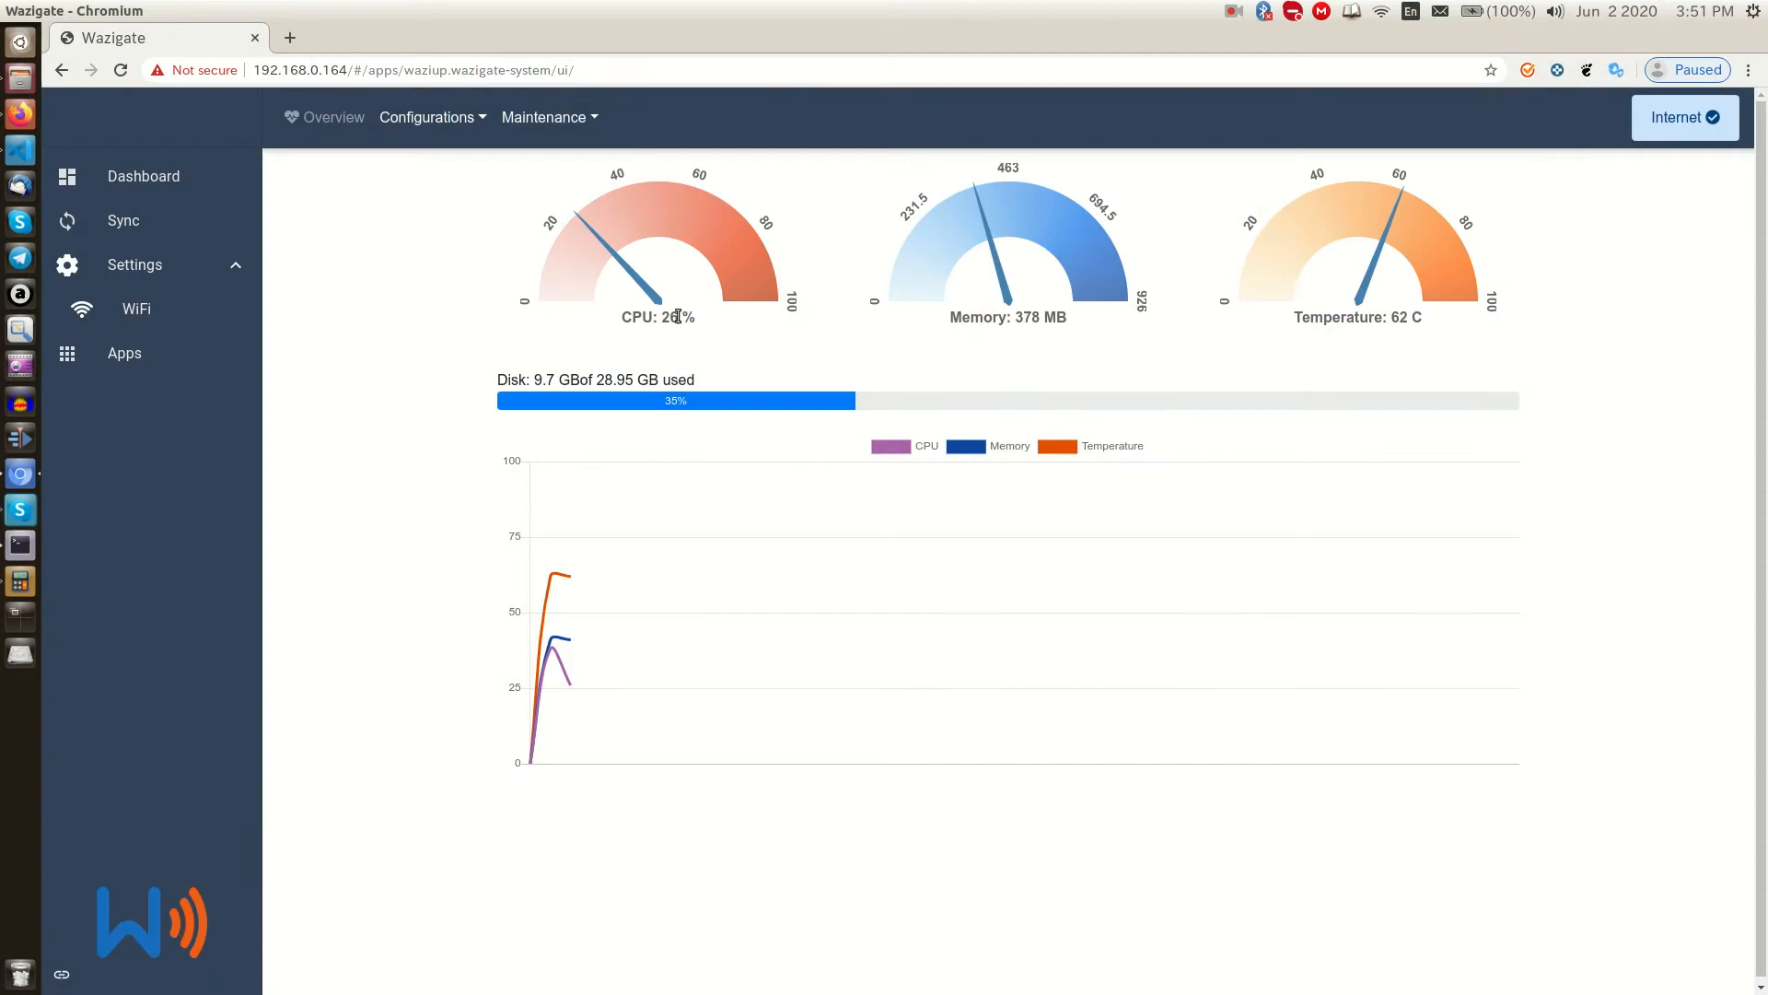
mouse_move(771, 328)
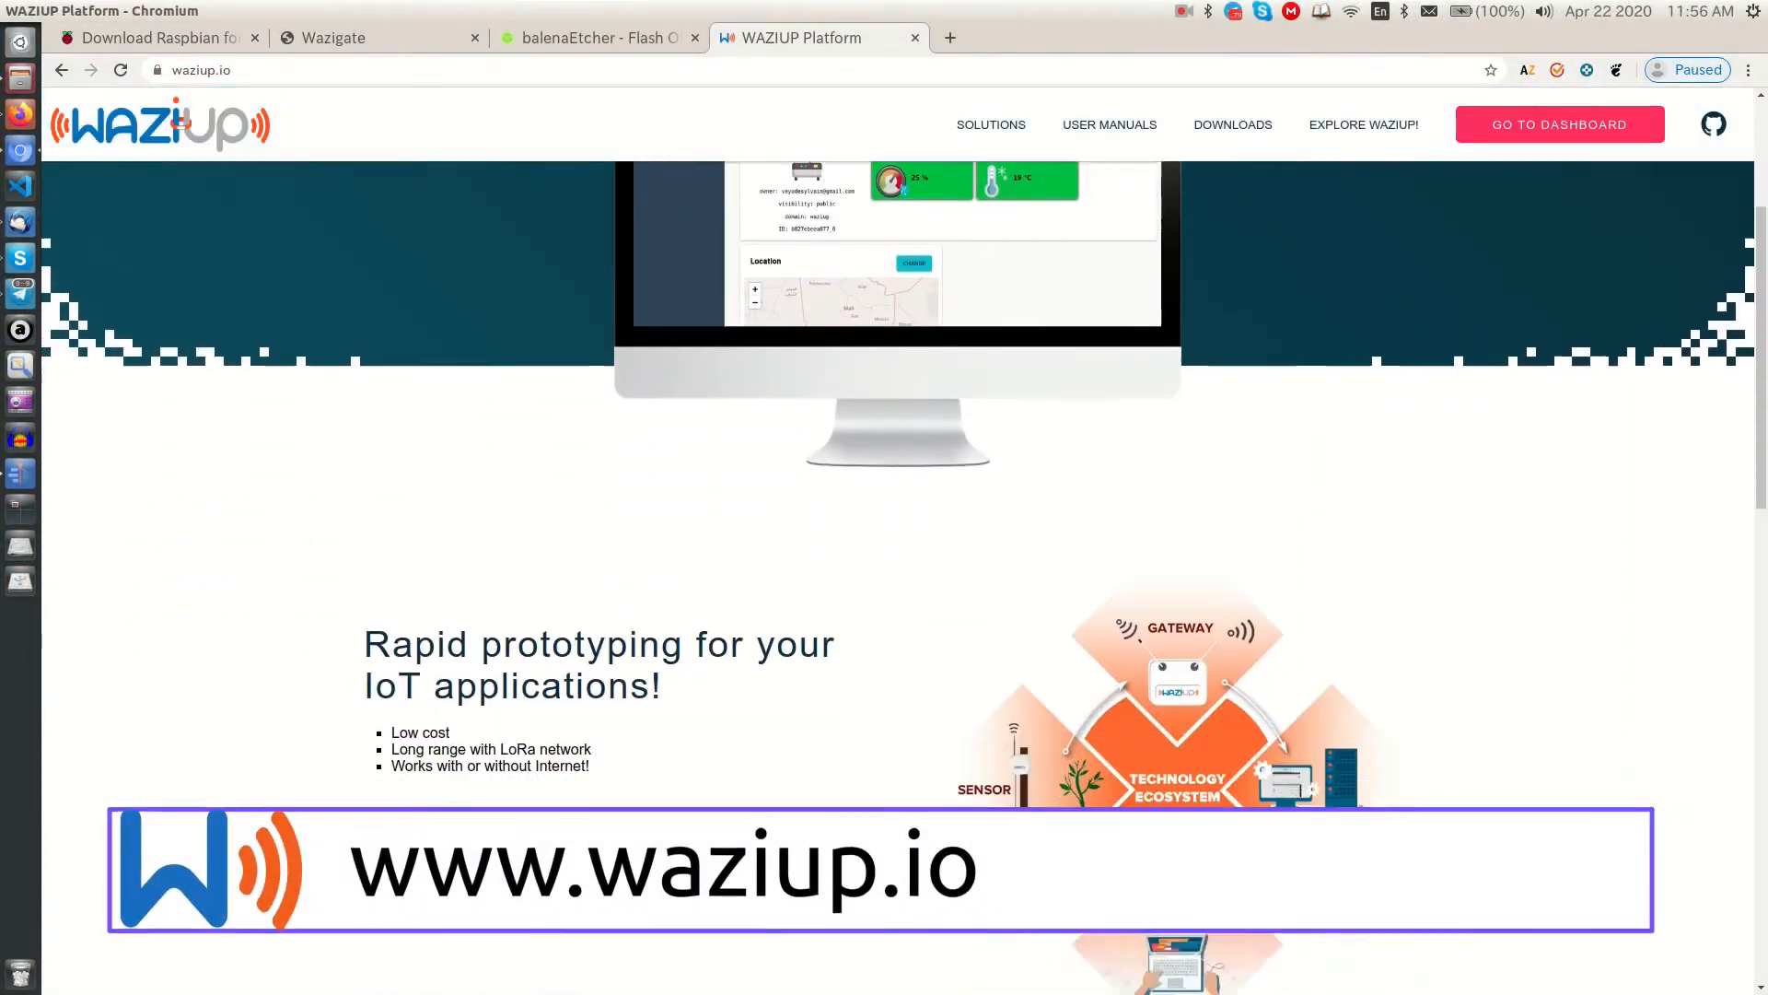
- Browse the 'Our technology' section on waziup.io, then head to the balenaEtcher site
scroll(down, 3)
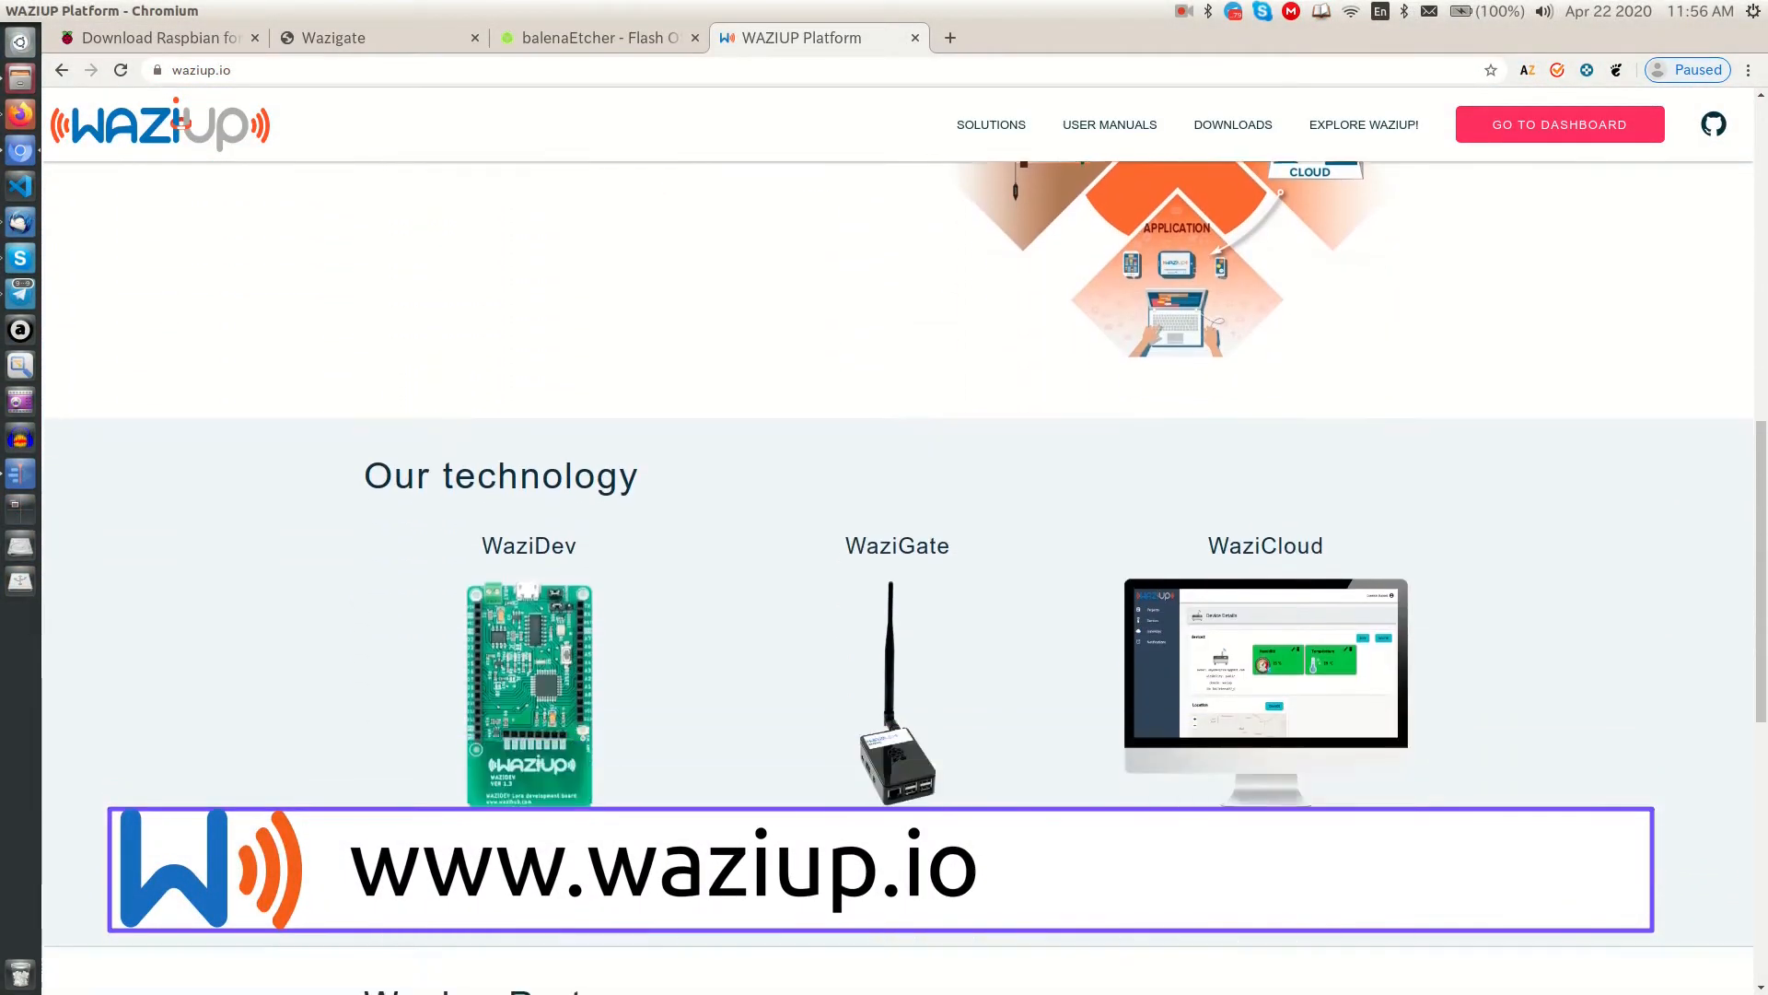
scroll(down, 3)
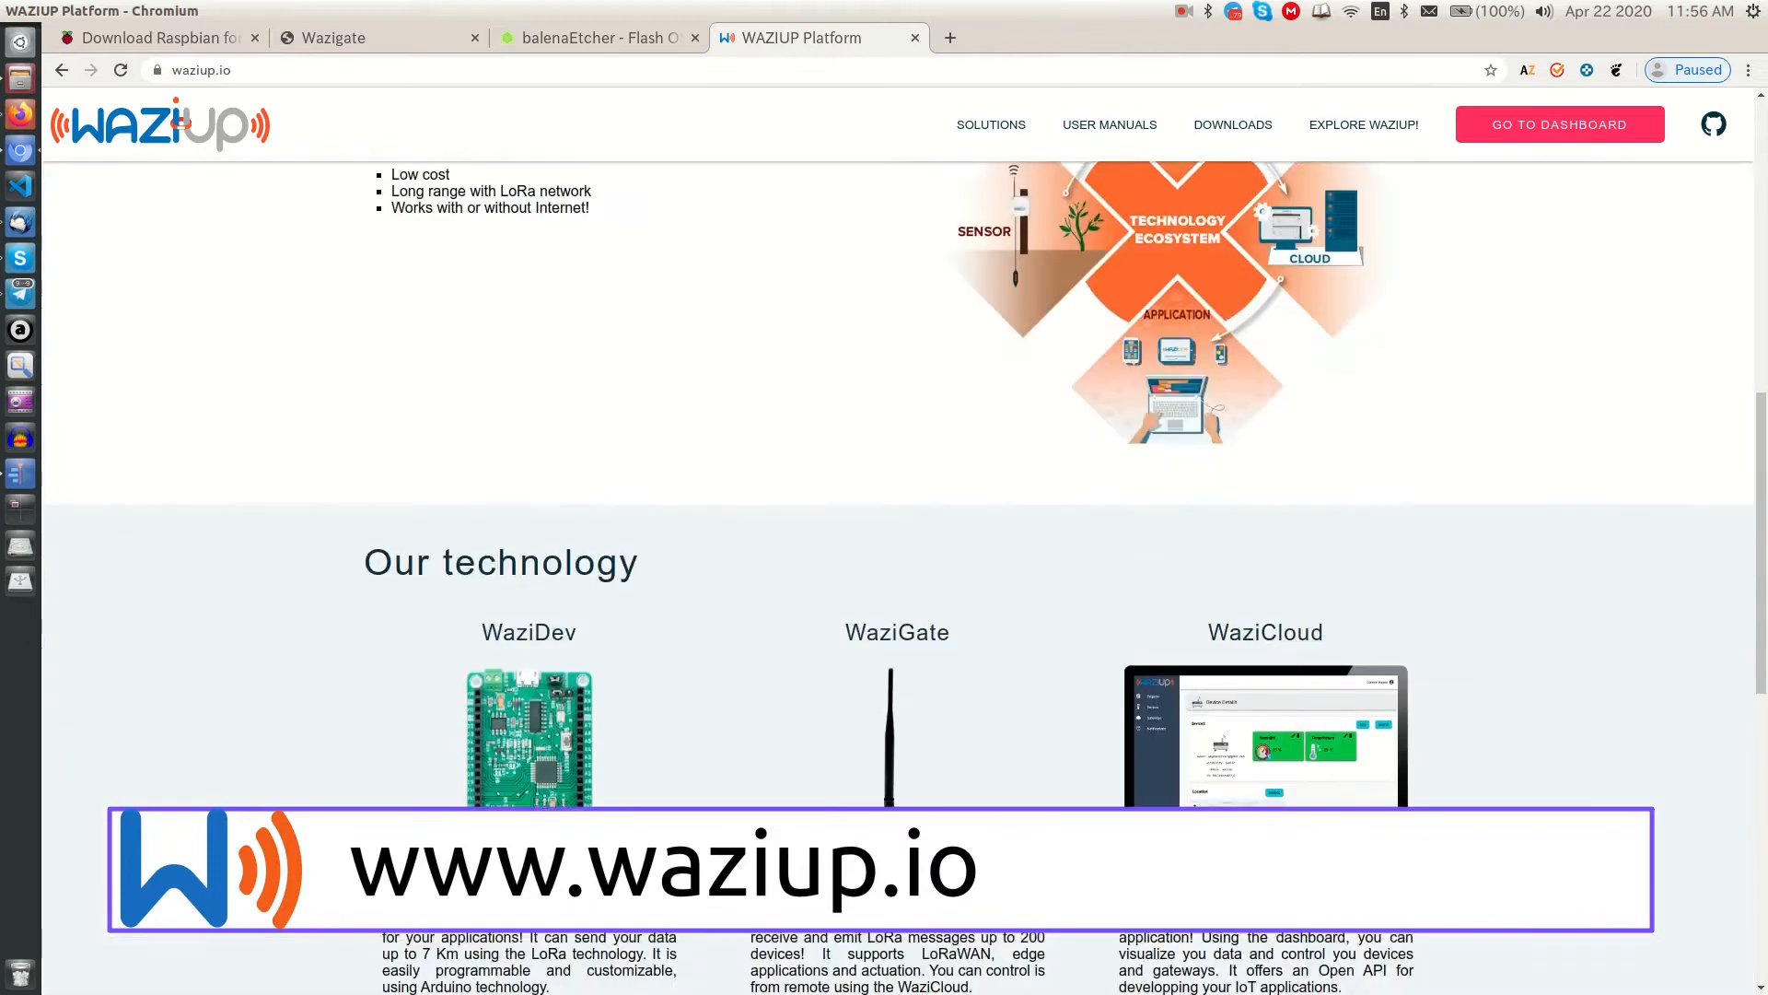
click(1109, 124)
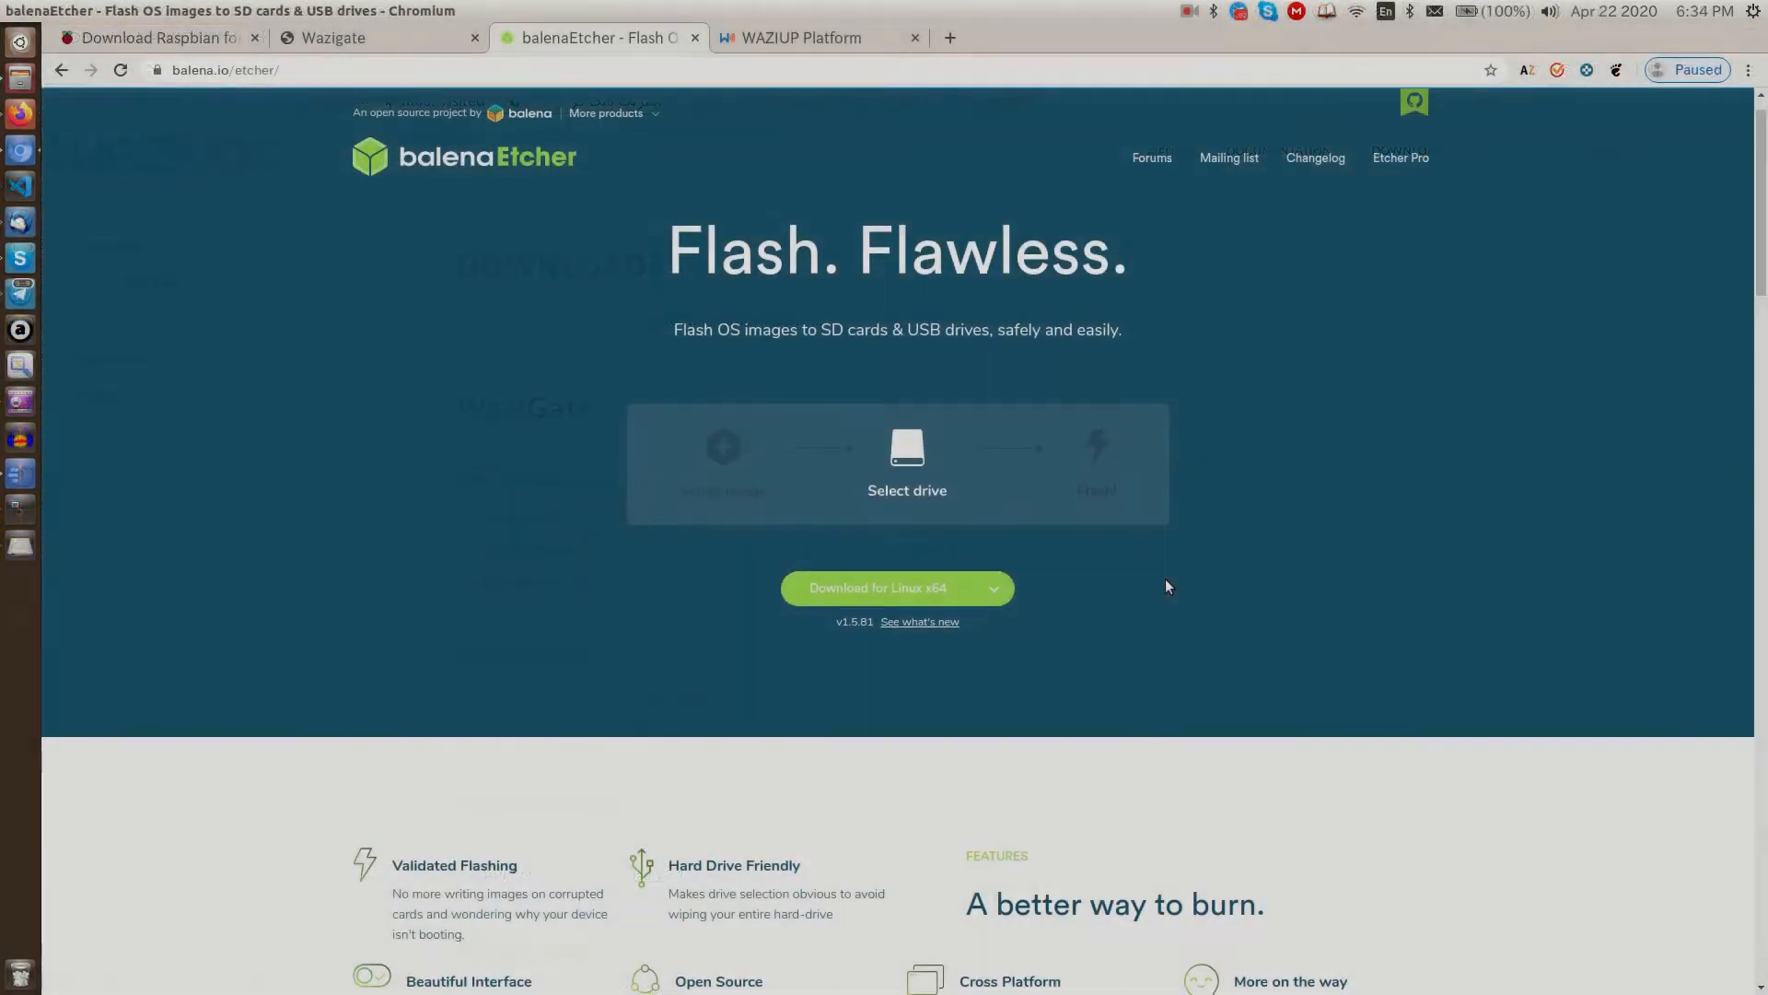
- Download the balenaEtcher build for Linux x64 from balena.io/etcher
scroll(down, 3)
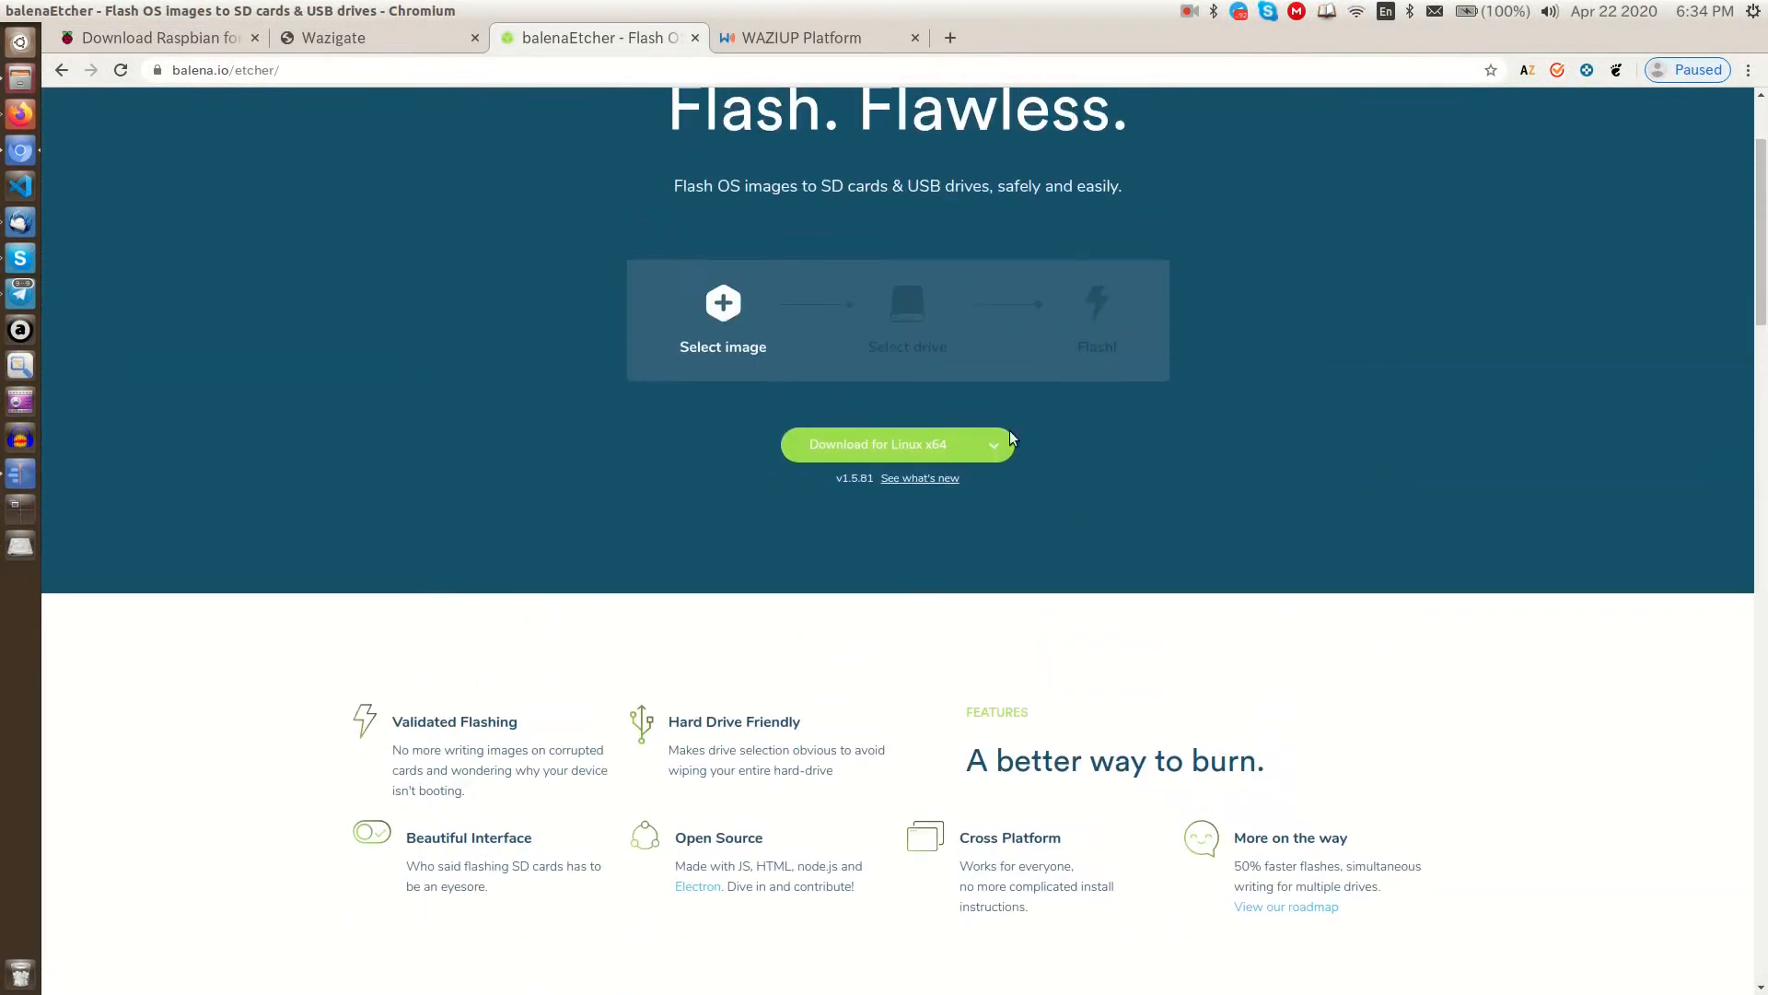
click(993, 444)
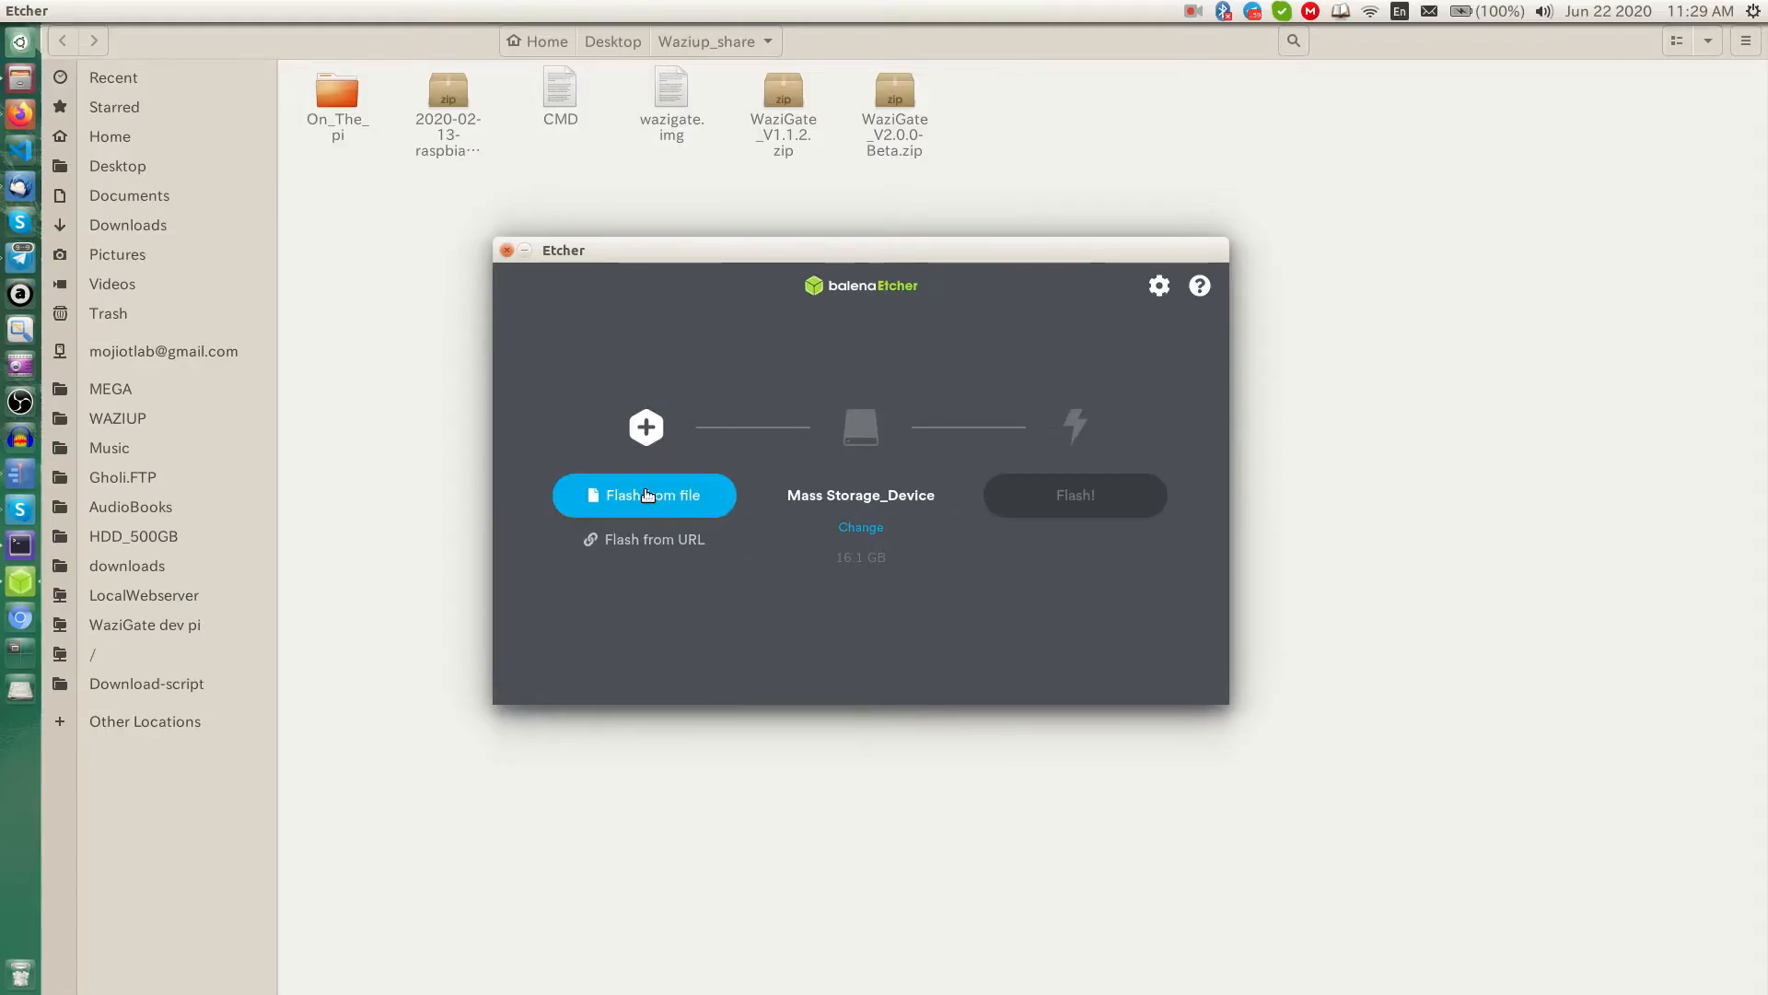
- Choose wazigate.img from the Waziup_share folder as the image to flash
click(645, 493)
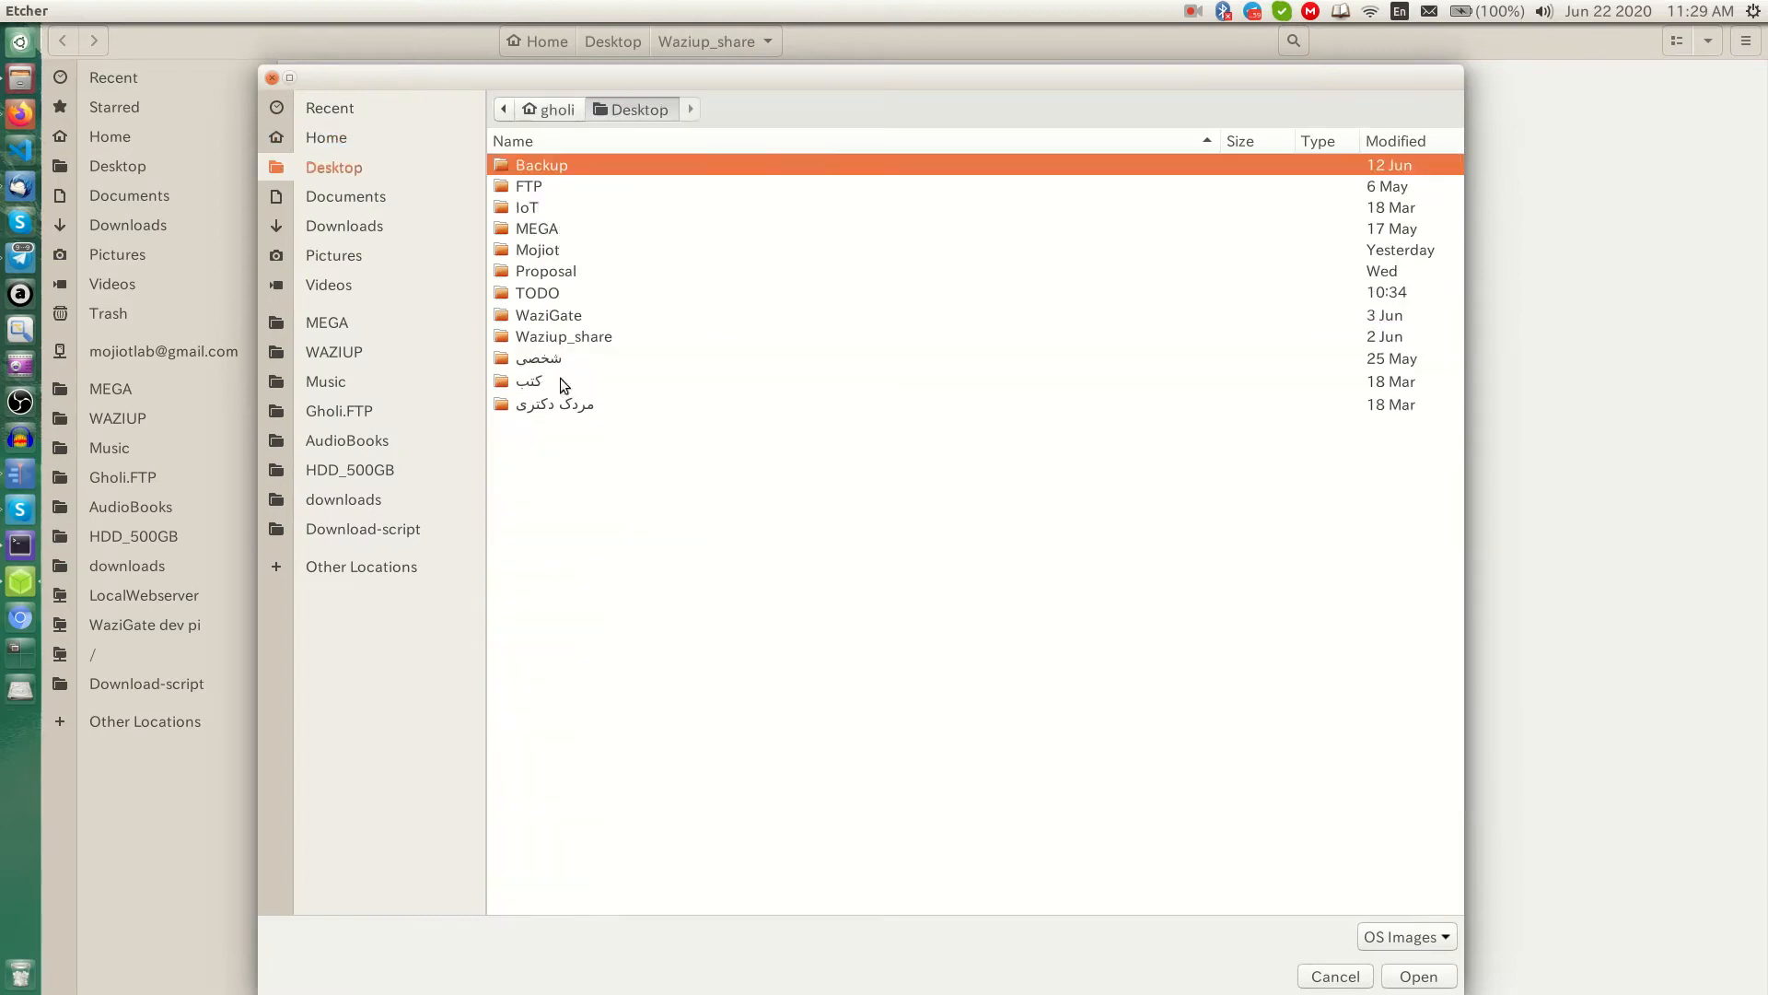
double_click(563, 335)
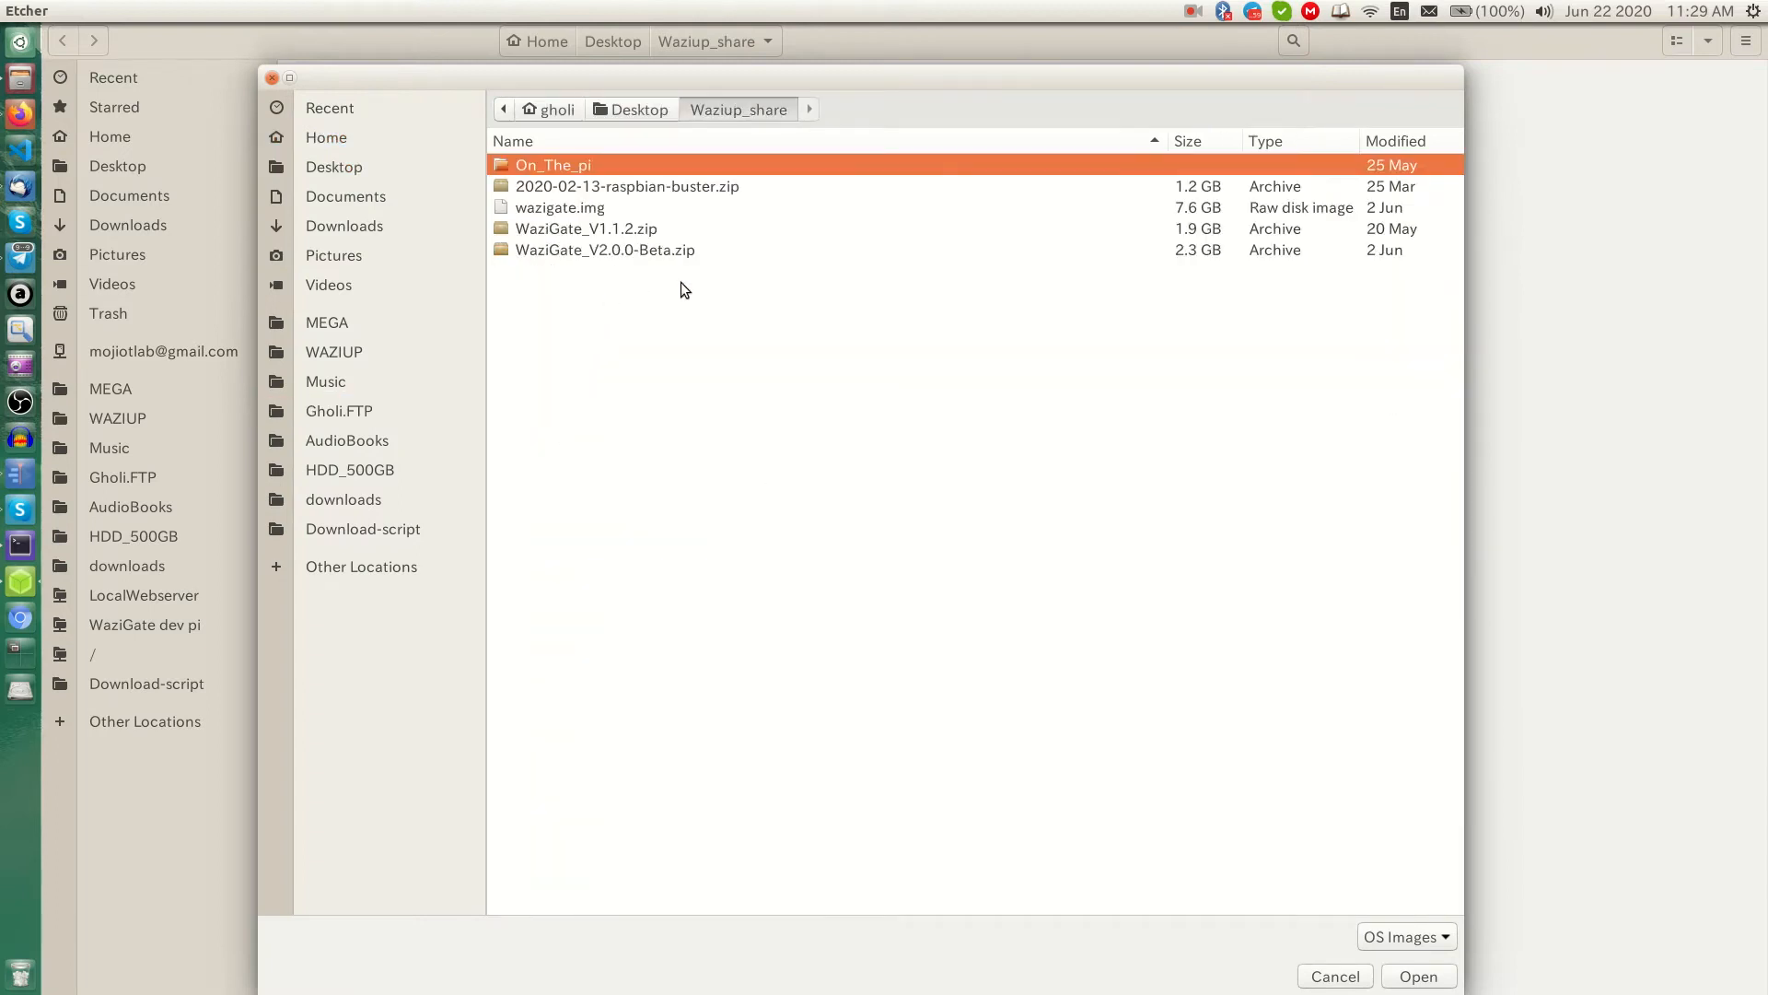
click(604, 249)
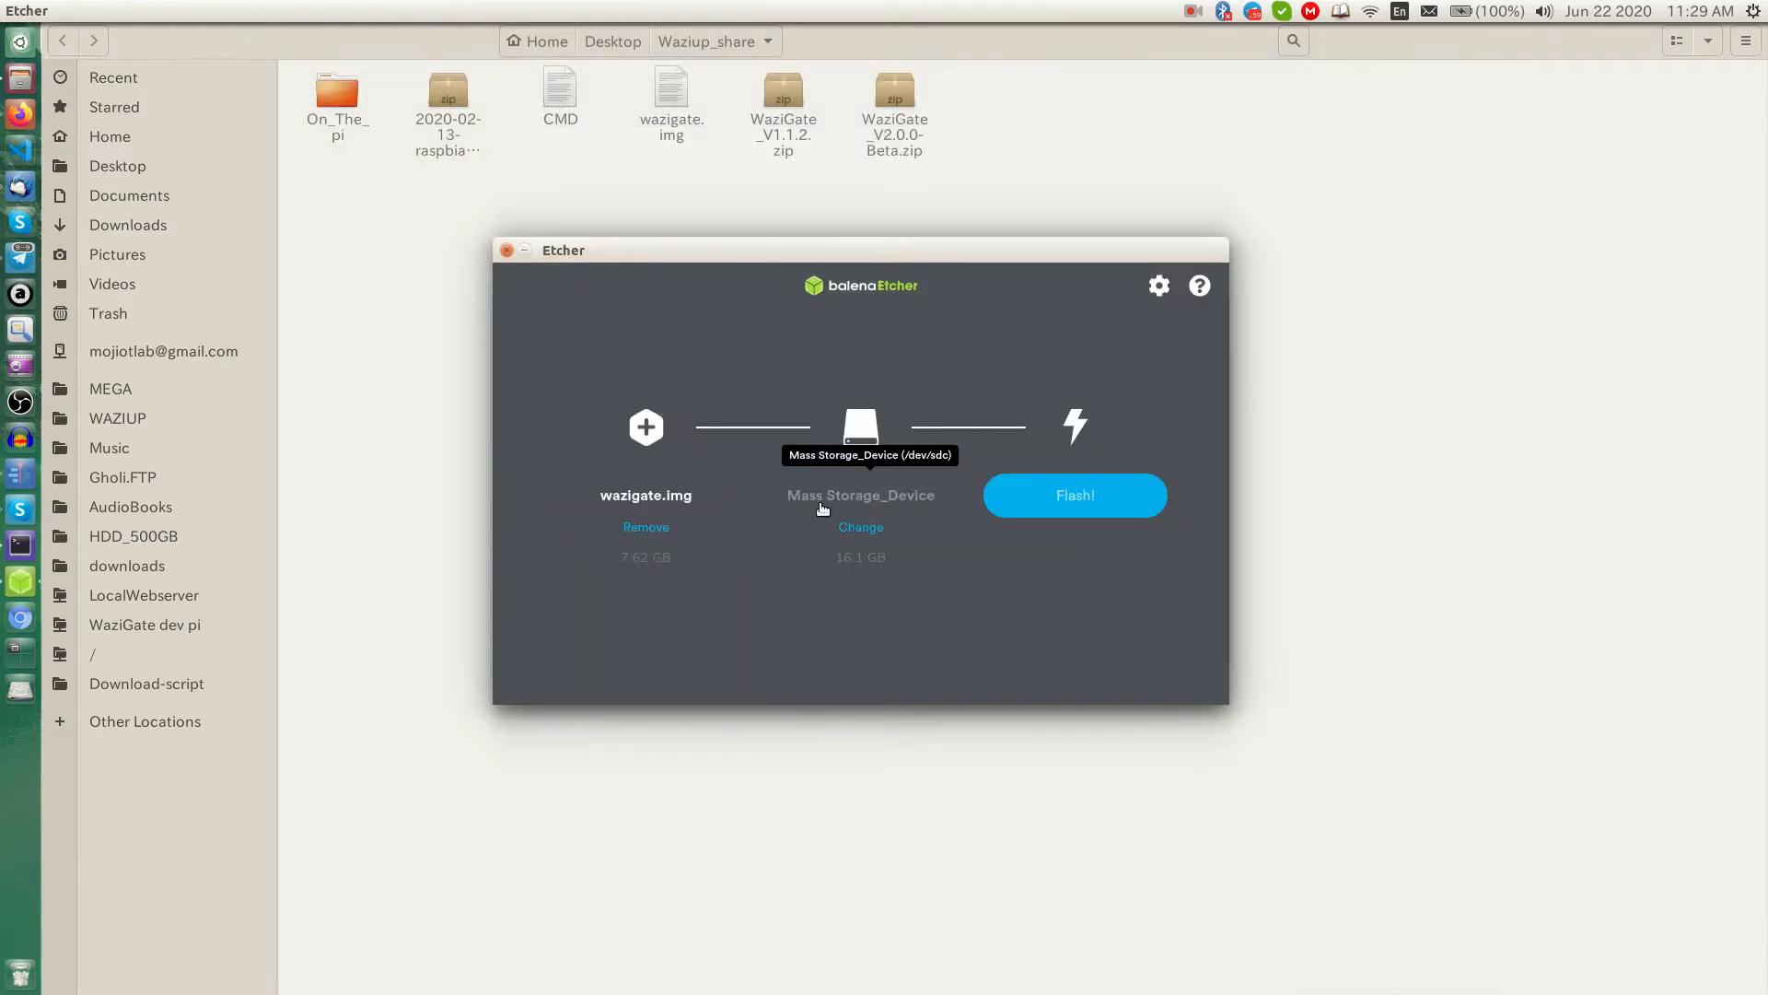
mouse_move(860, 494)
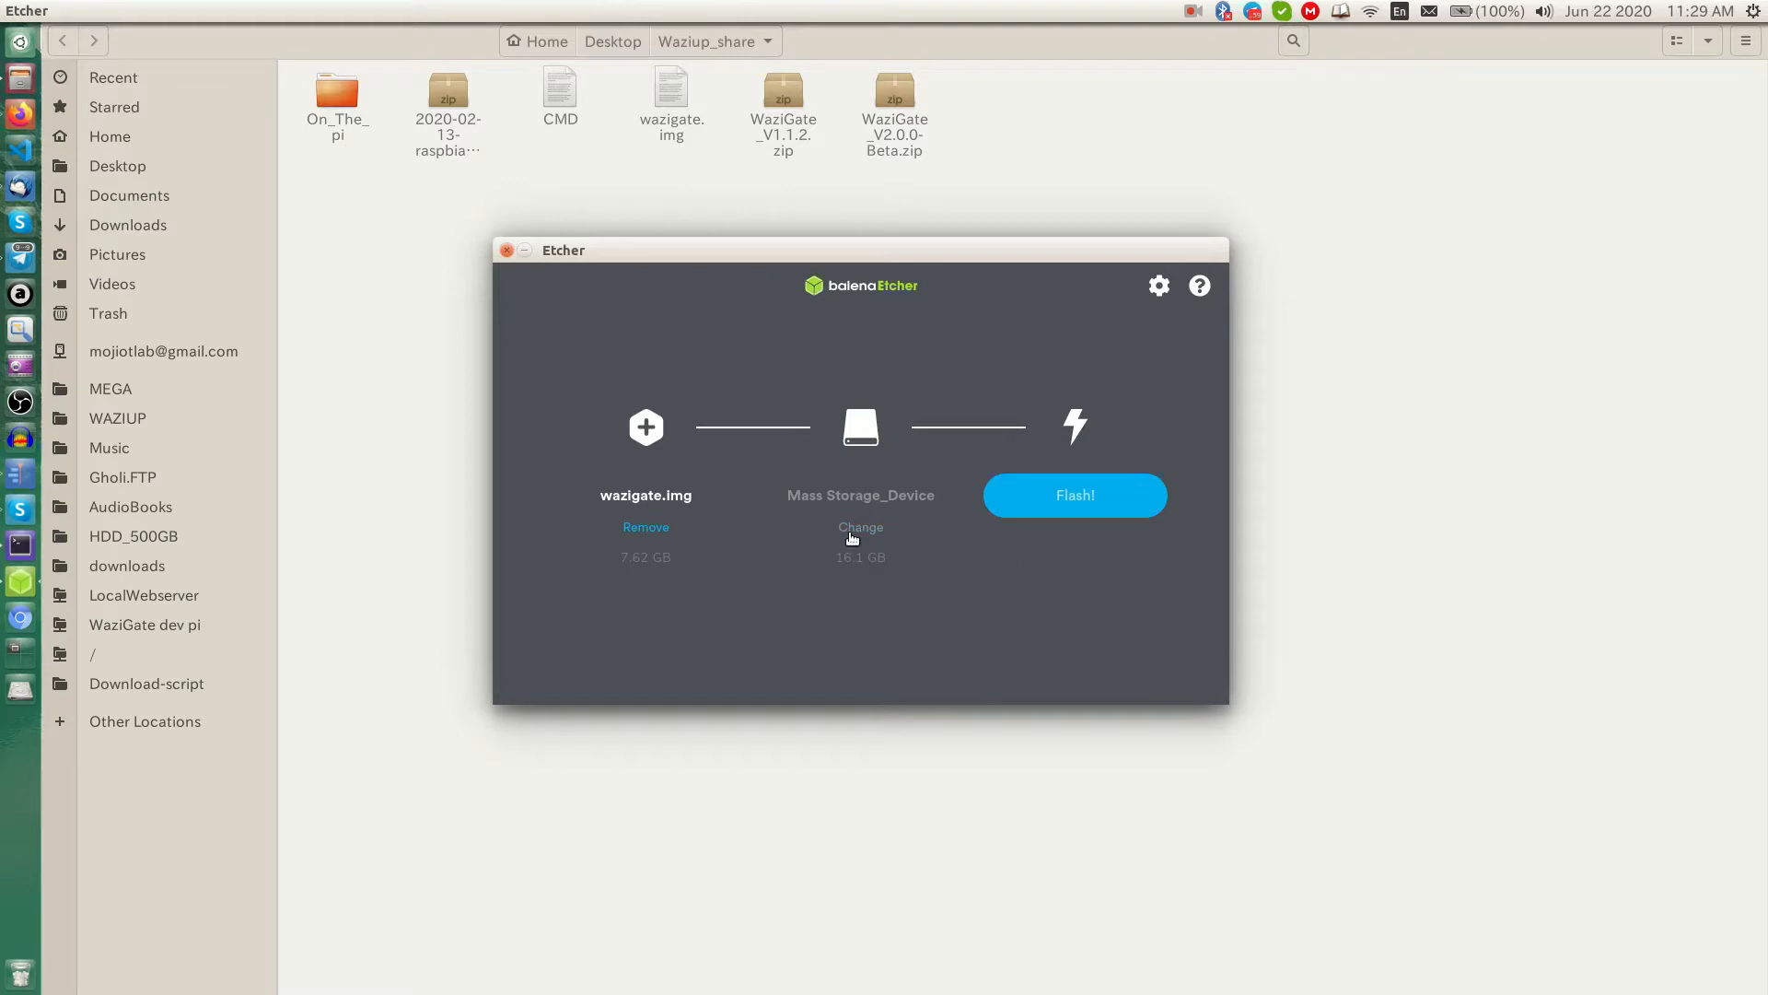
- Target the 16.1 GB Mass Storage_Device, start flashing and authenticate with the administrator password
click(860, 527)
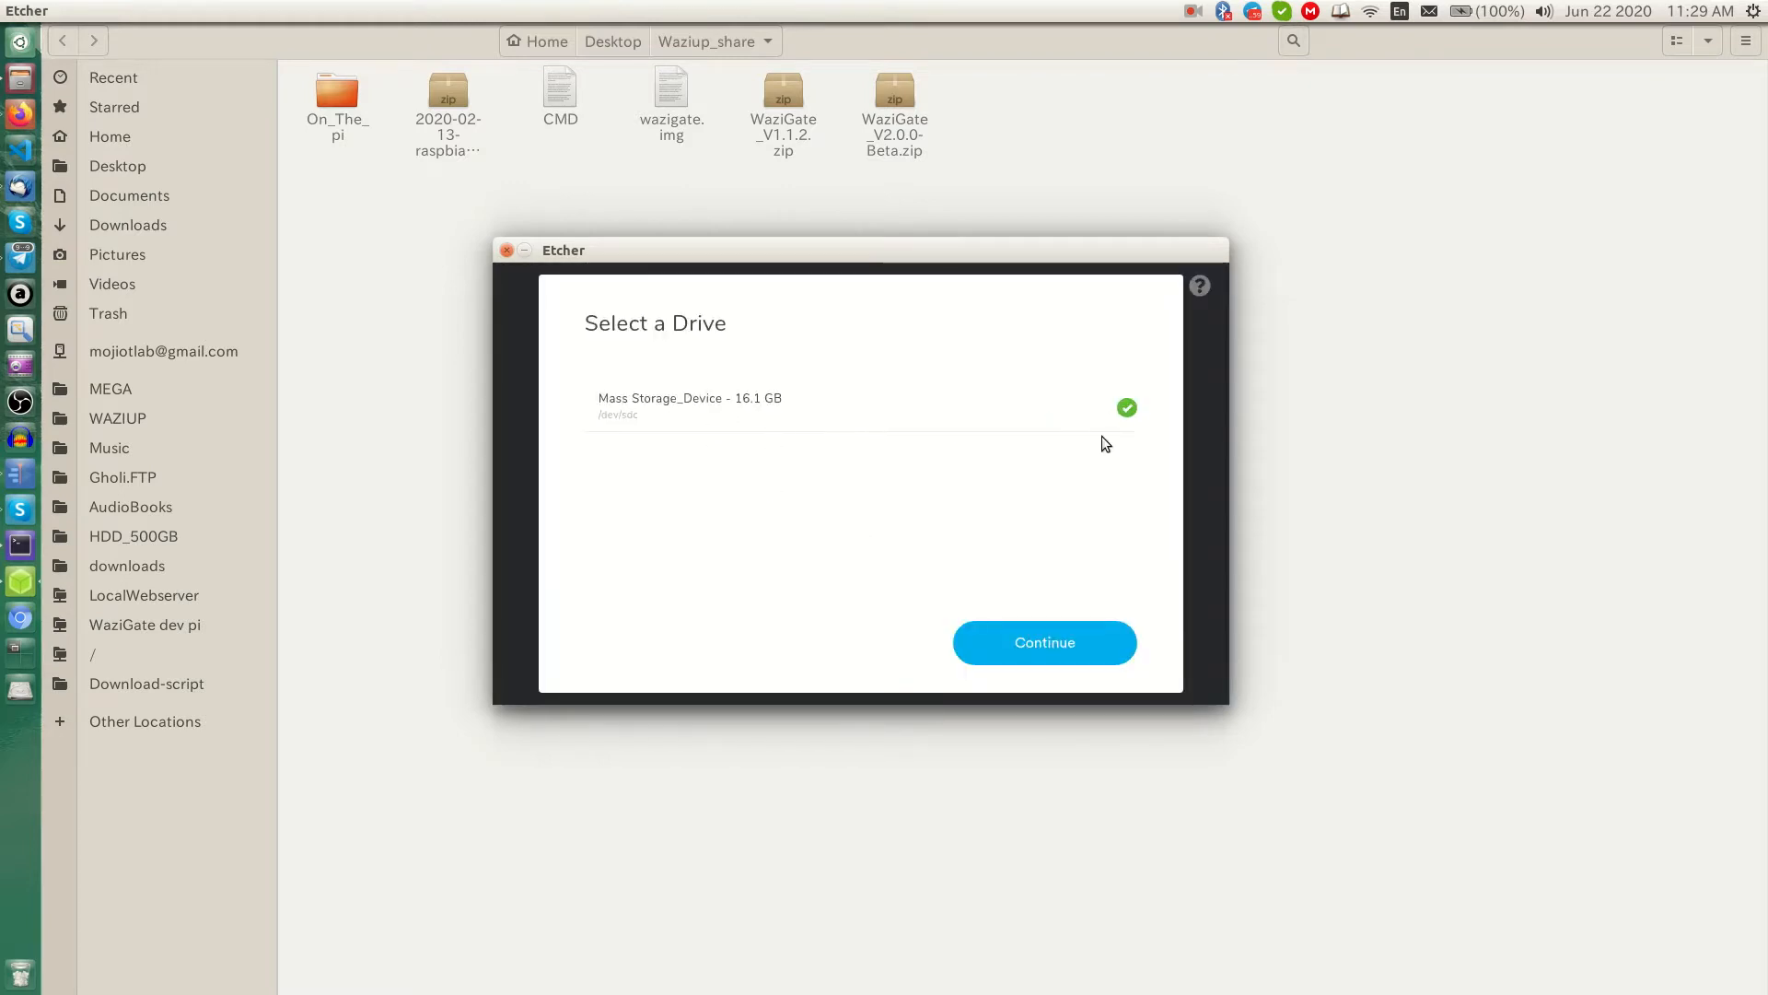
click(1043, 641)
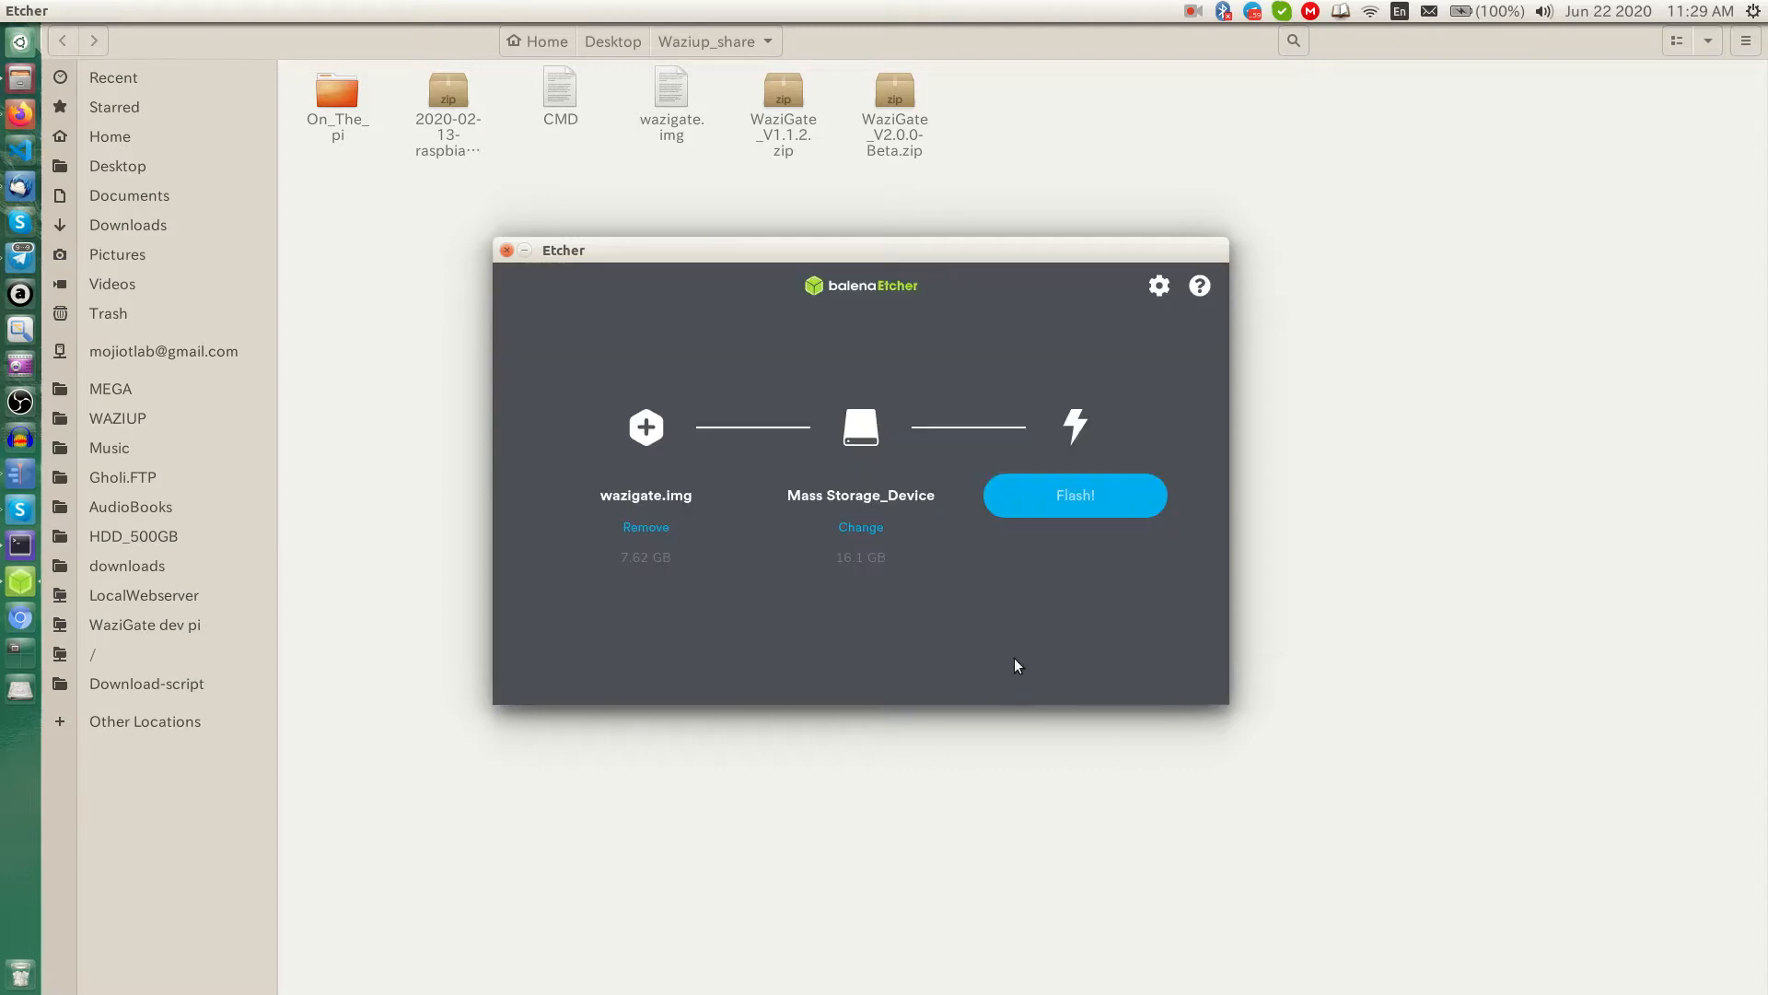
click(1074, 496)
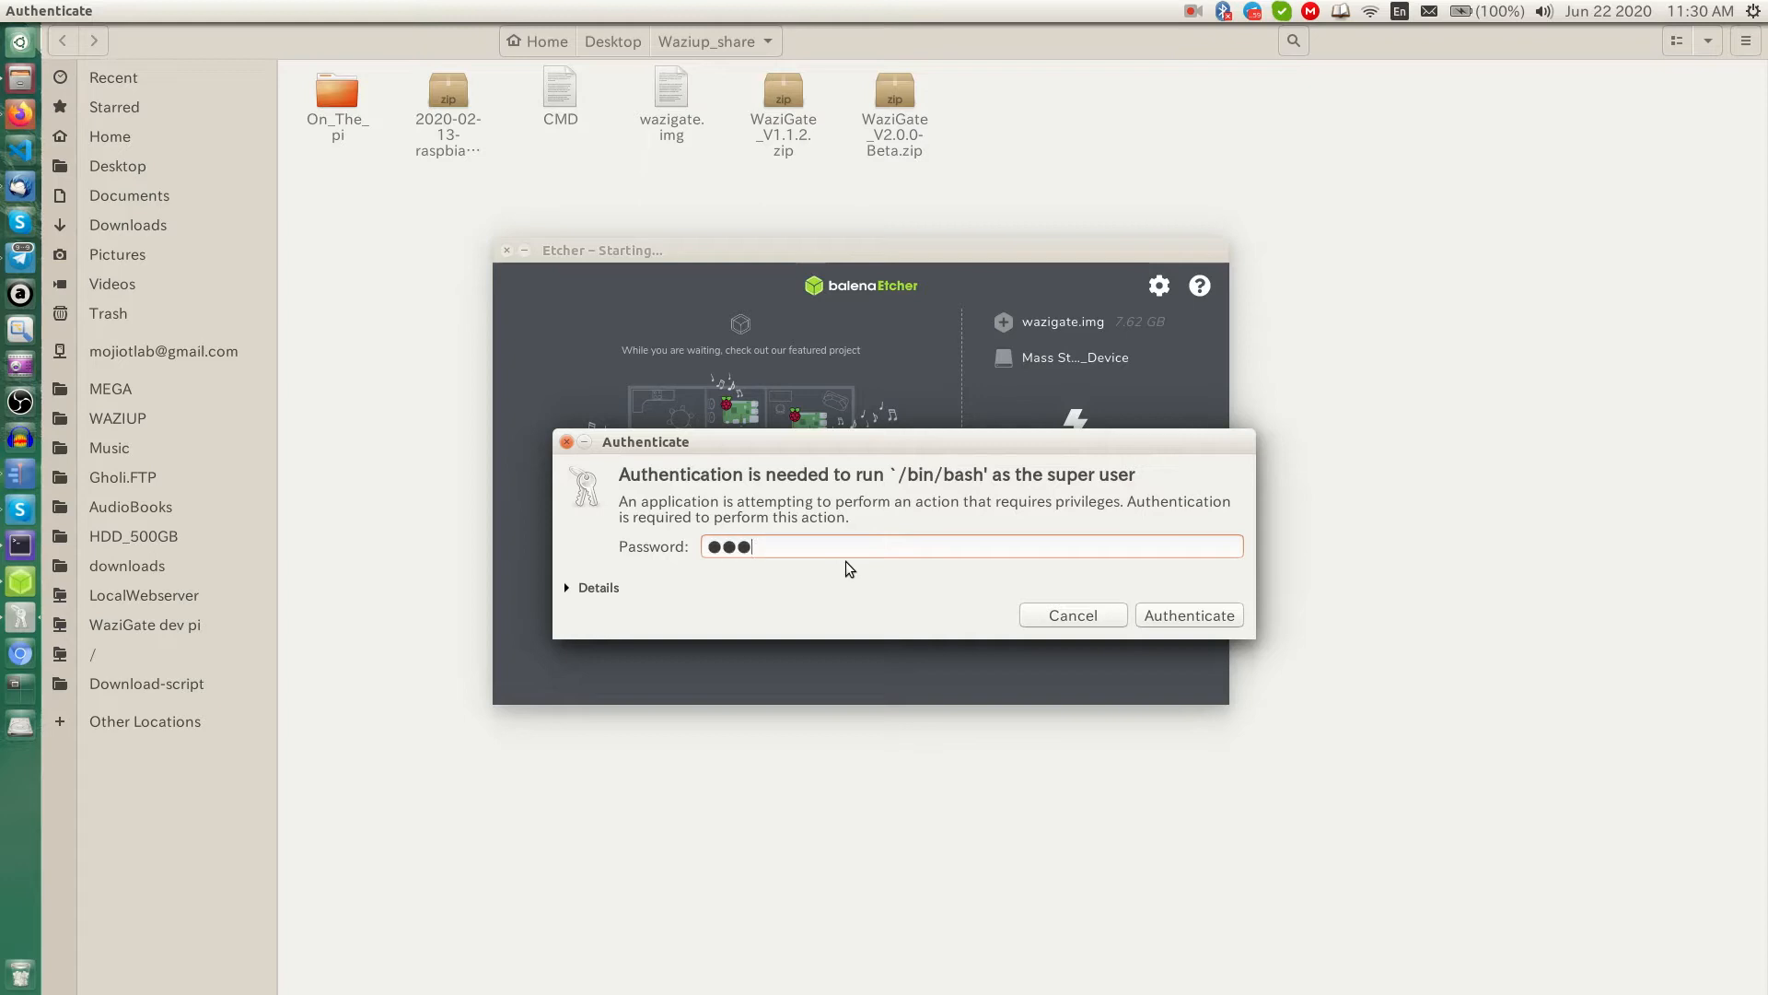
text(password)
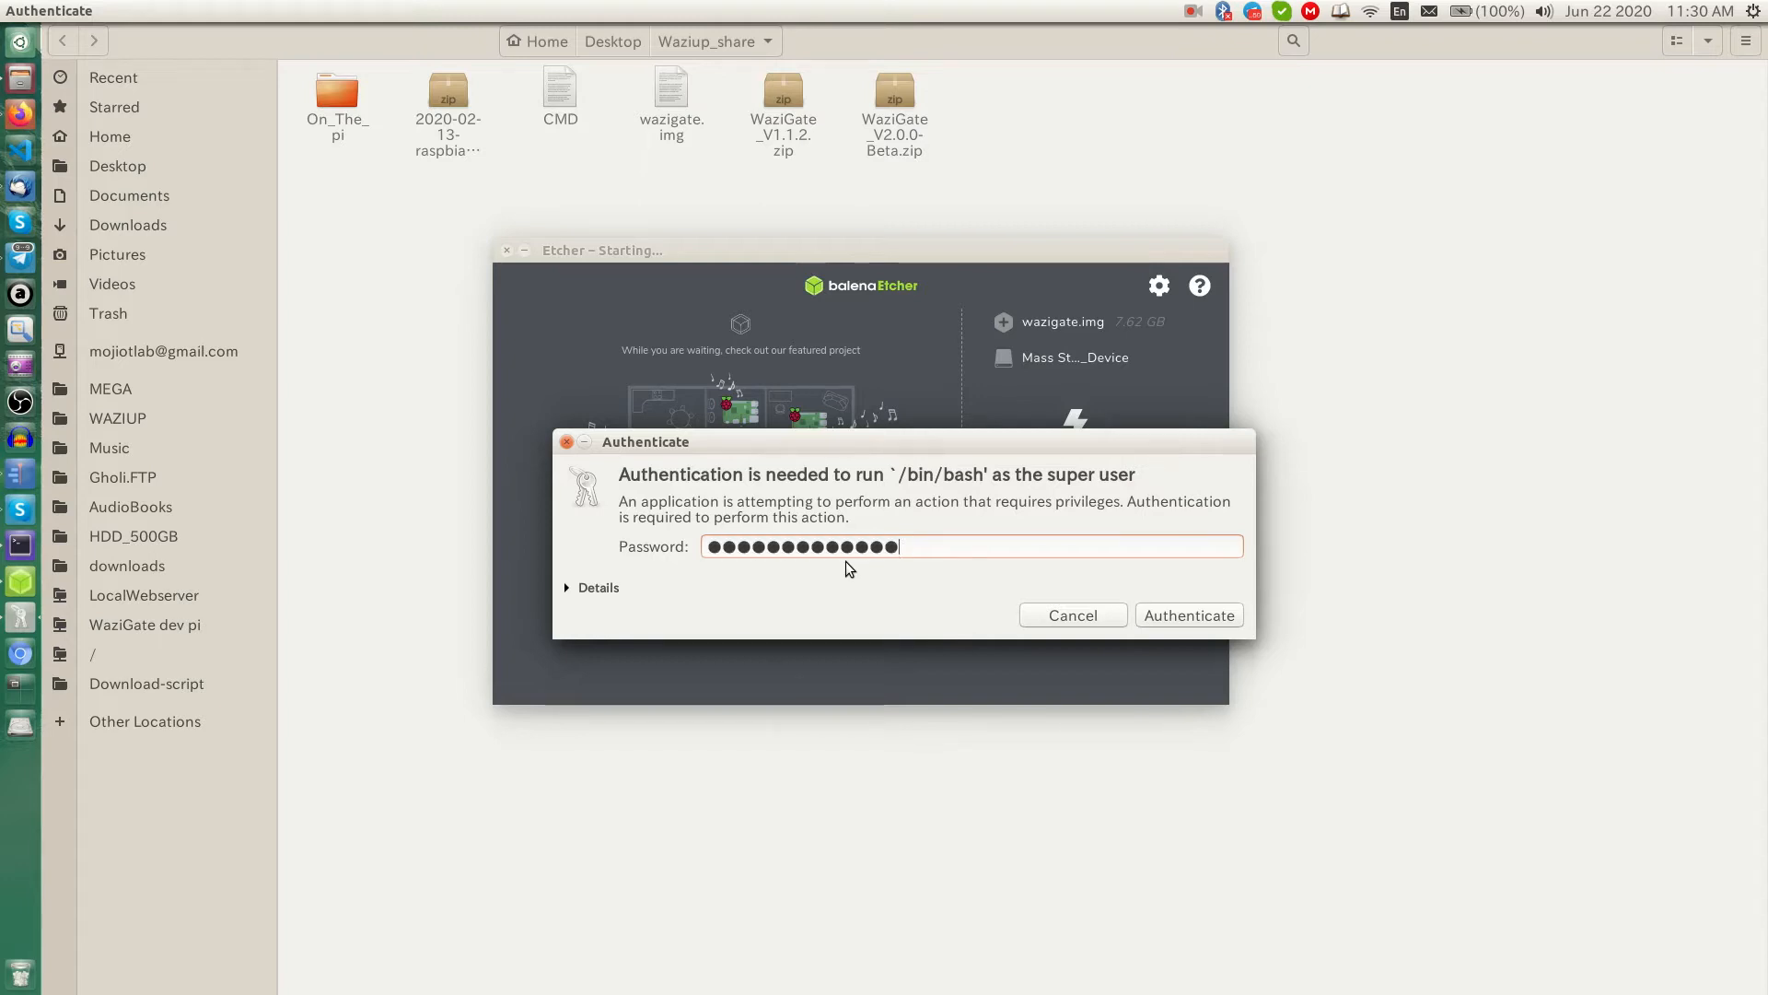
click(1188, 615)
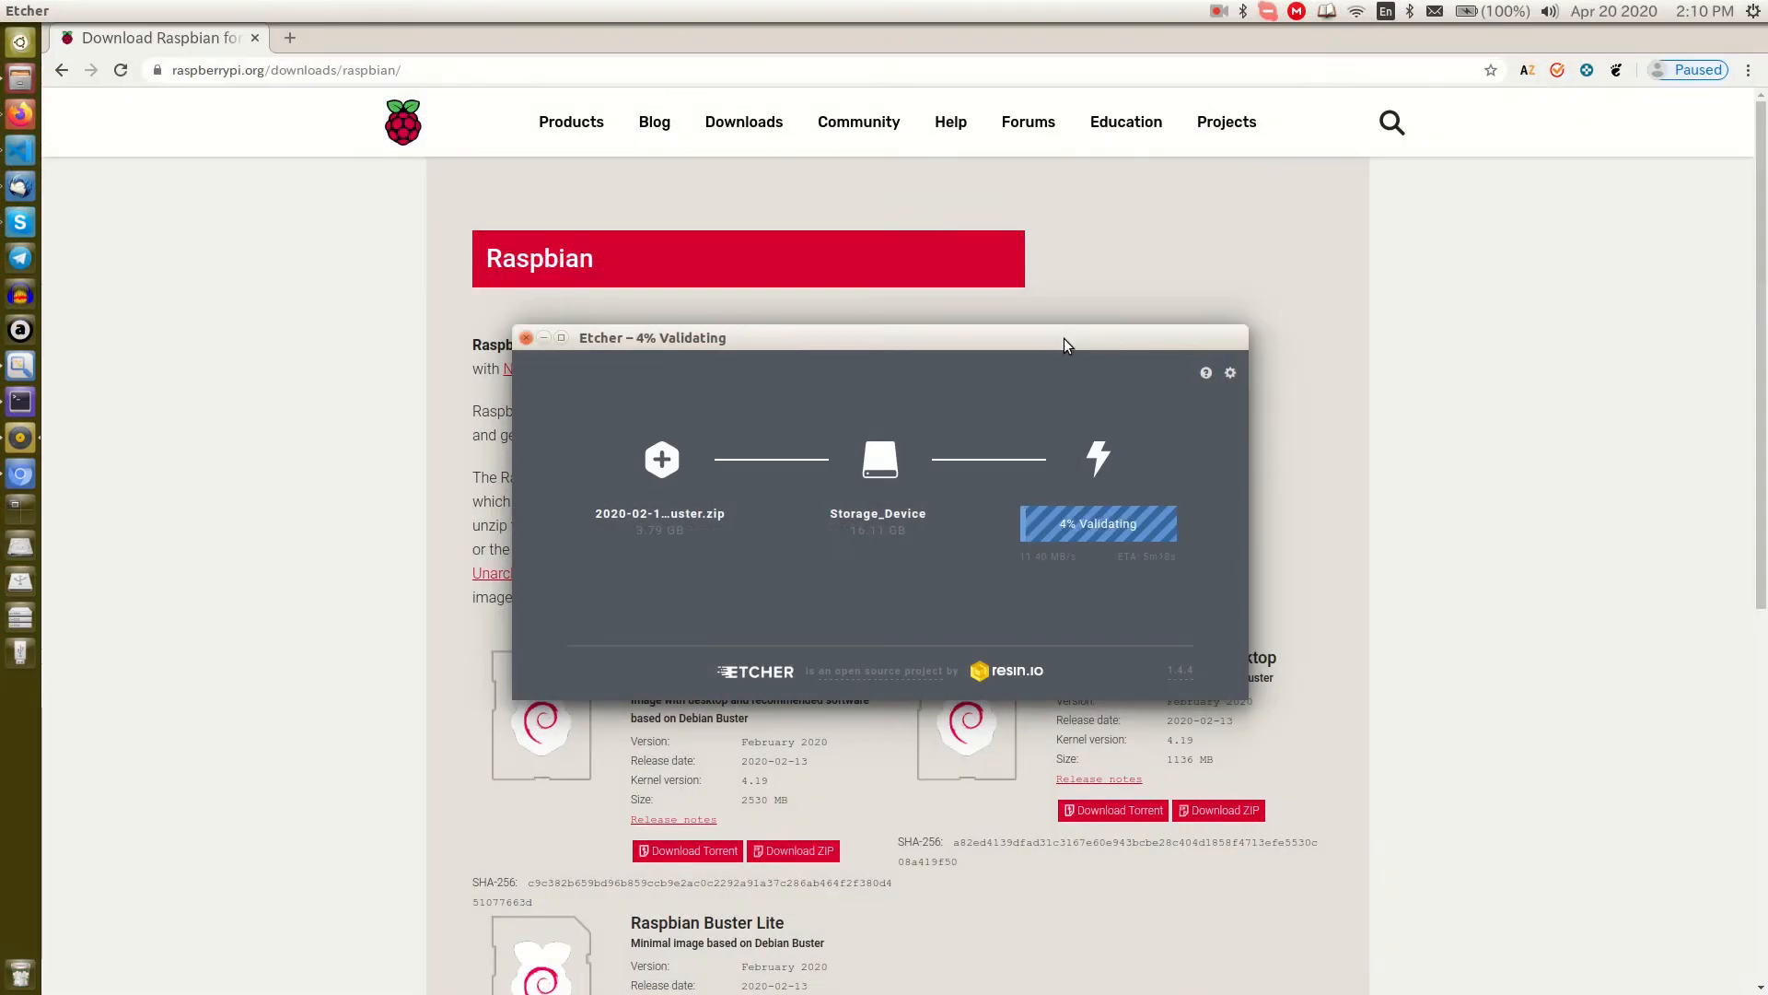
mouse_move(1223, 274)
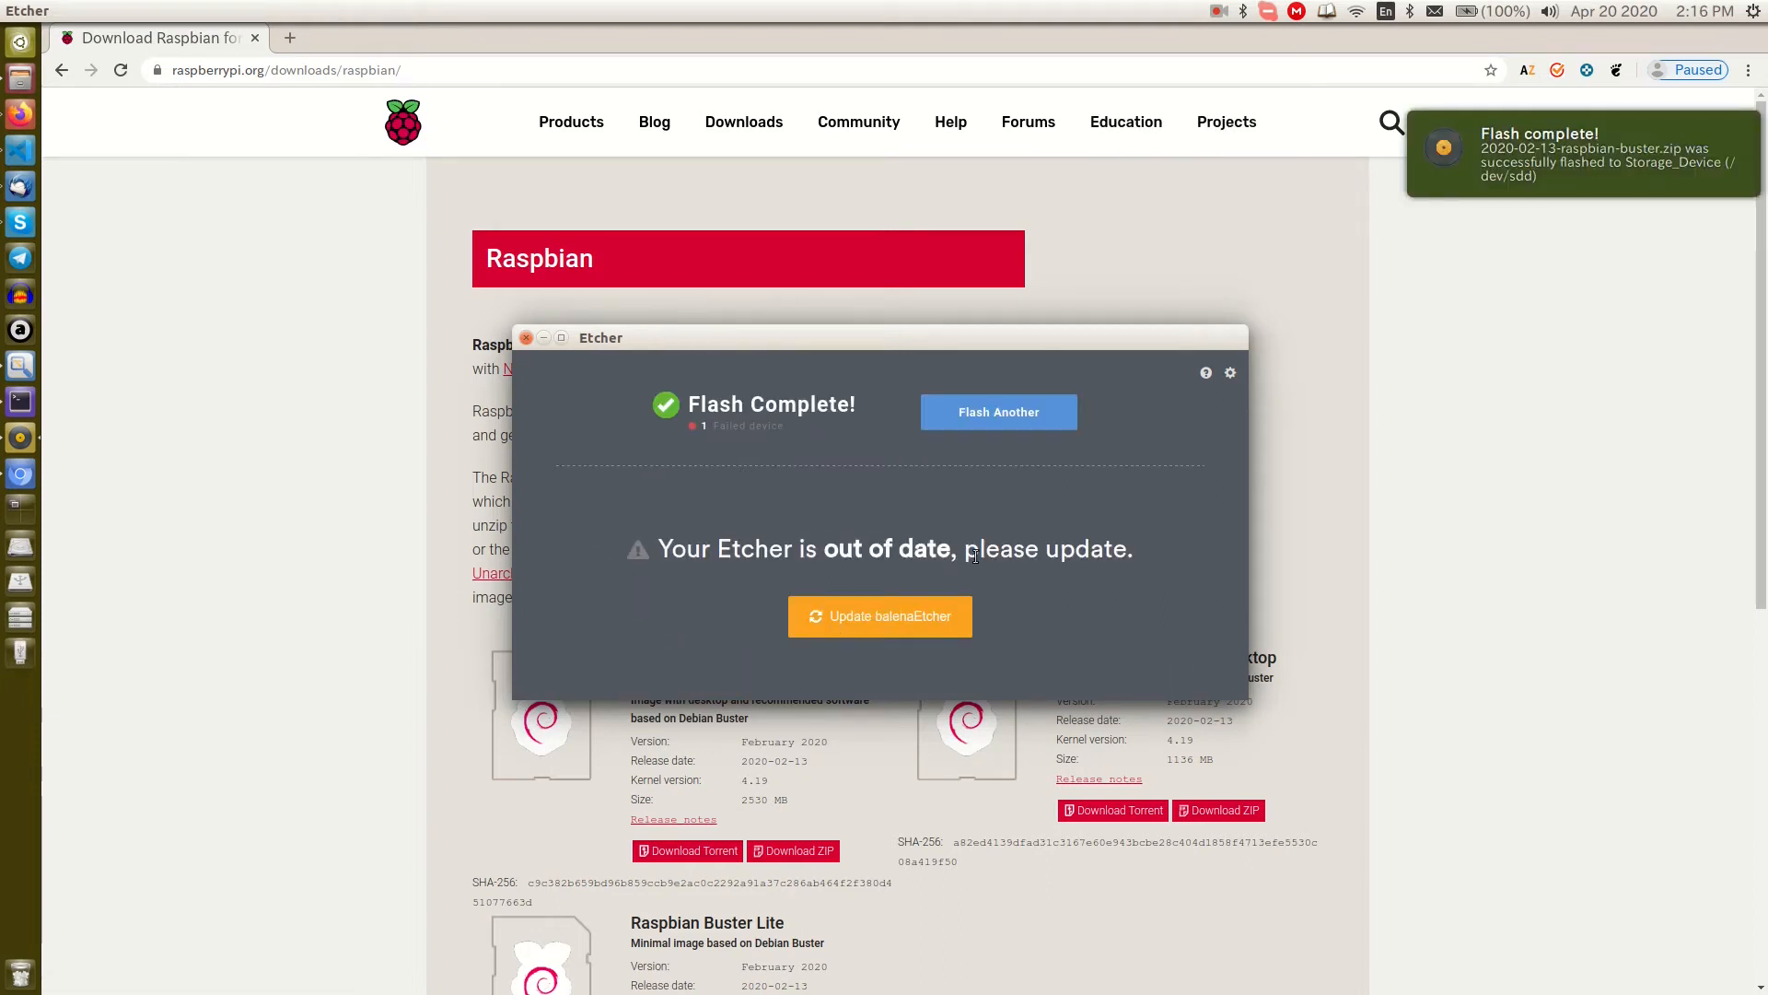
mouse_move(582, 361)
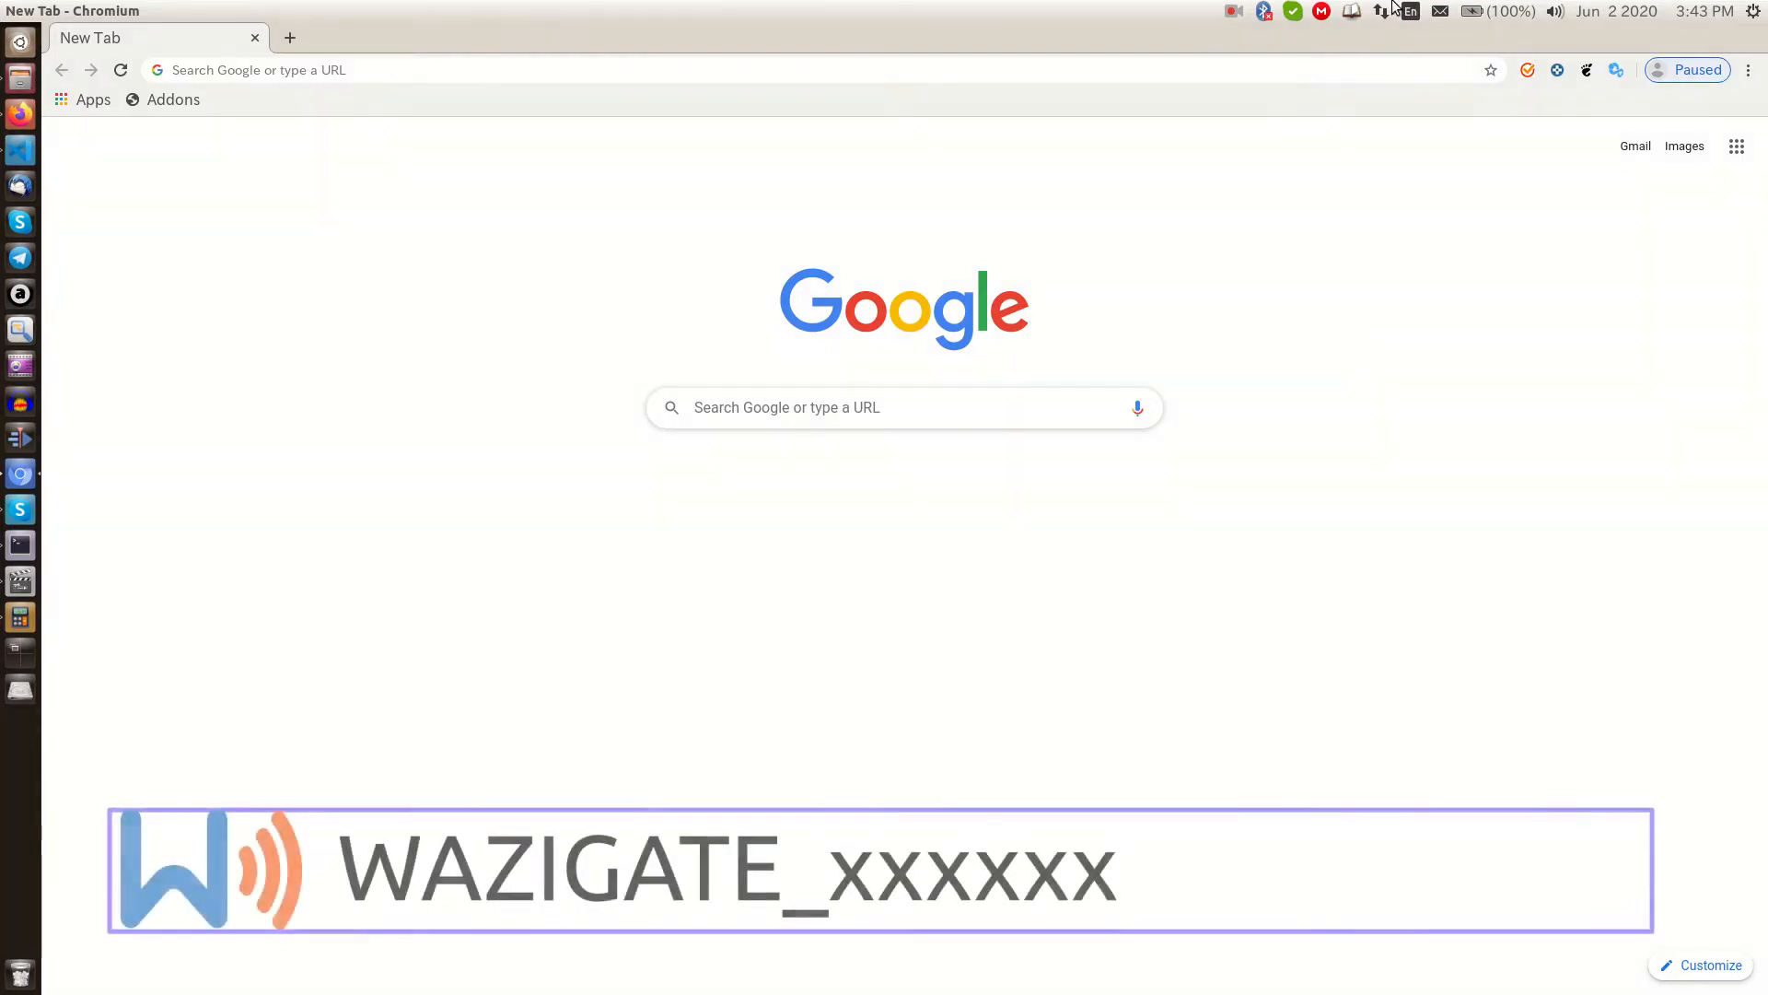
click(1380, 11)
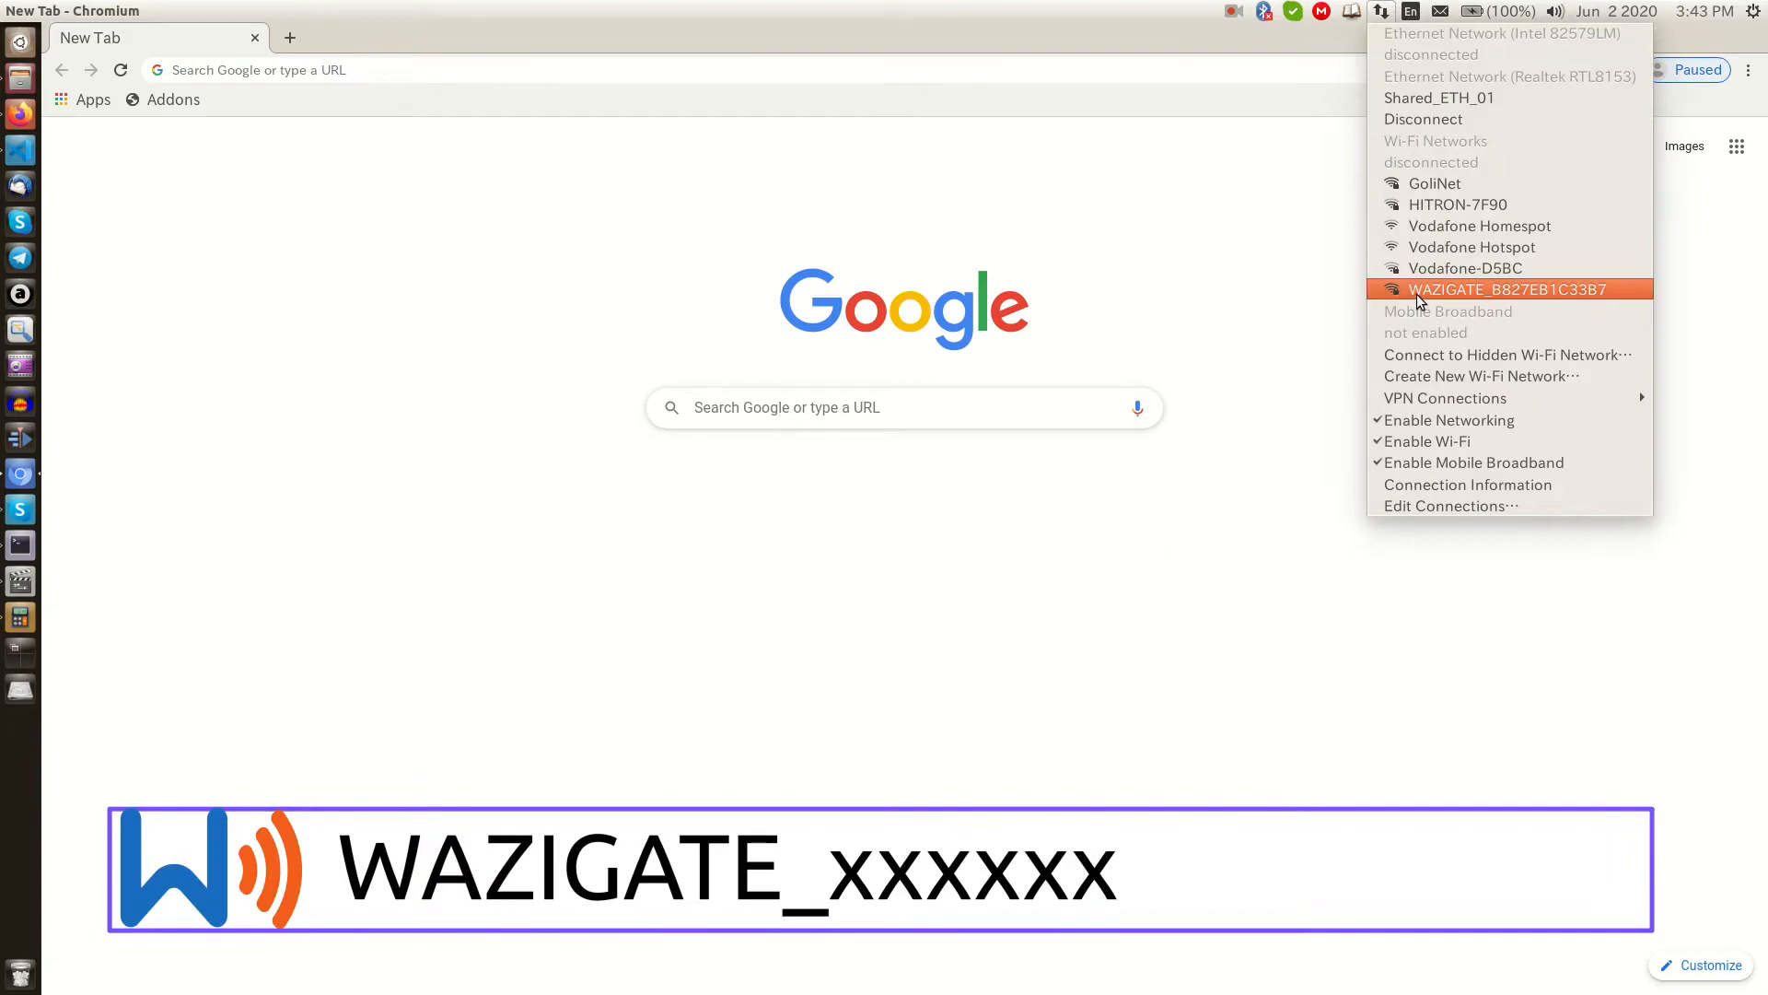
click(1509, 289)
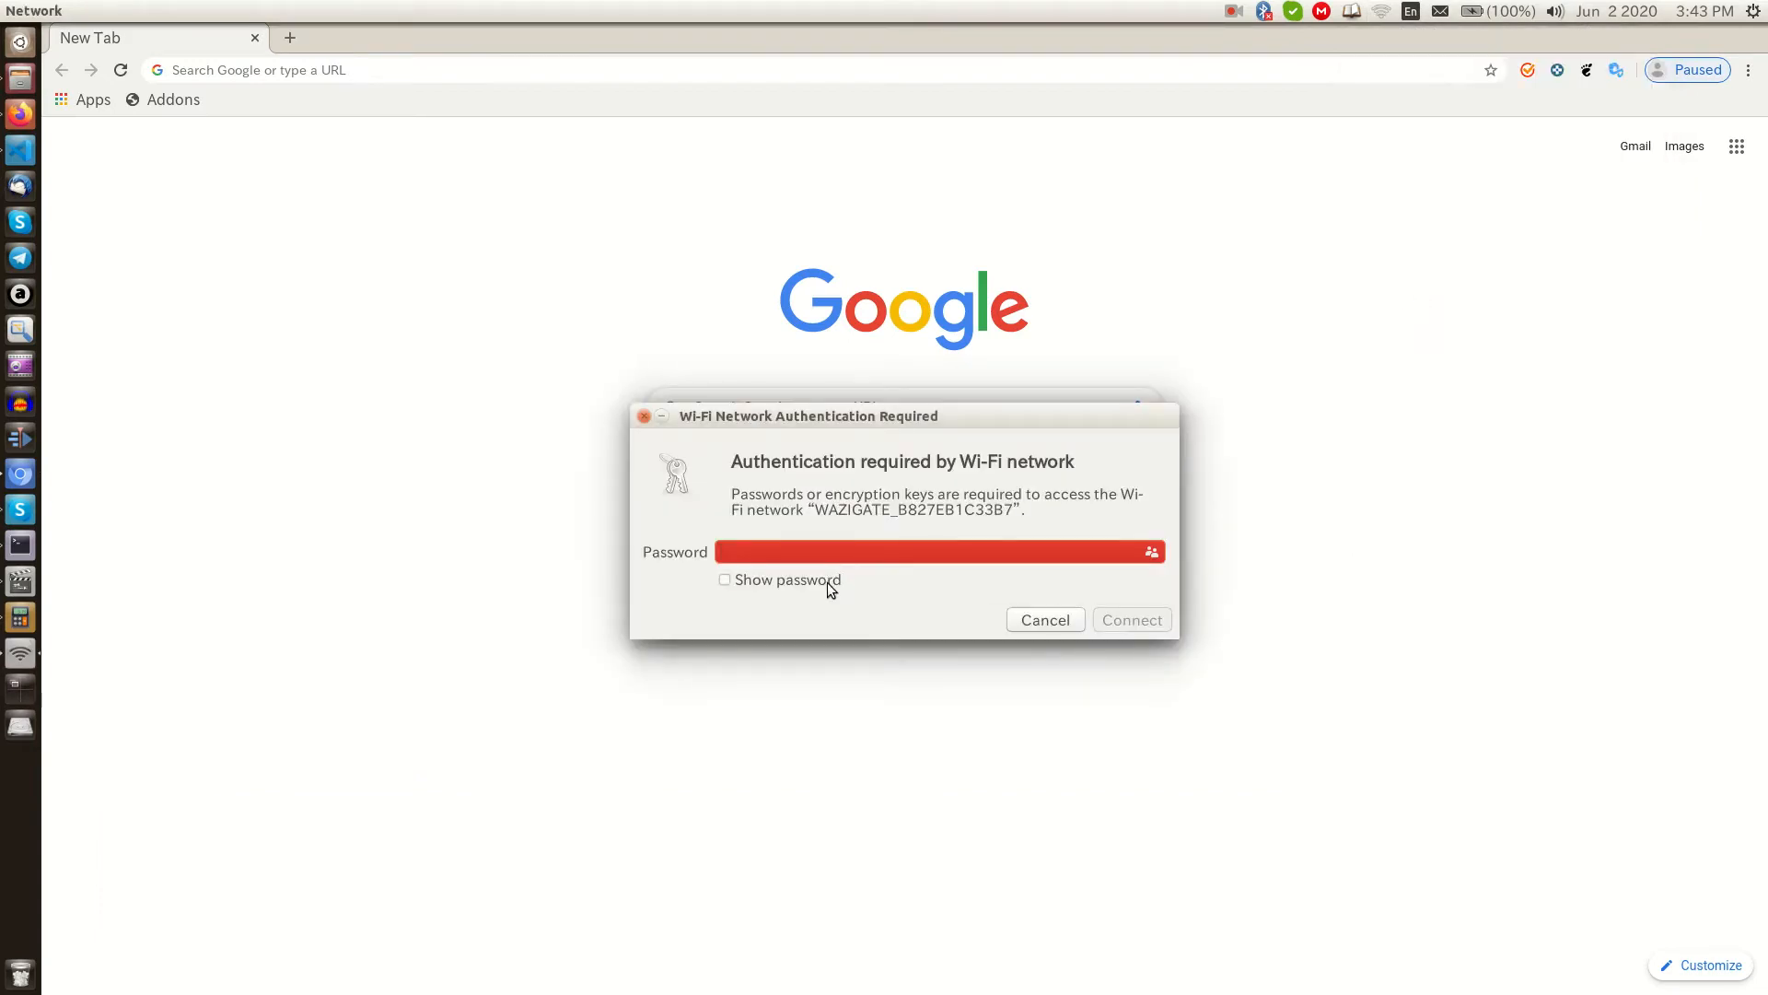
click(725, 580)
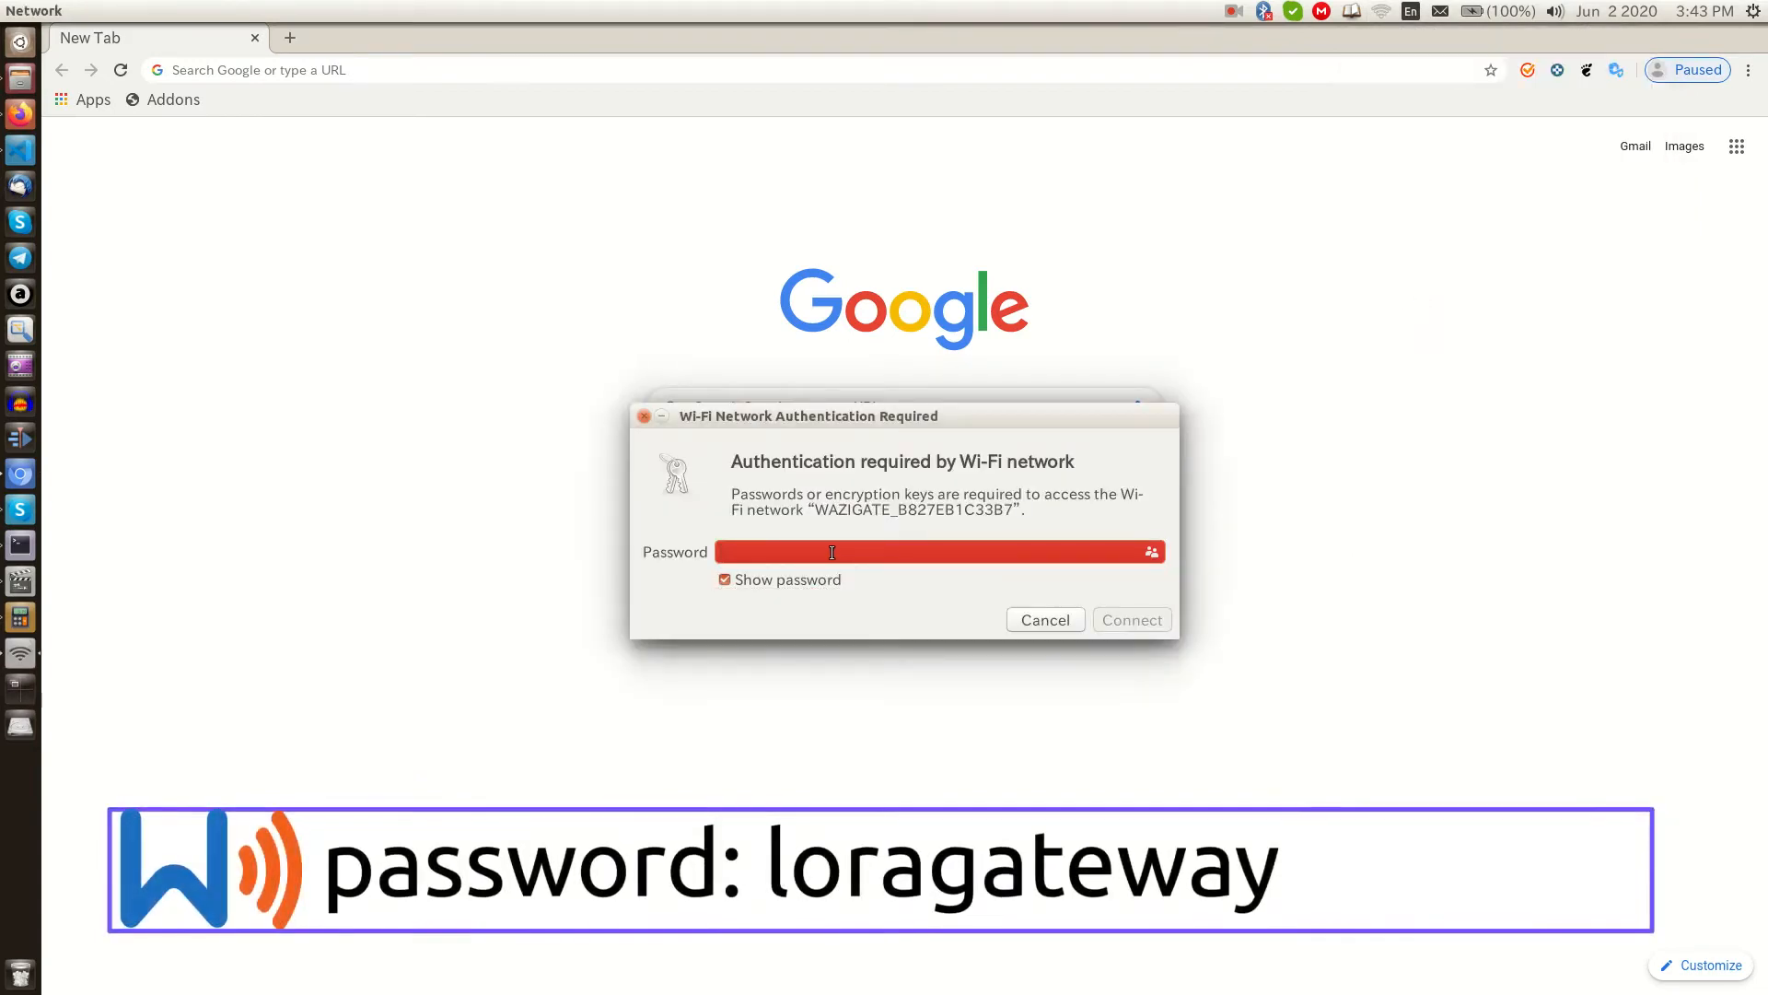
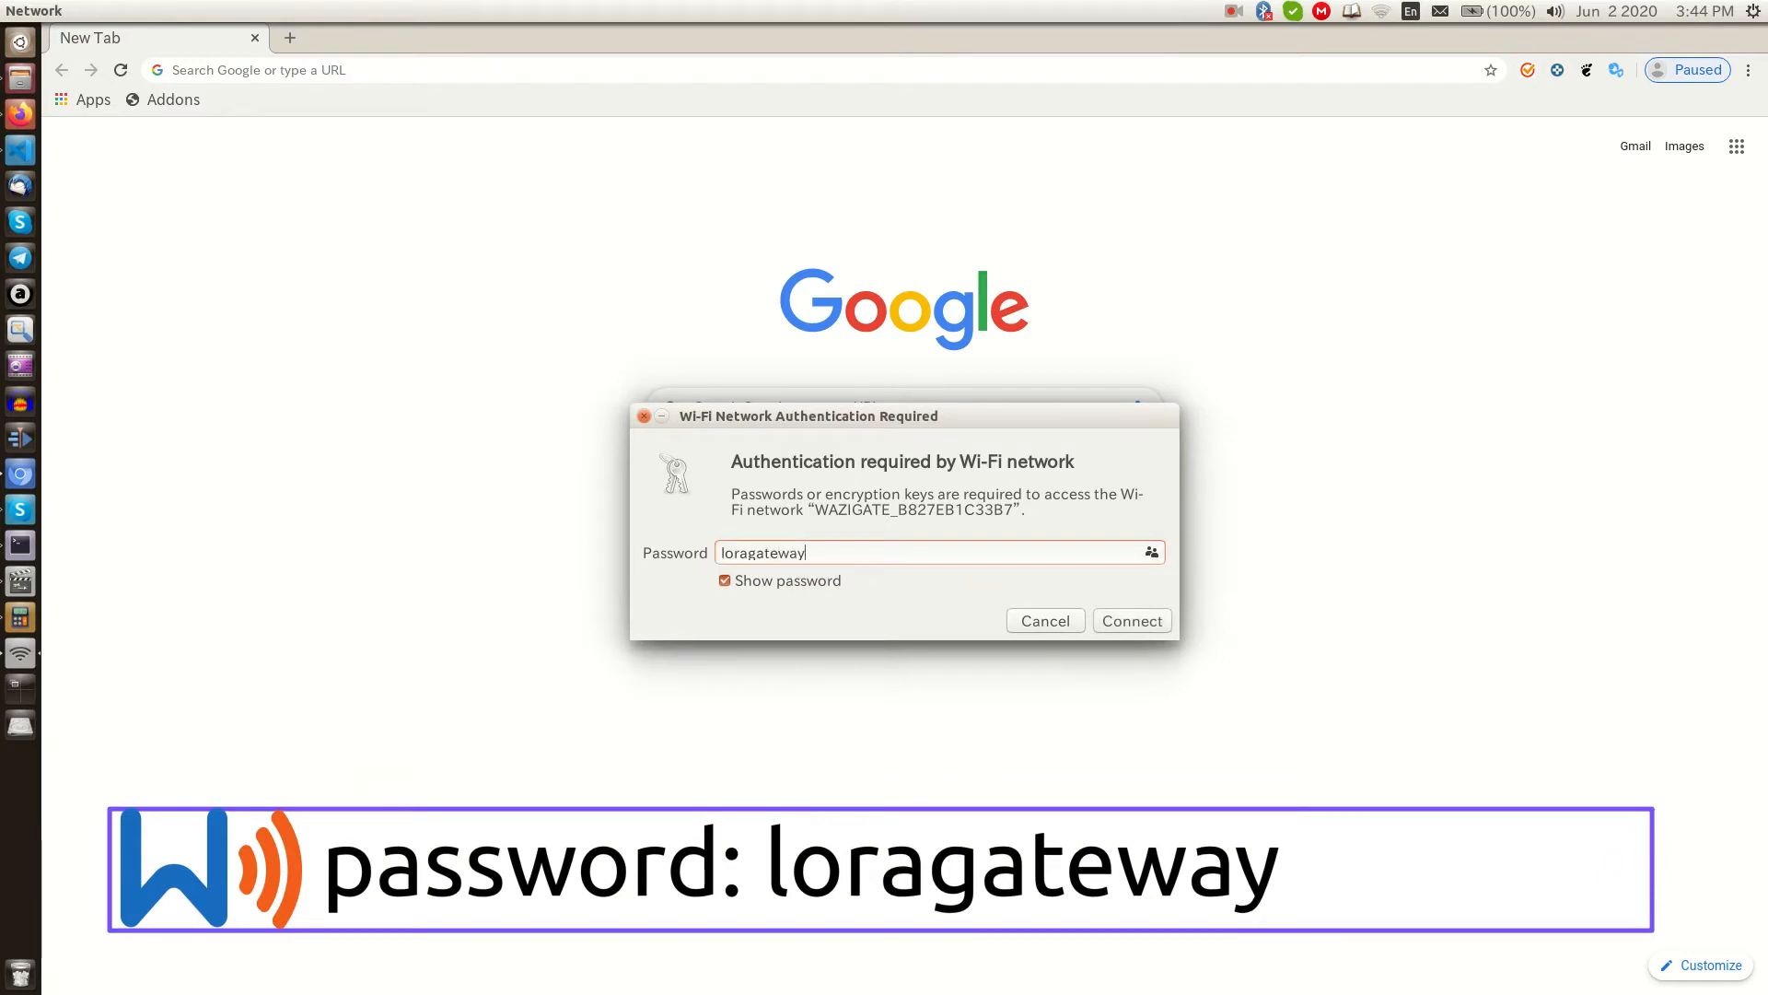
click(1131, 621)
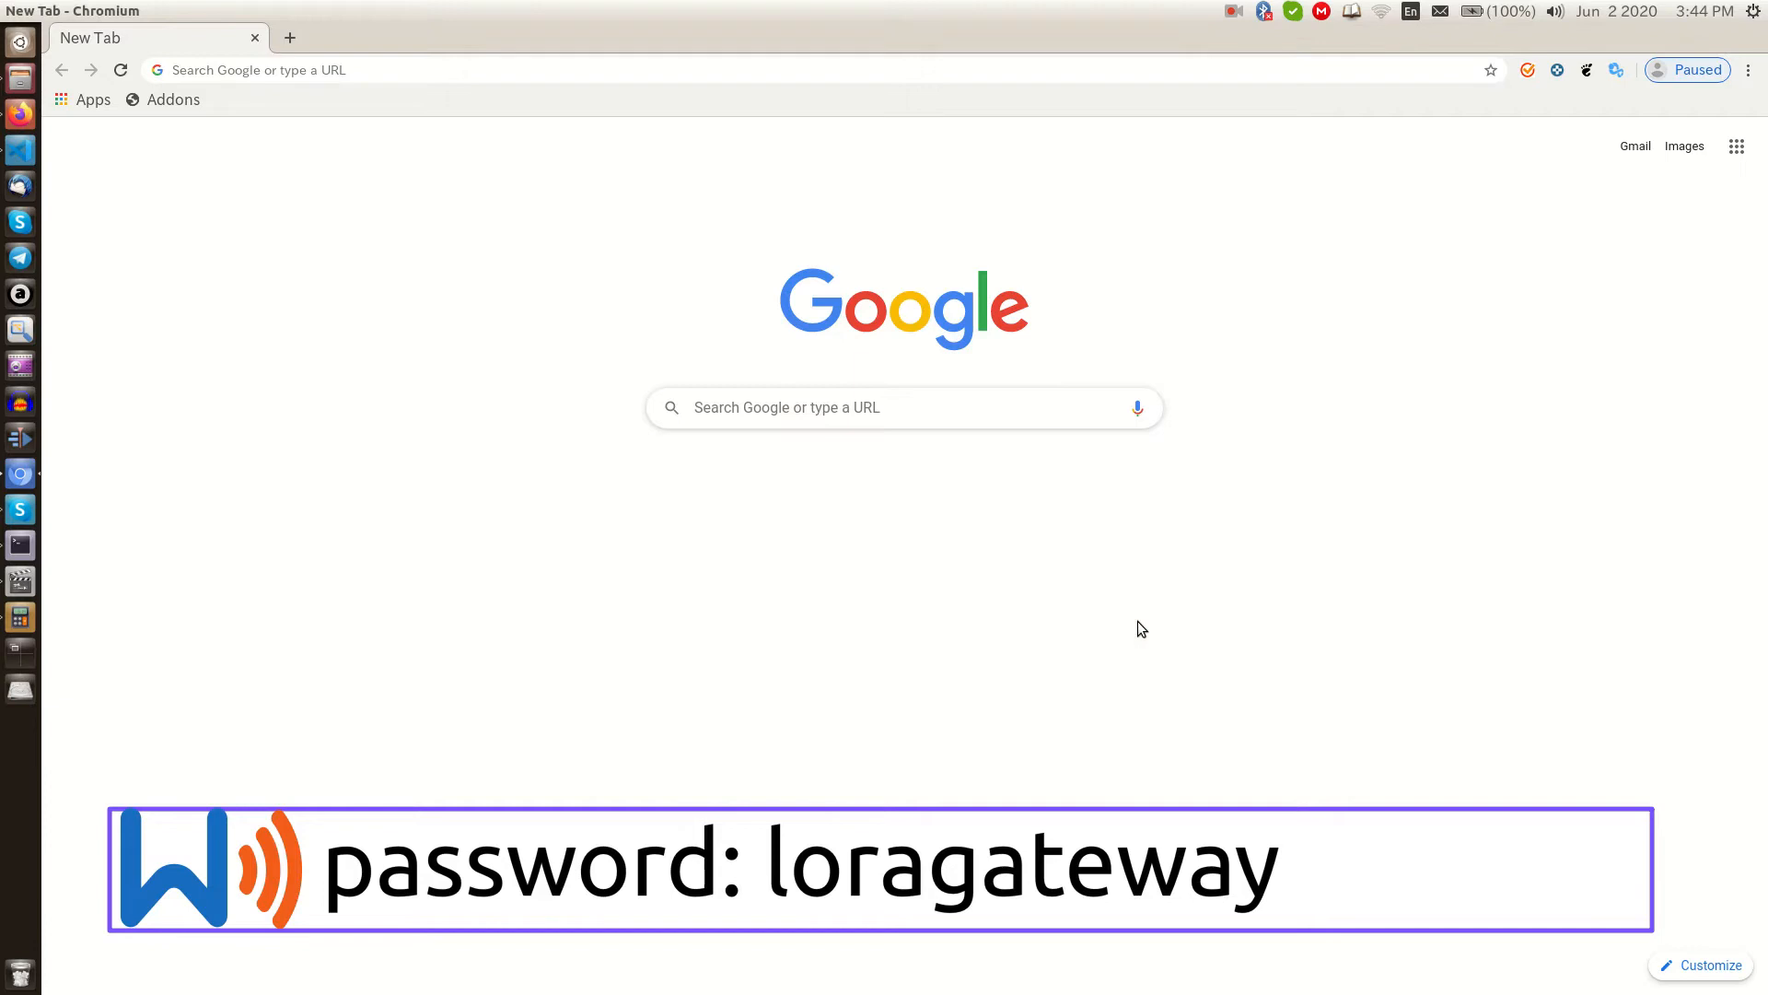
mouse_move(1335, 385)
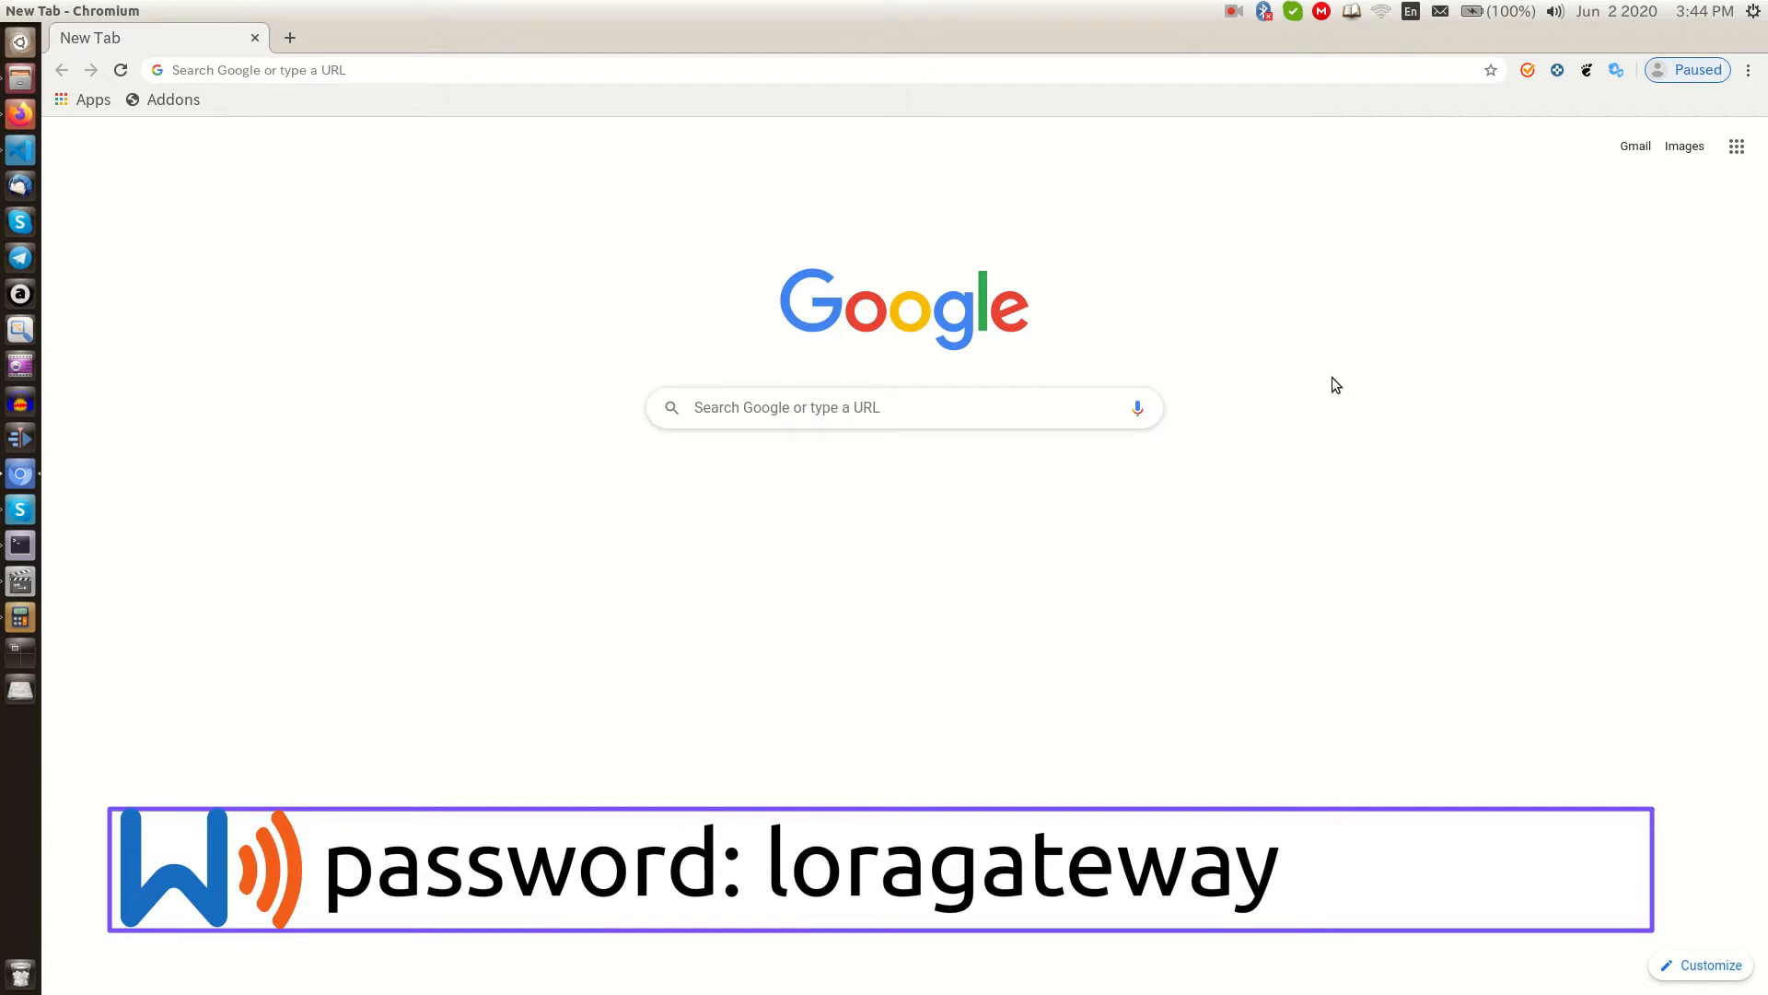
mouse_move(1332, 381)
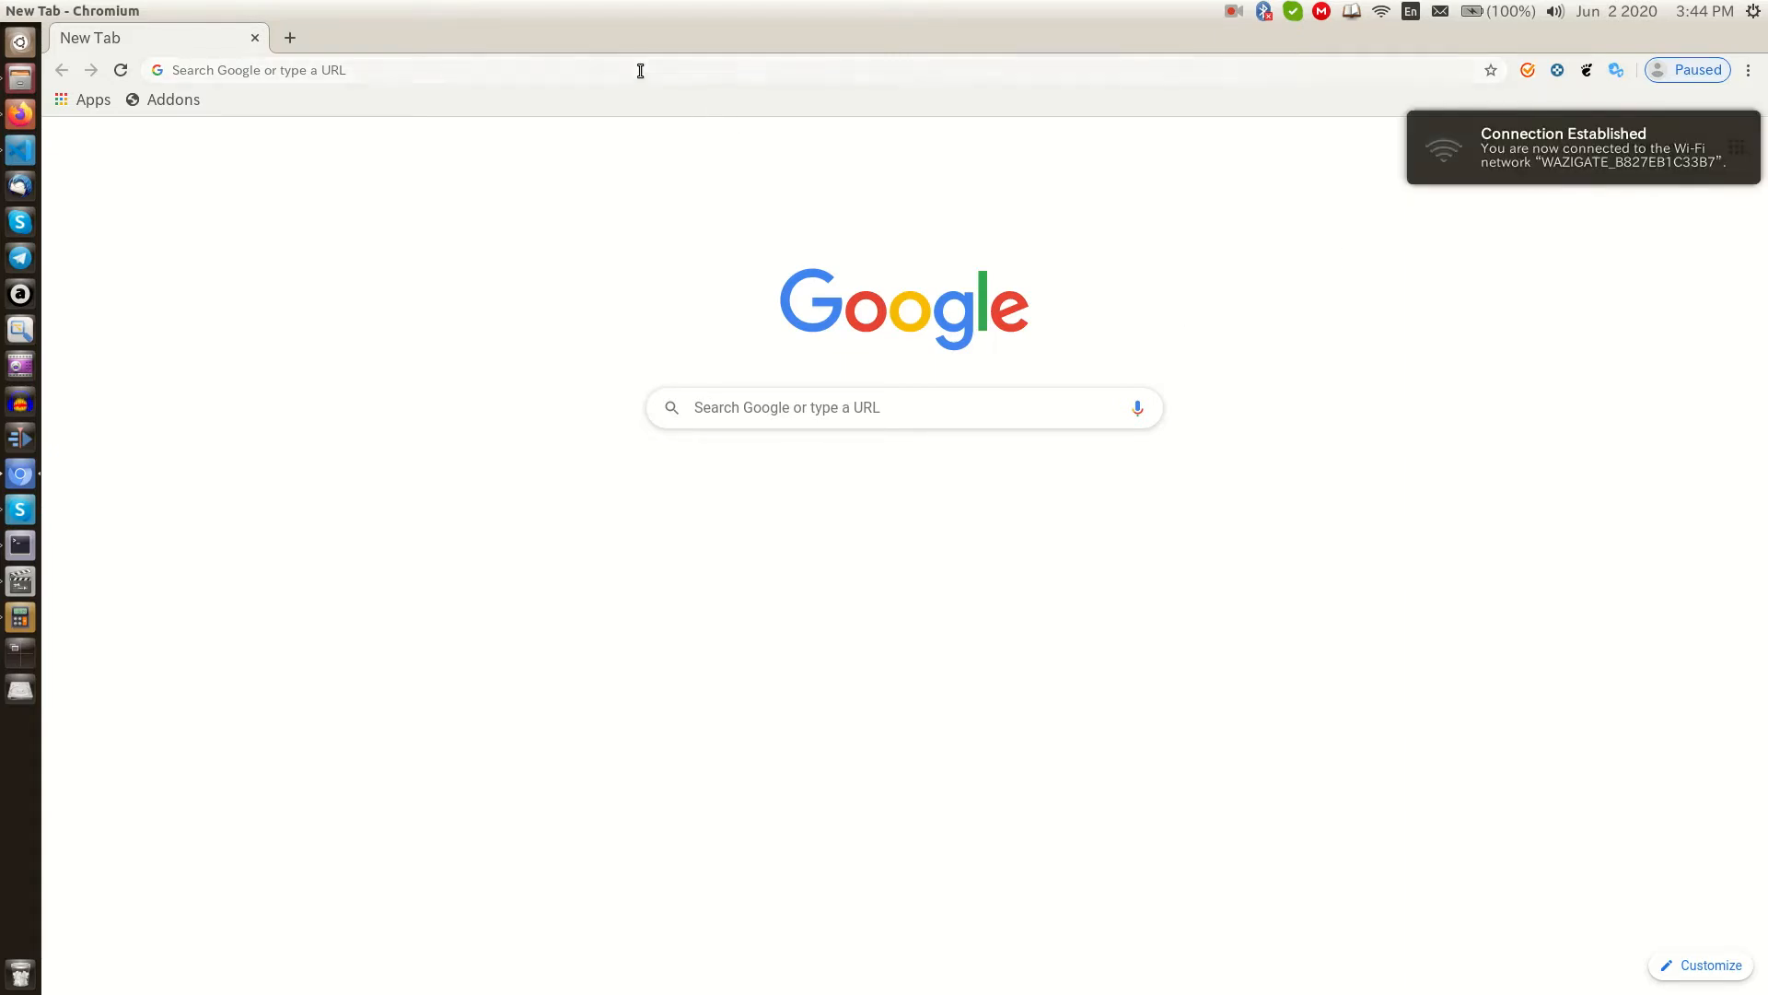
- Navigate Chromium to the WaziGate dashboard at 192.168.200.1
click(452, 70)
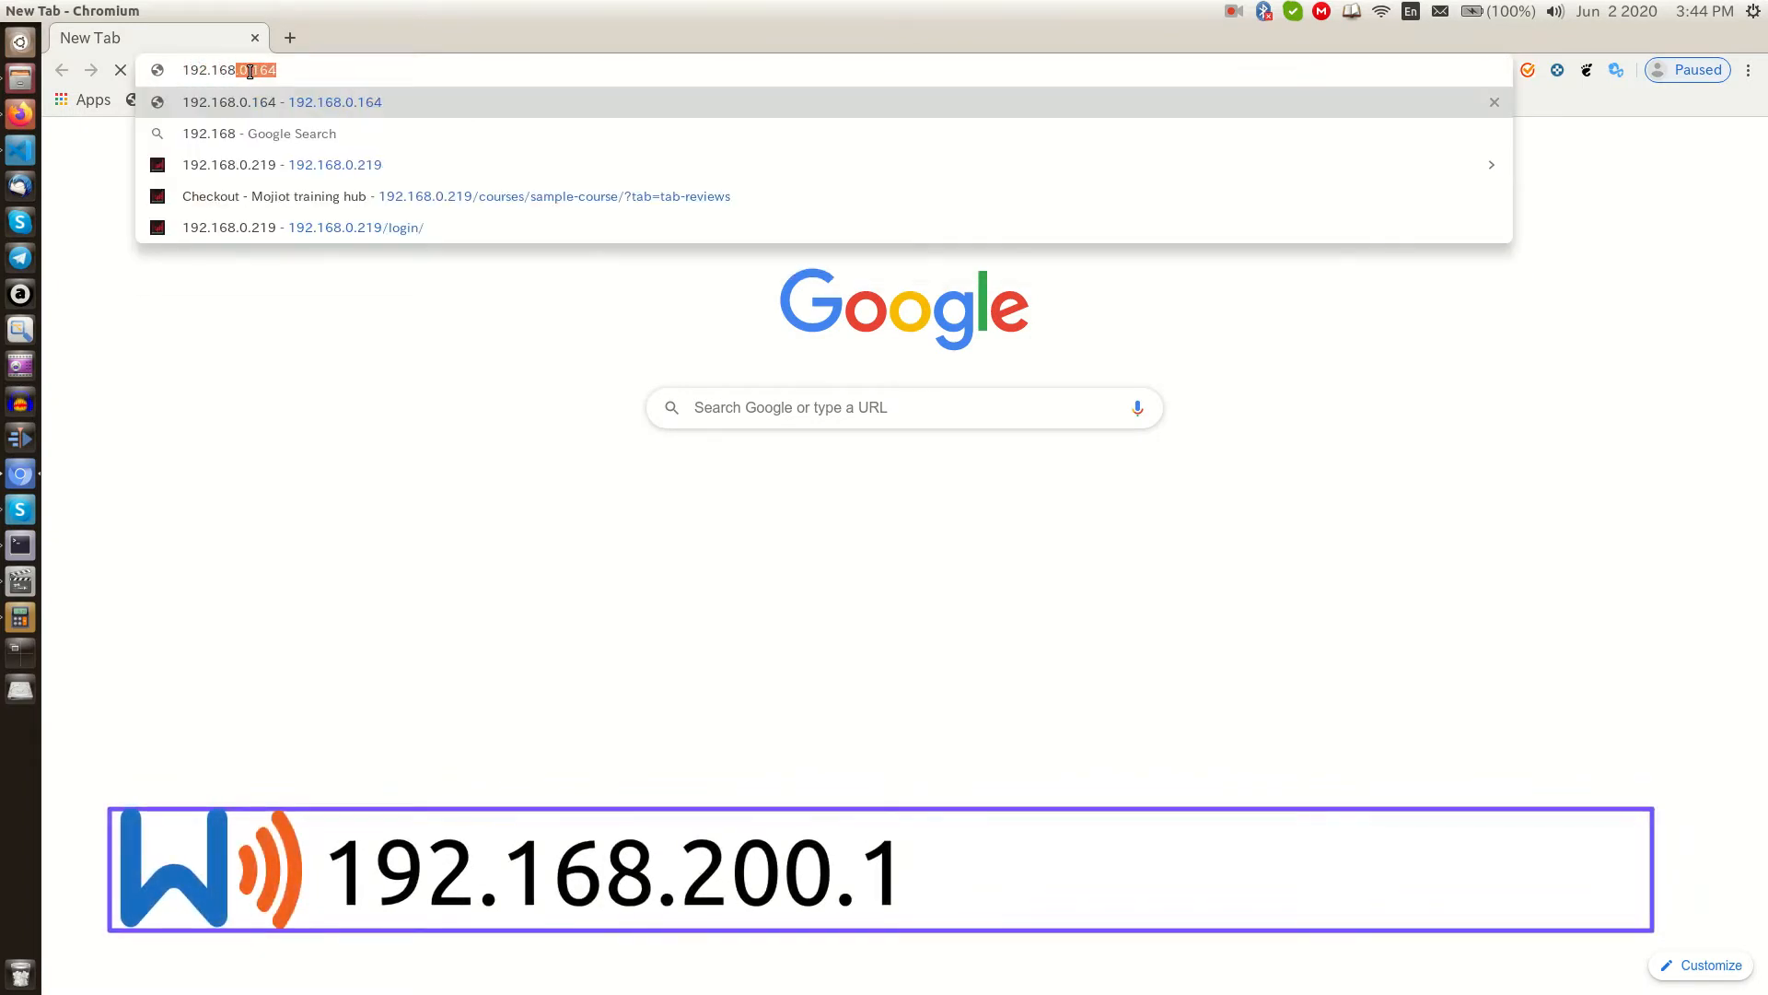
text(192.168.200.1)
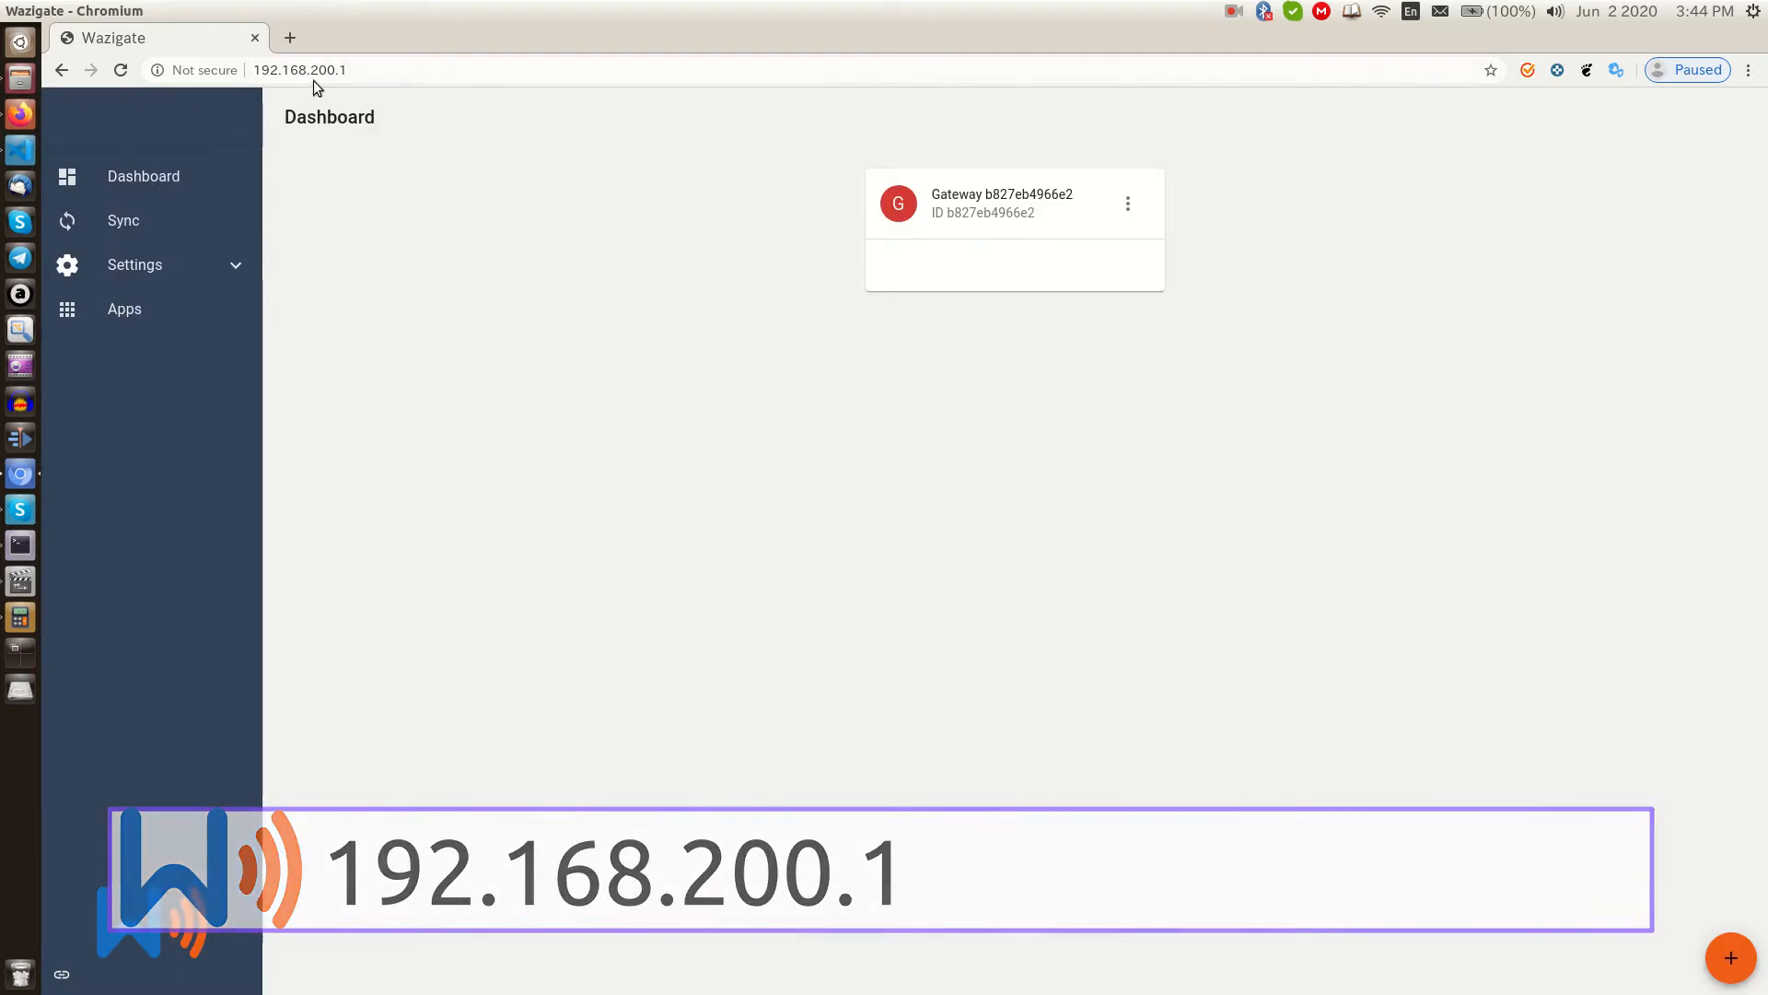
click(298, 70)
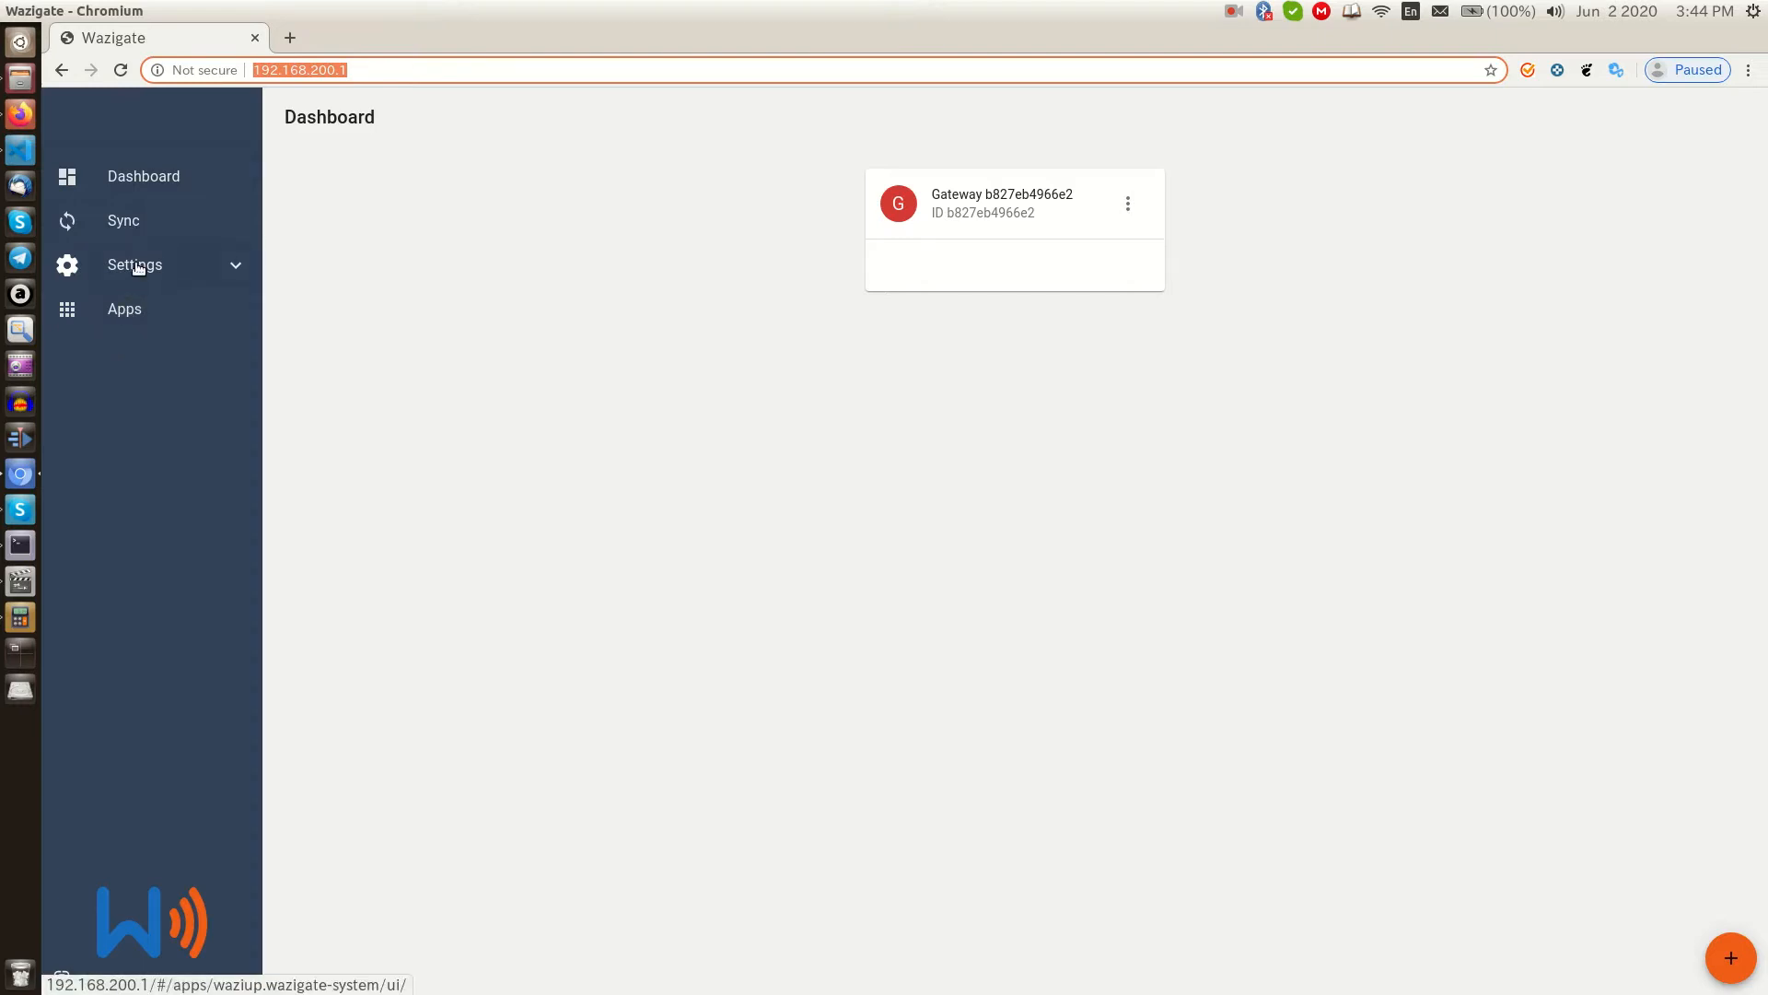
- Show the gateway's system settings overview from the sidebar
click(134, 263)
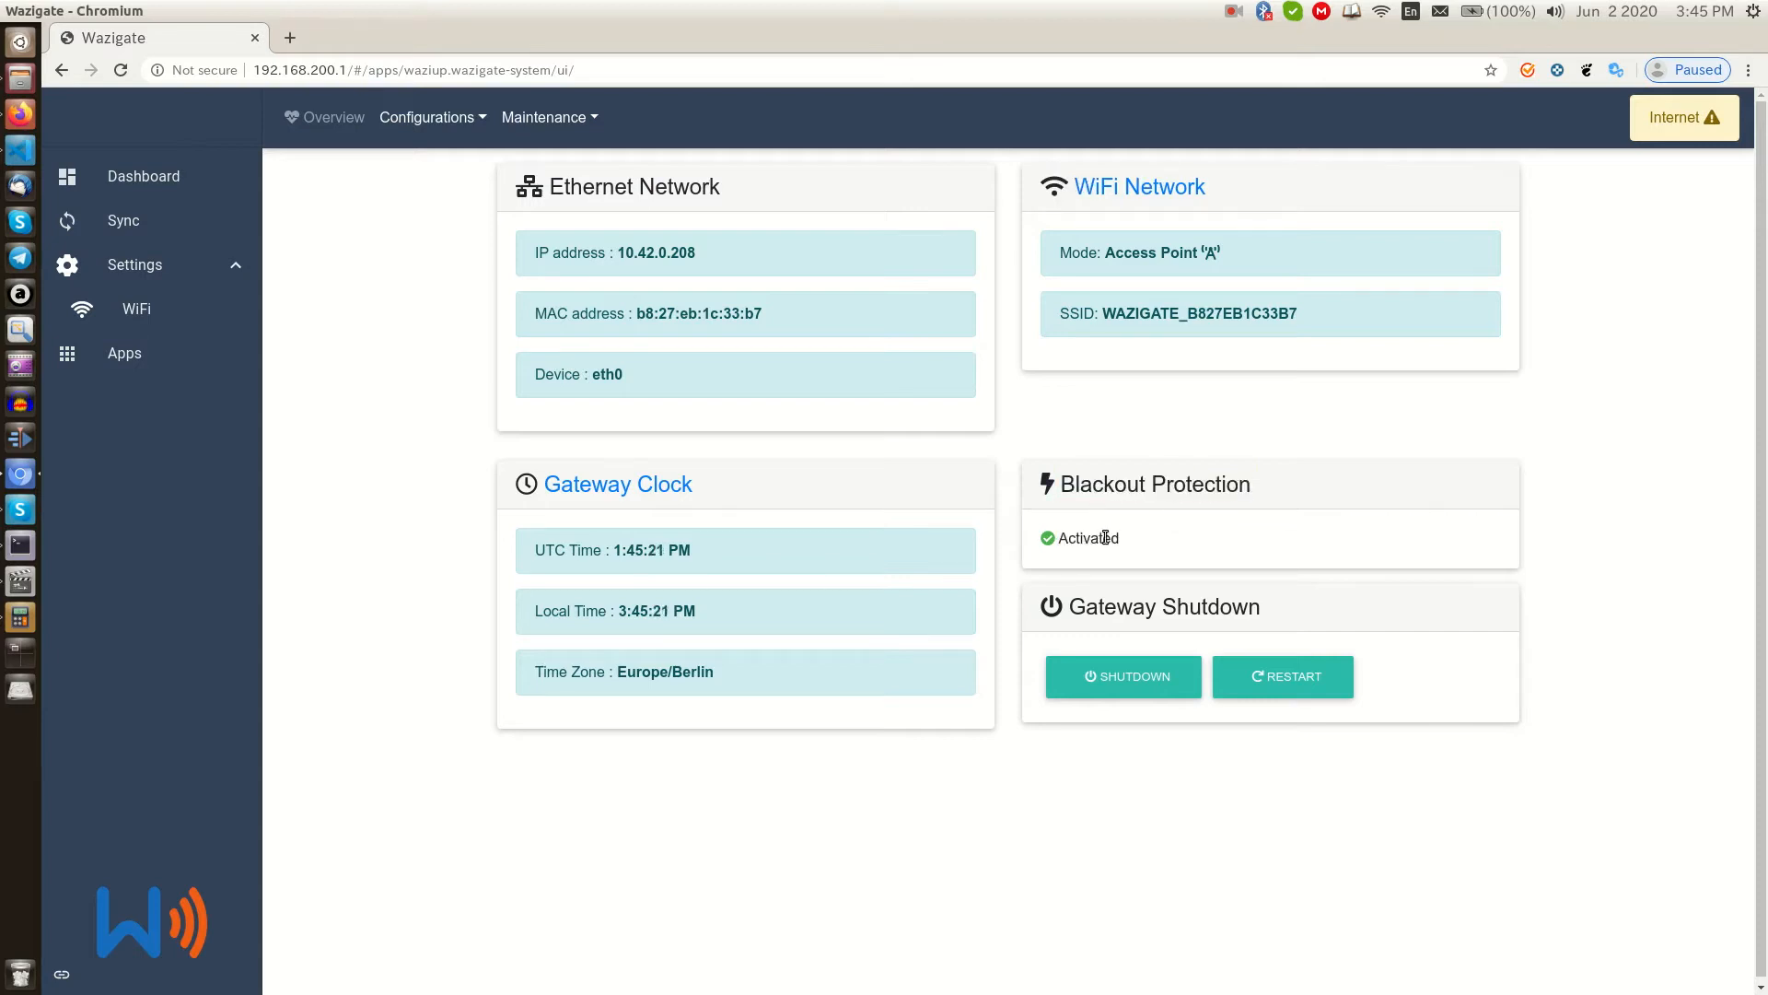
mouse_move(1090, 556)
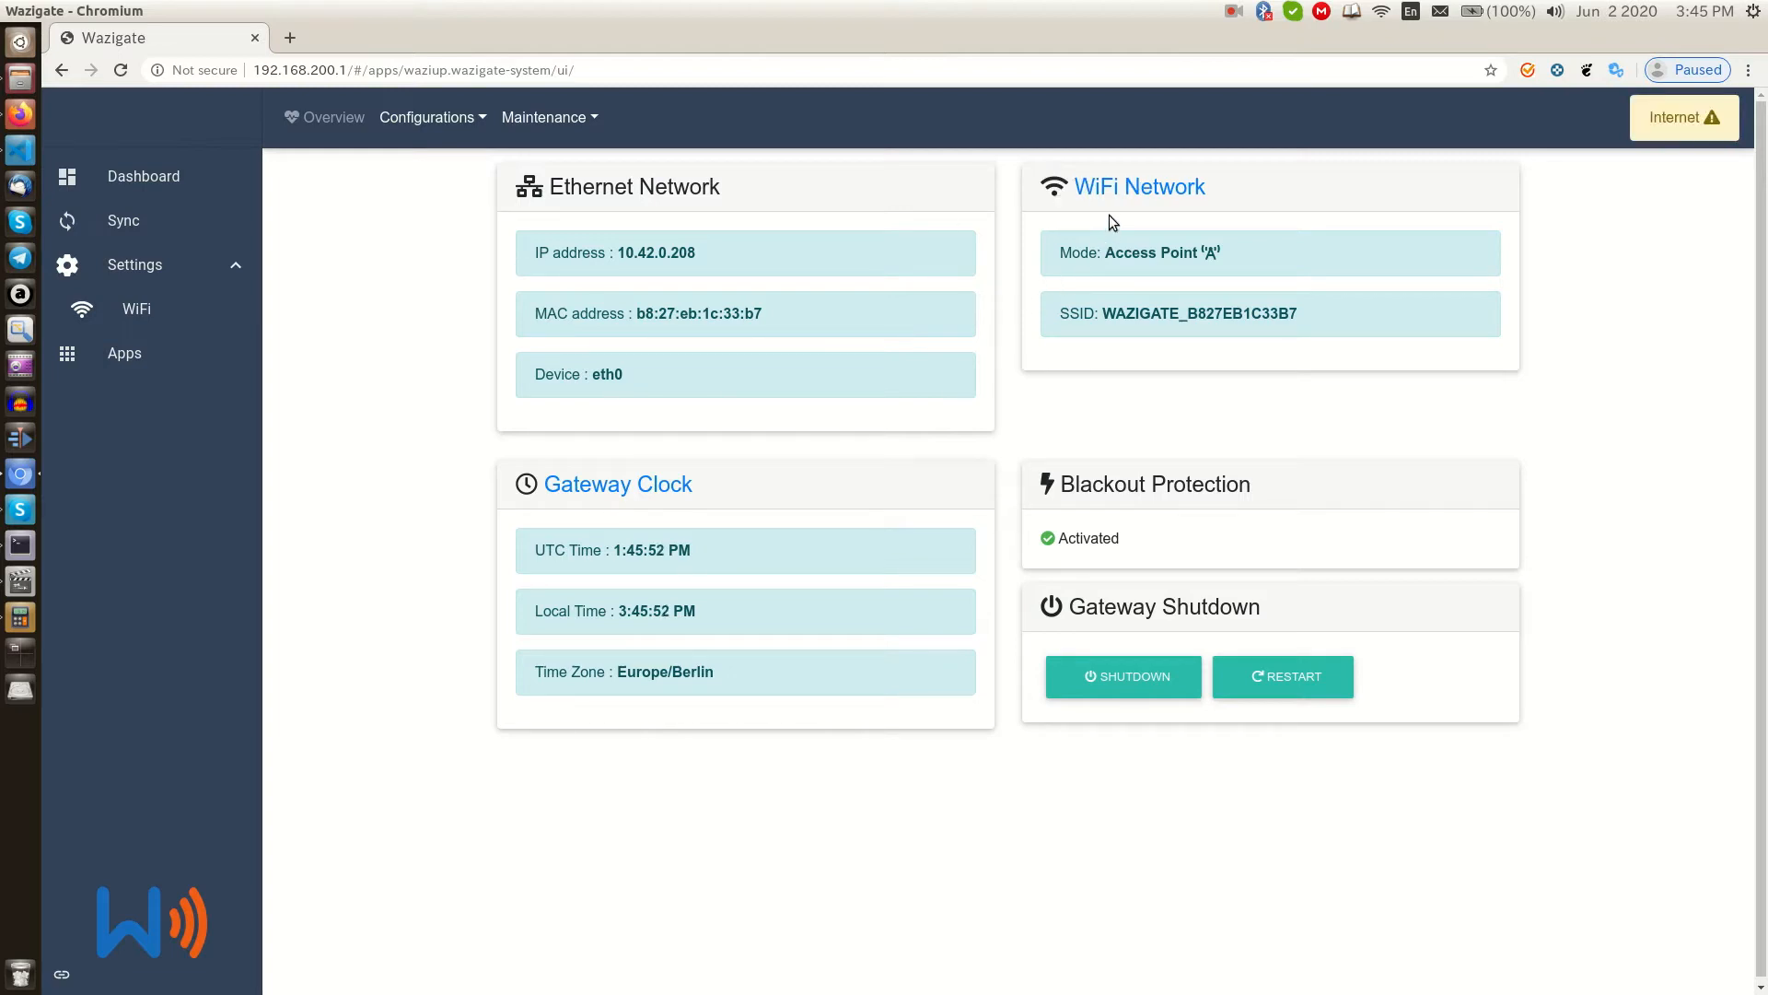
- From the gateway's WiFi settings, connect it to the GoliNet network with its password
click(431, 116)
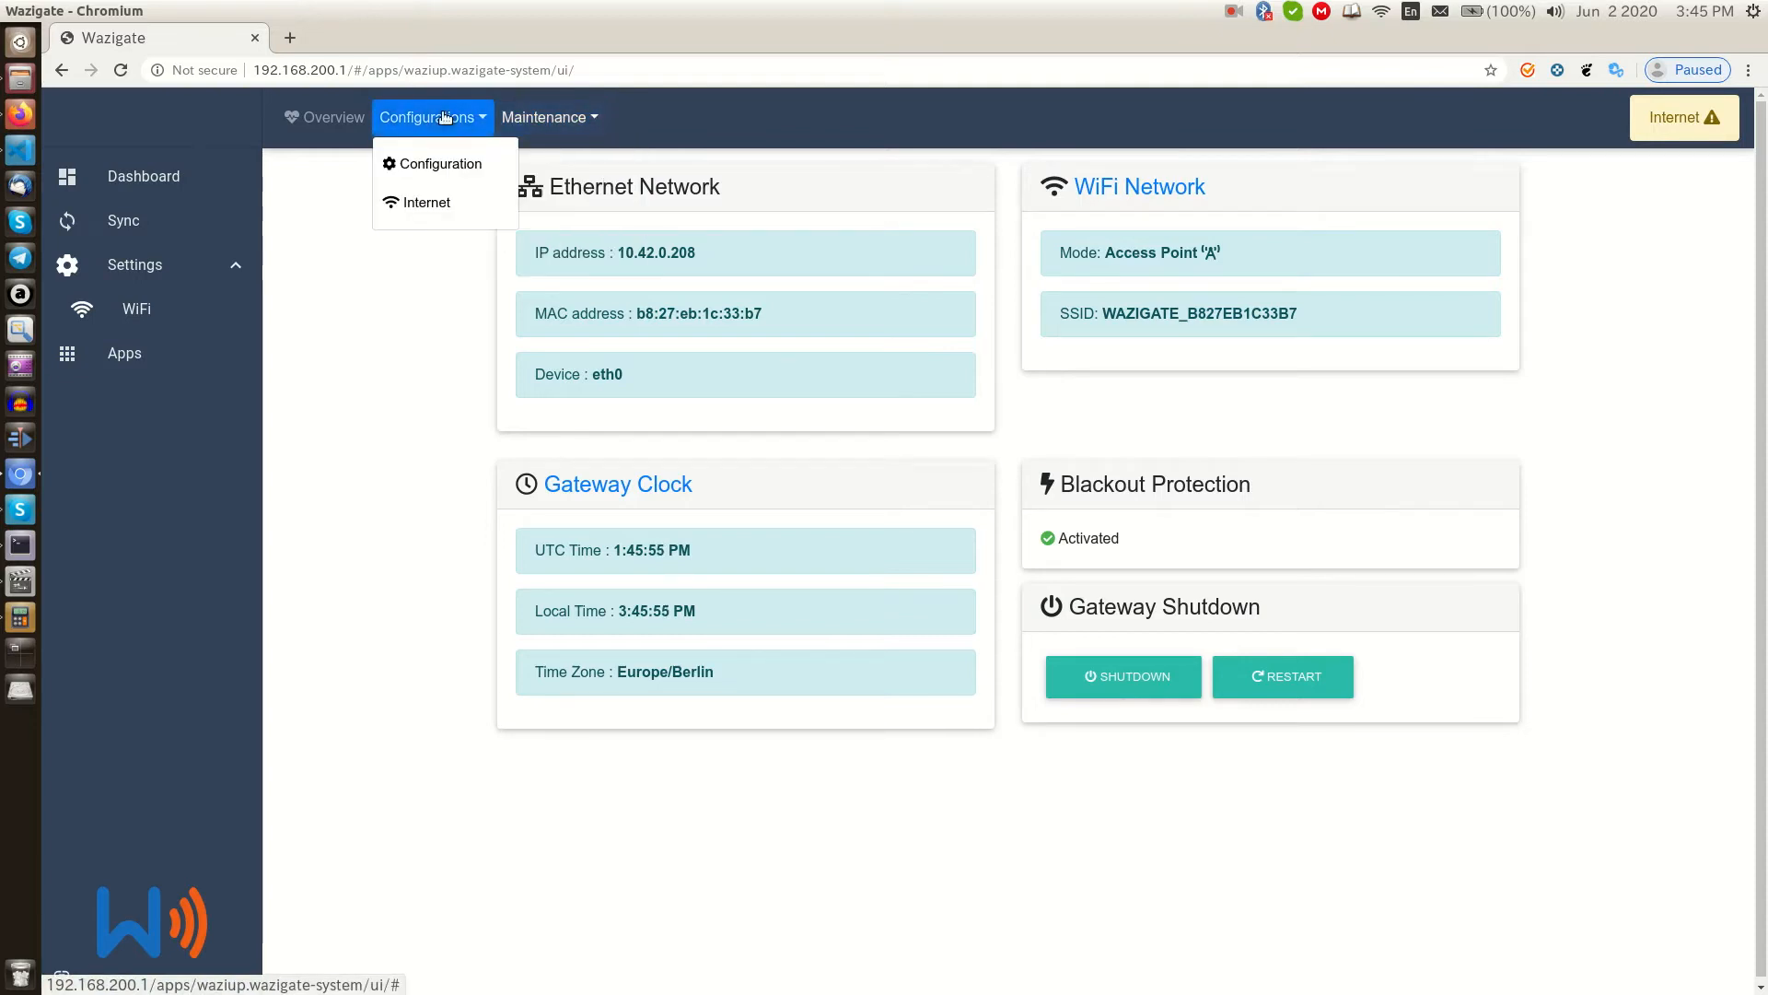
click(134, 308)
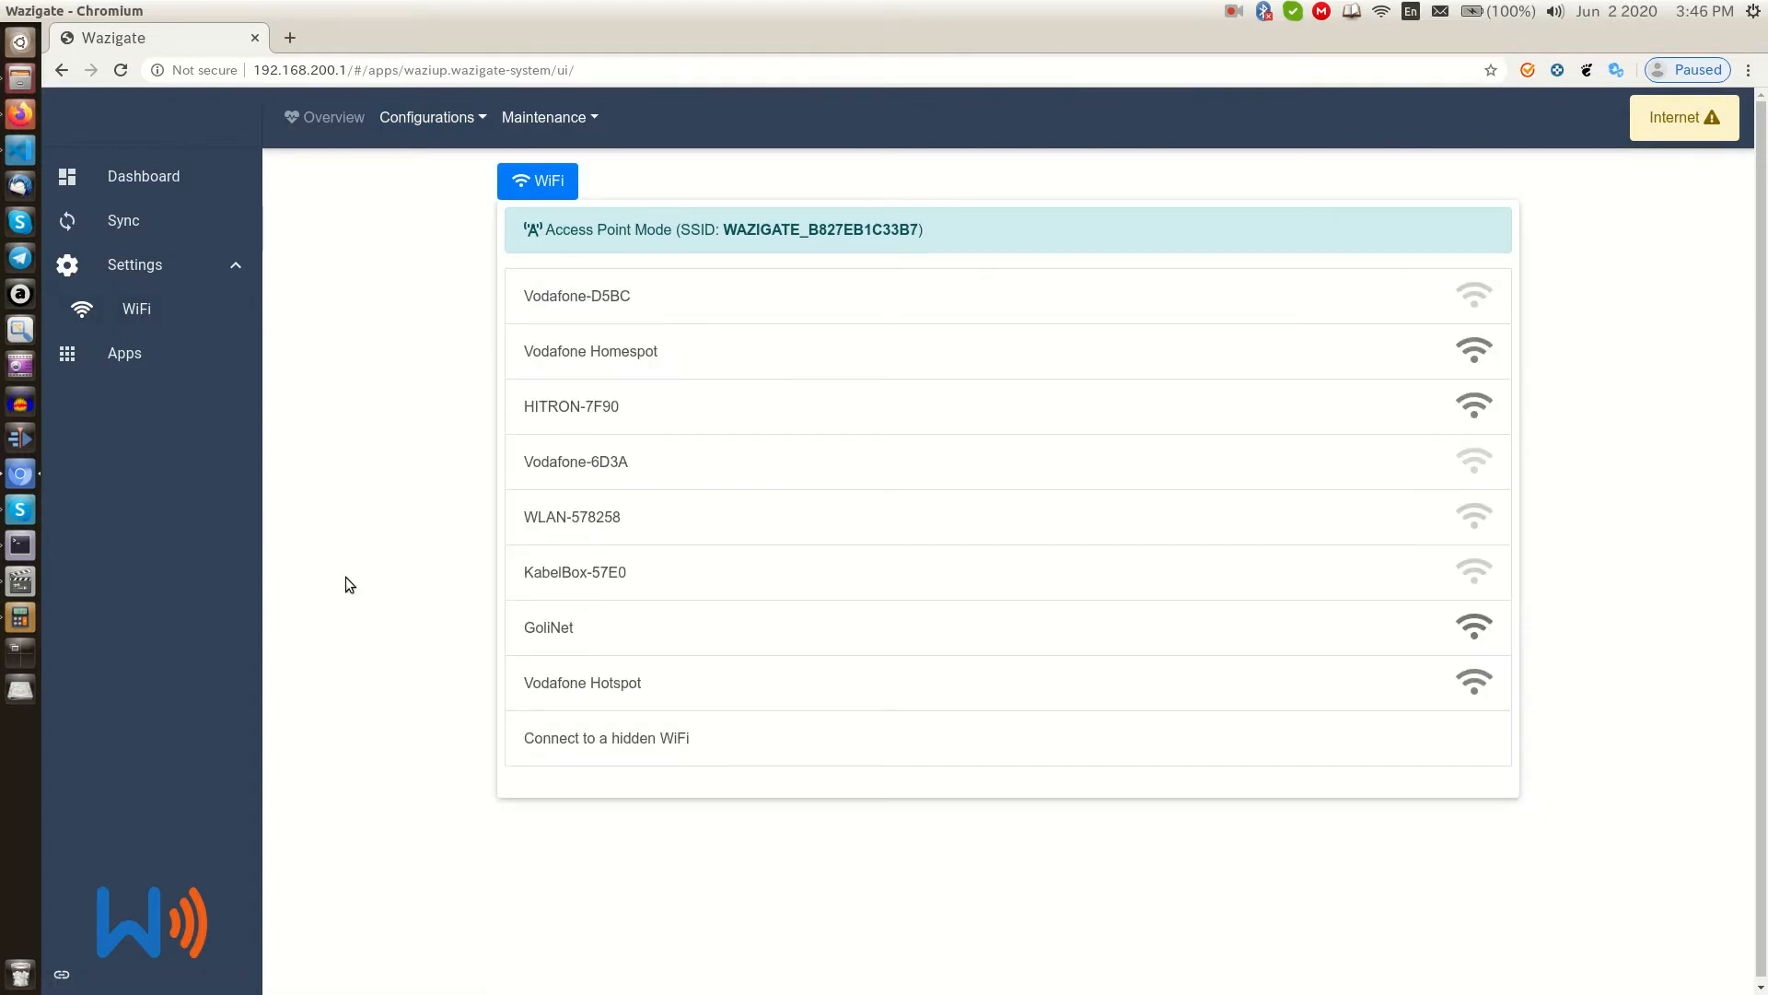
mouse_move(584, 628)
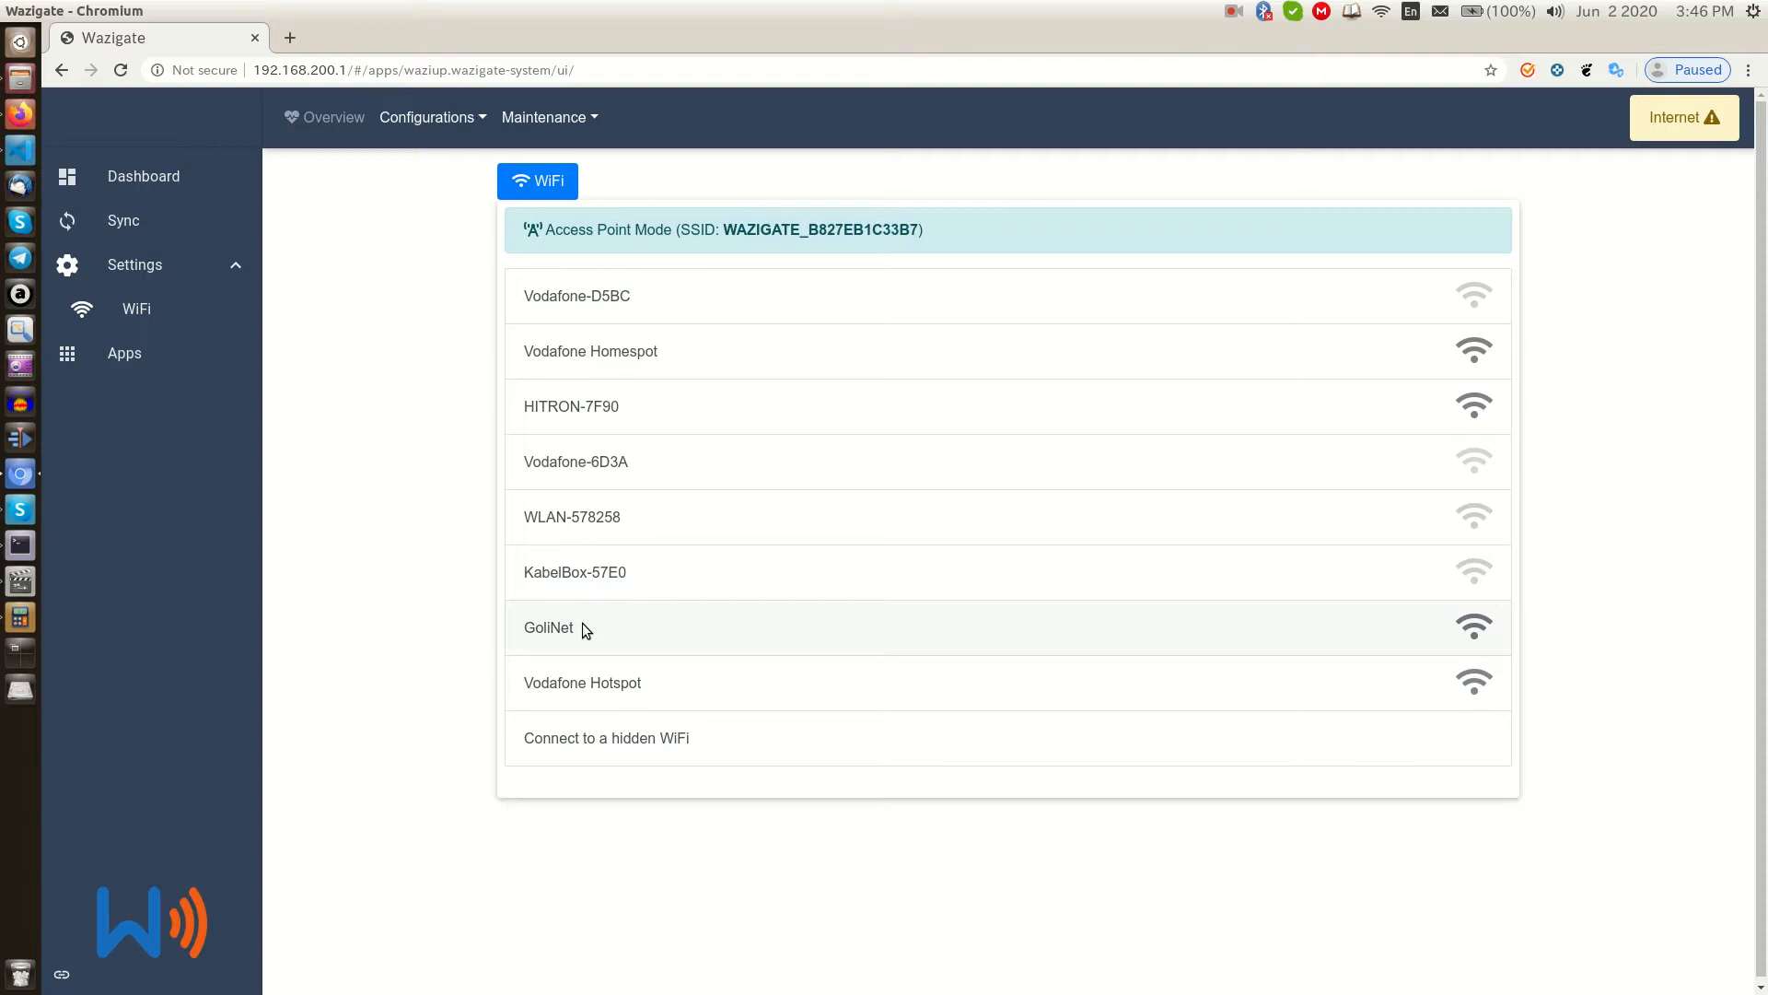
click(549, 627)
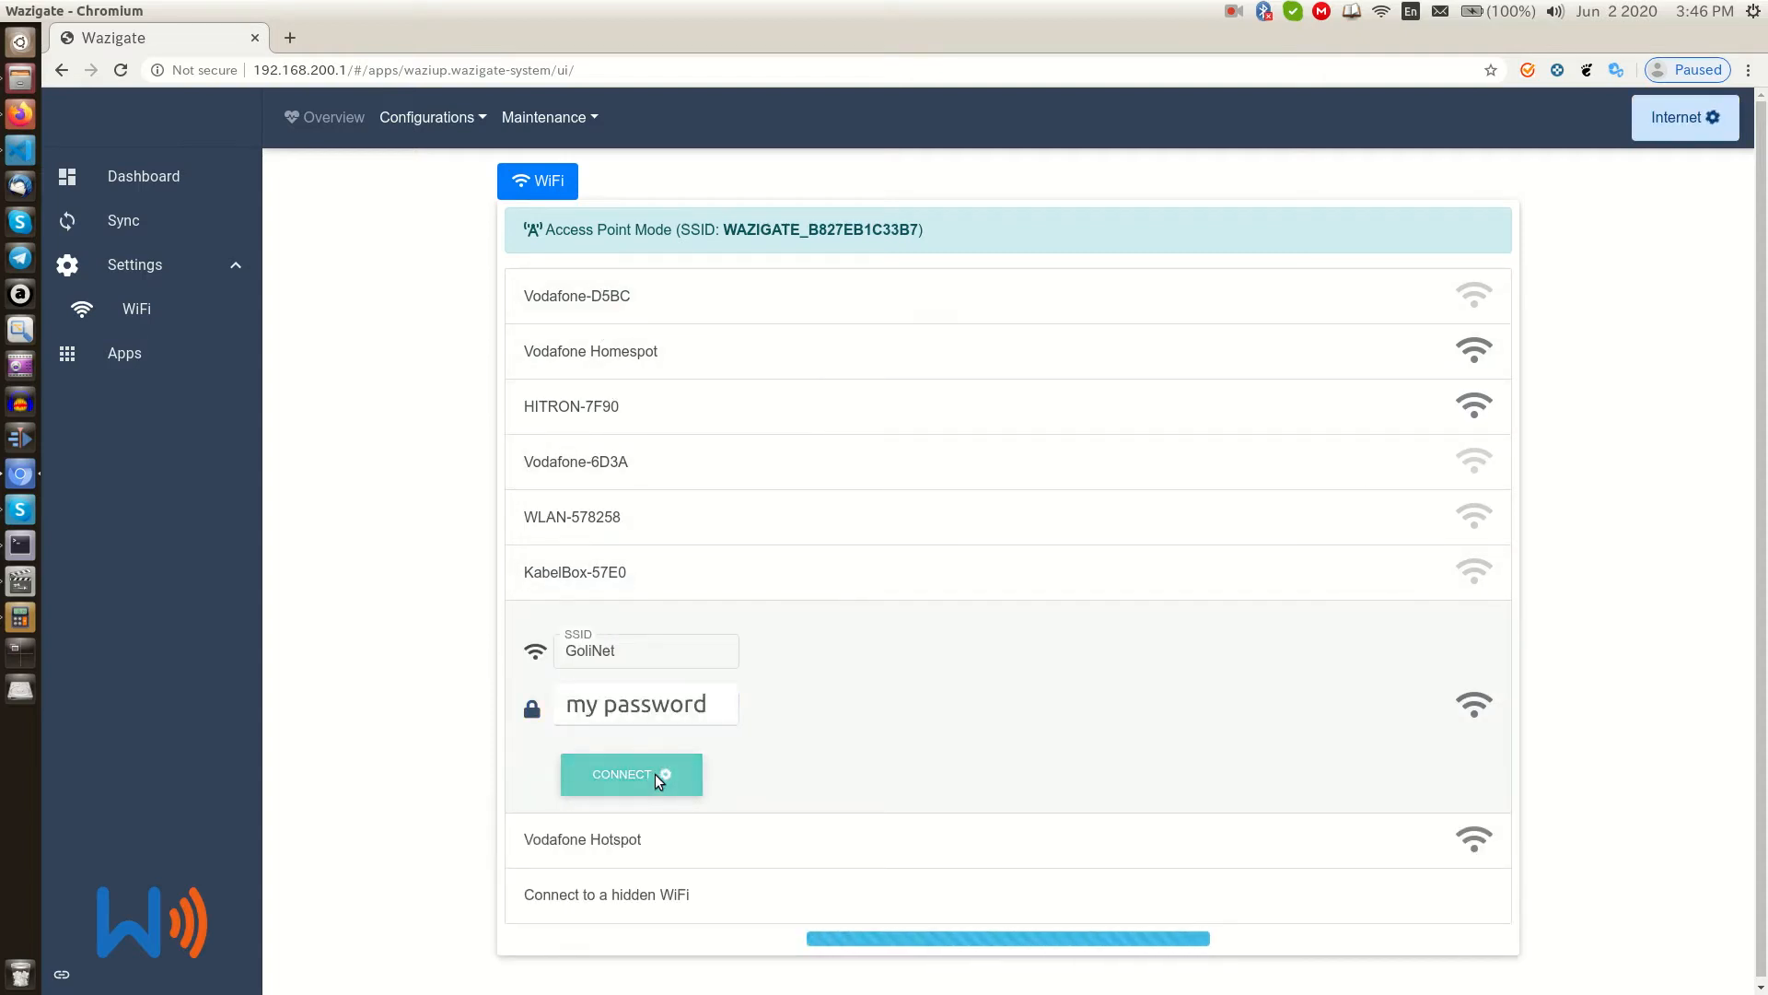
click(630, 774)
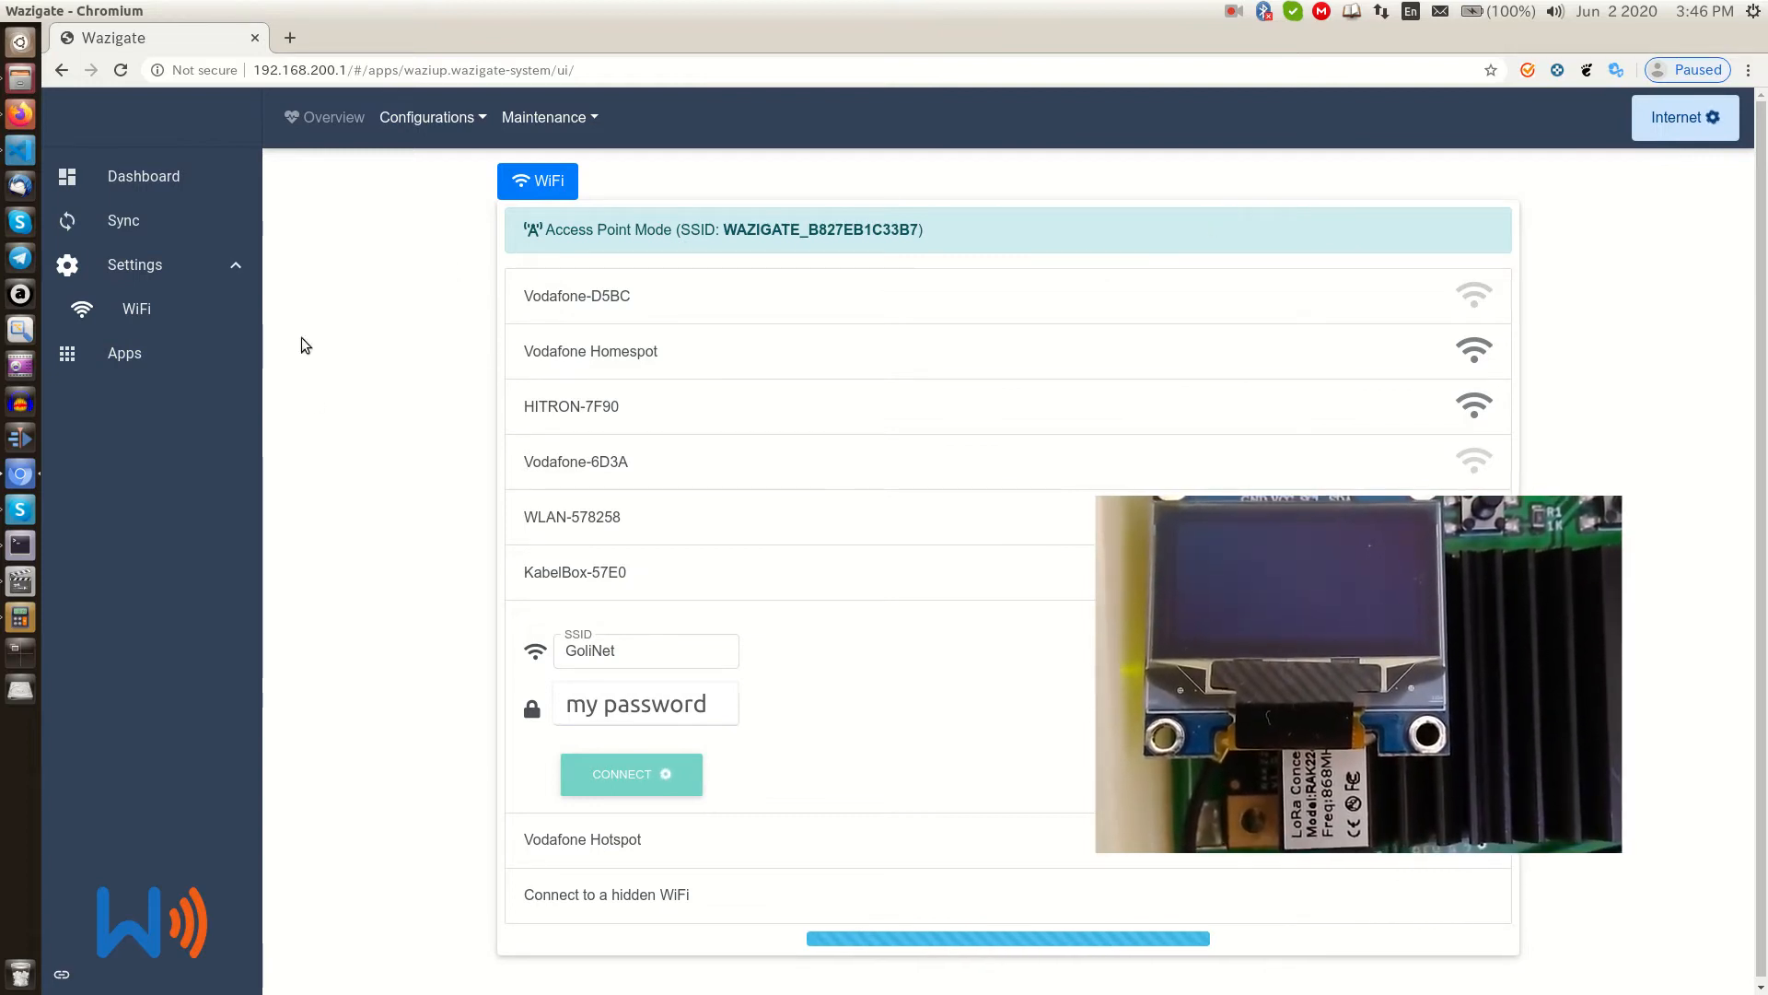
mouse_move(388, 364)
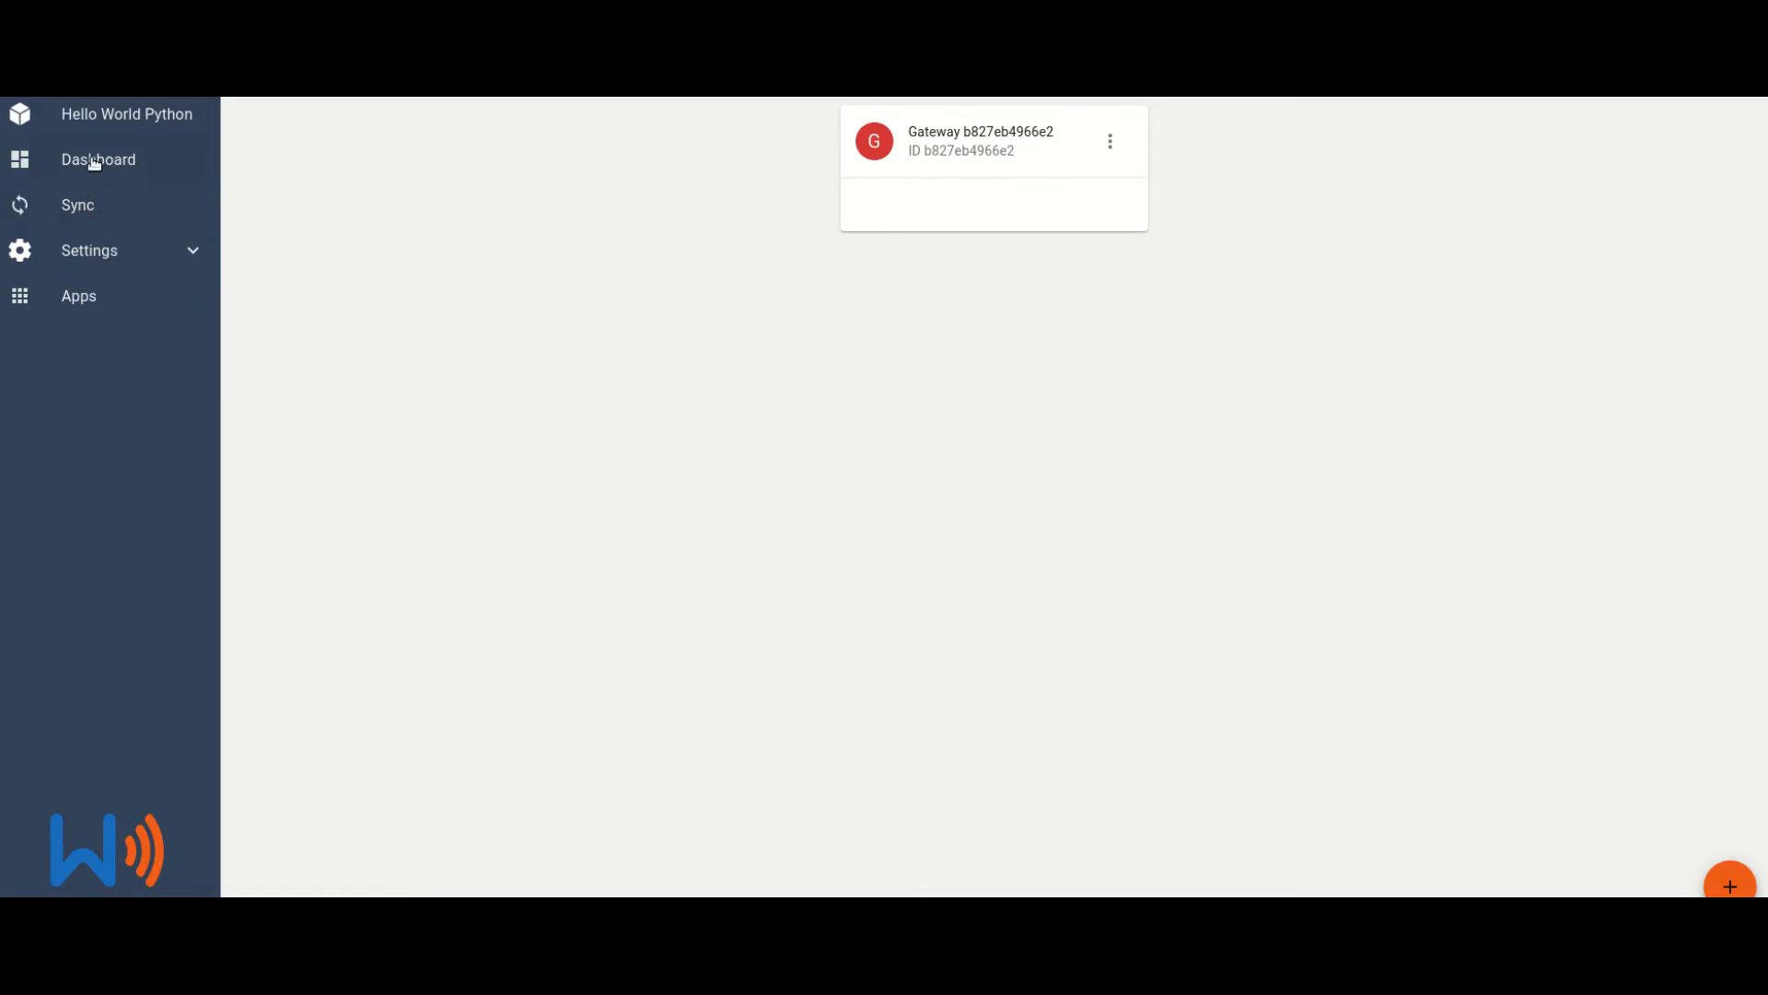
mouse_move(90, 255)
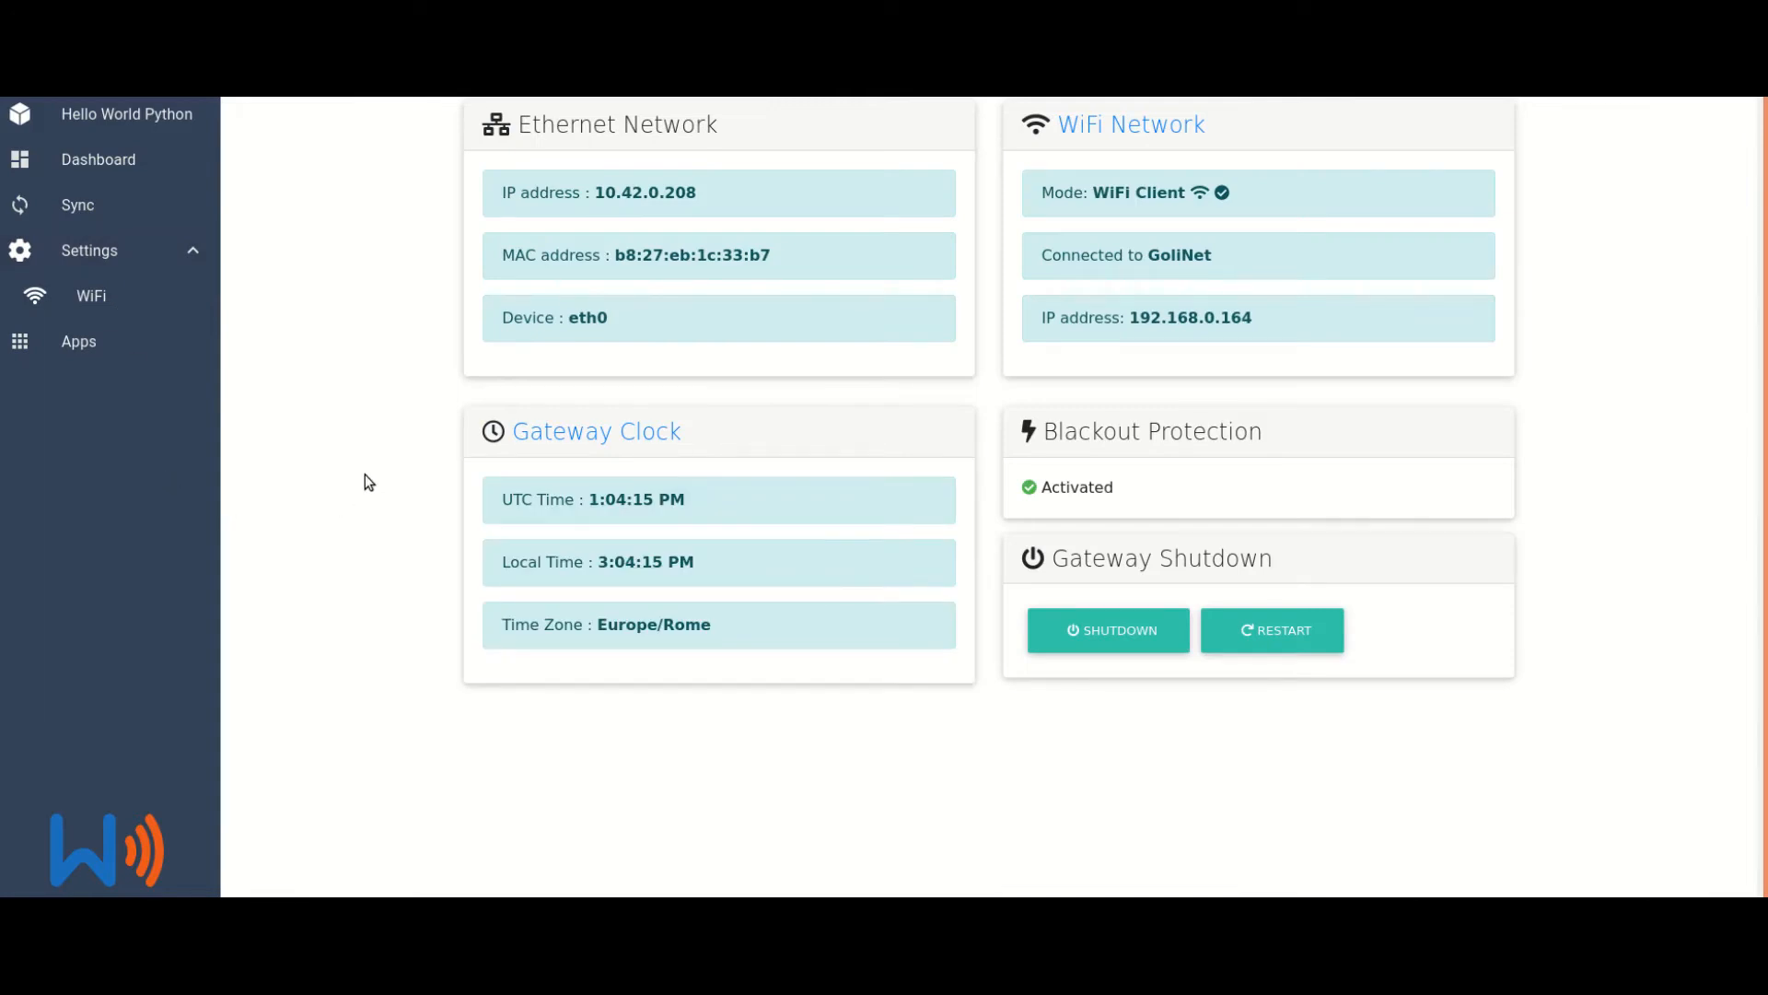
- Highlight the WiFi client details showing GoliNet at 192.168.0.164 on the overview
drag(504, 192, 771, 255)
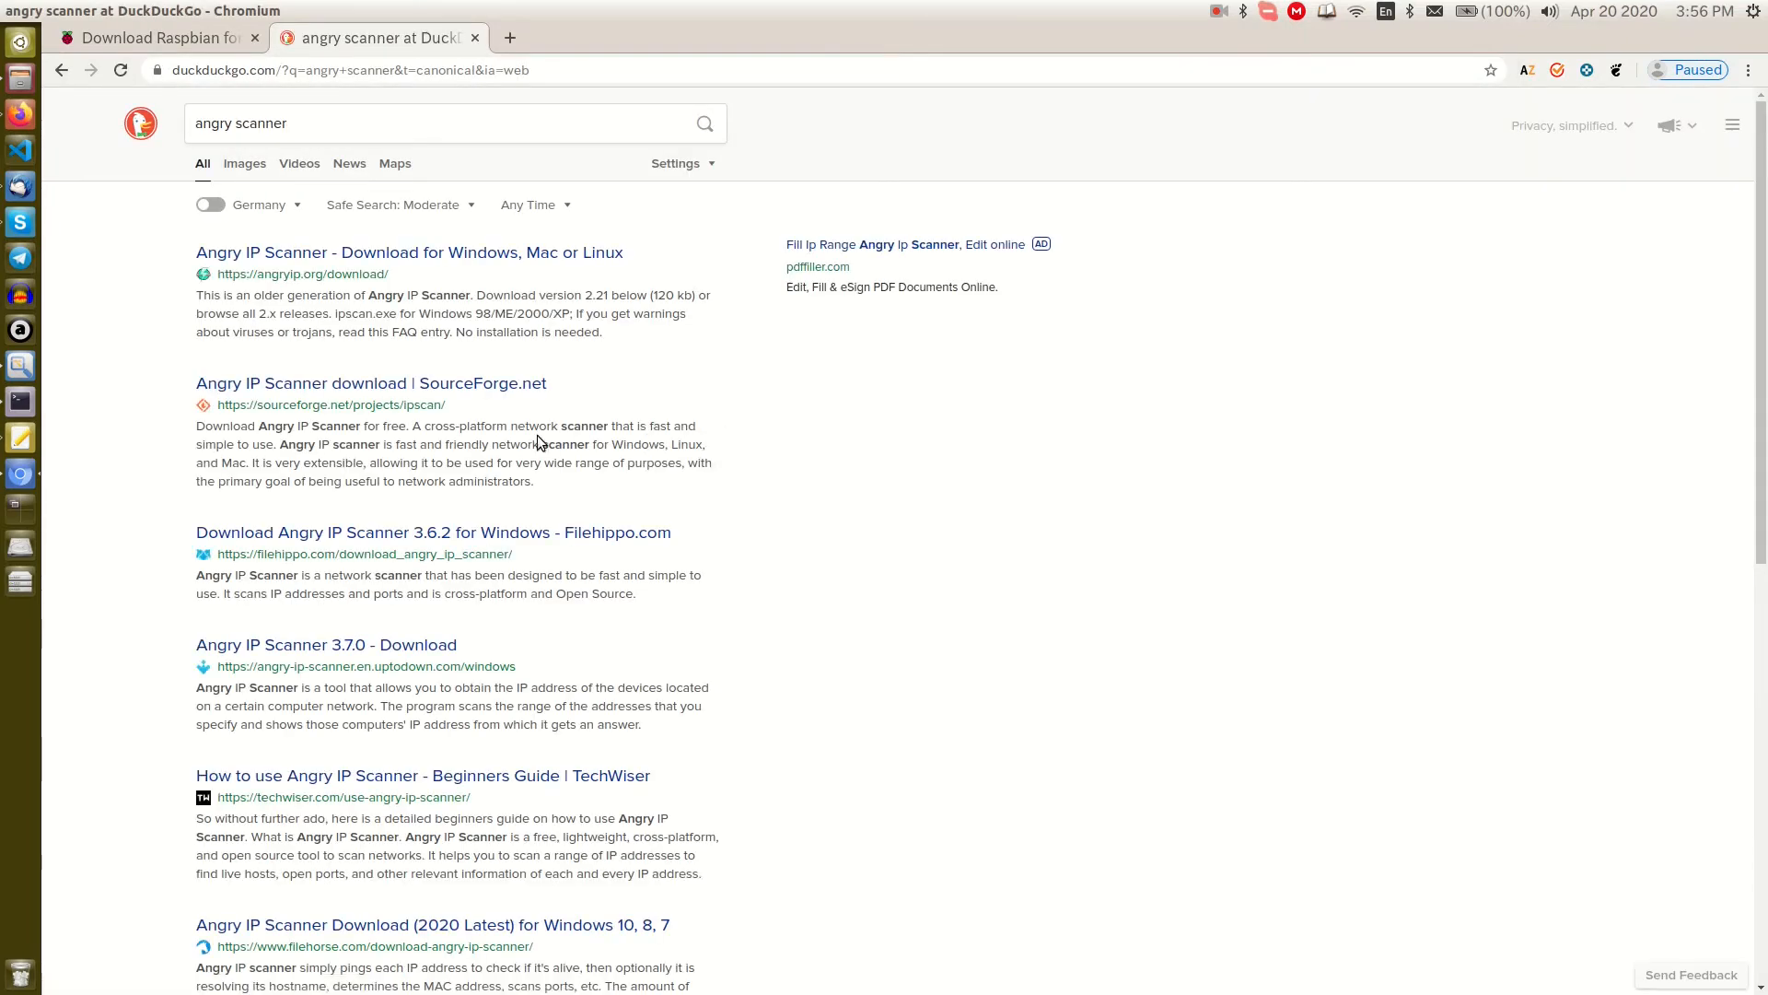
- Follow the 'Angry IP Scanner - Download for Windows, Mac or Linux' search result
click(409, 252)
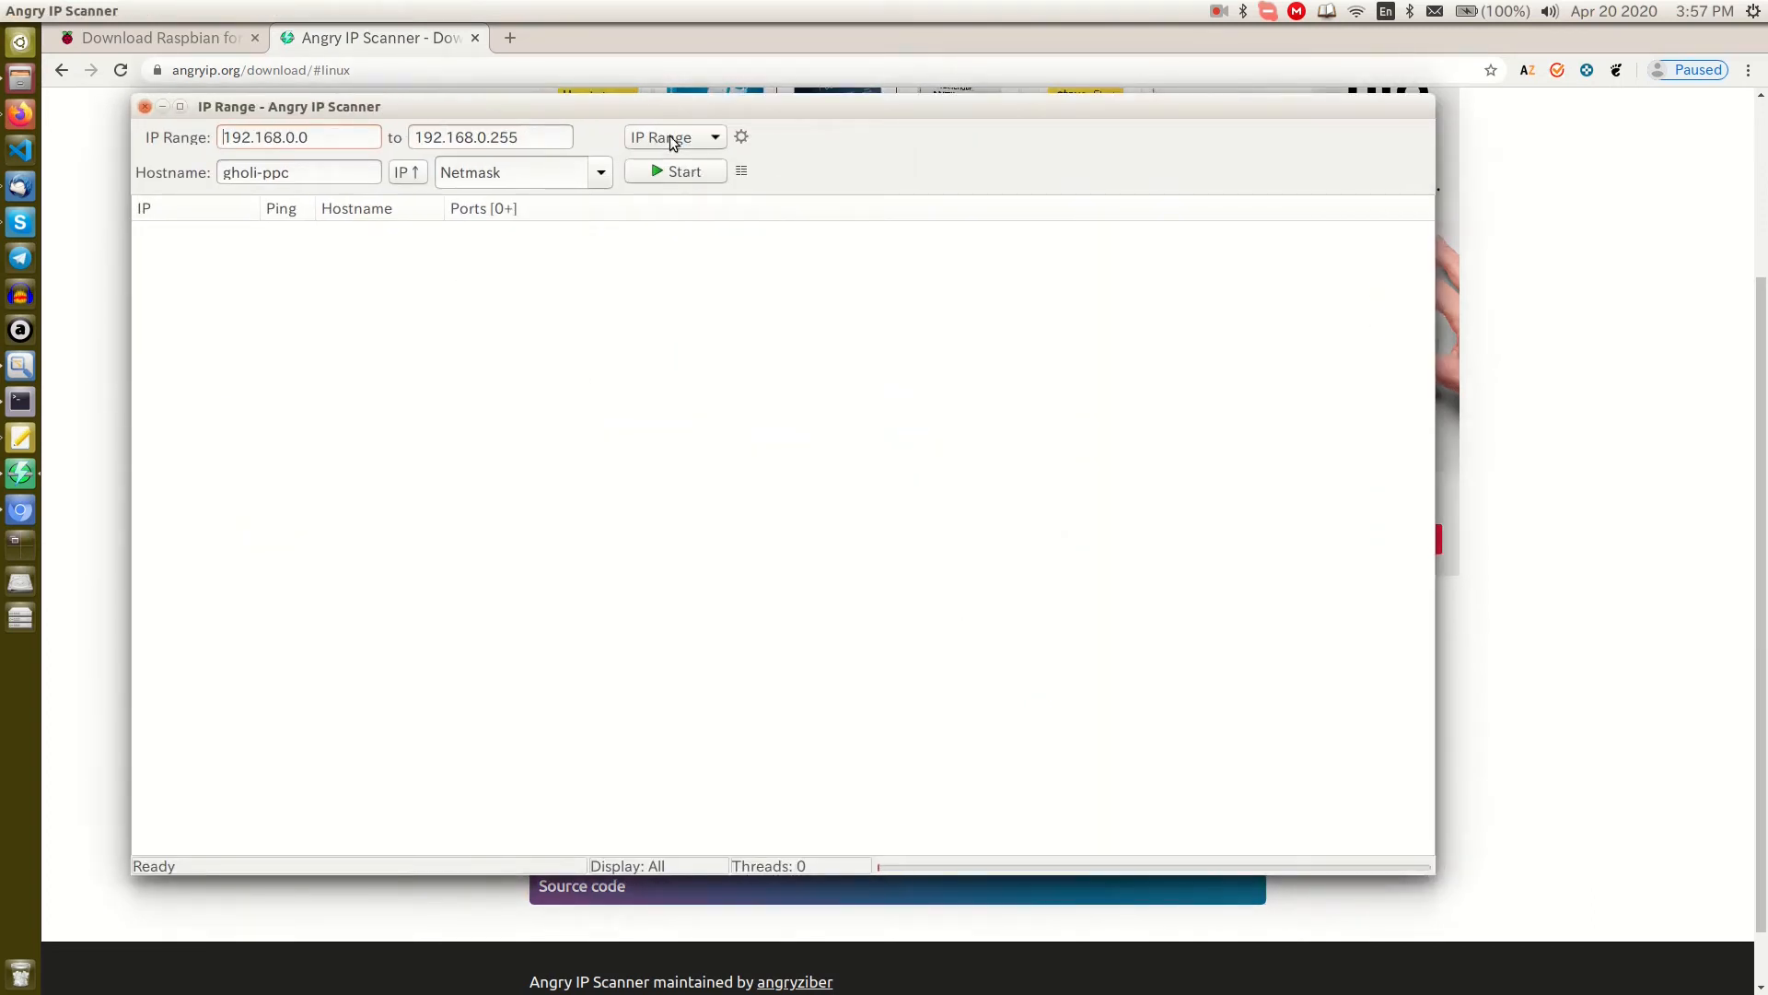
- Scan 192.168.0.0–255, sort results by hostname and inspect the raspberrypi host at 192.168.0.142
click(676, 170)
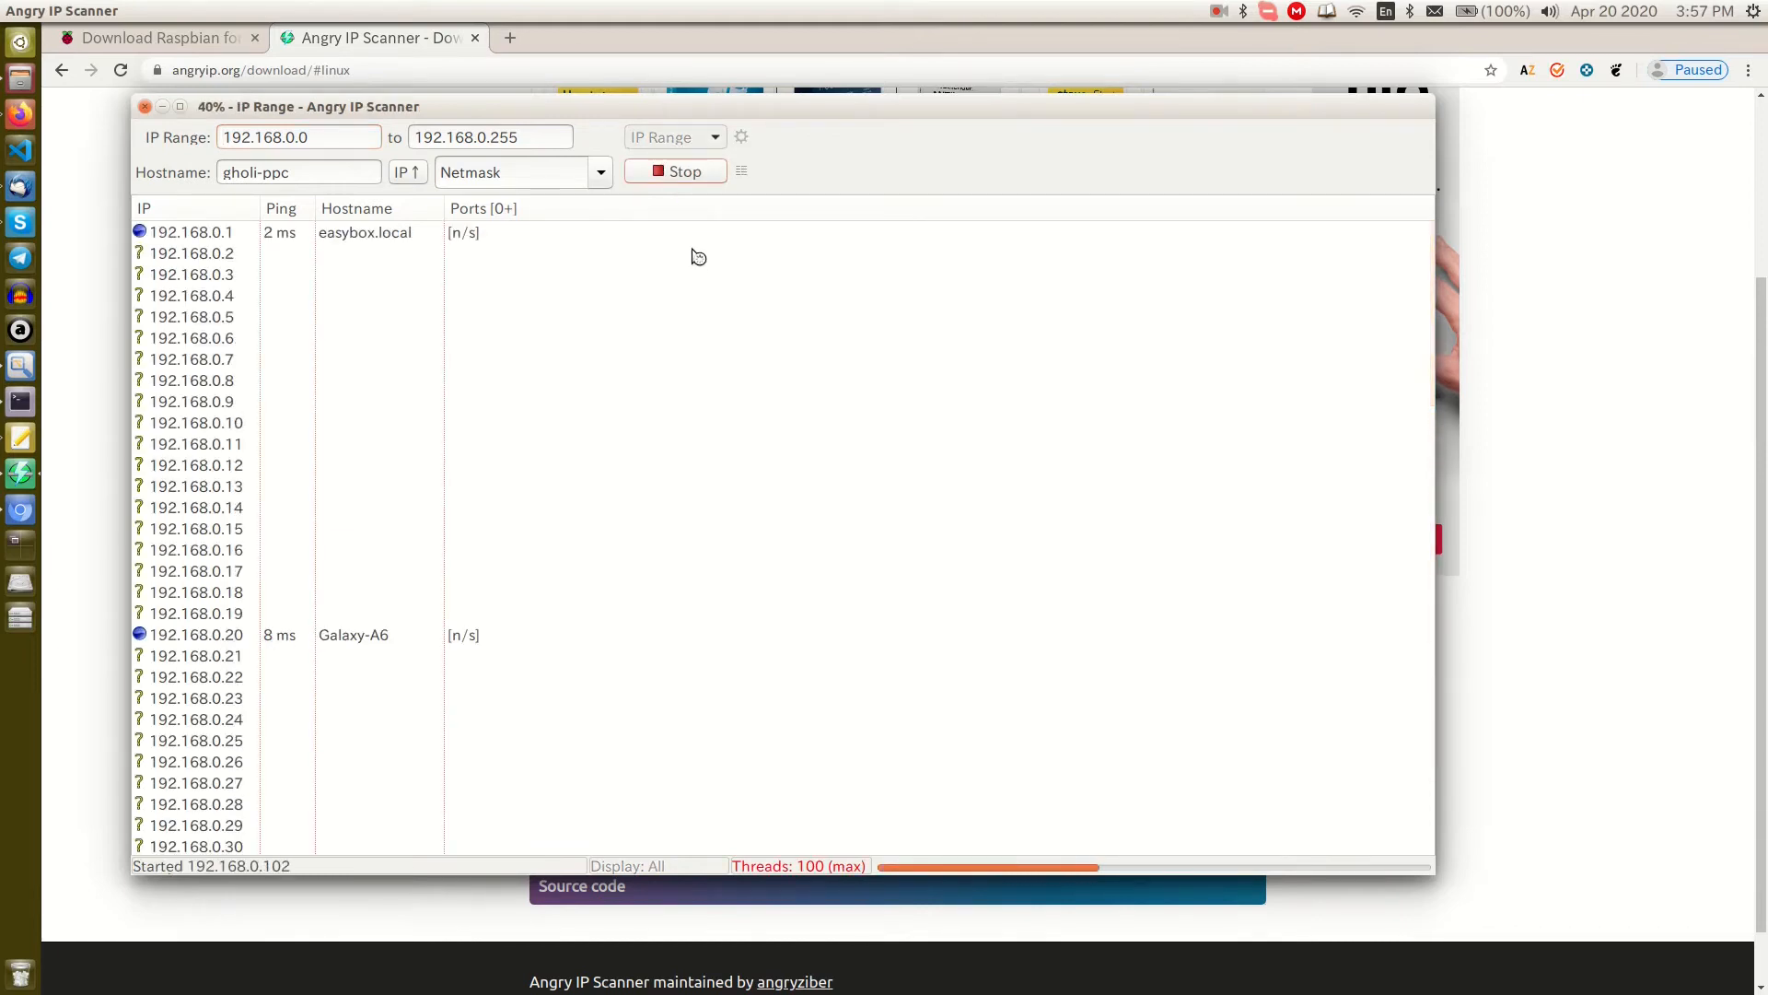
scroll(down, 3)
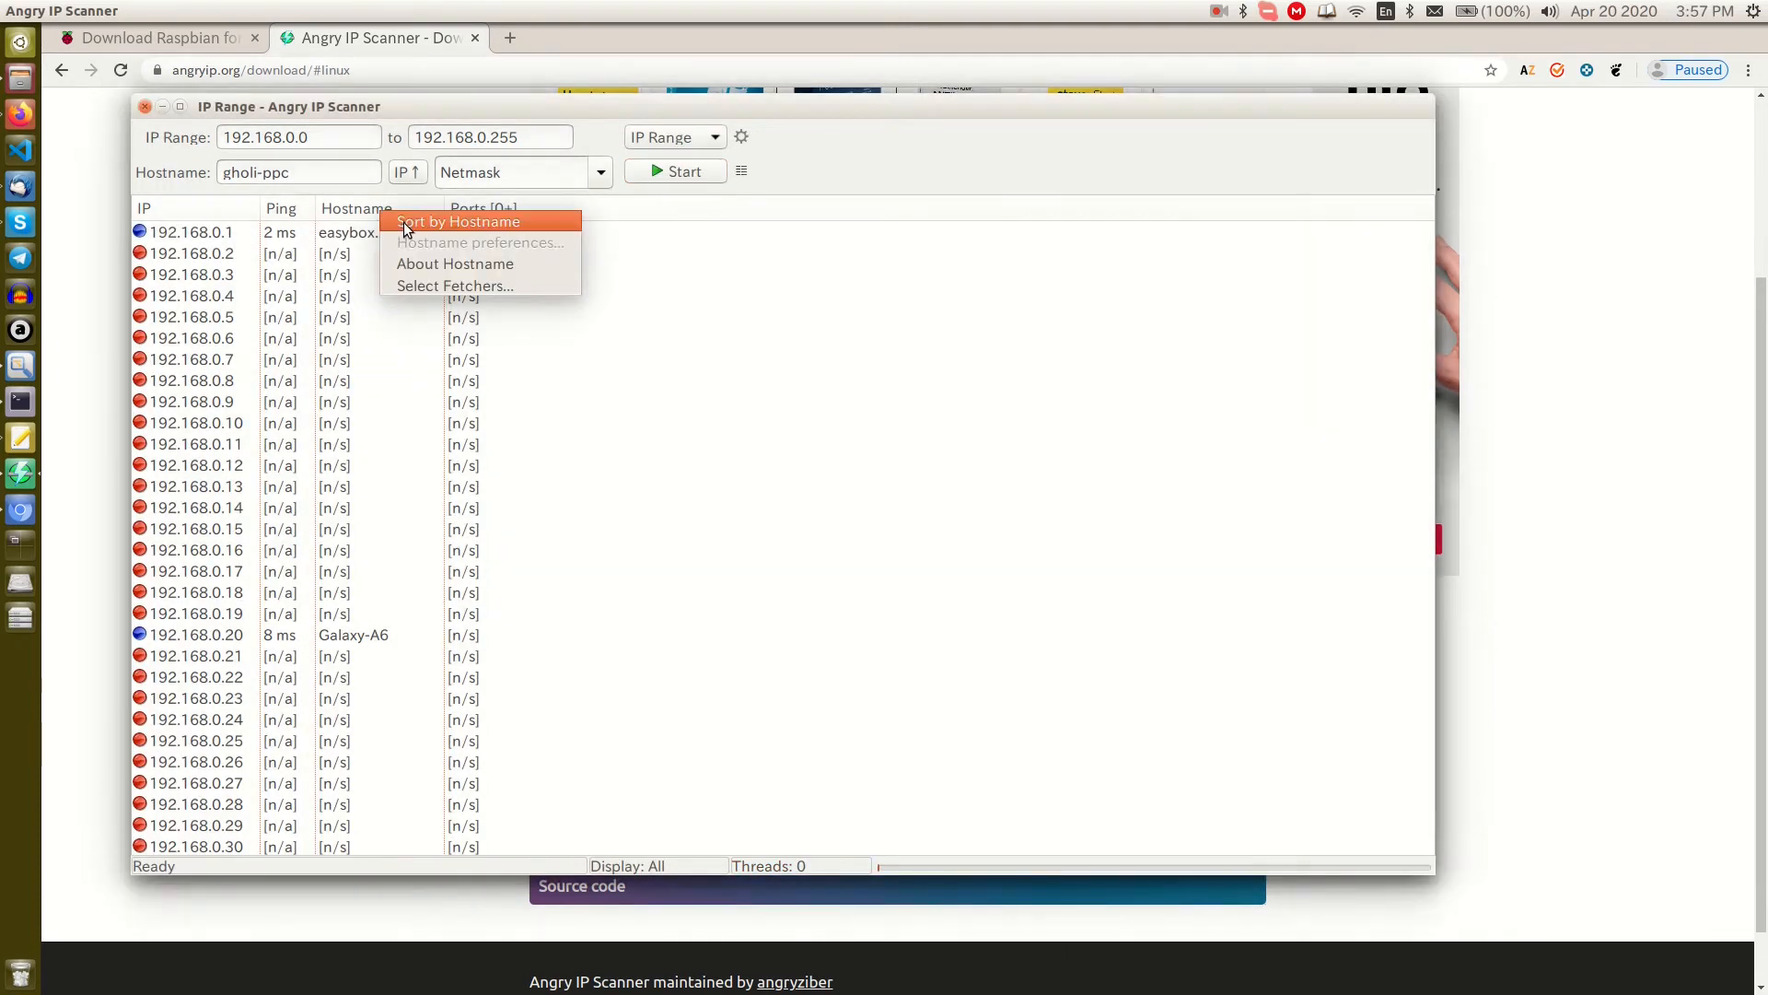
click(458, 221)
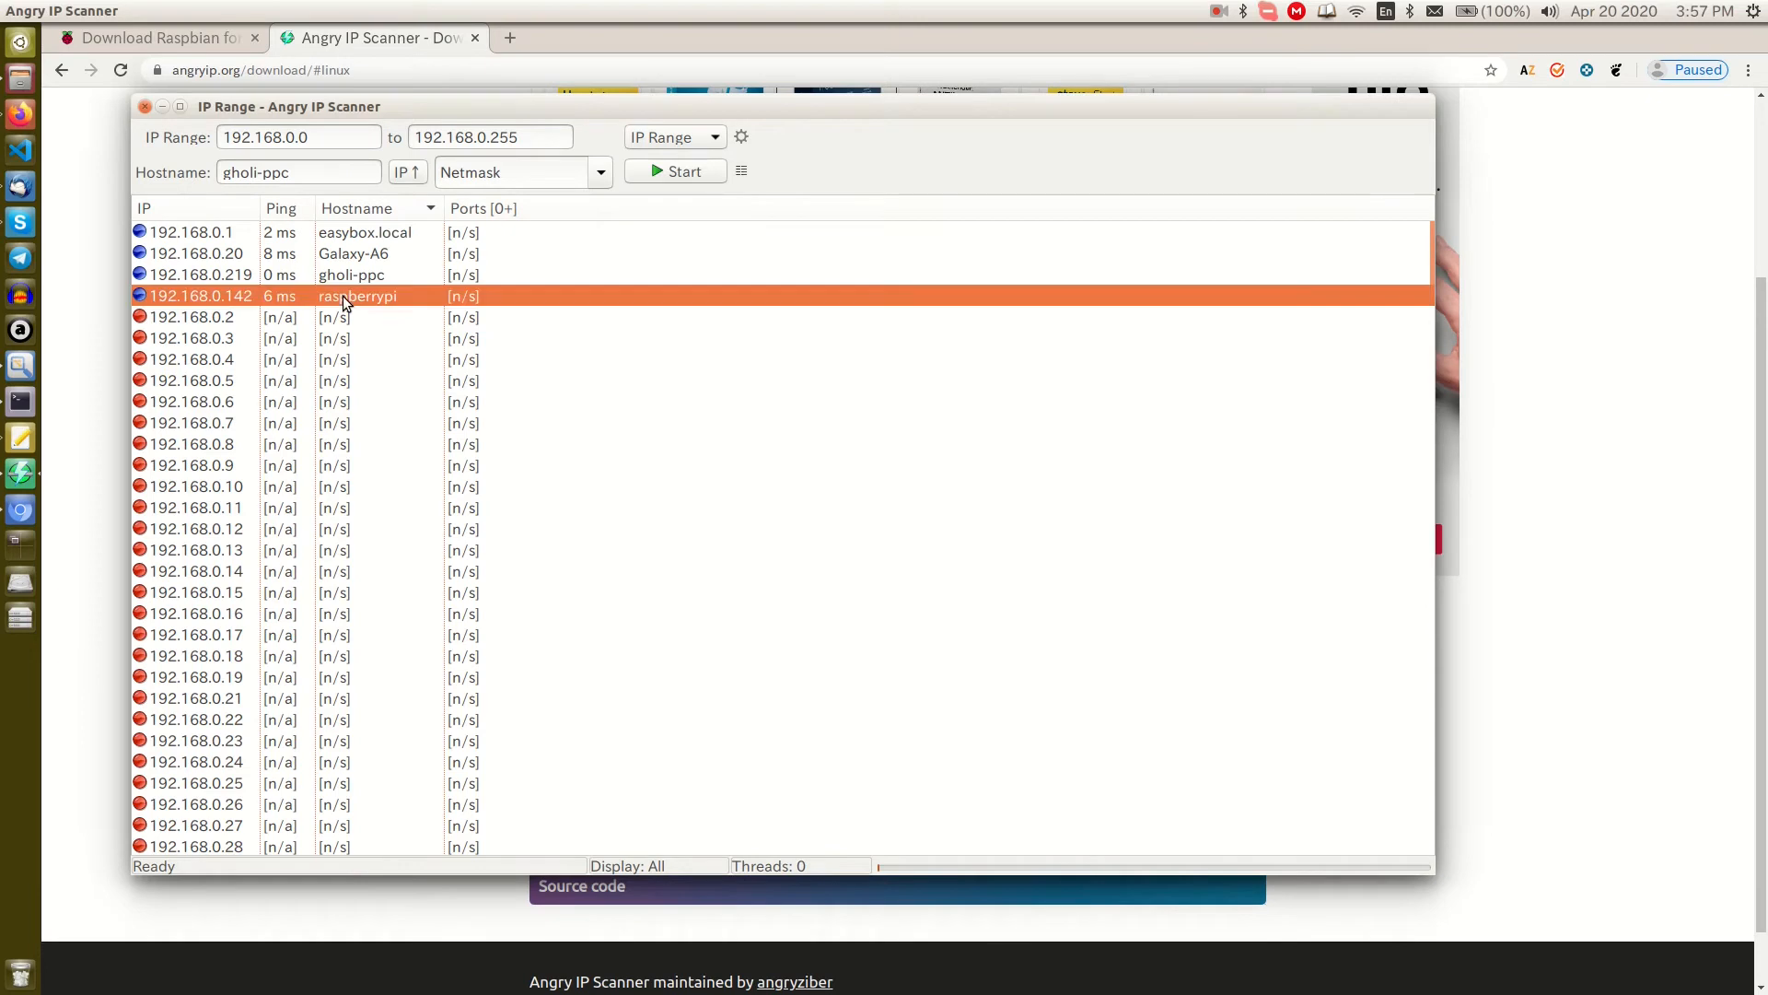
mouse_move(167, 304)
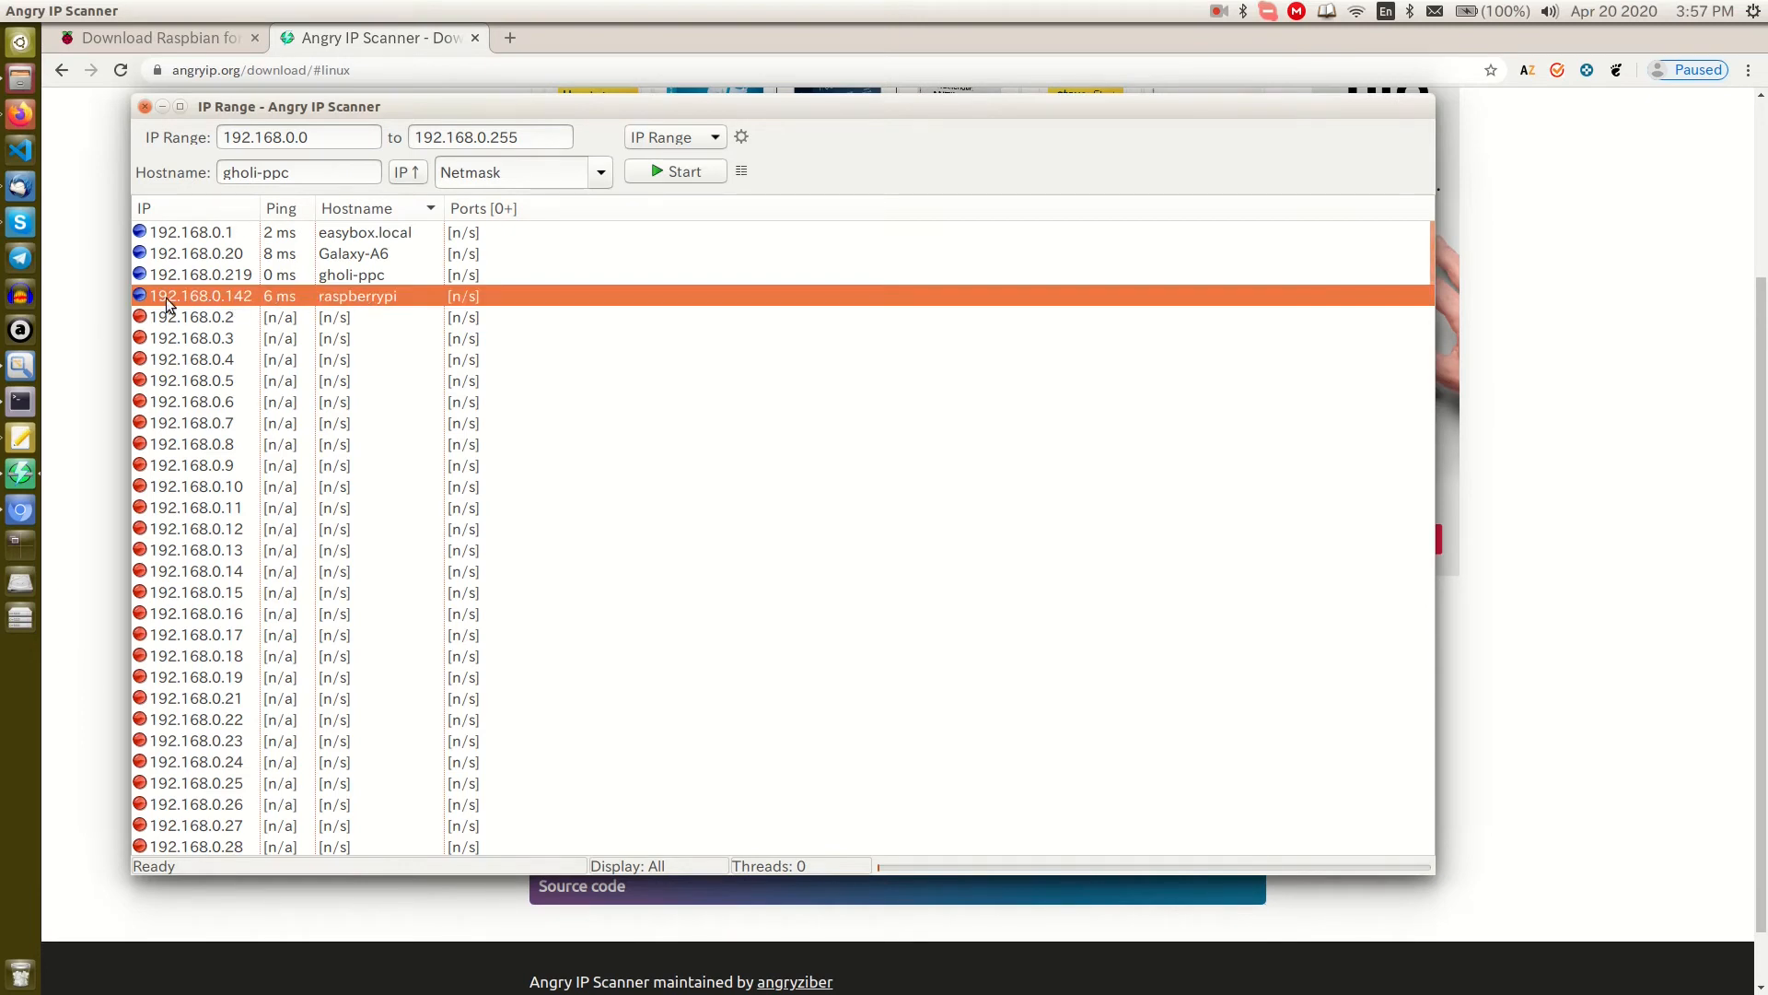
double_click(199, 295)
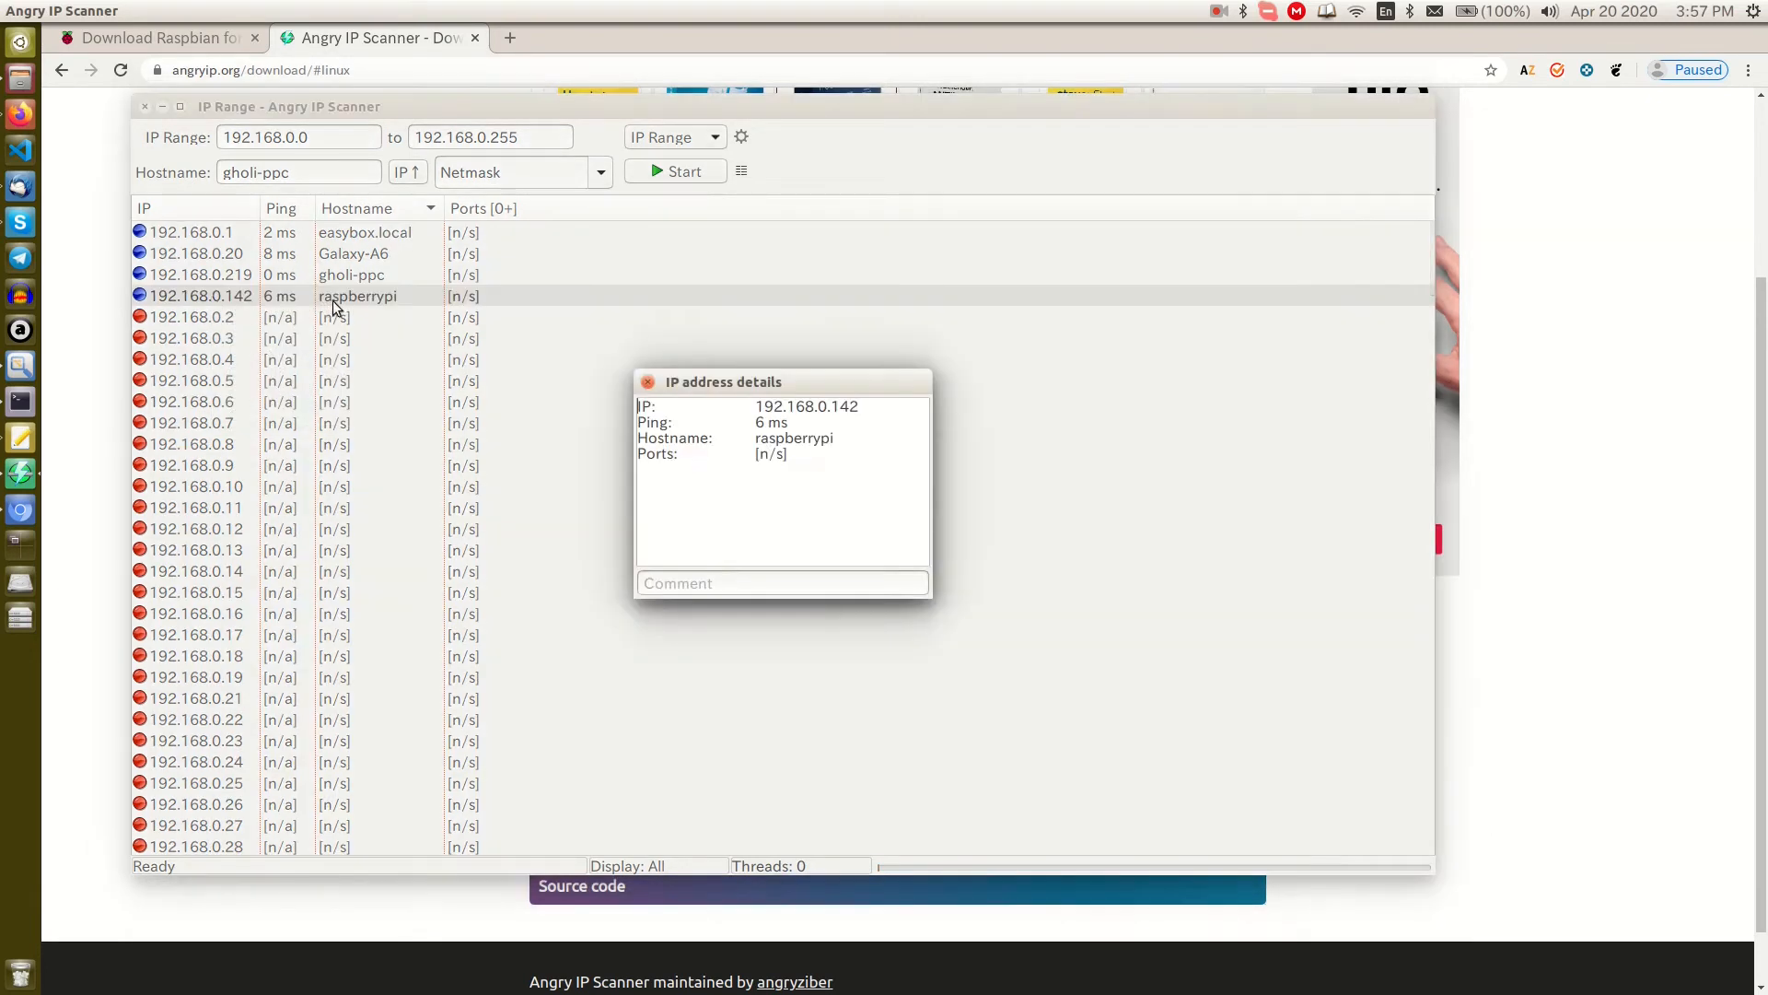
double_click(807, 405)
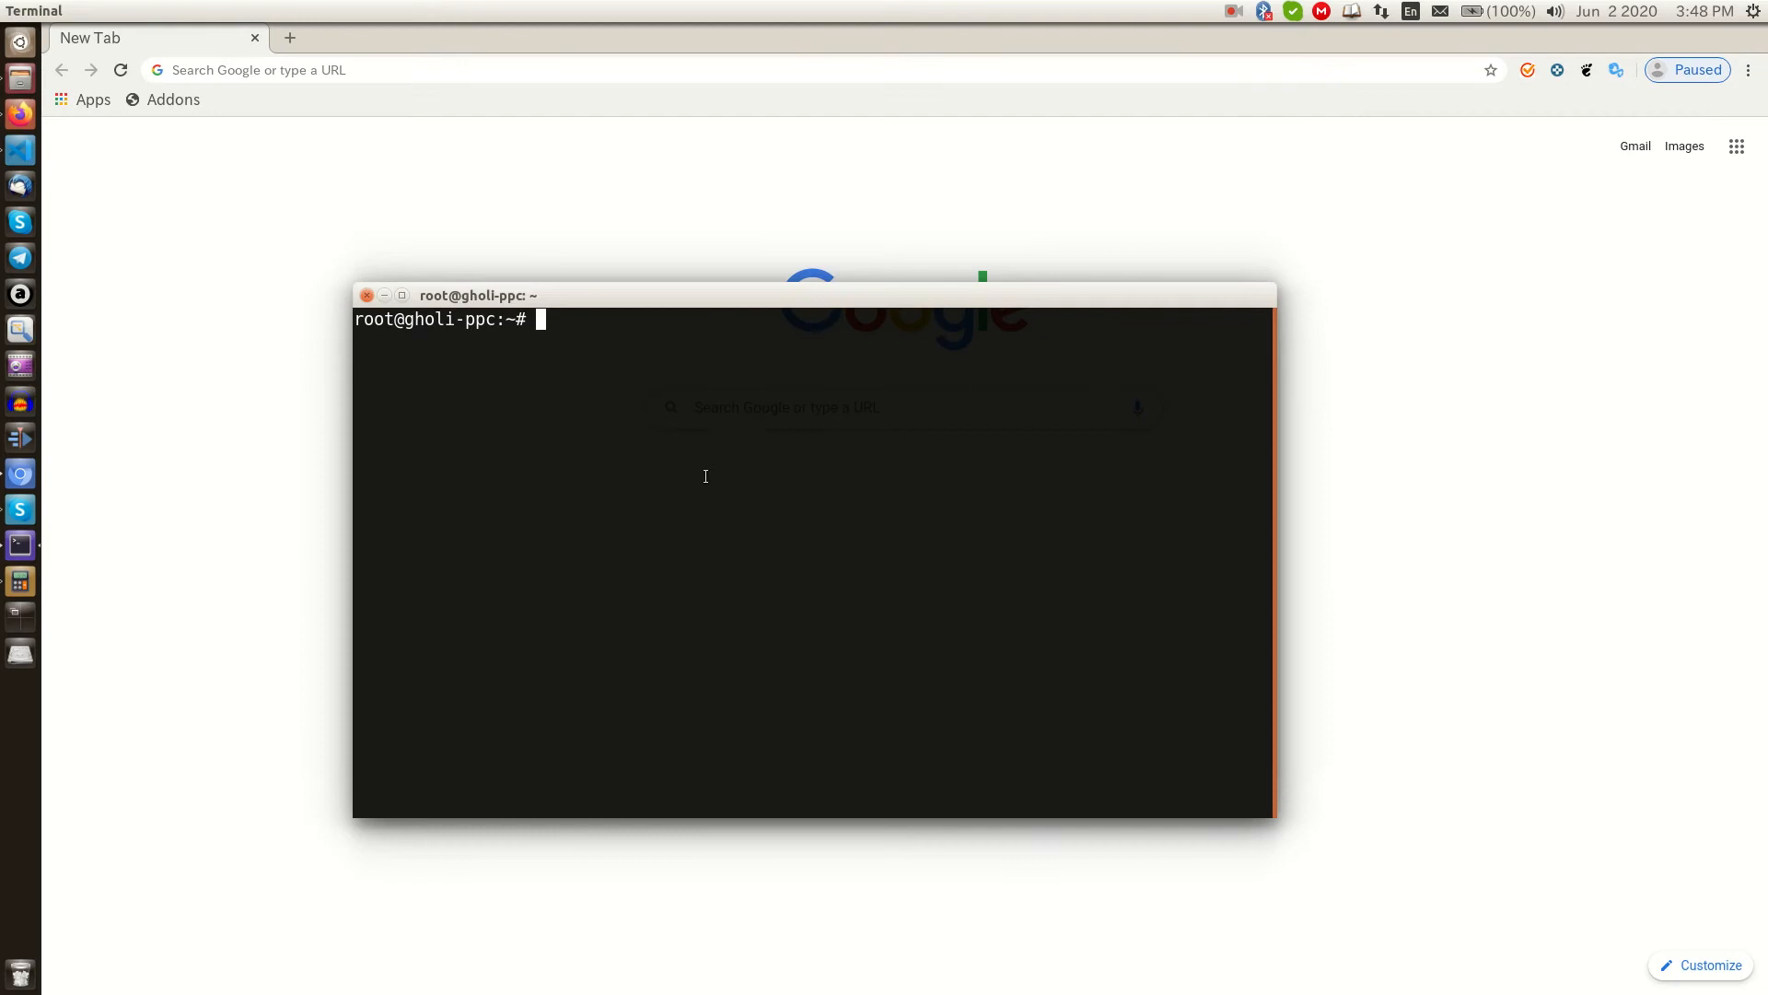
mouse_move(860, 549)
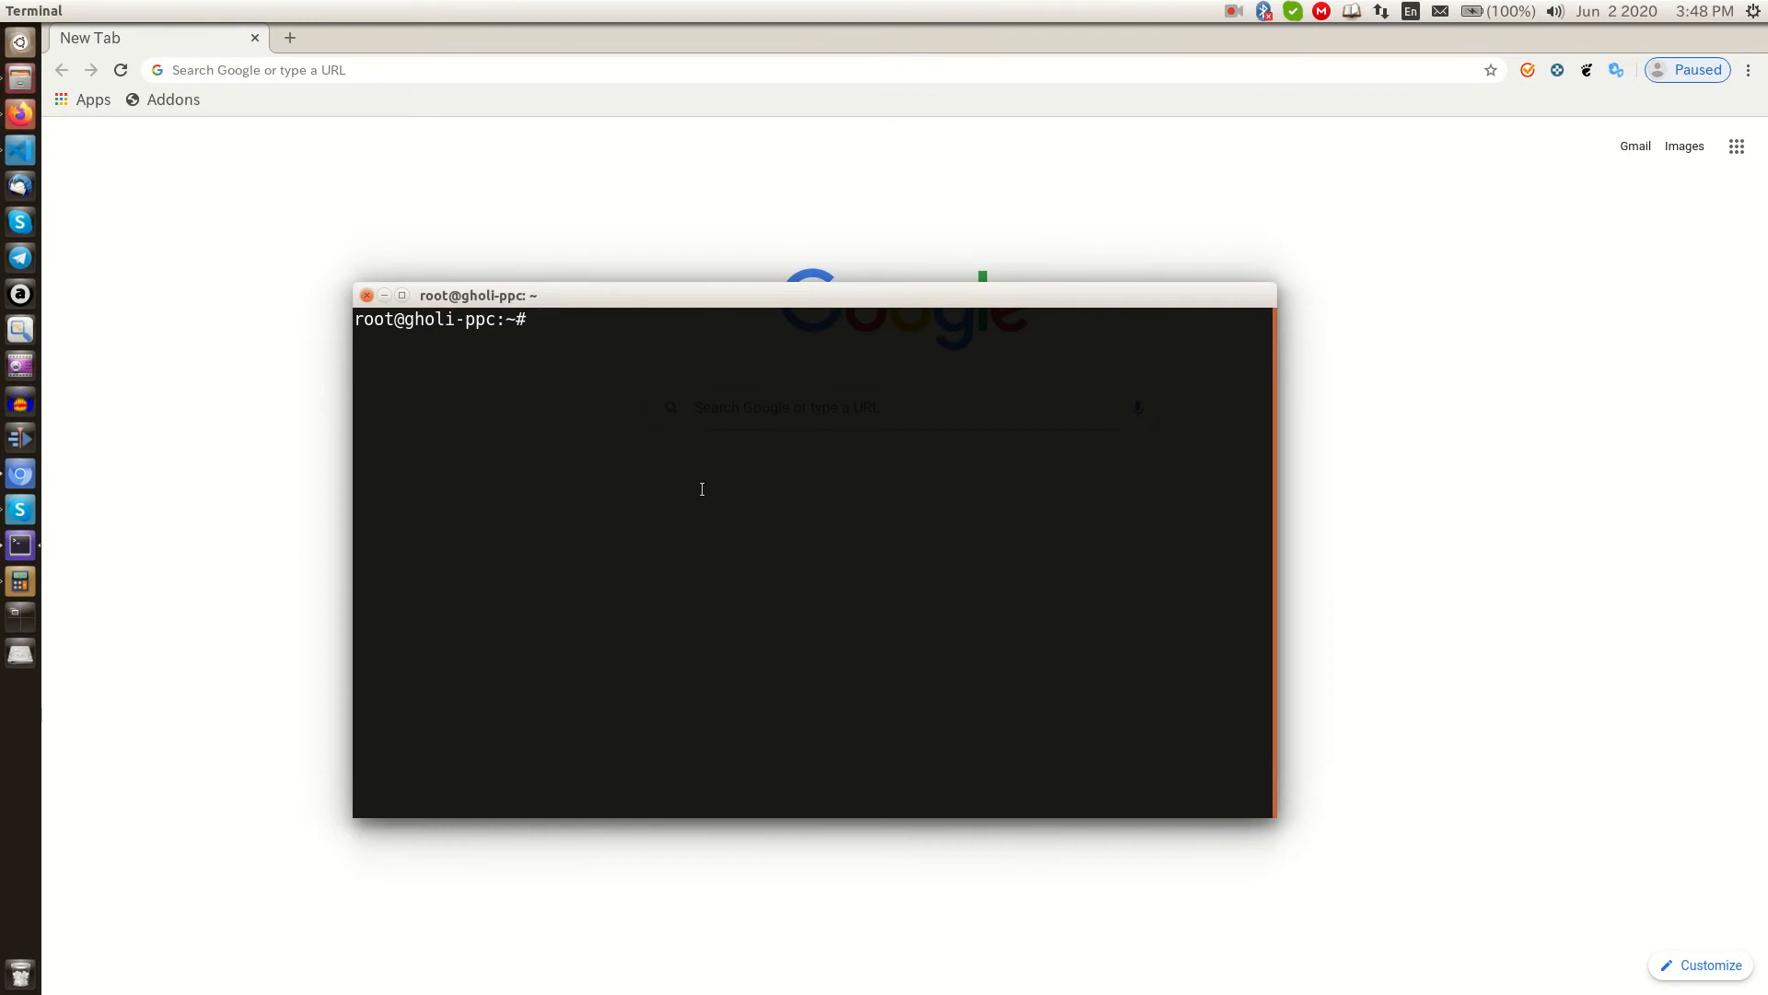
mouse_move(723, 470)
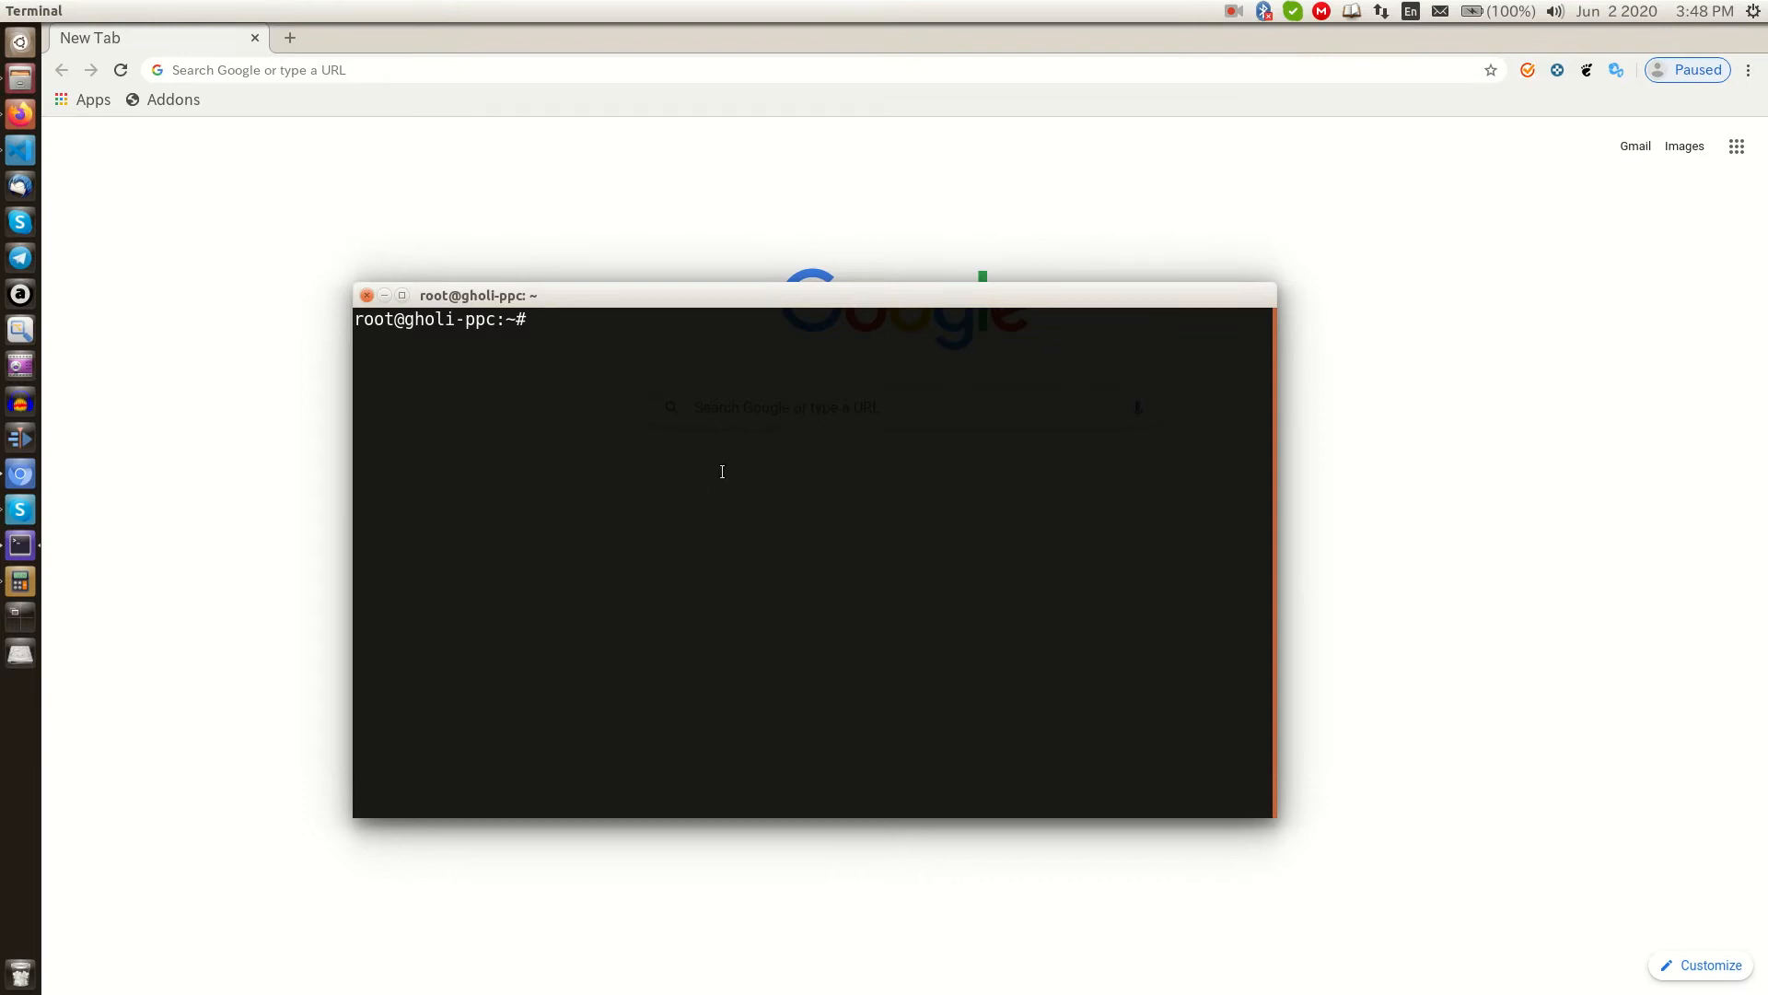
mouse_move(702, 488)
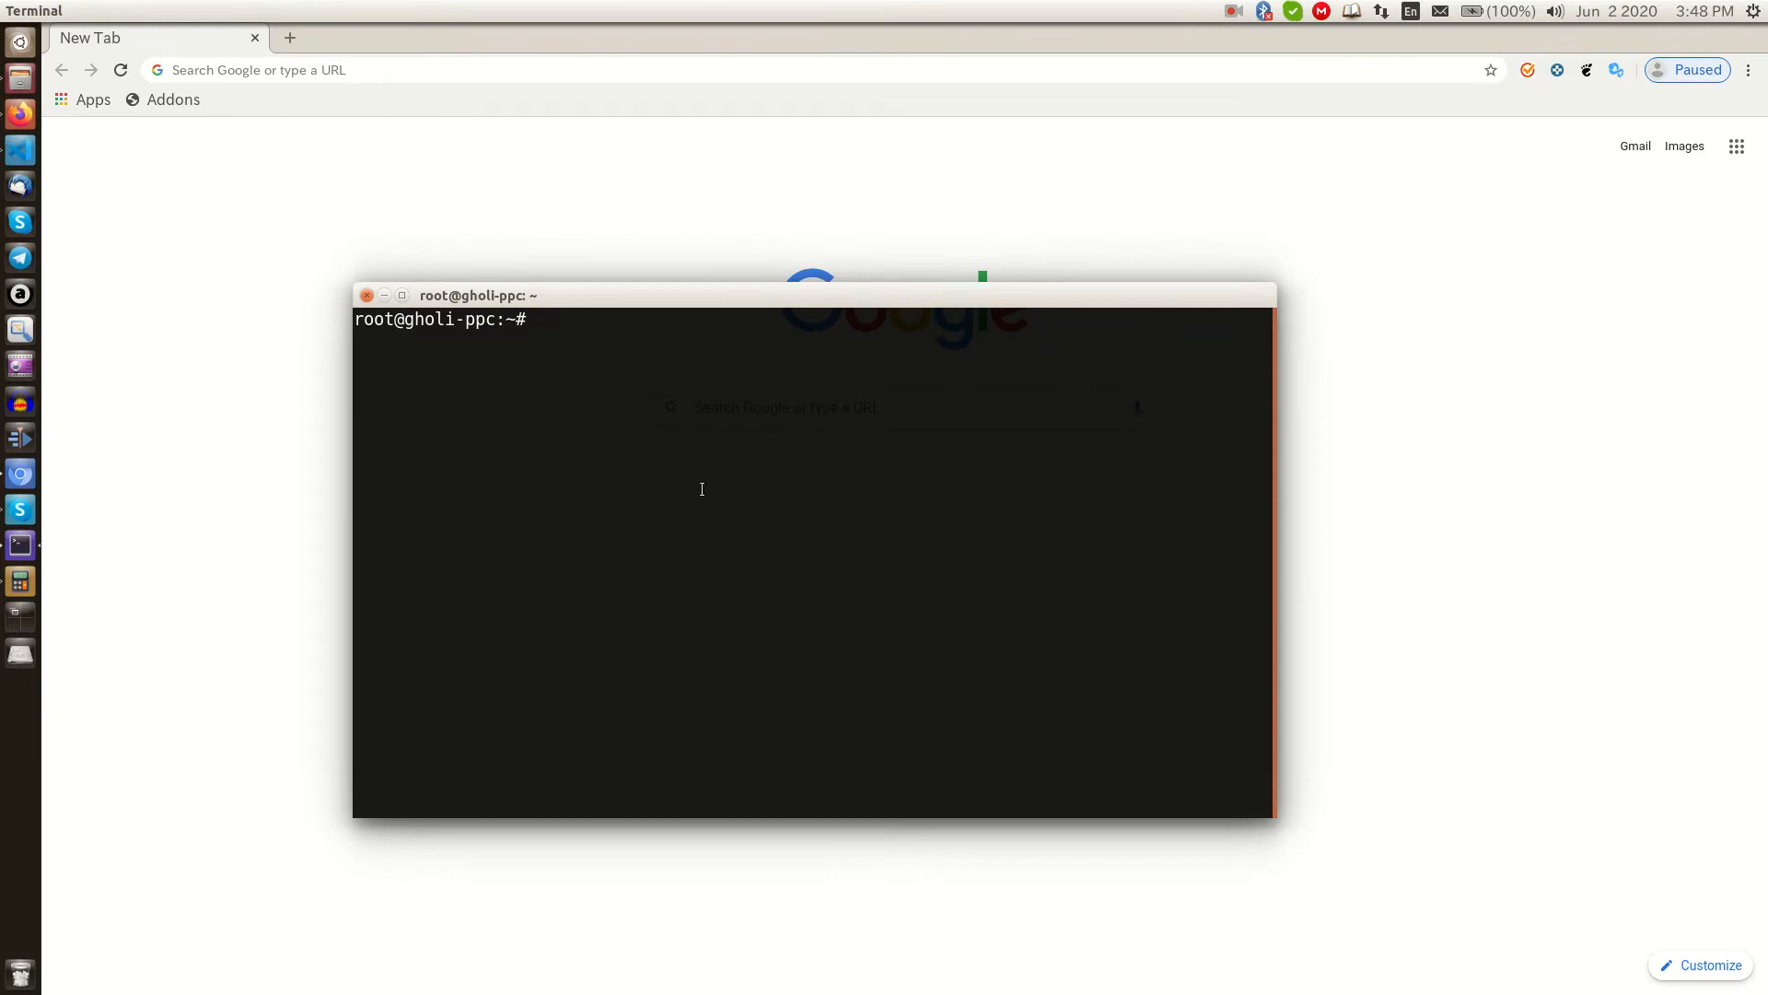
- Run ifconfig to show the laptop's Wi-Fi address 192.168.0.219 and start typing an nmap command
click(1380, 11)
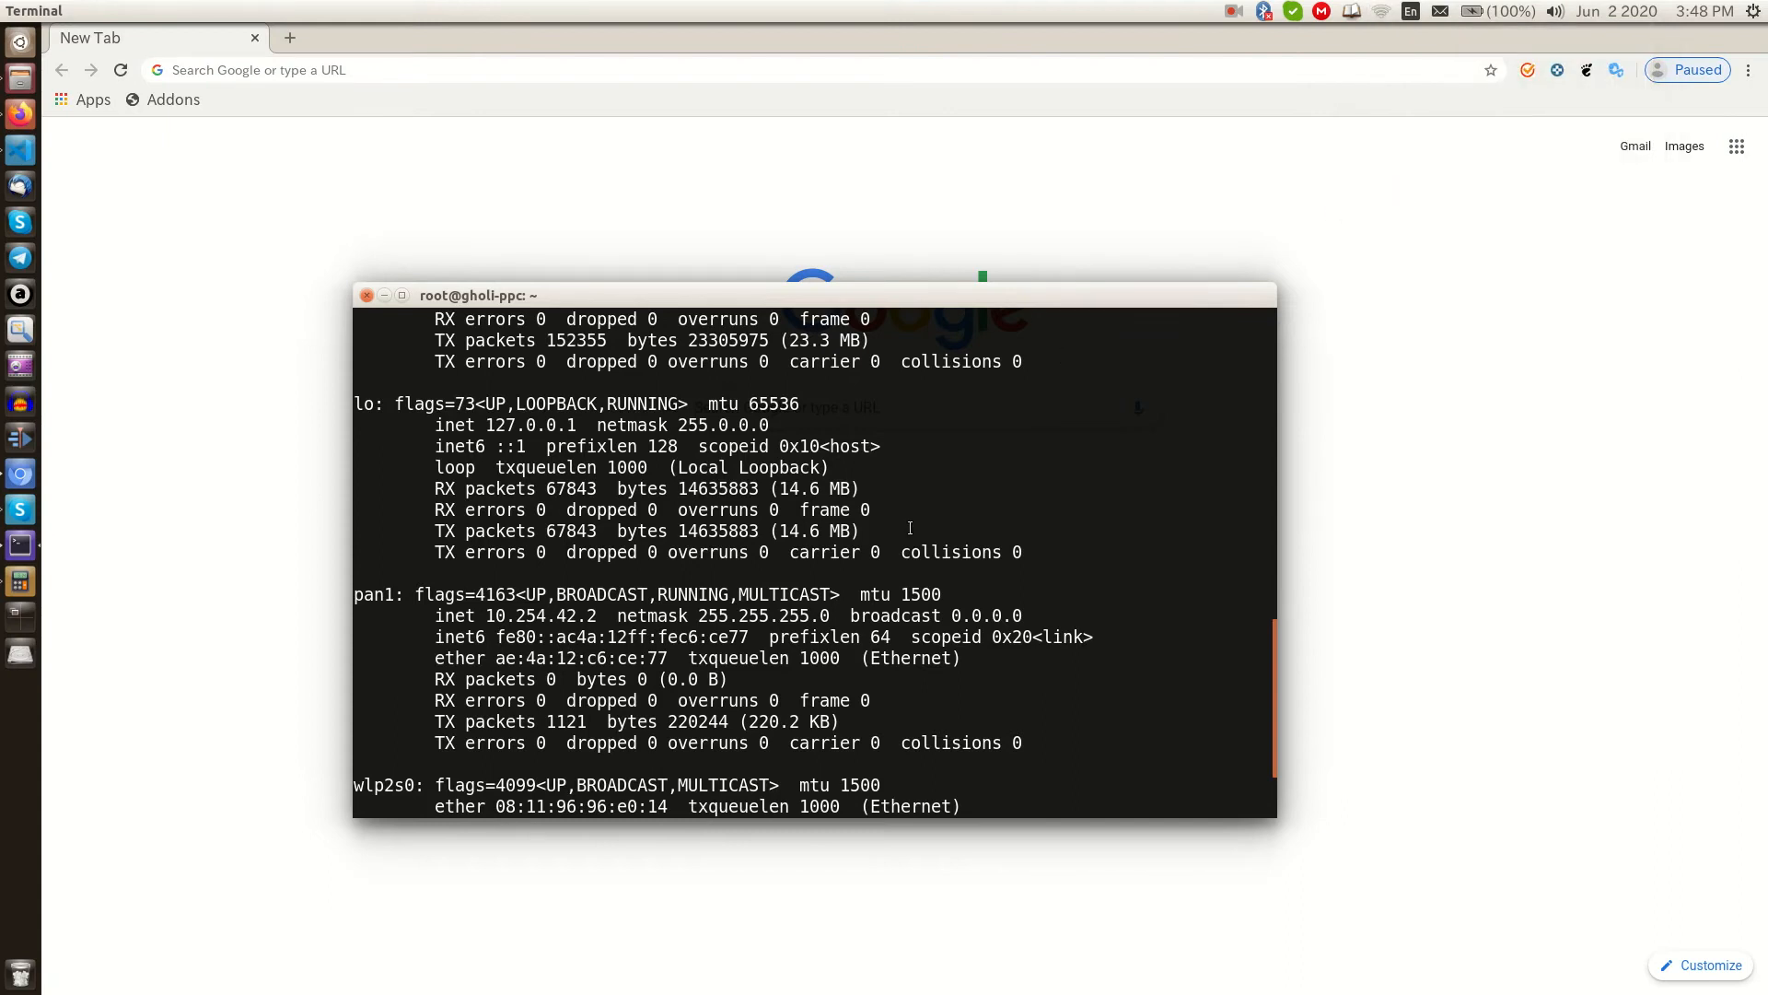
text(nmap)
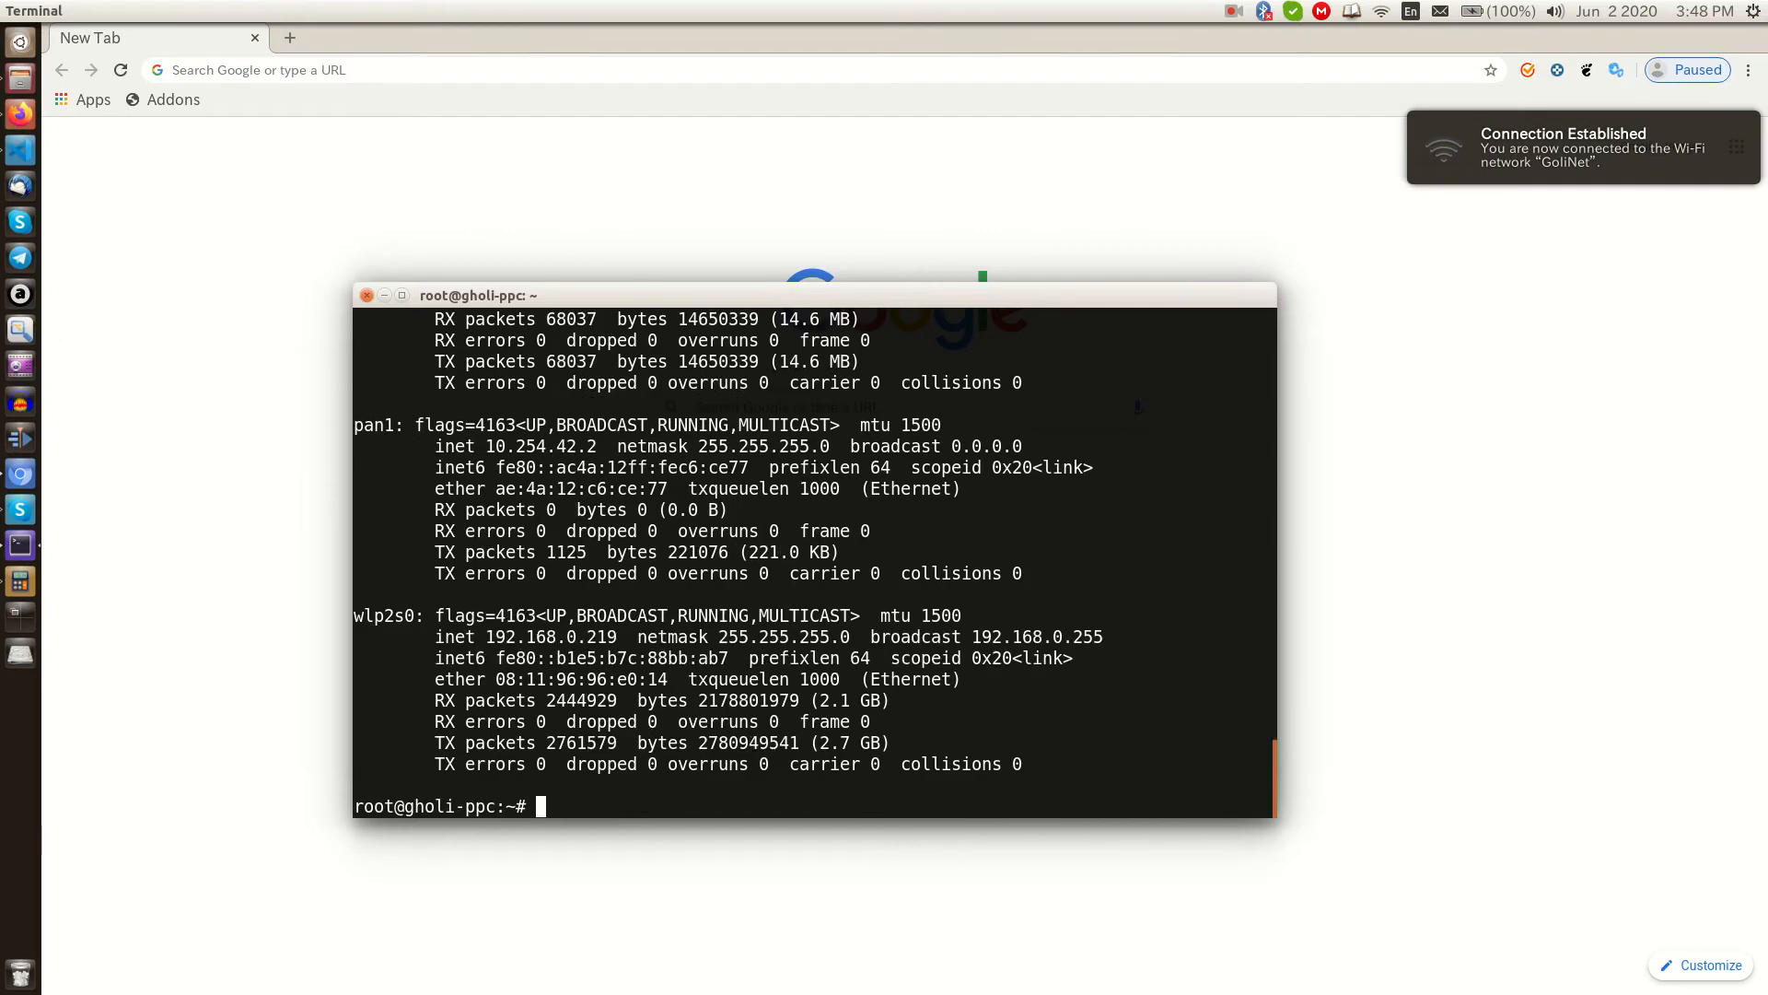
mouse_move(1438, 356)
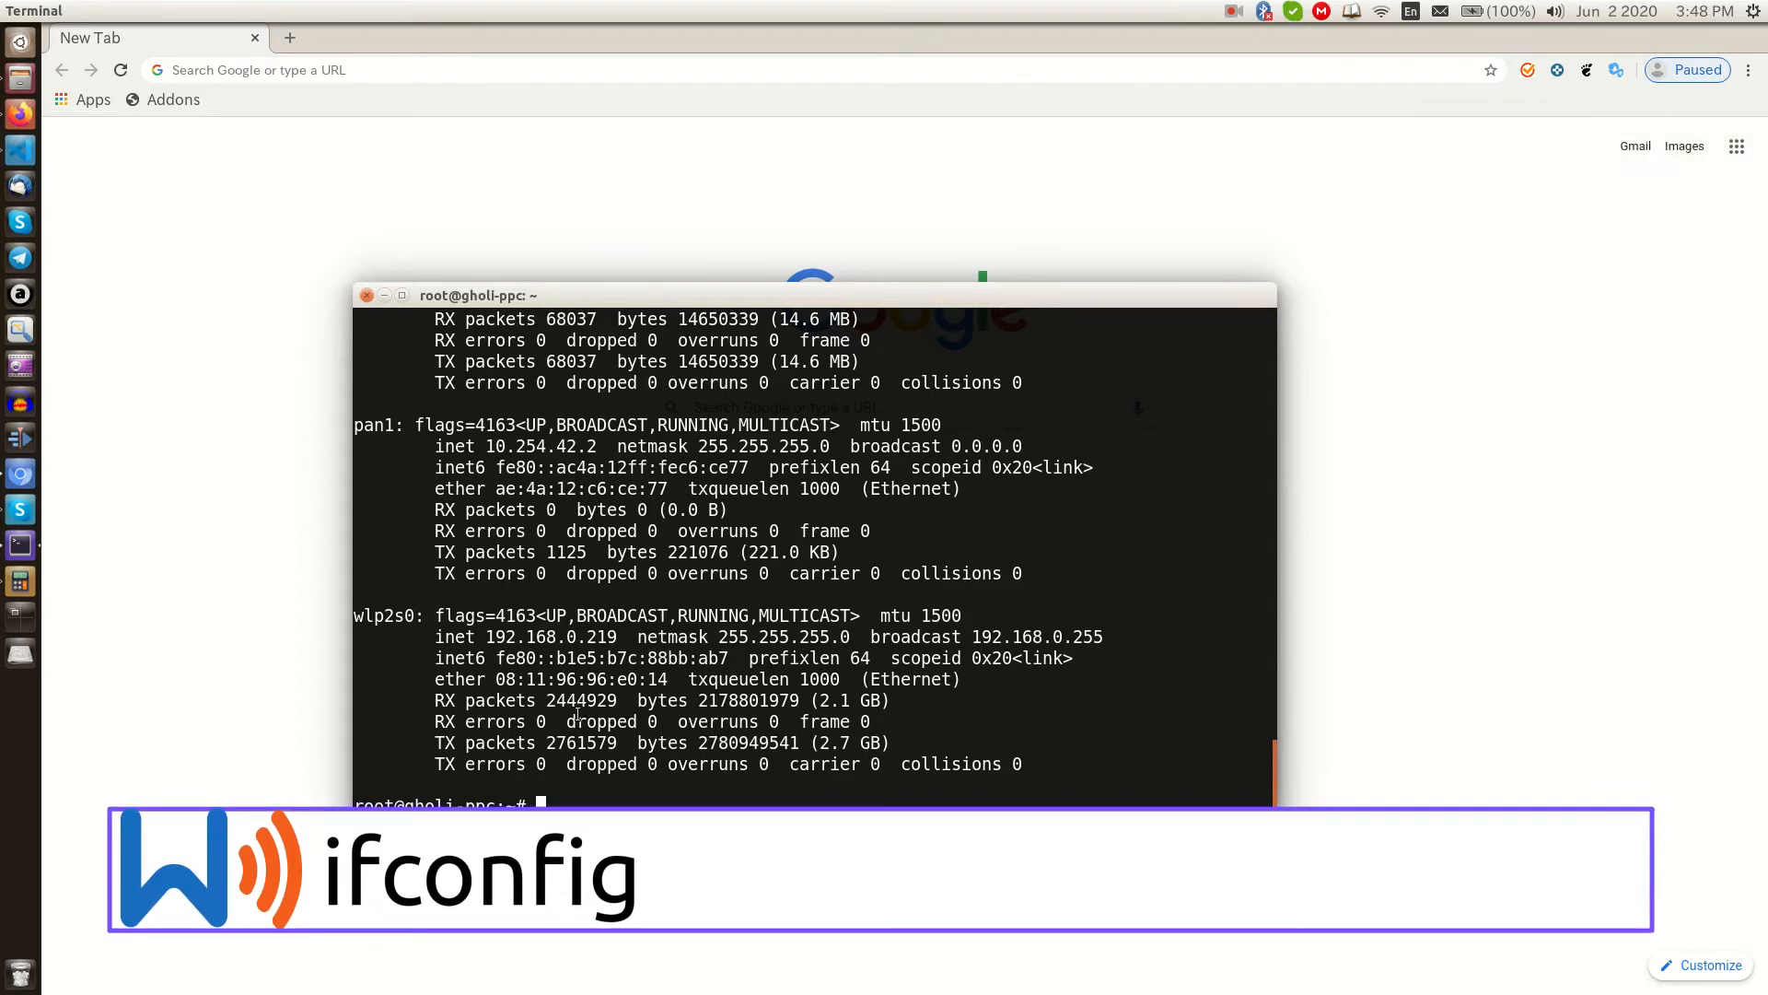
key(Return)
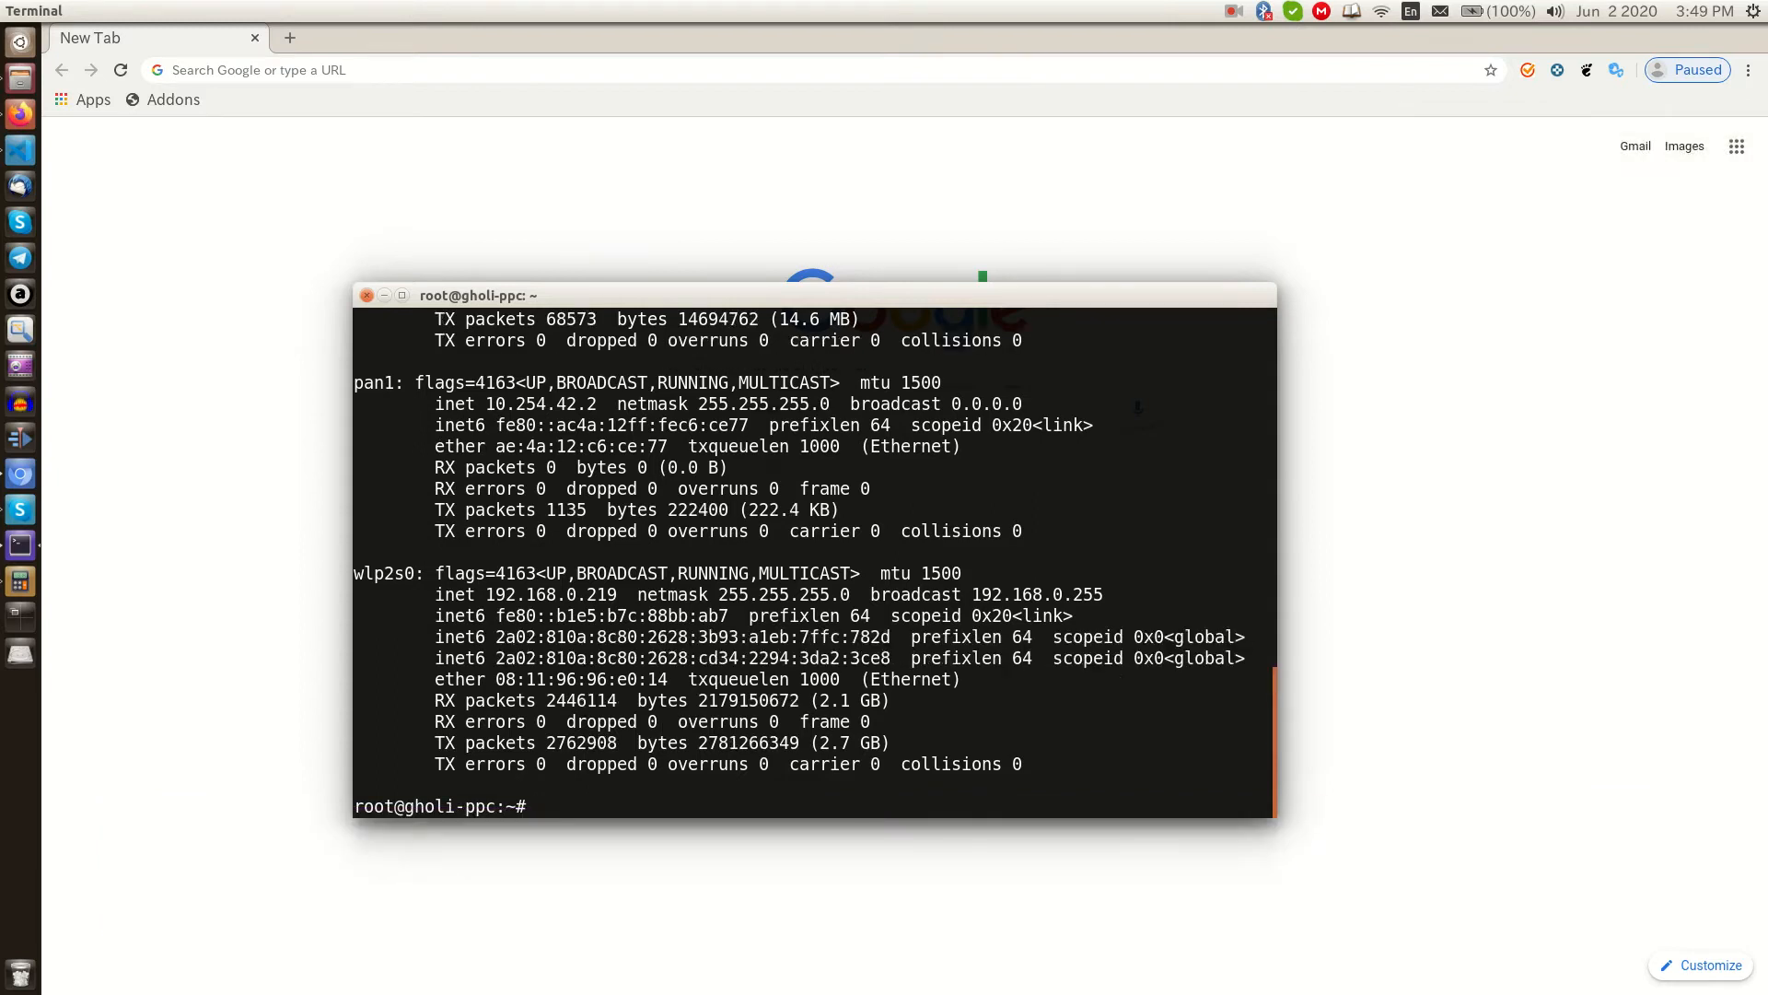
text(nmap 192.168.0.0/)
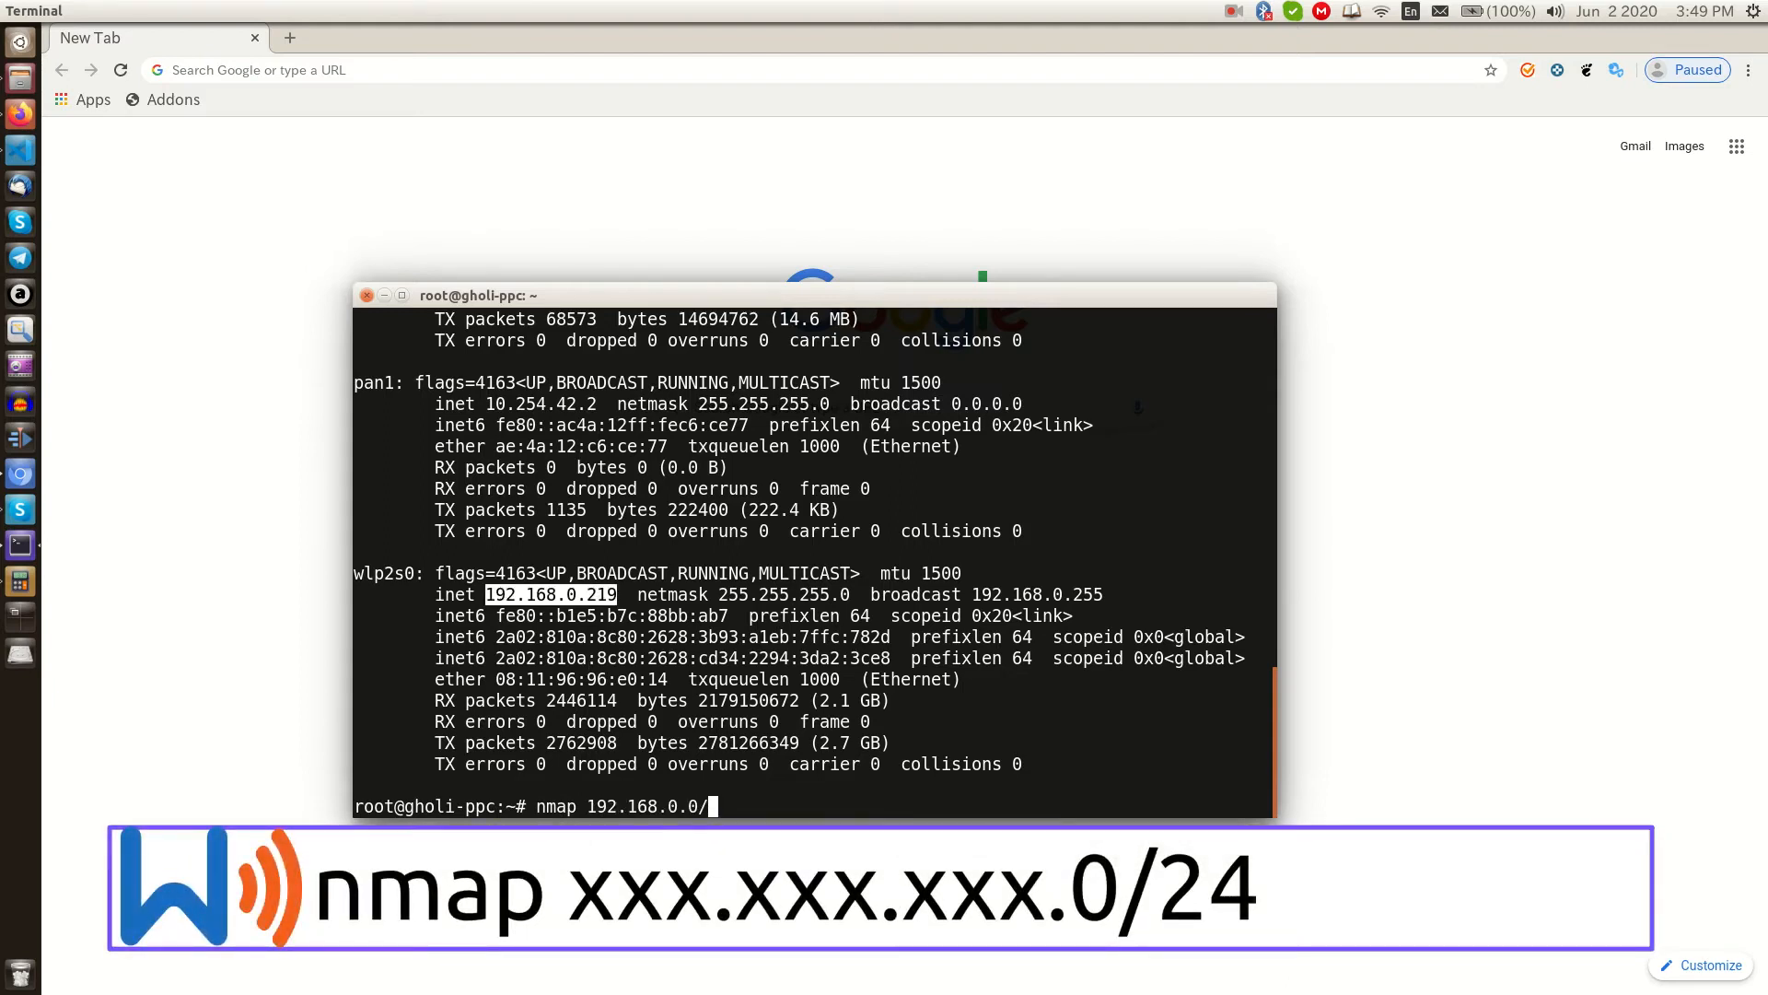
- Scan 192.168.0.0/24 with nmap and copy the rak-gateway address 192.168.0.164
text(24)
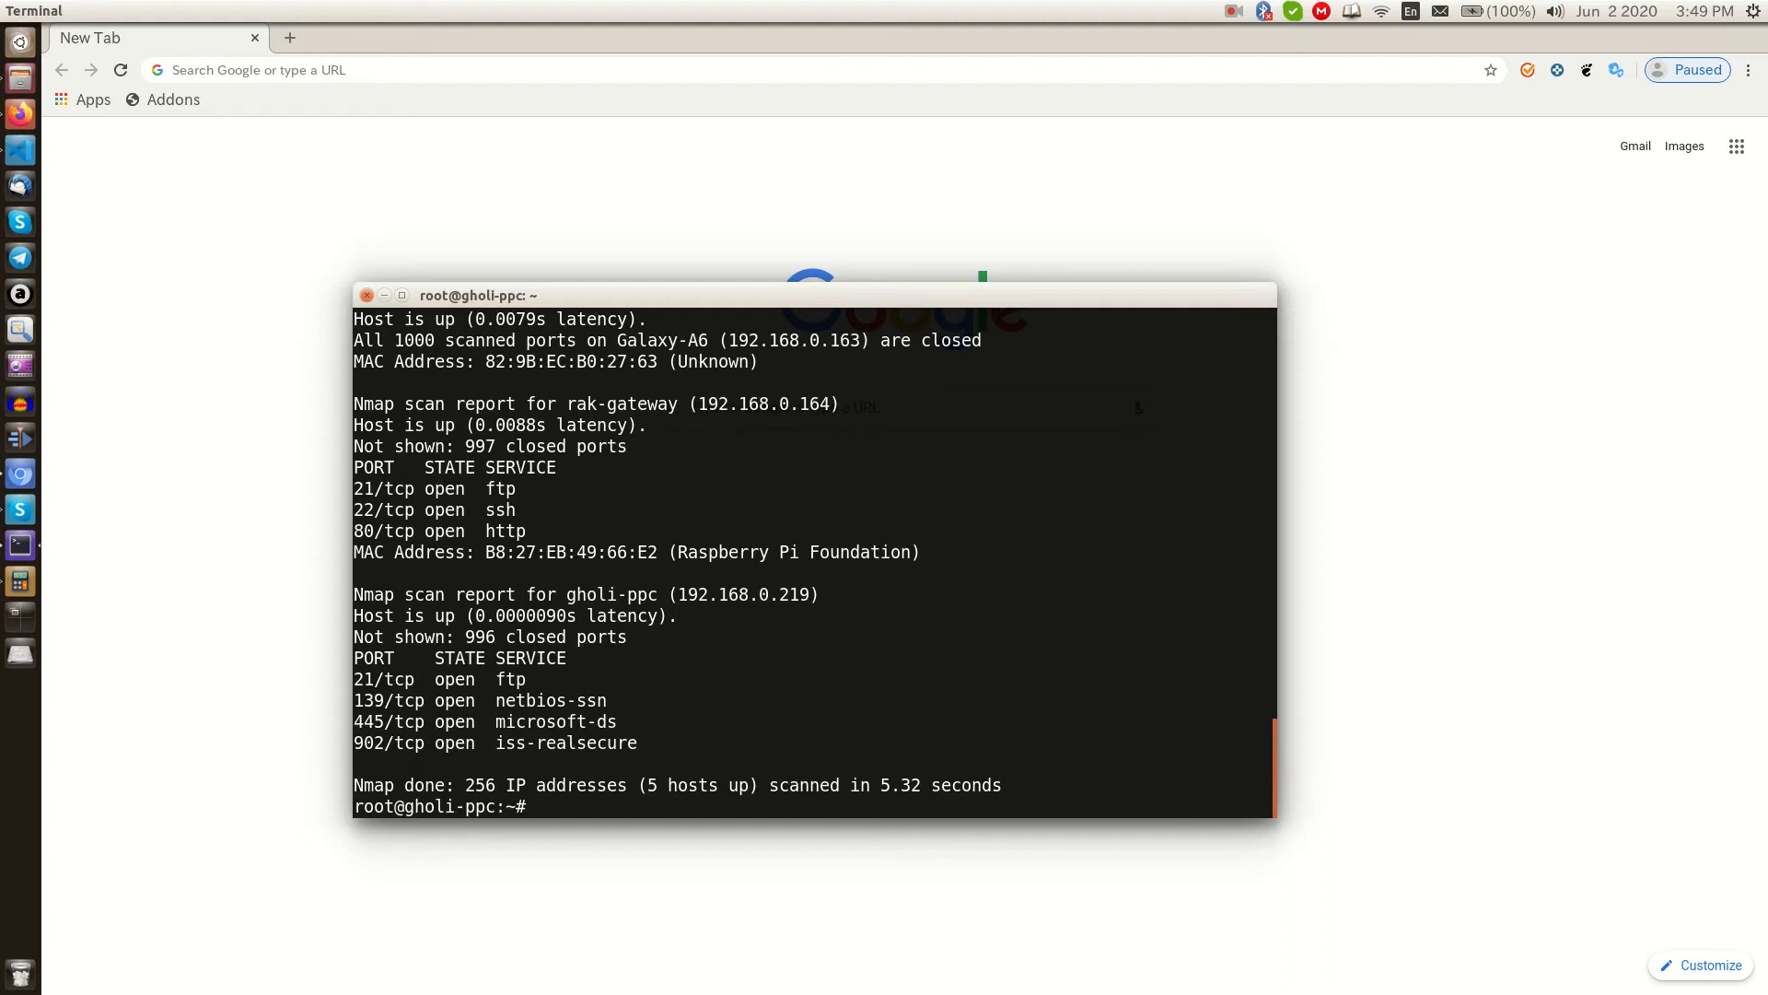
double_click(718, 551)
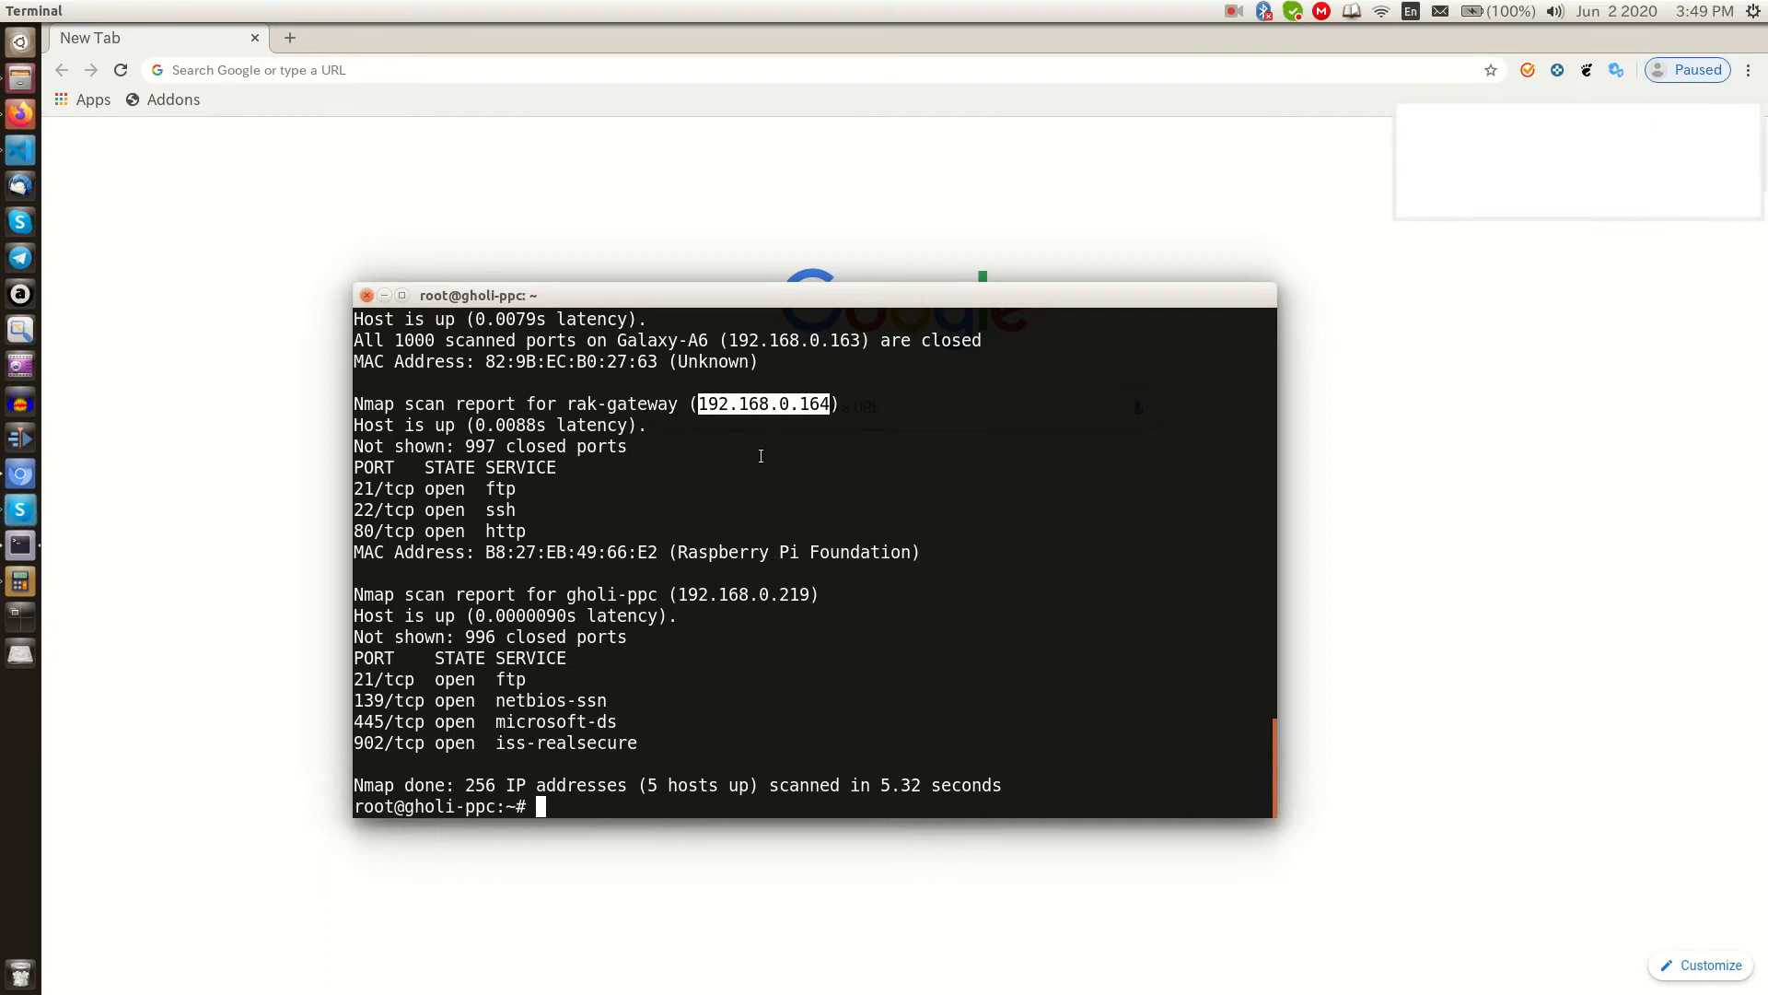
right_click(767, 438)
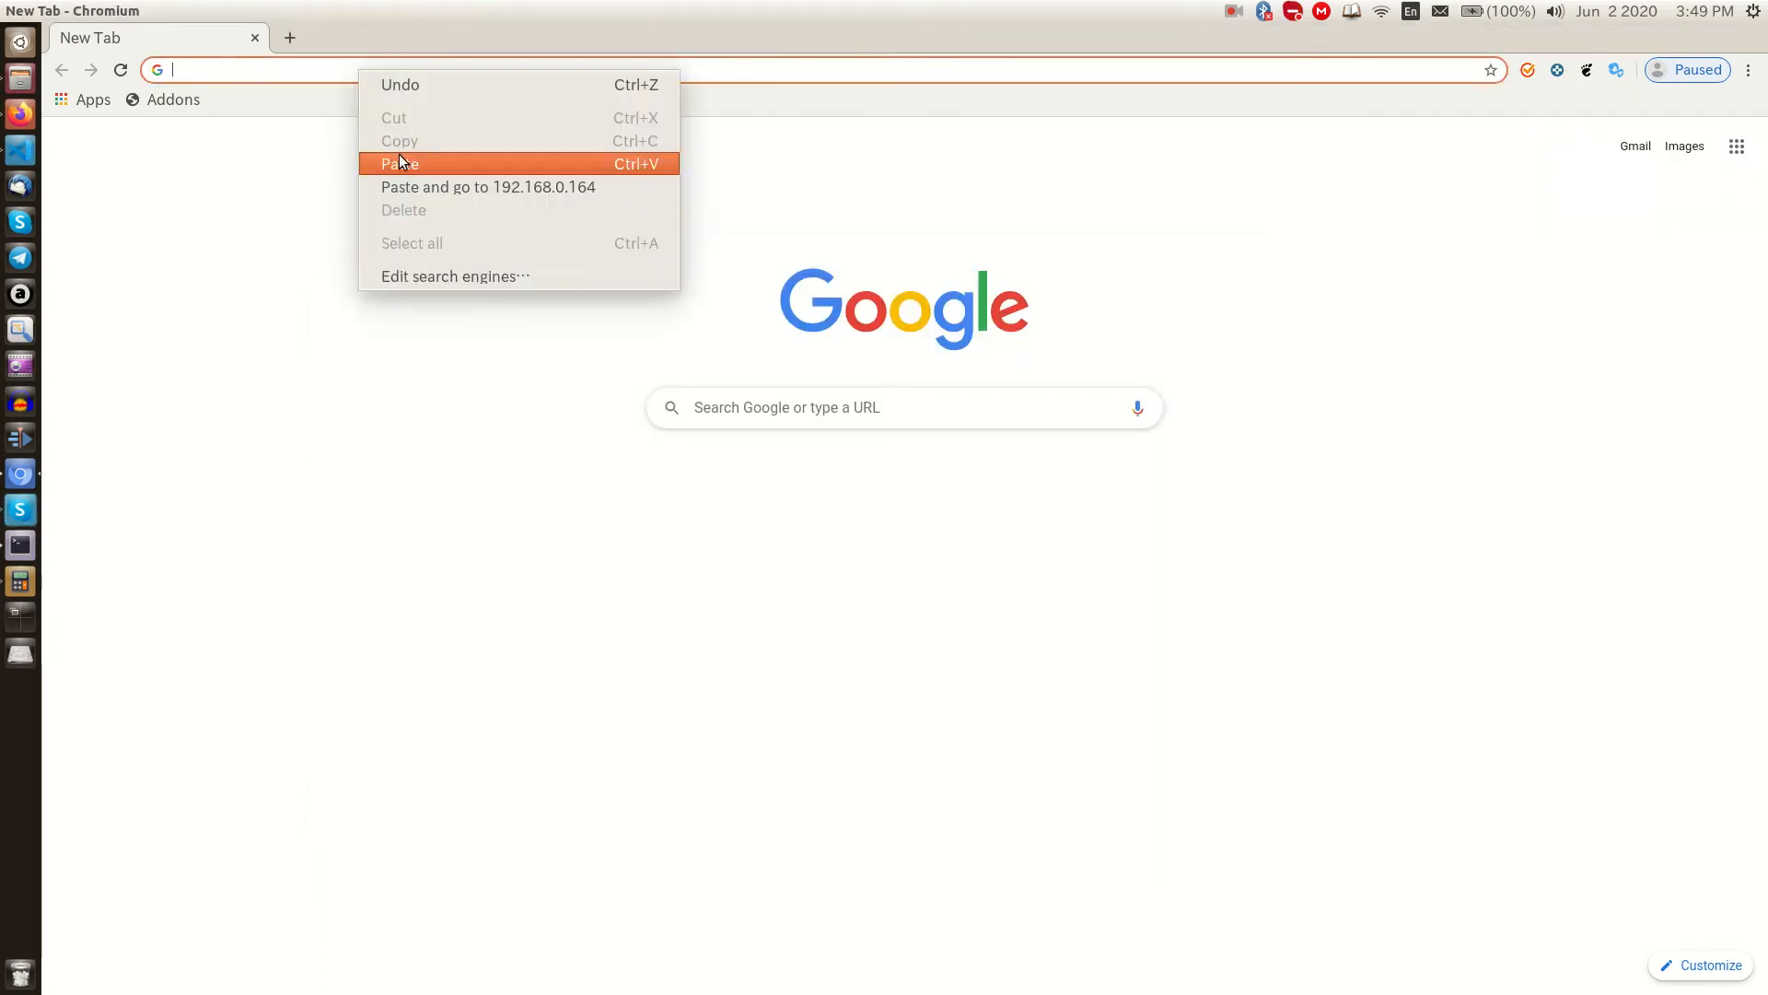
- Load the gateway at 192.168.0.164 and view its overview showing the GoliNet Wi-Fi client IP
click(488, 188)
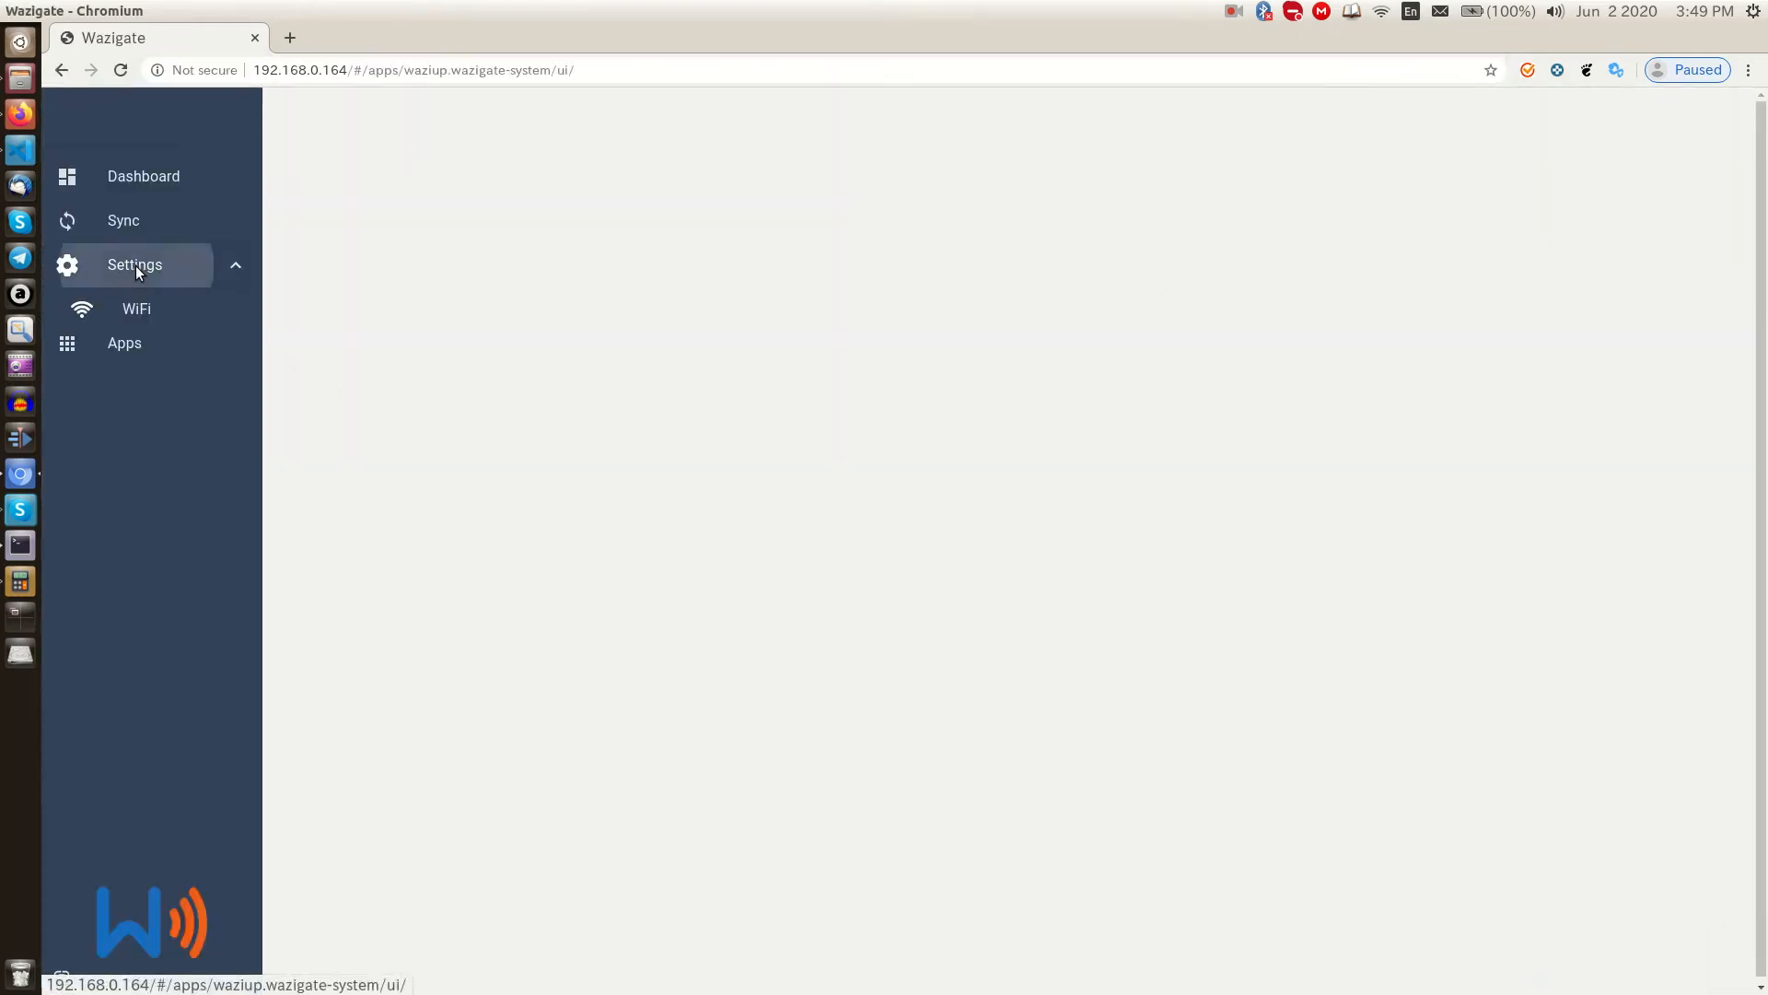
click(135, 263)
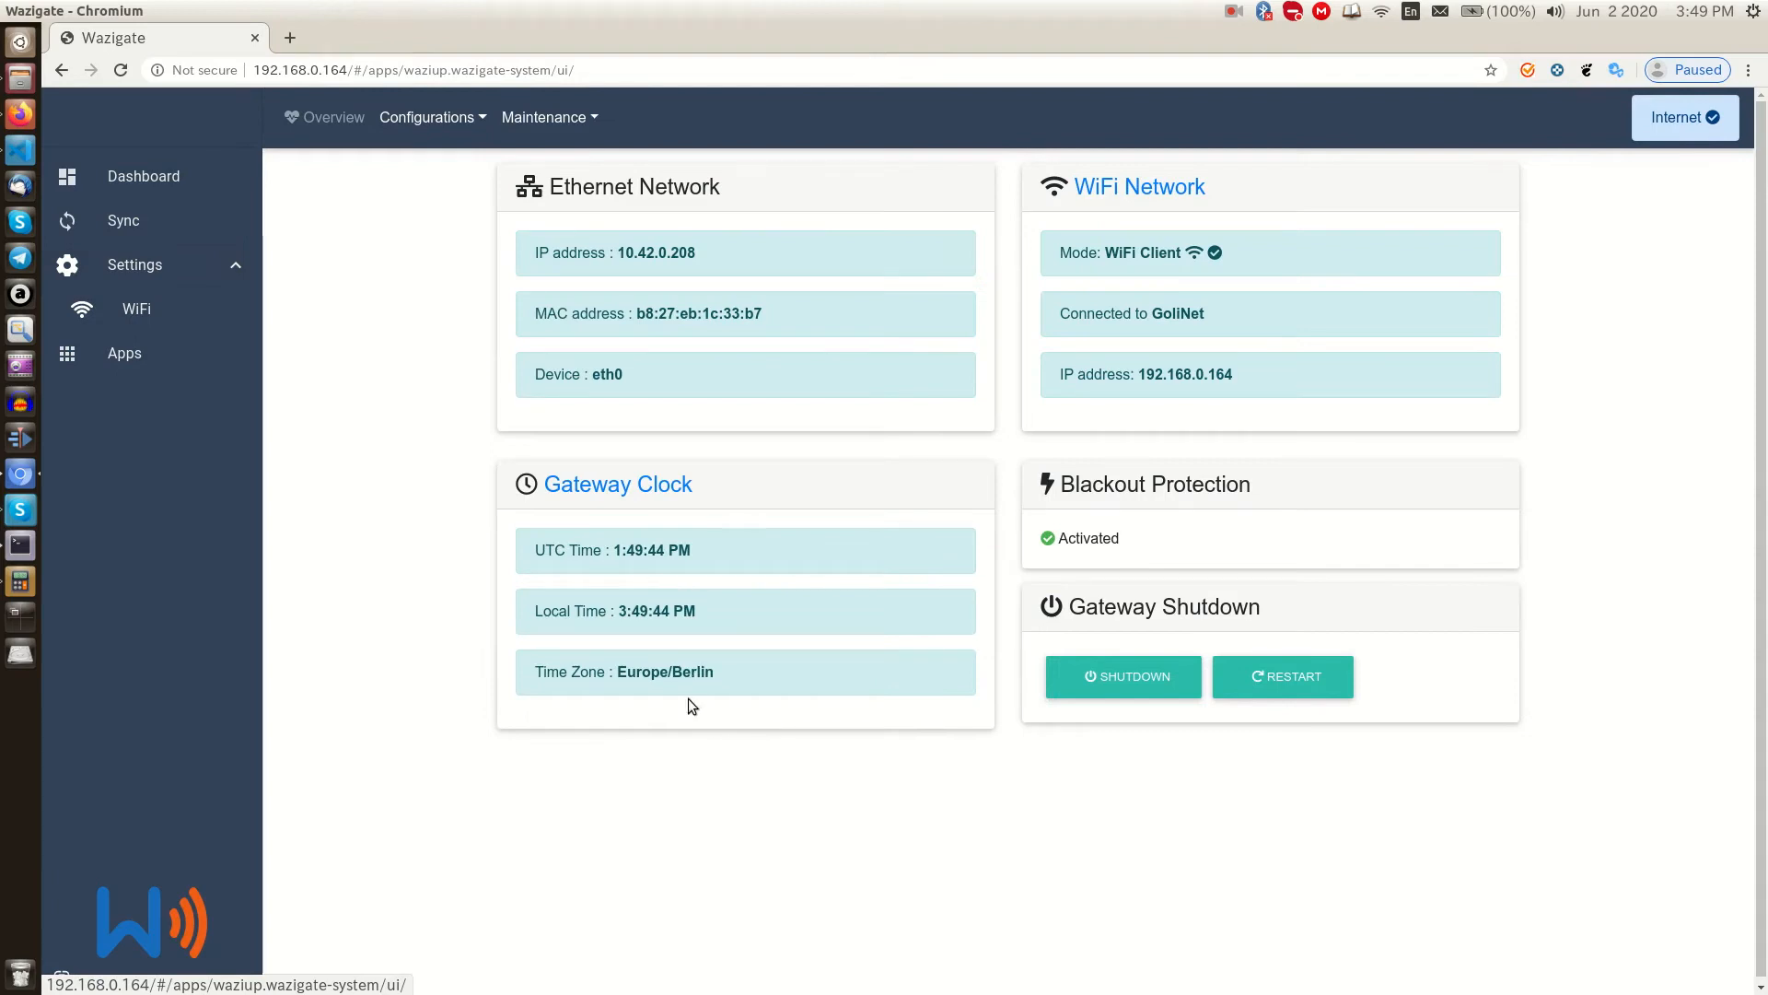
double_click(1184, 374)
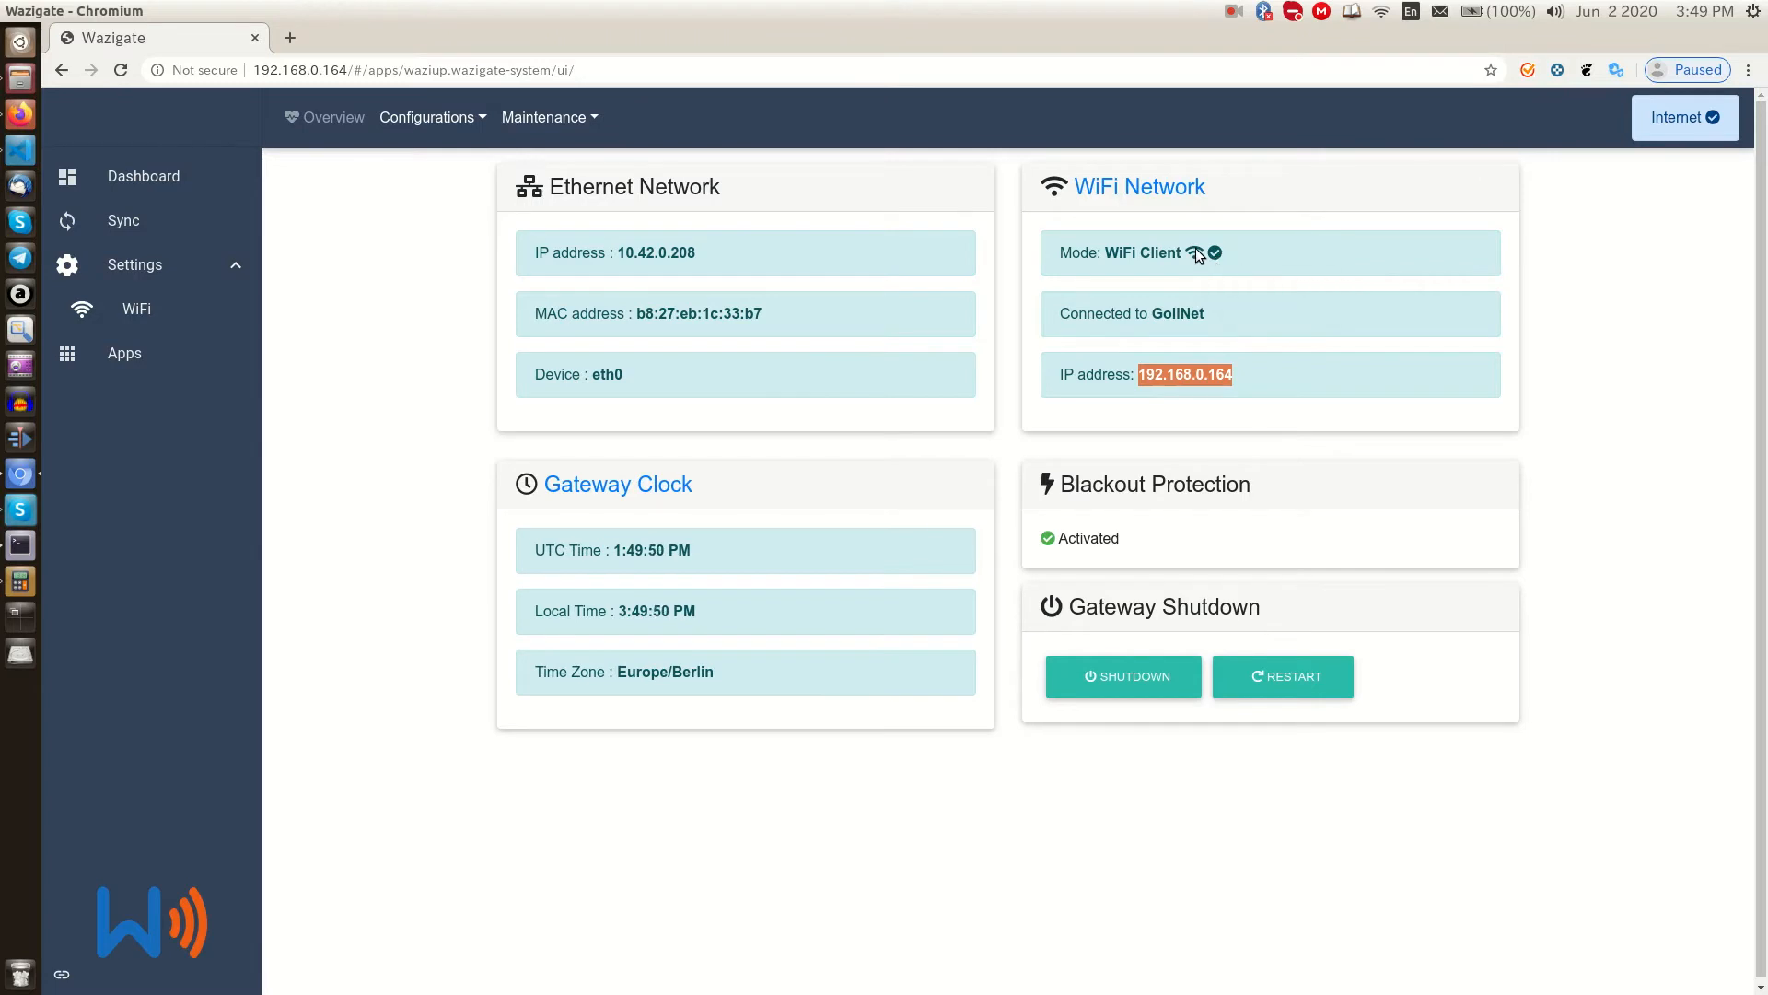
mouse_move(851, 389)
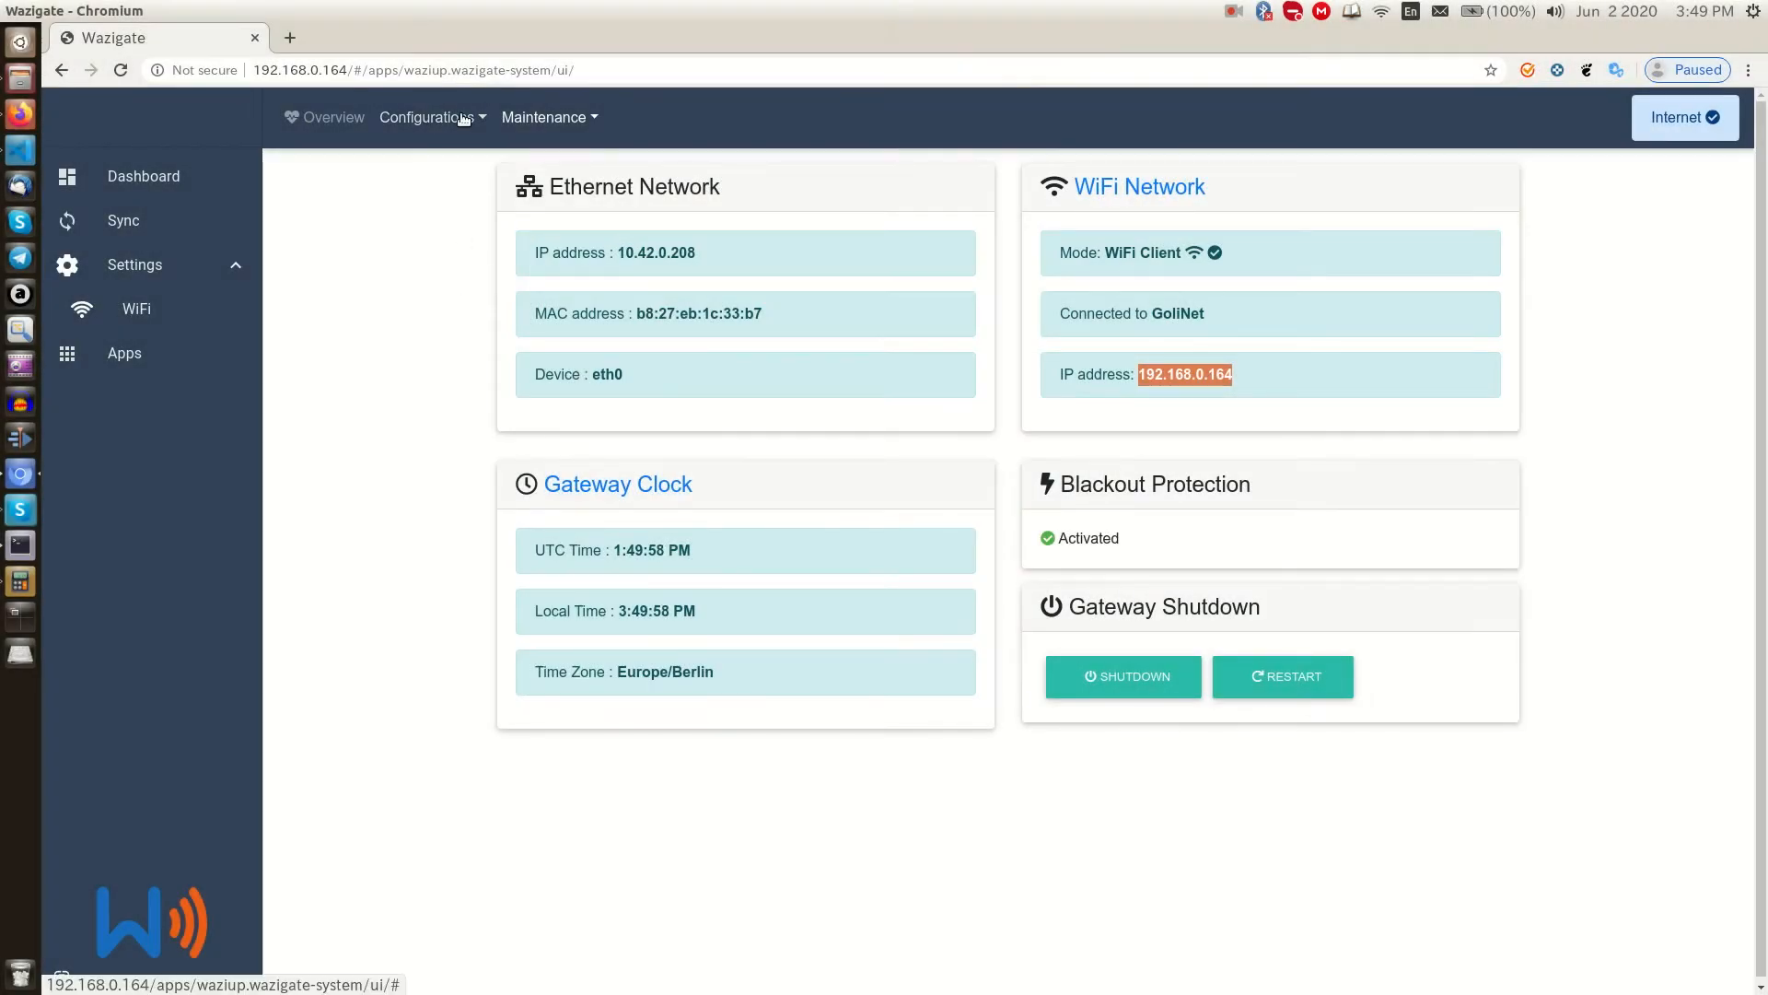
- Go to Configurations > Configuration and highlight the access point mode warning text
click(428, 118)
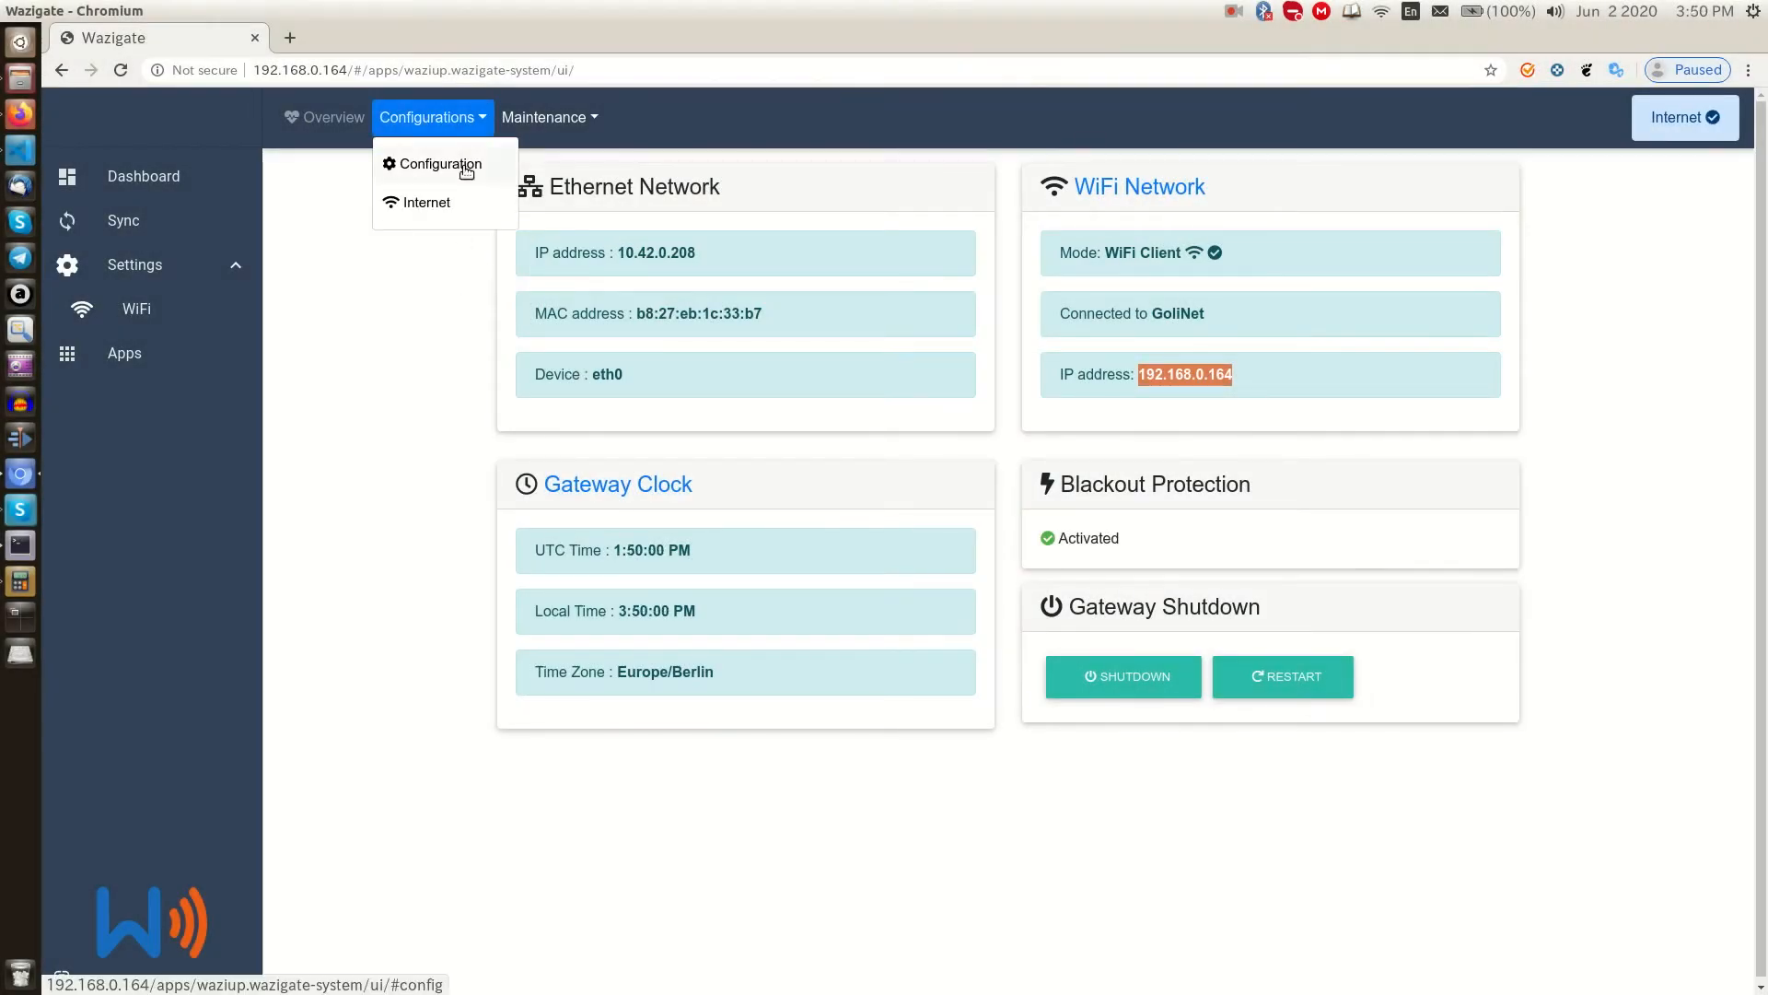
click(441, 164)
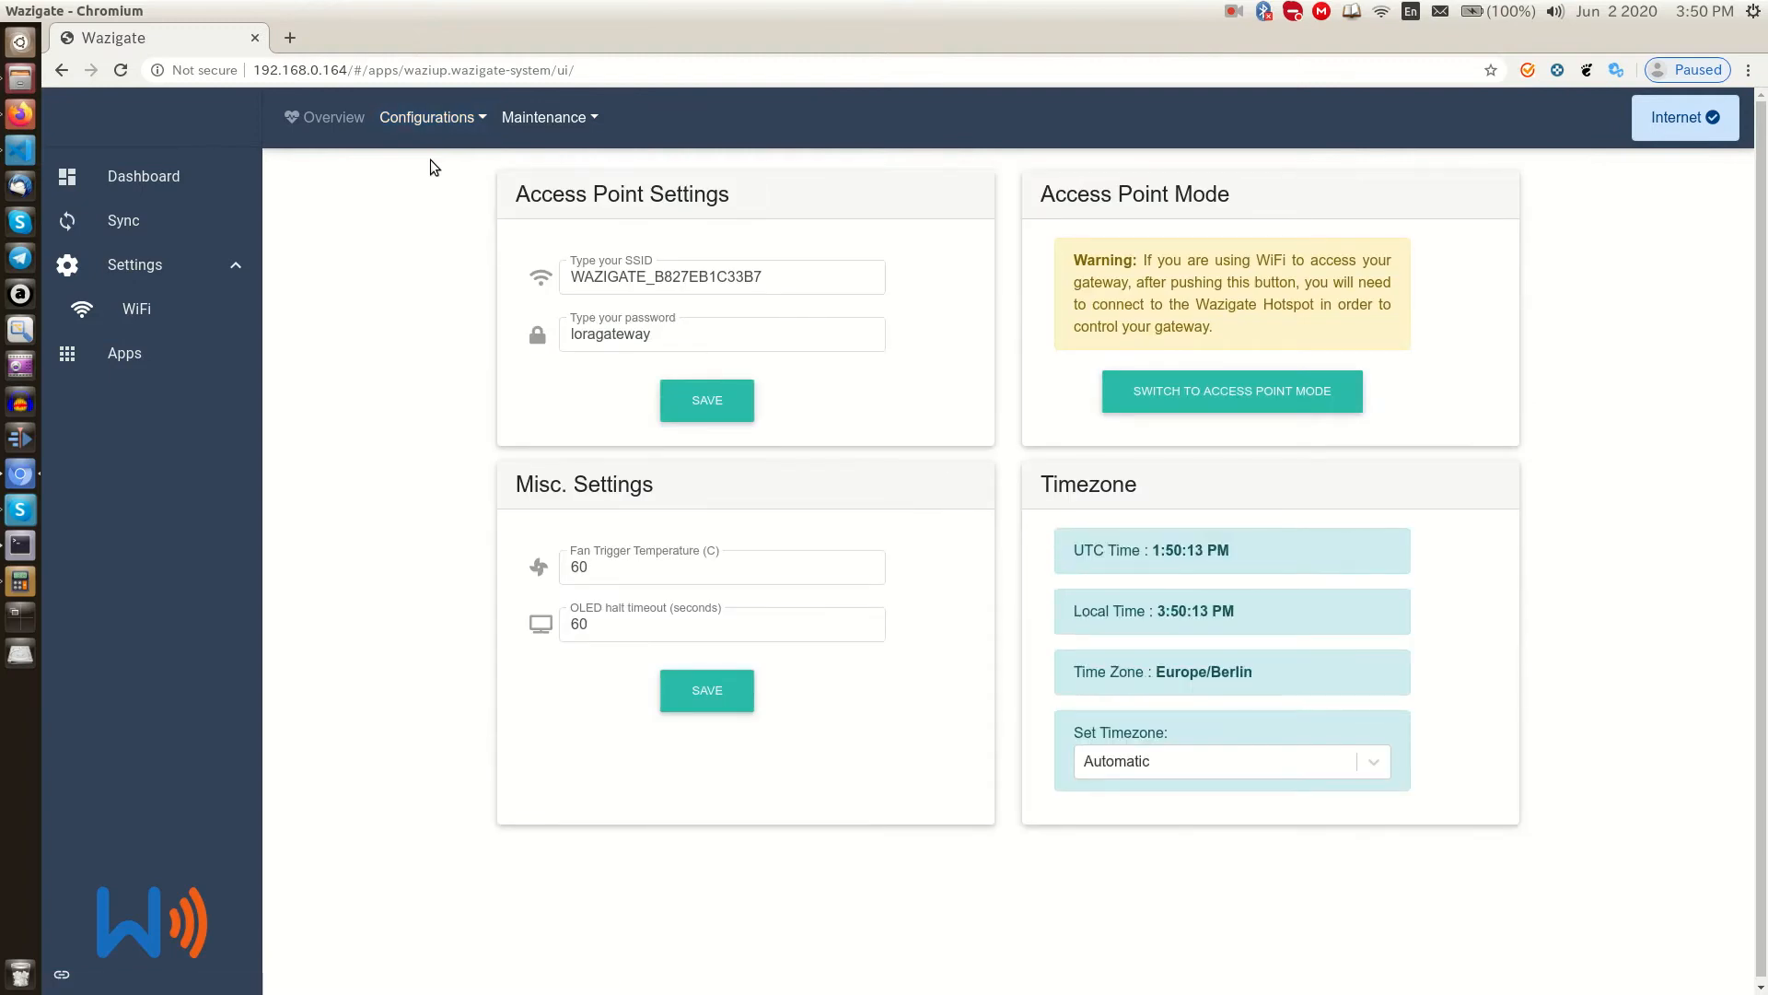
double_click(1074, 194)
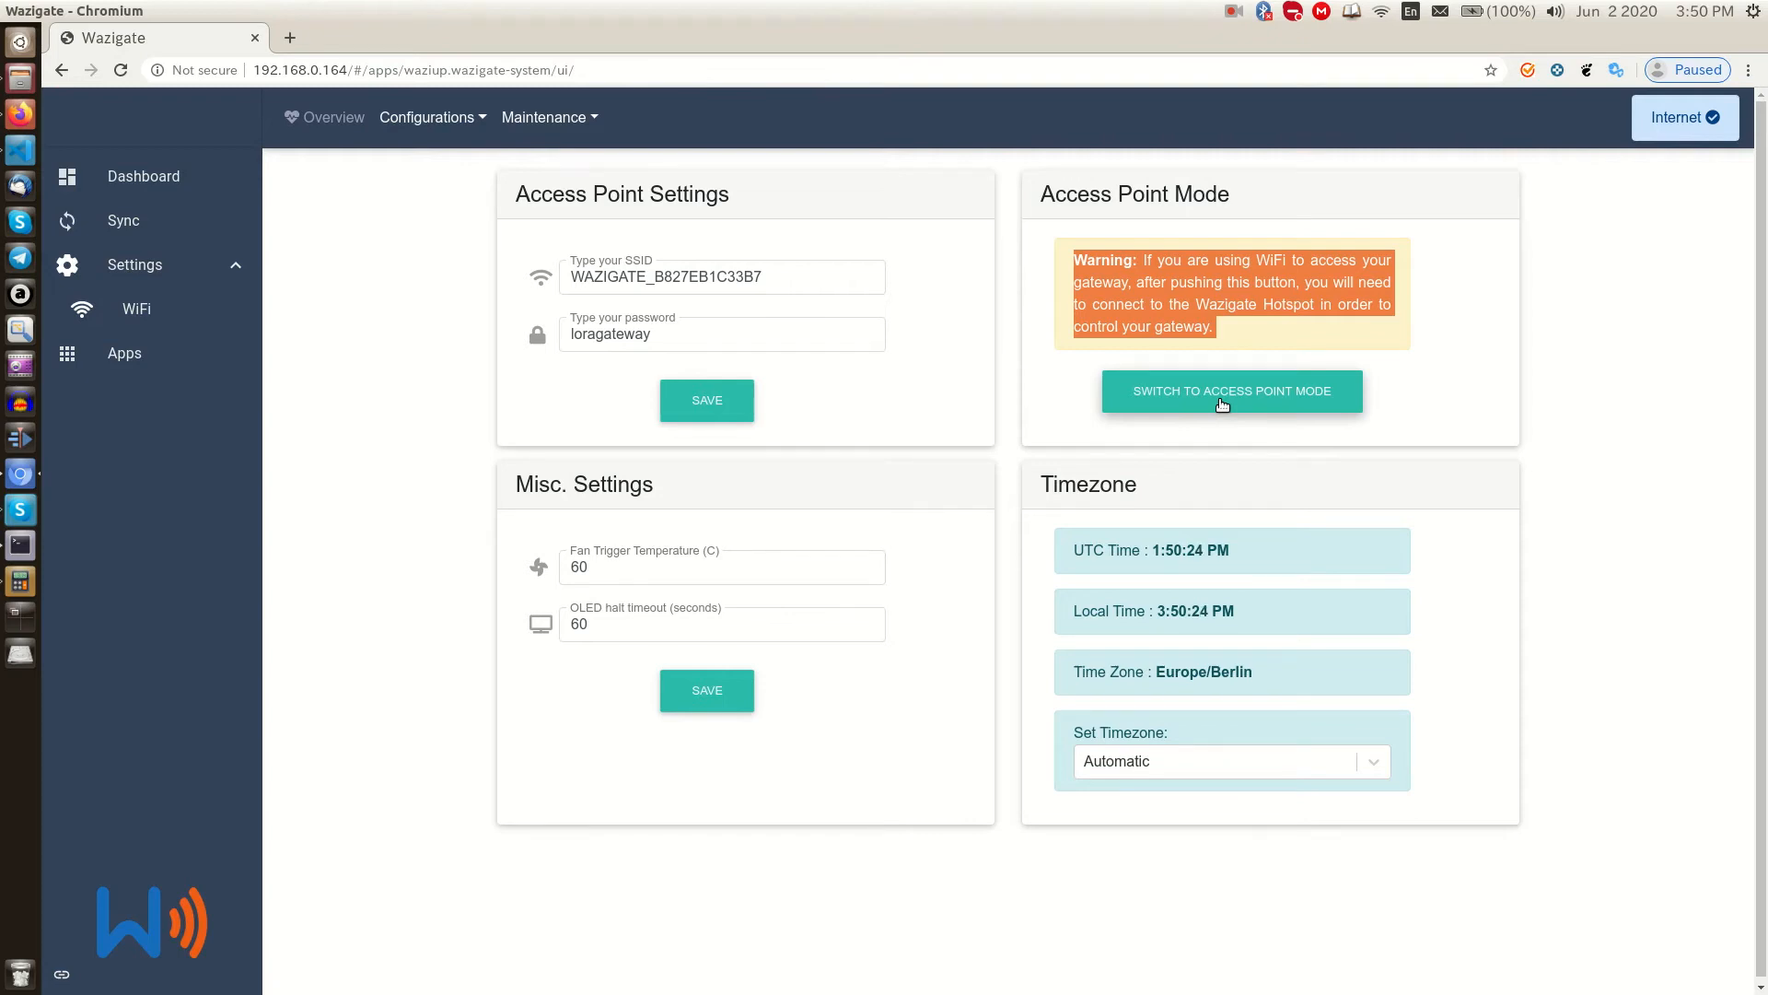
mouse_move(1193, 394)
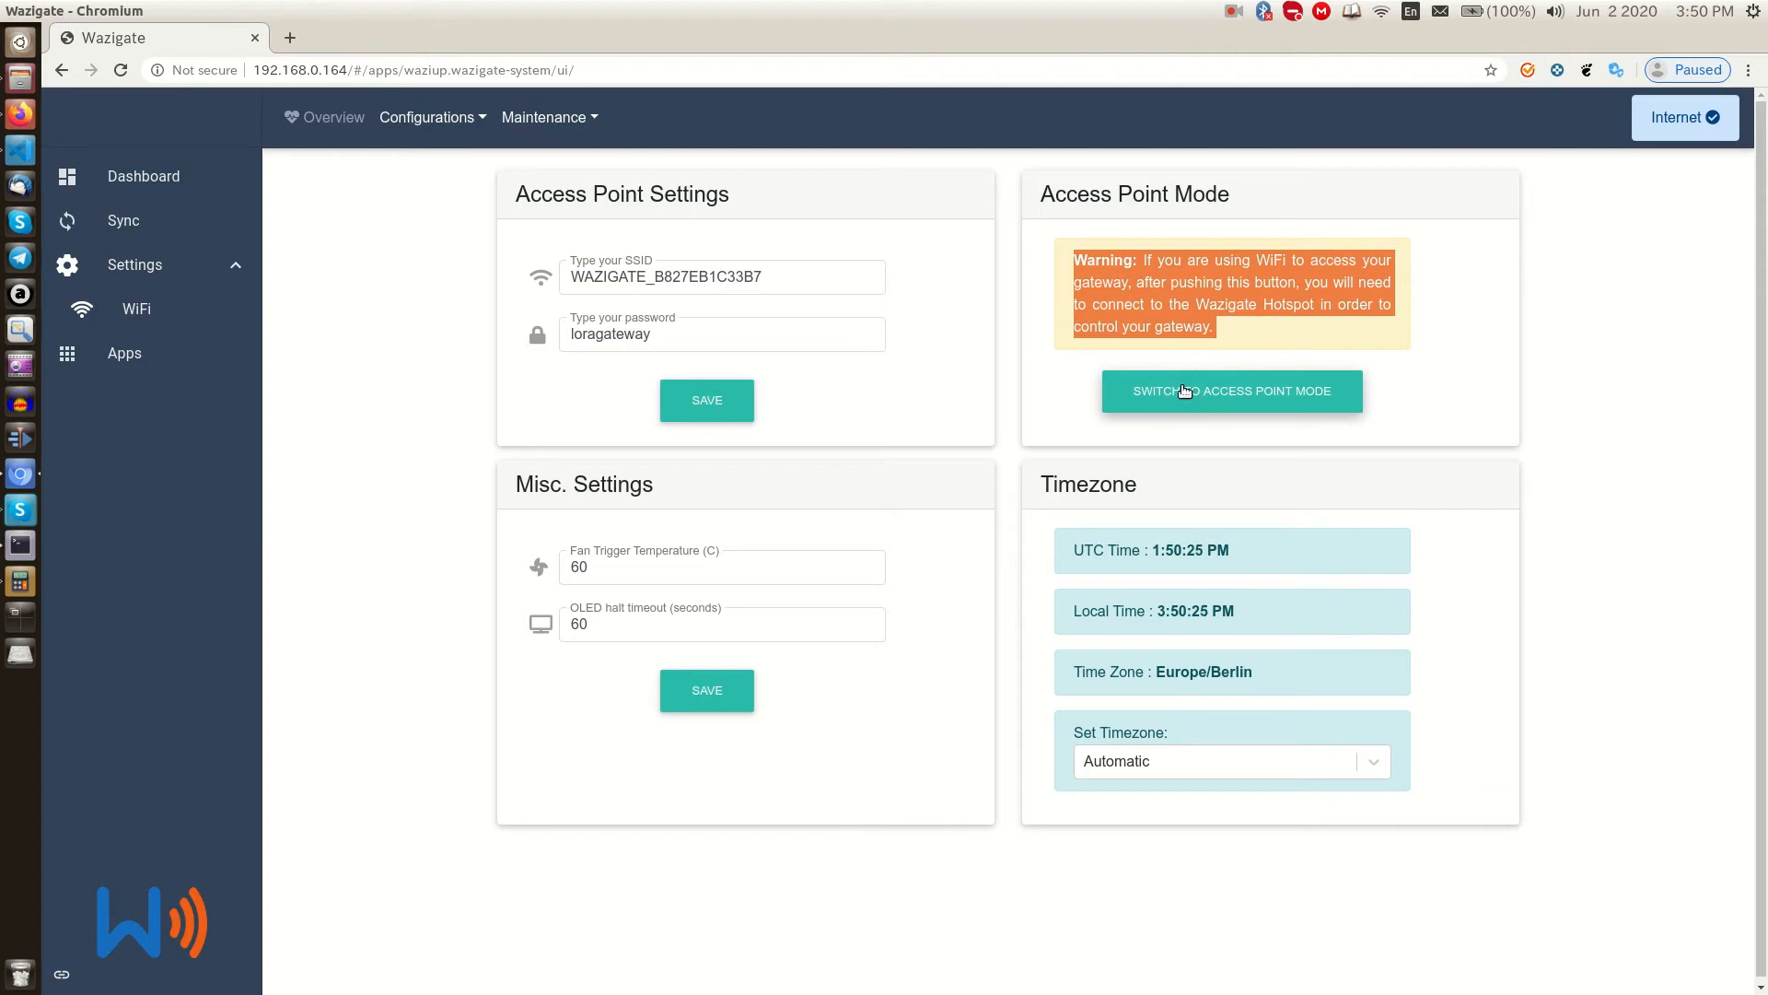
mouse_move(596, 278)
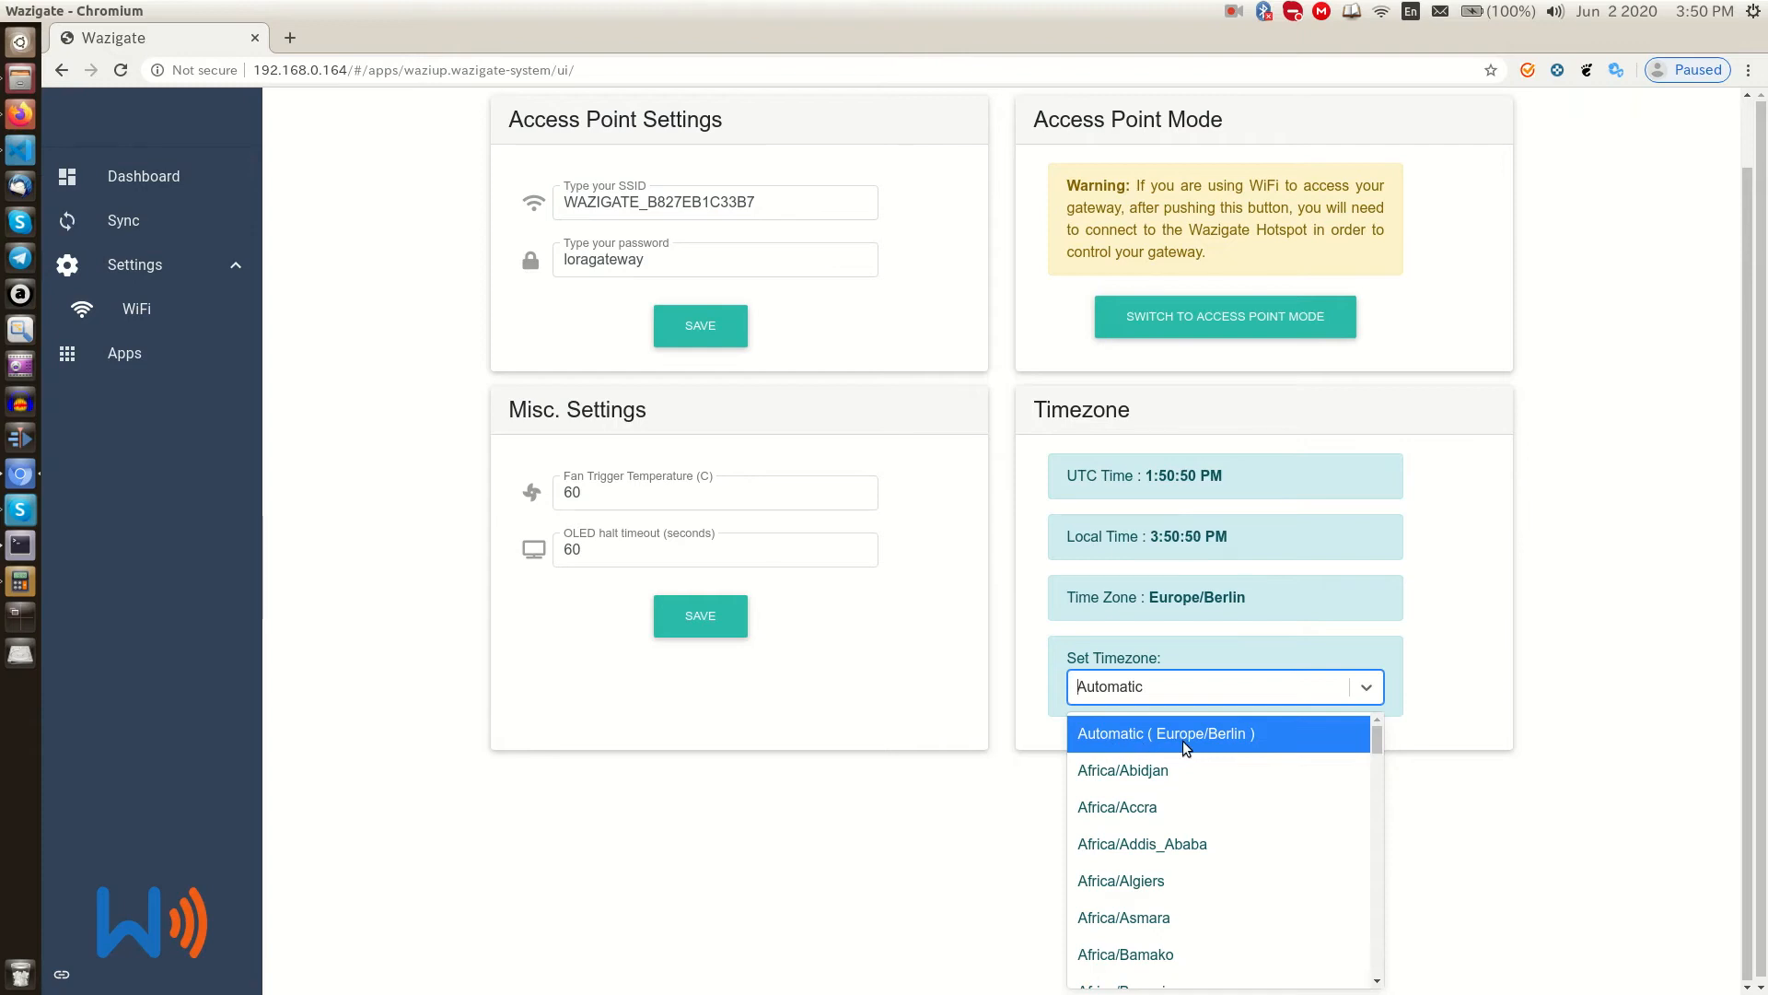
mouse_move(1249, 737)
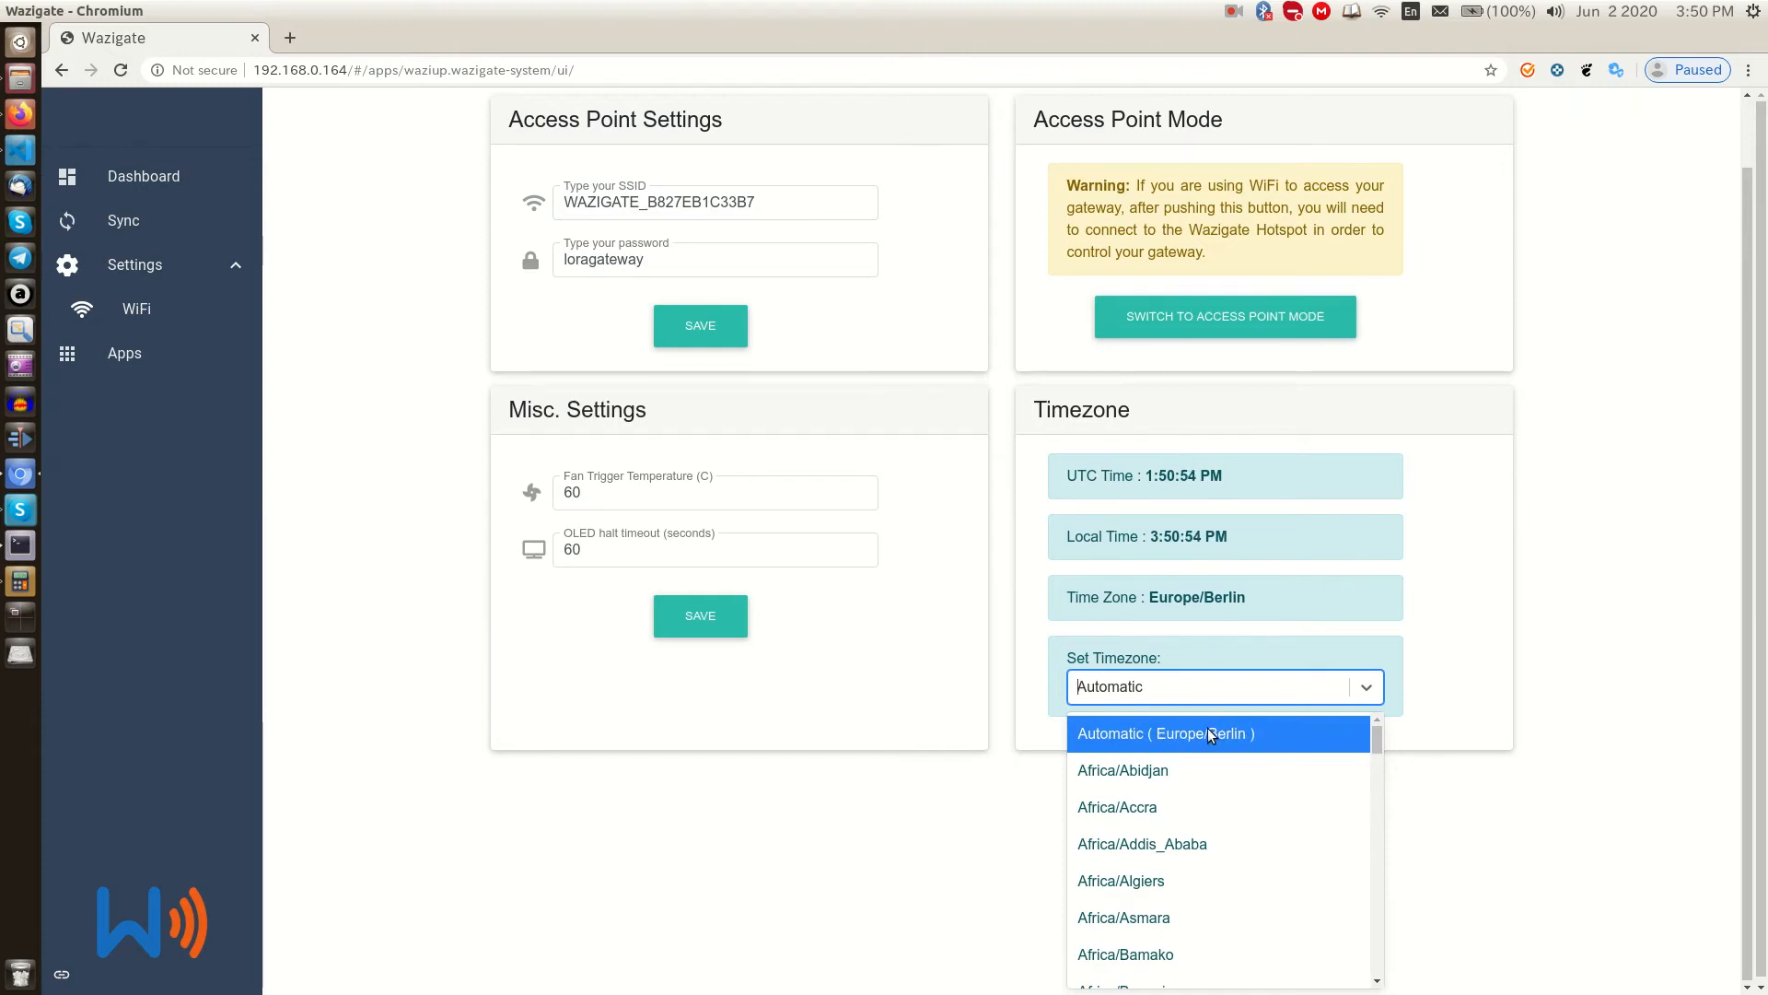
mouse_move(1201, 807)
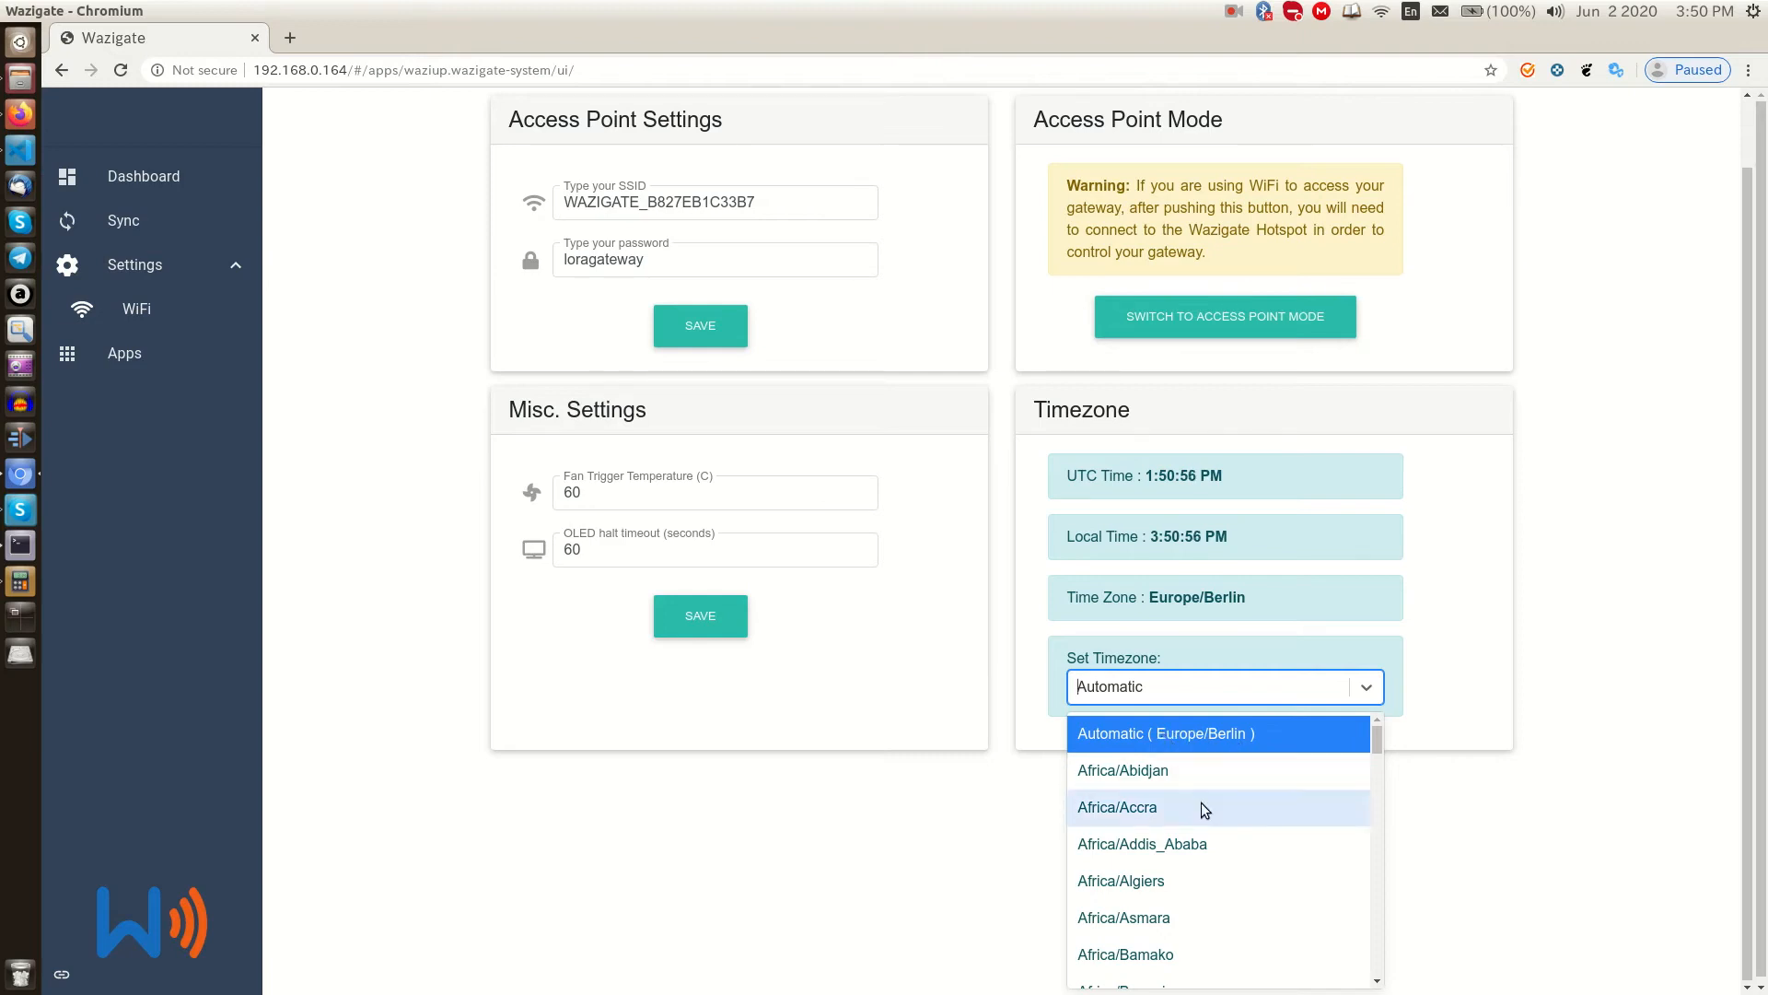
- Choose Europe/Rome in the Set Timezone dropdown by searching 'rome'
scroll(down, 3)
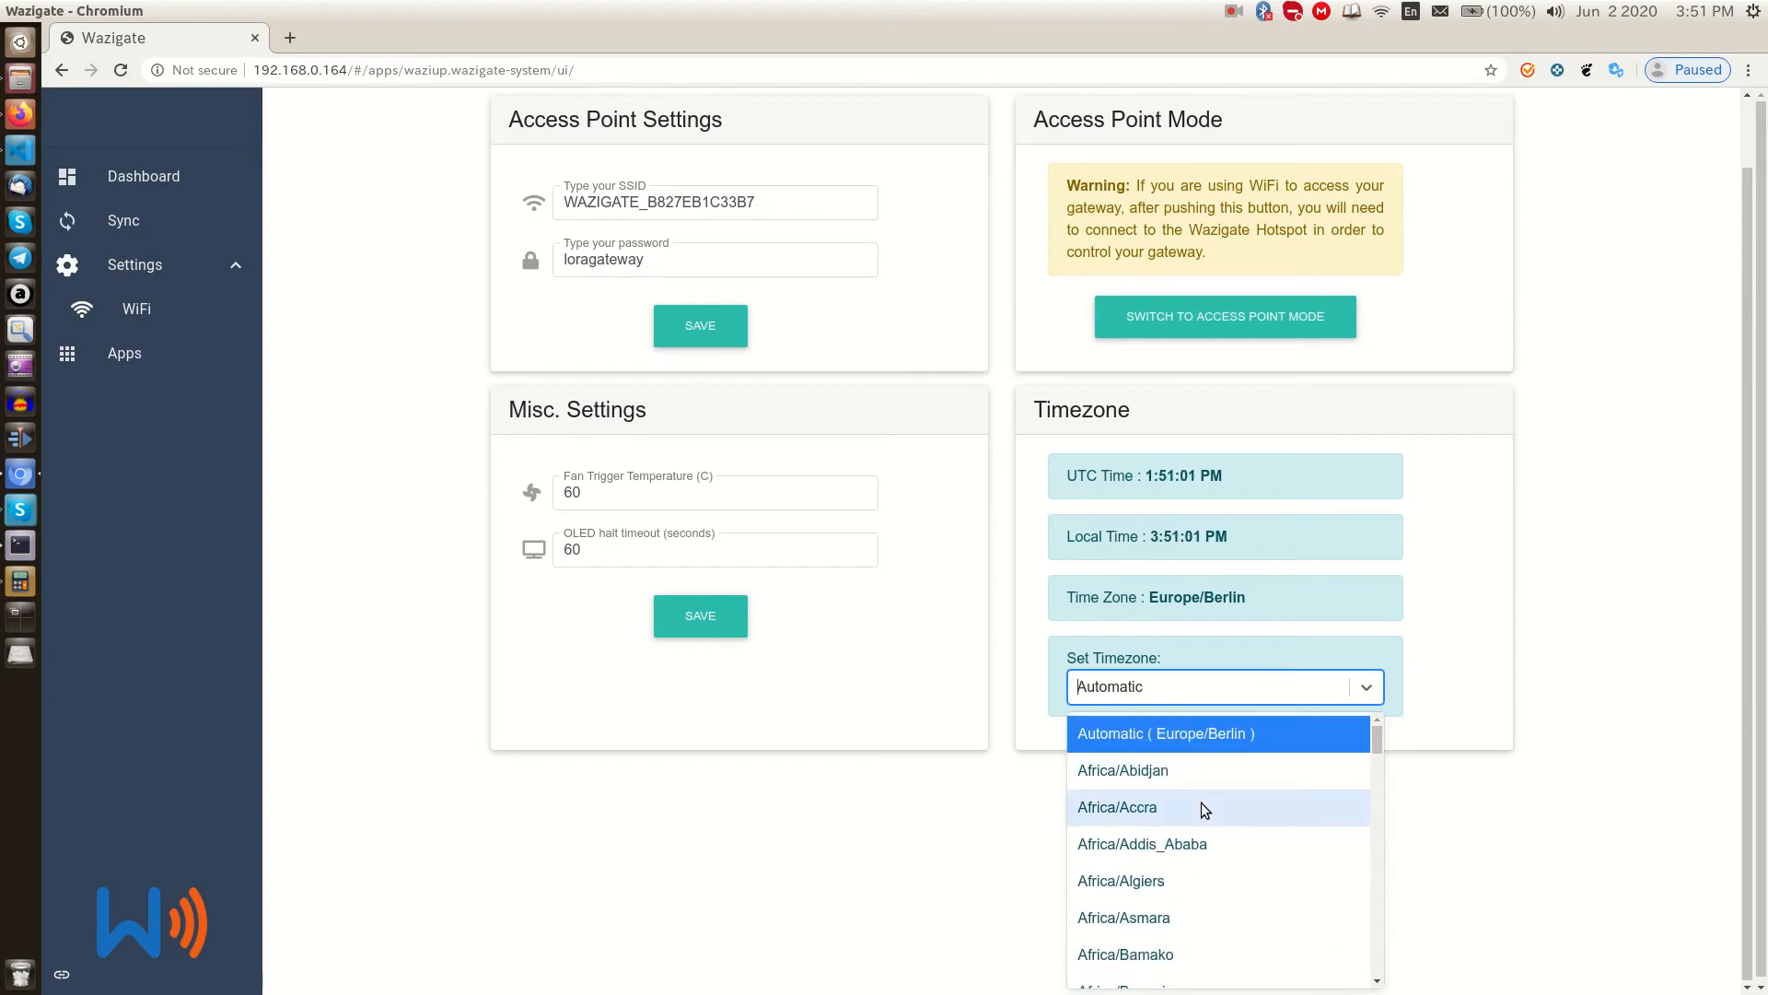
text(rome)
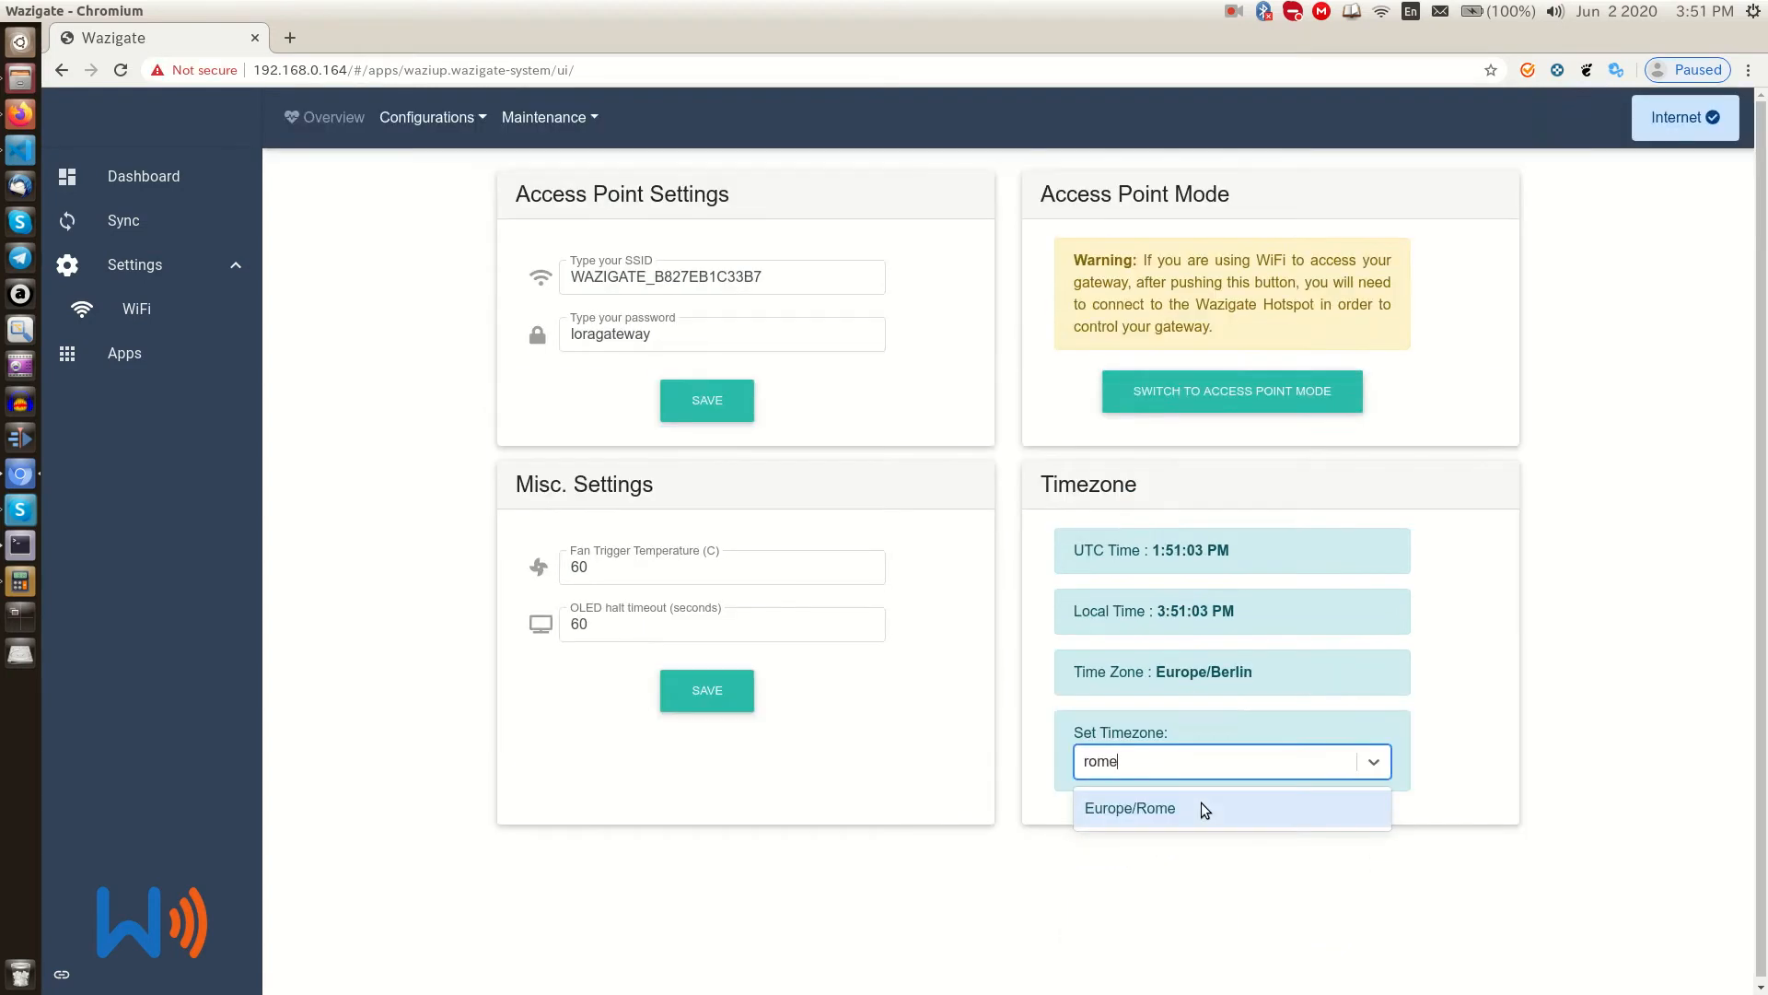
mouse_move(1138, 820)
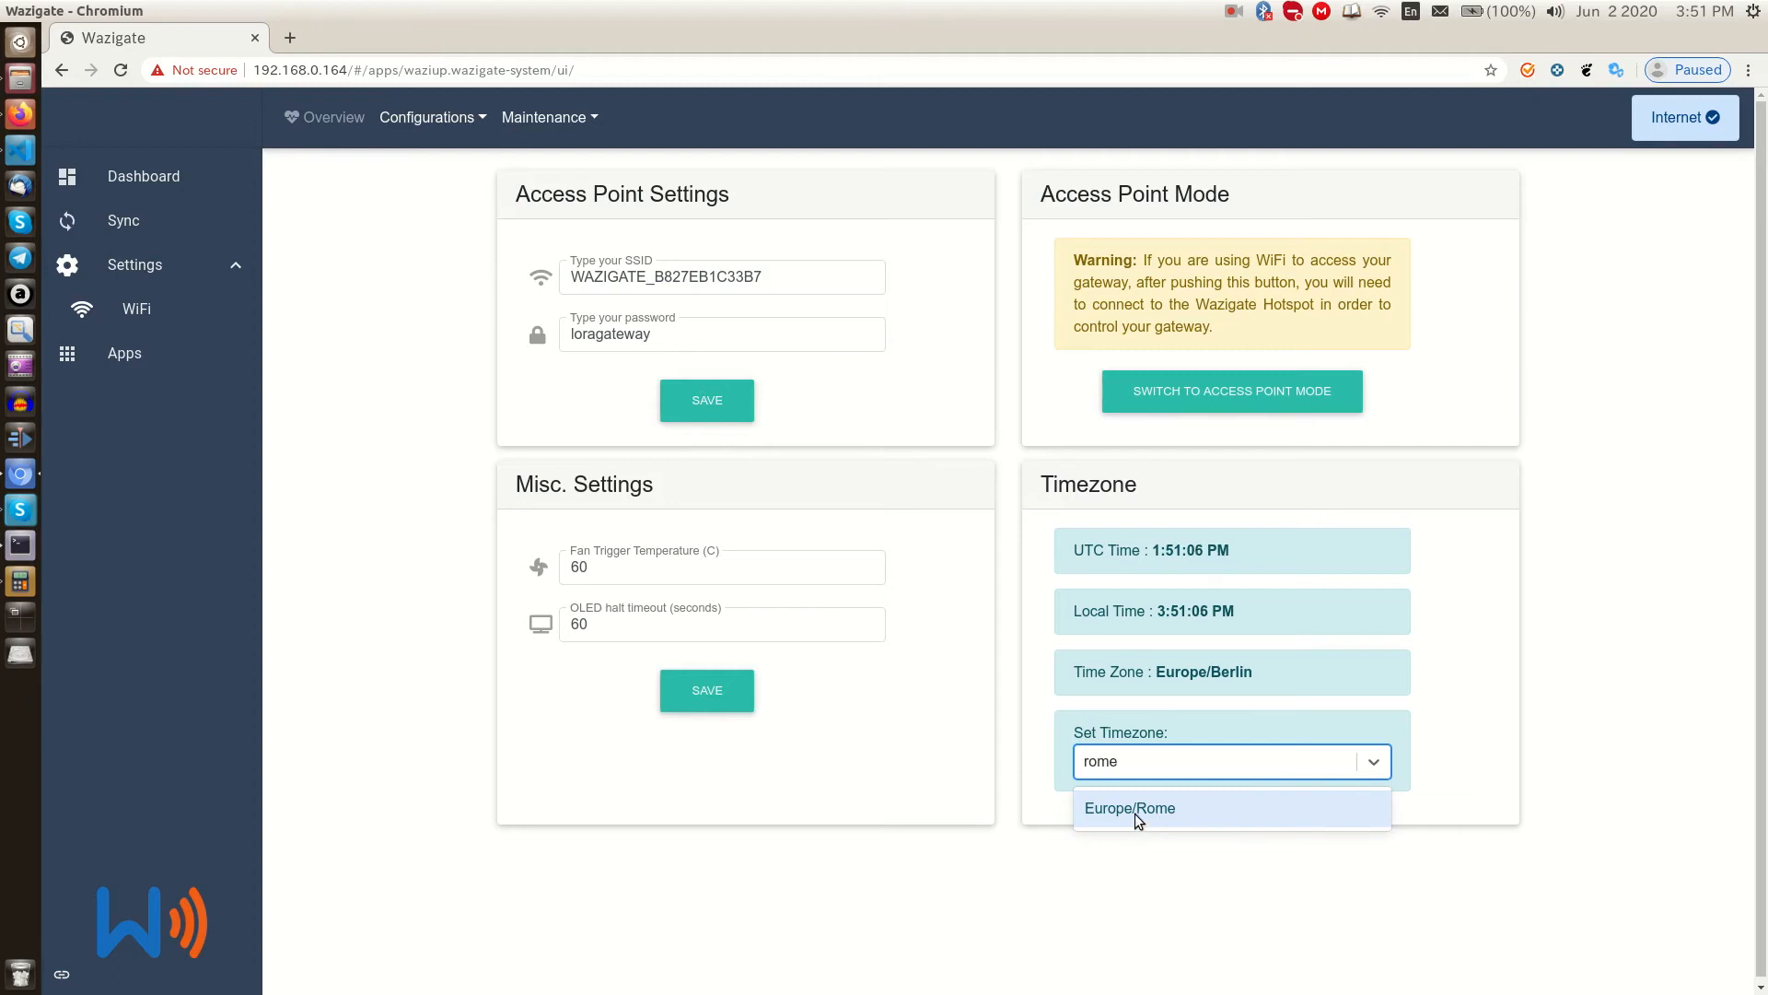
mouse_move(1153, 812)
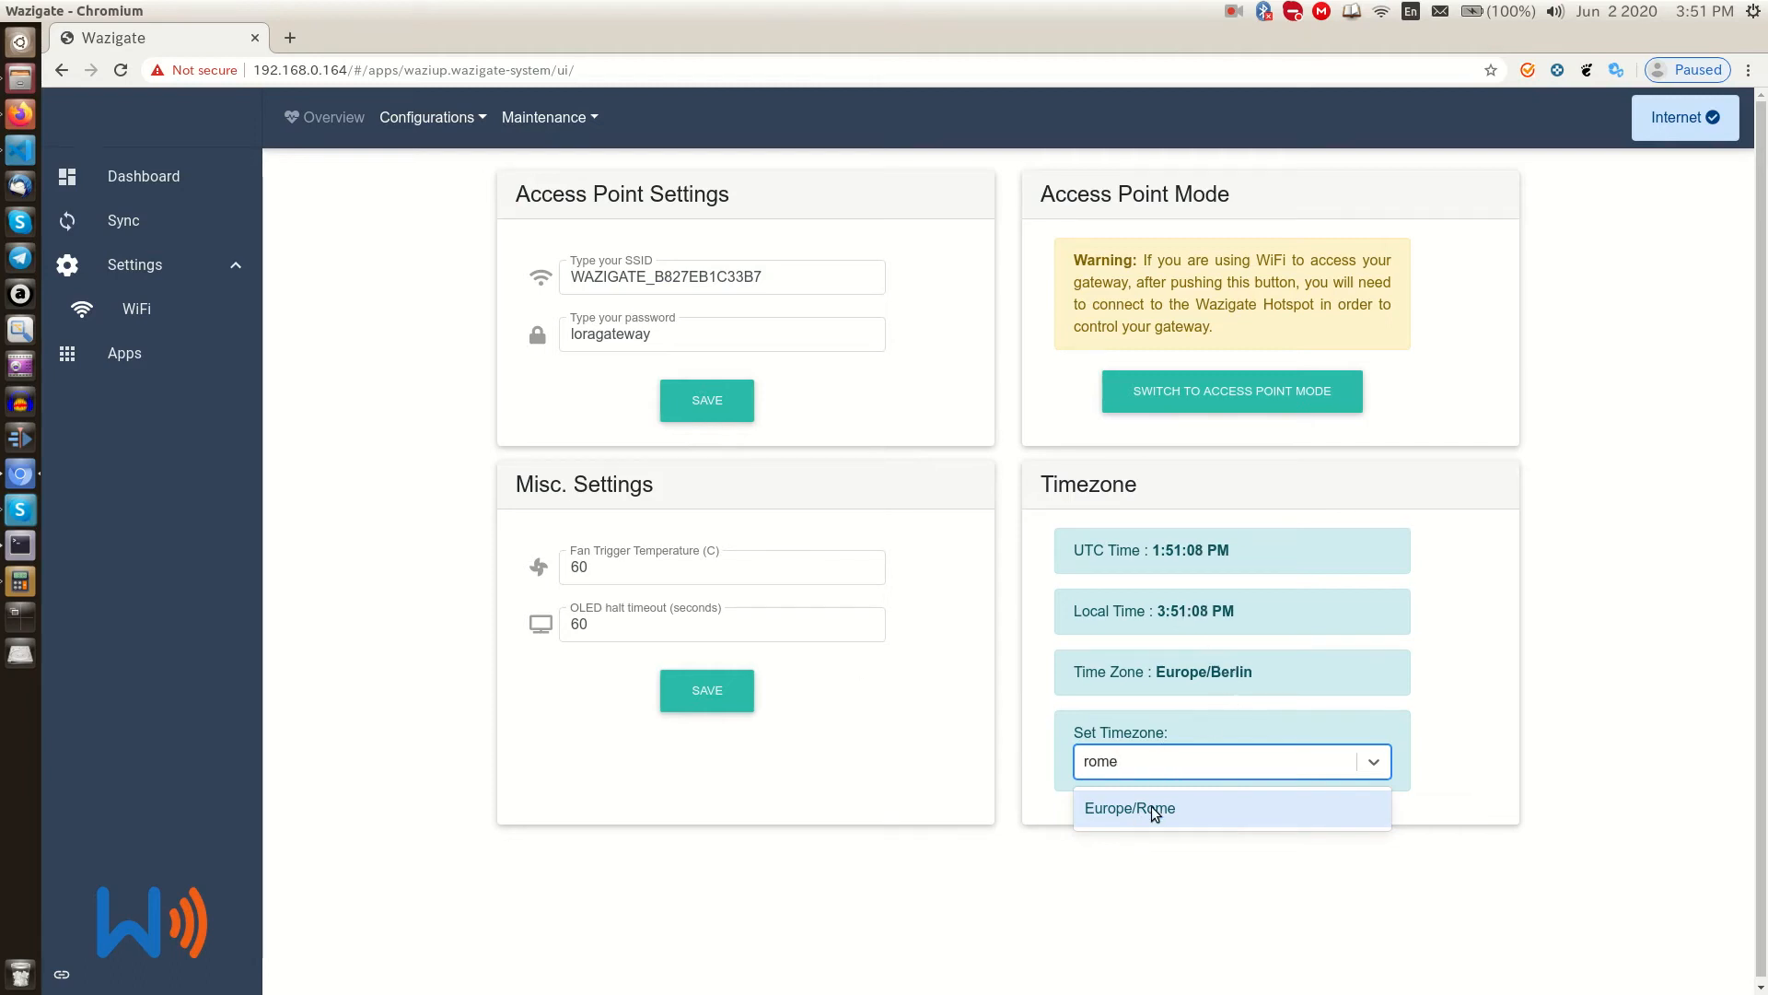
click(1129, 807)
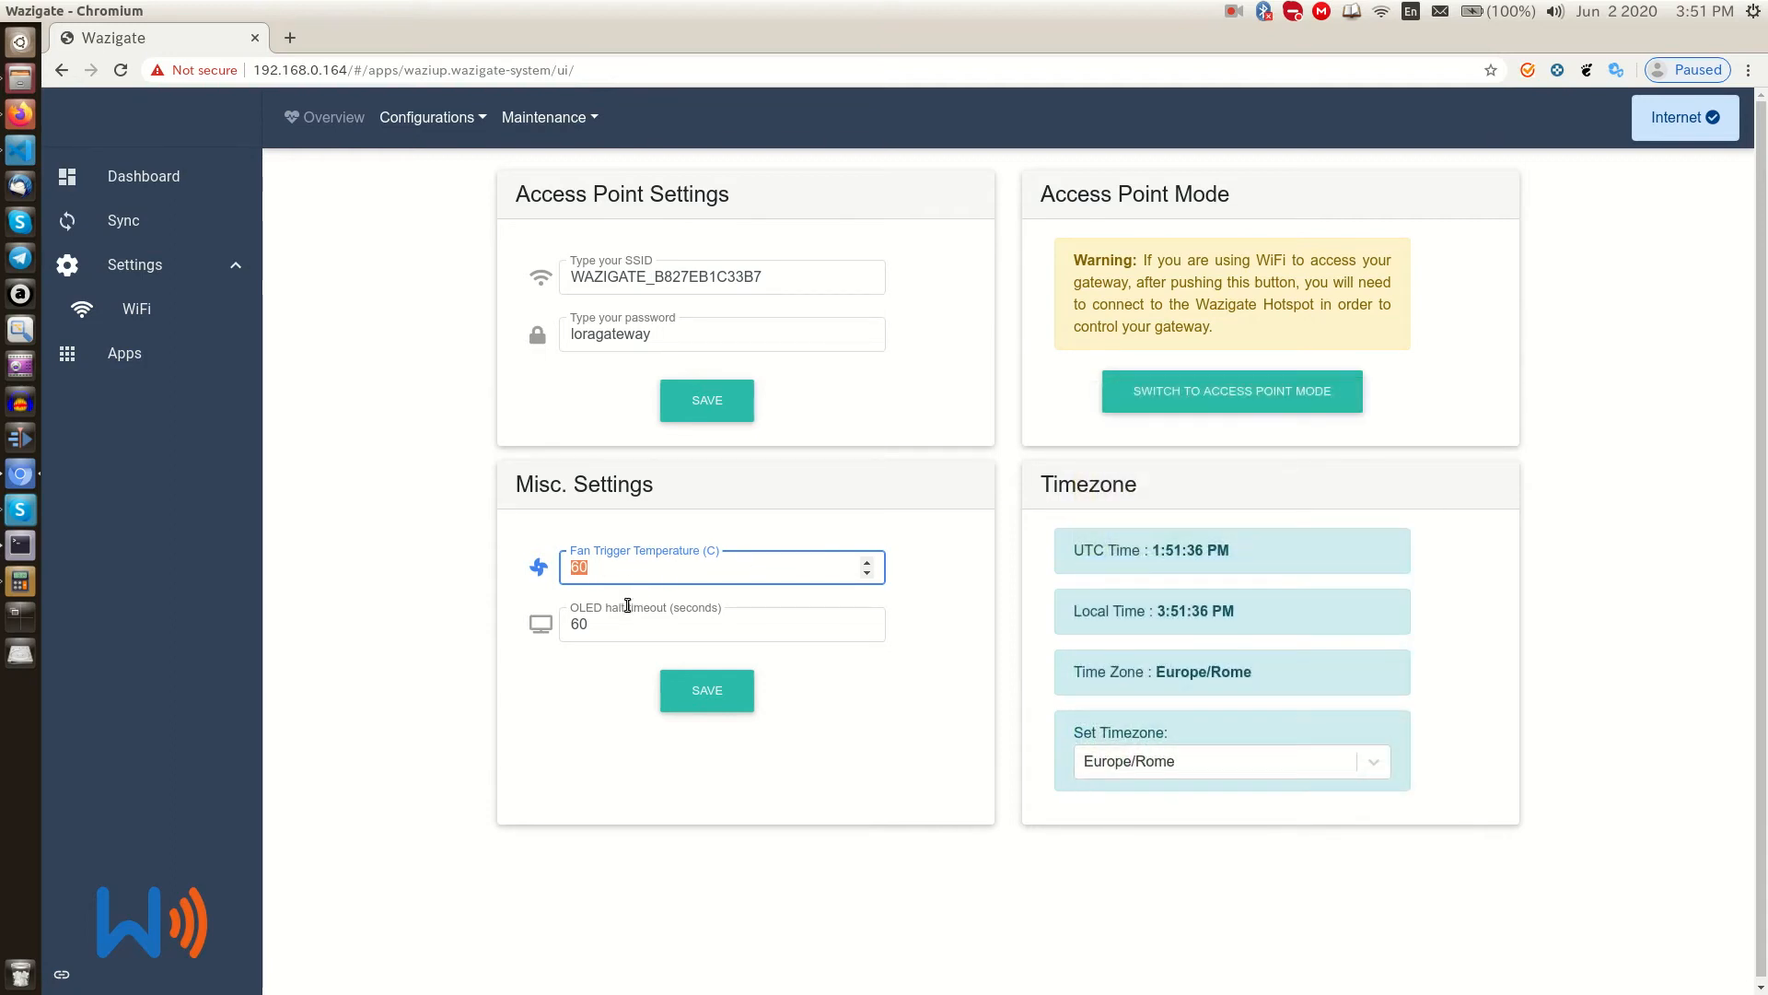
- Save Misc. Settings with fan trigger 60 °C and OLED timeout 60 s, then reopen Configuration
click(722, 624)
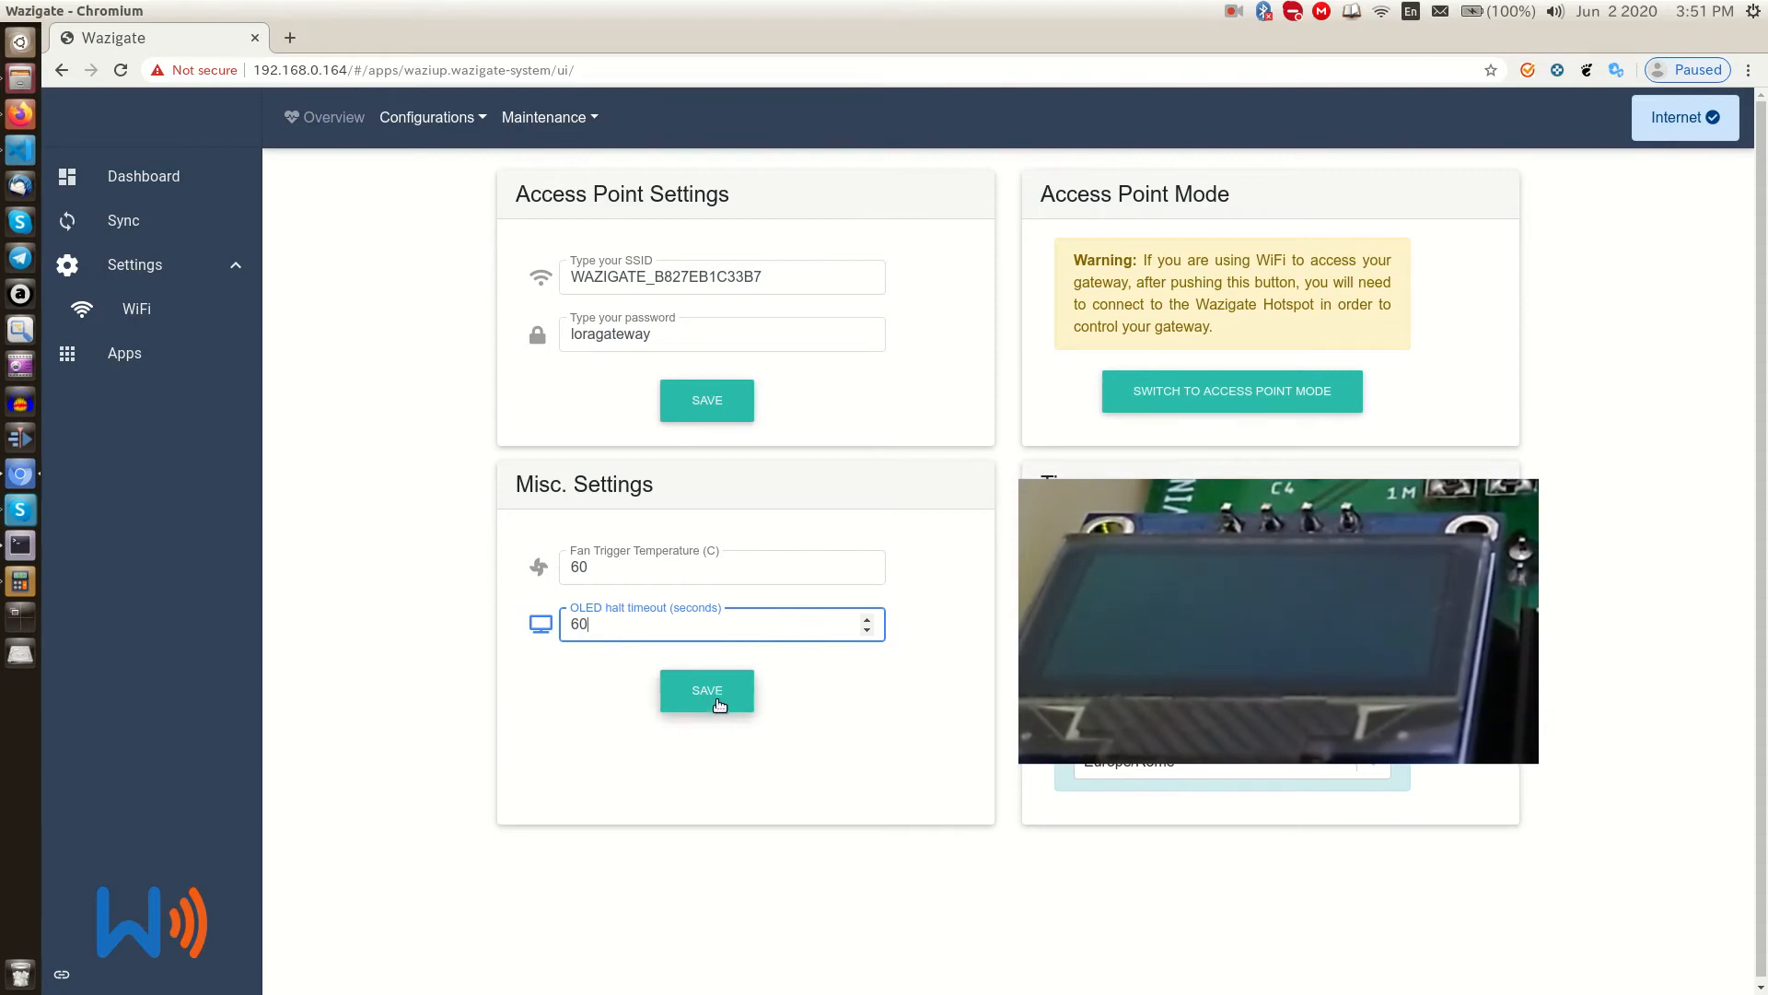
click(706, 689)
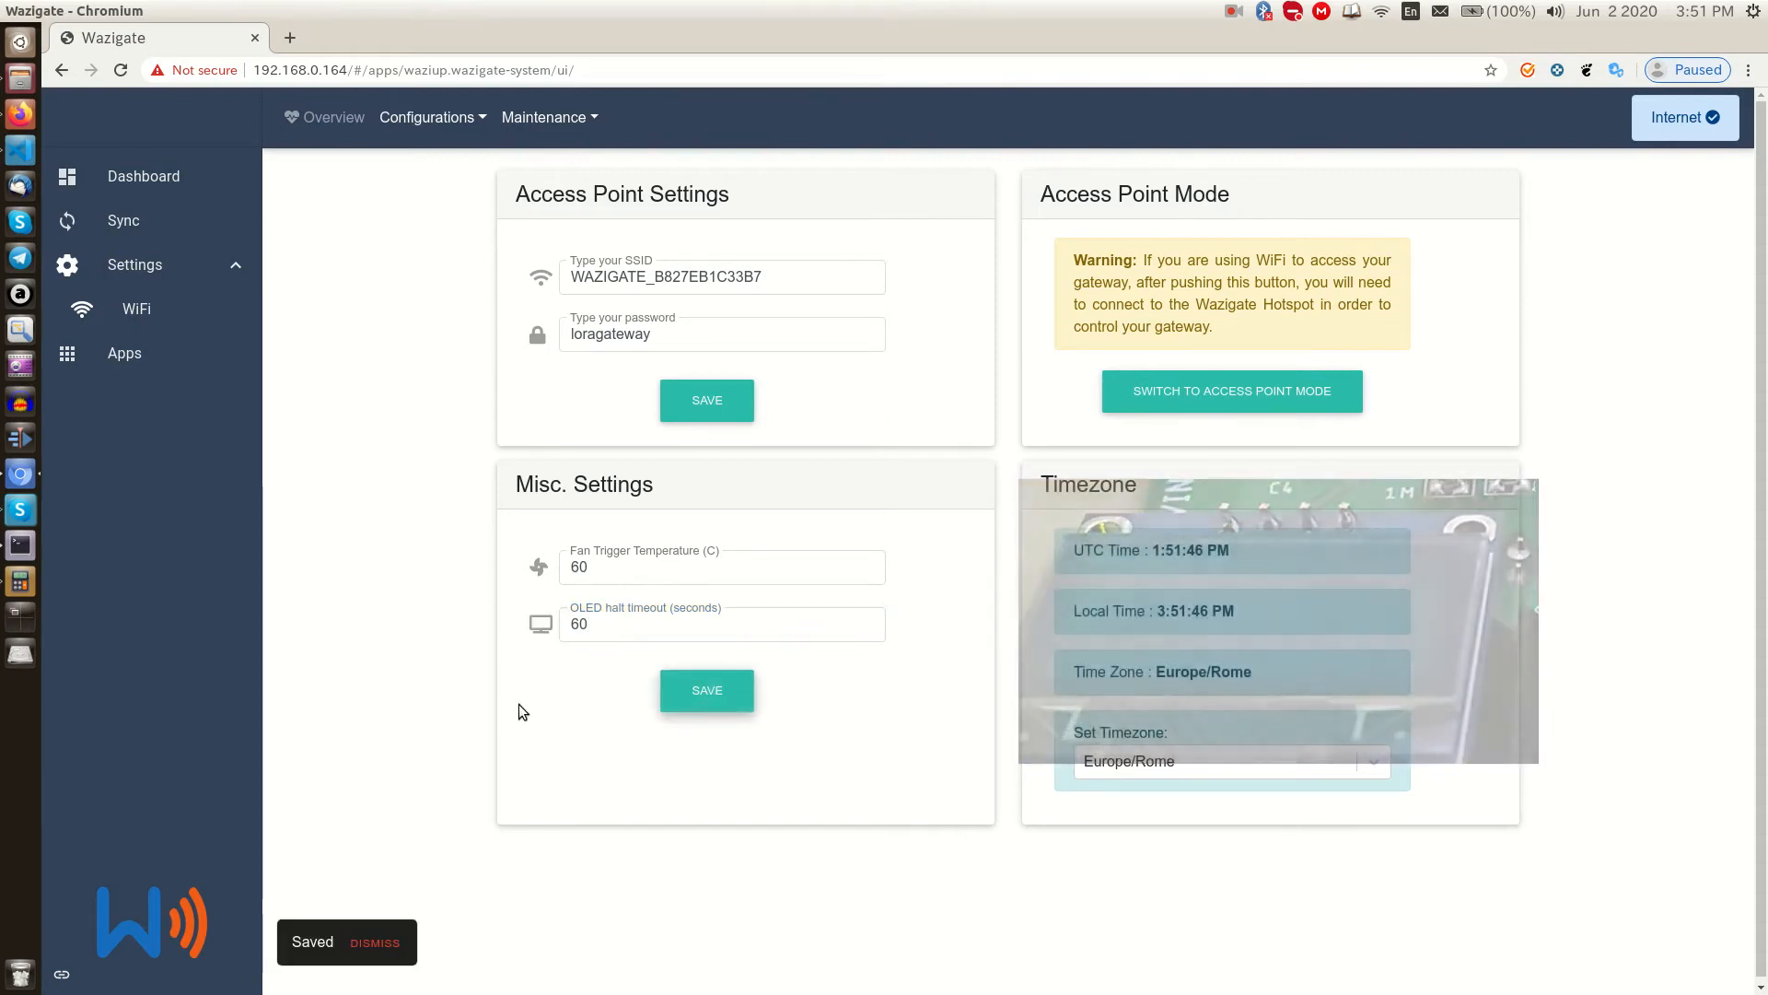
click(431, 116)
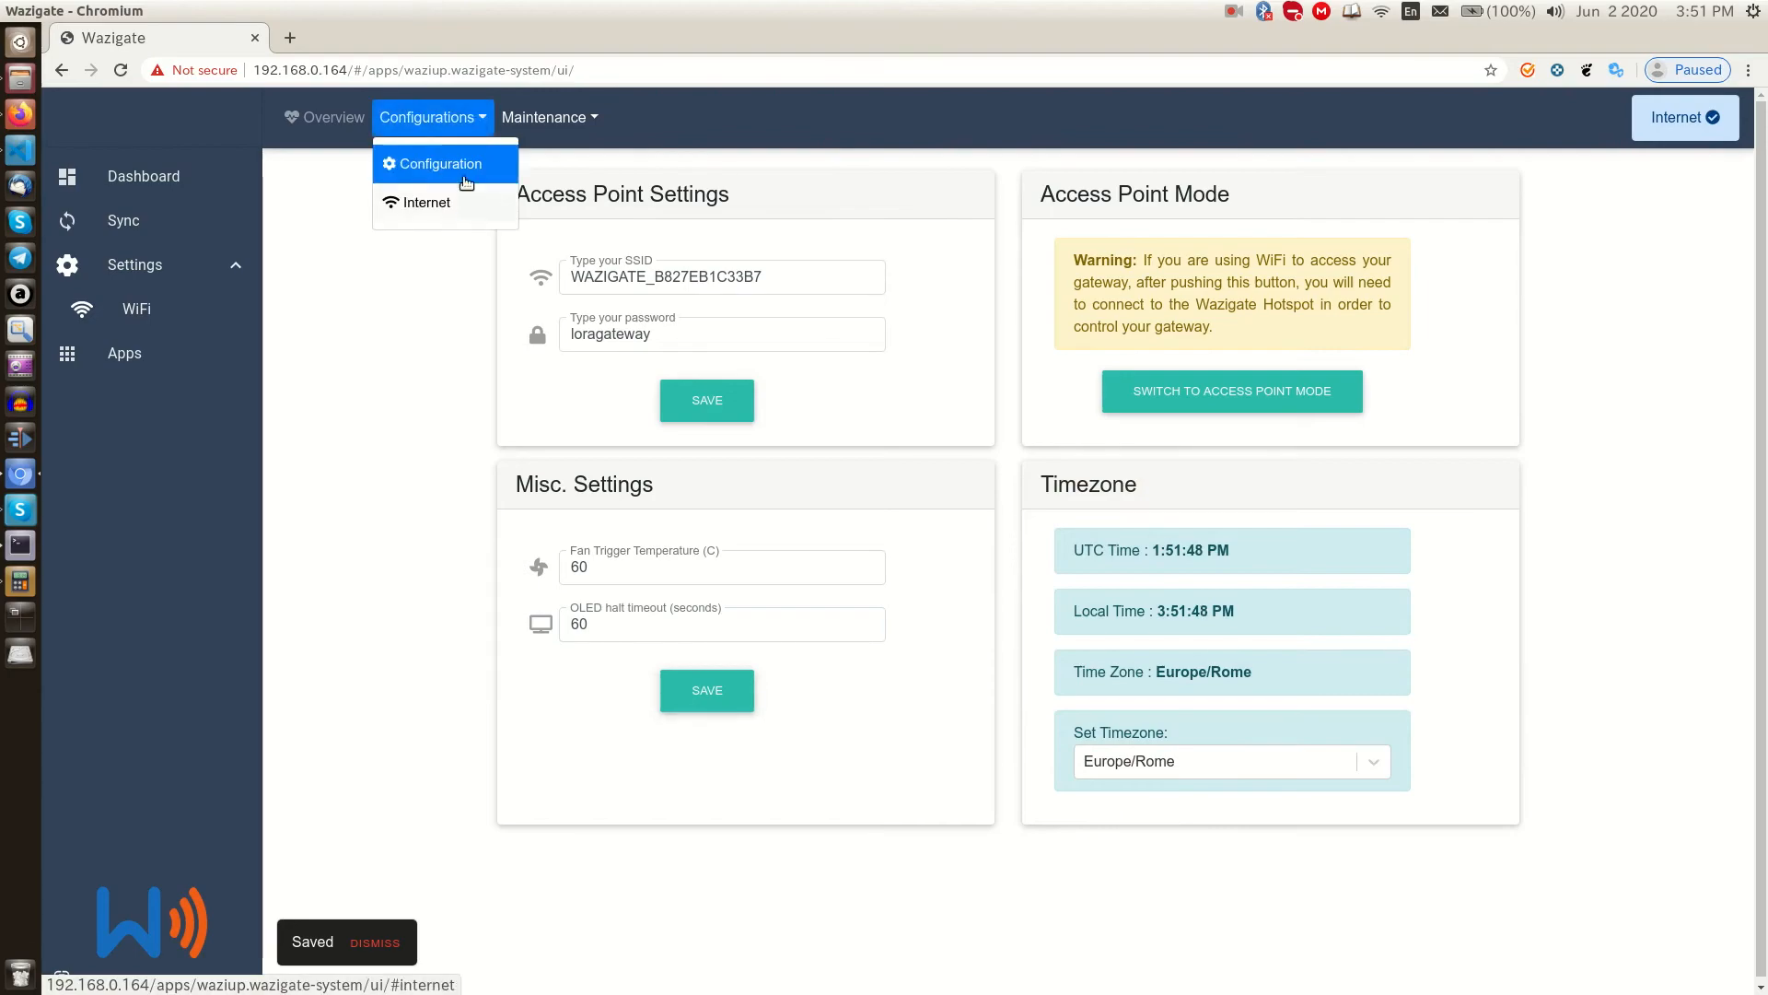
click(549, 116)
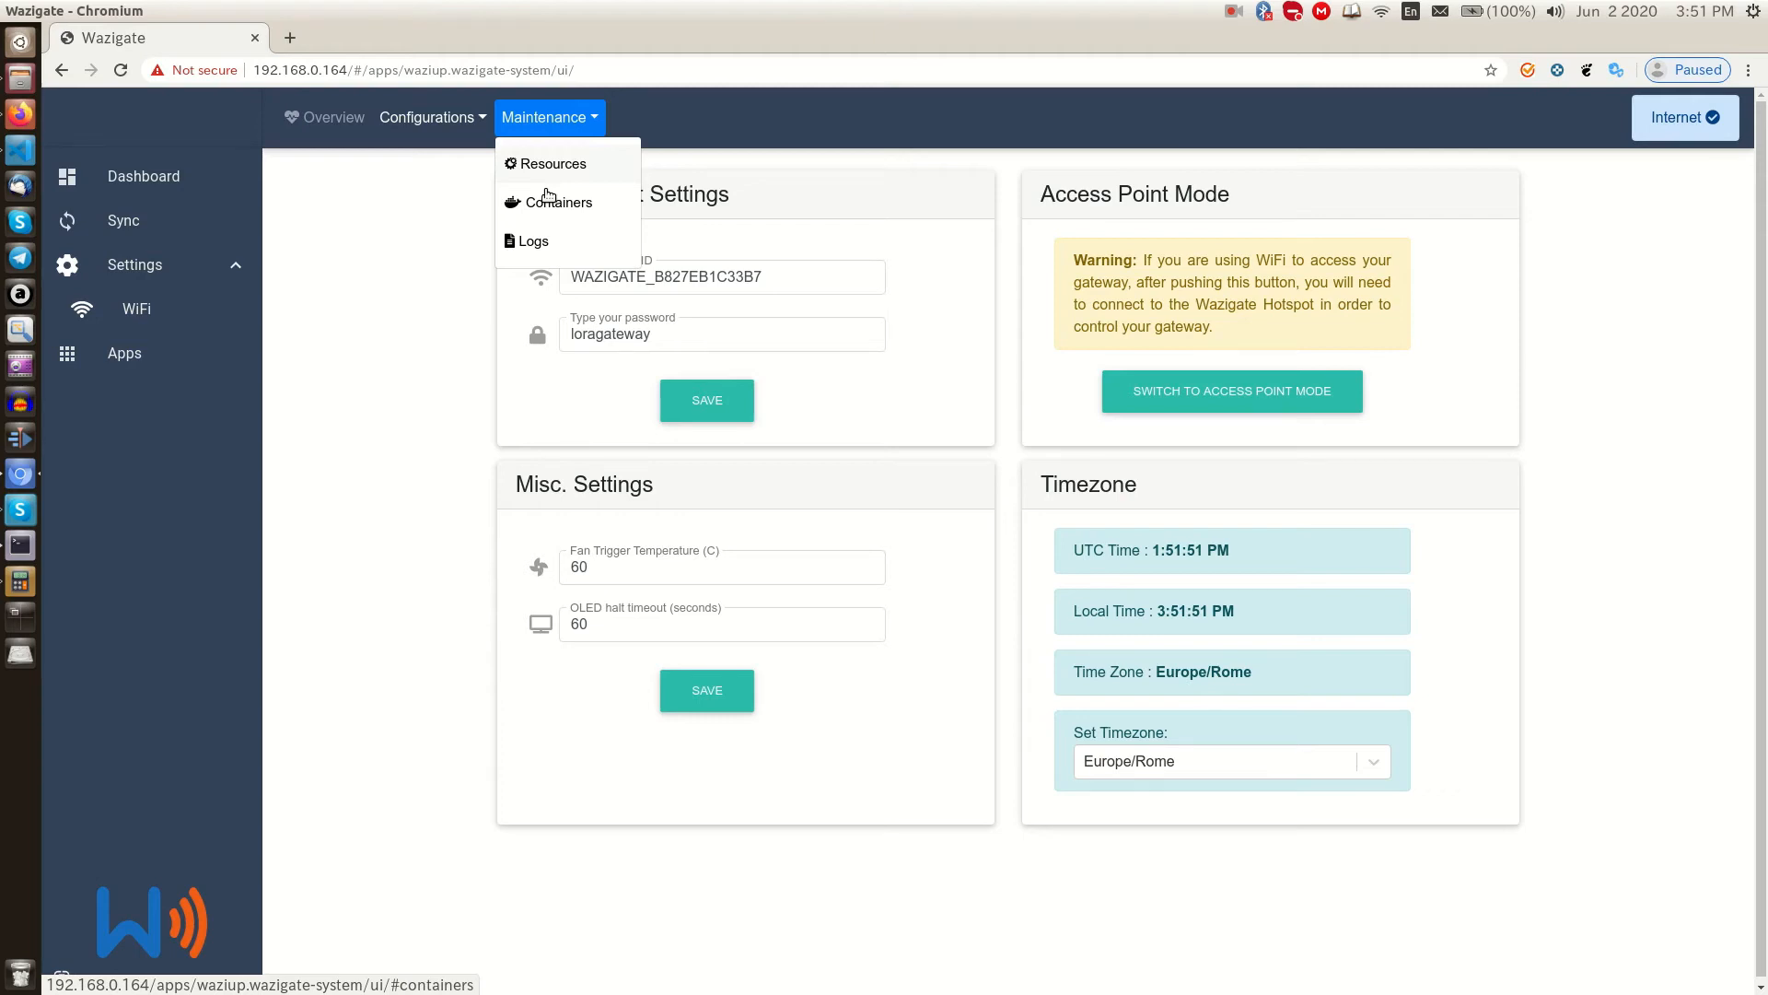
- View Maintenance > Resources gauges and toggle the chart legend to focus on CPU usage
click(560, 203)
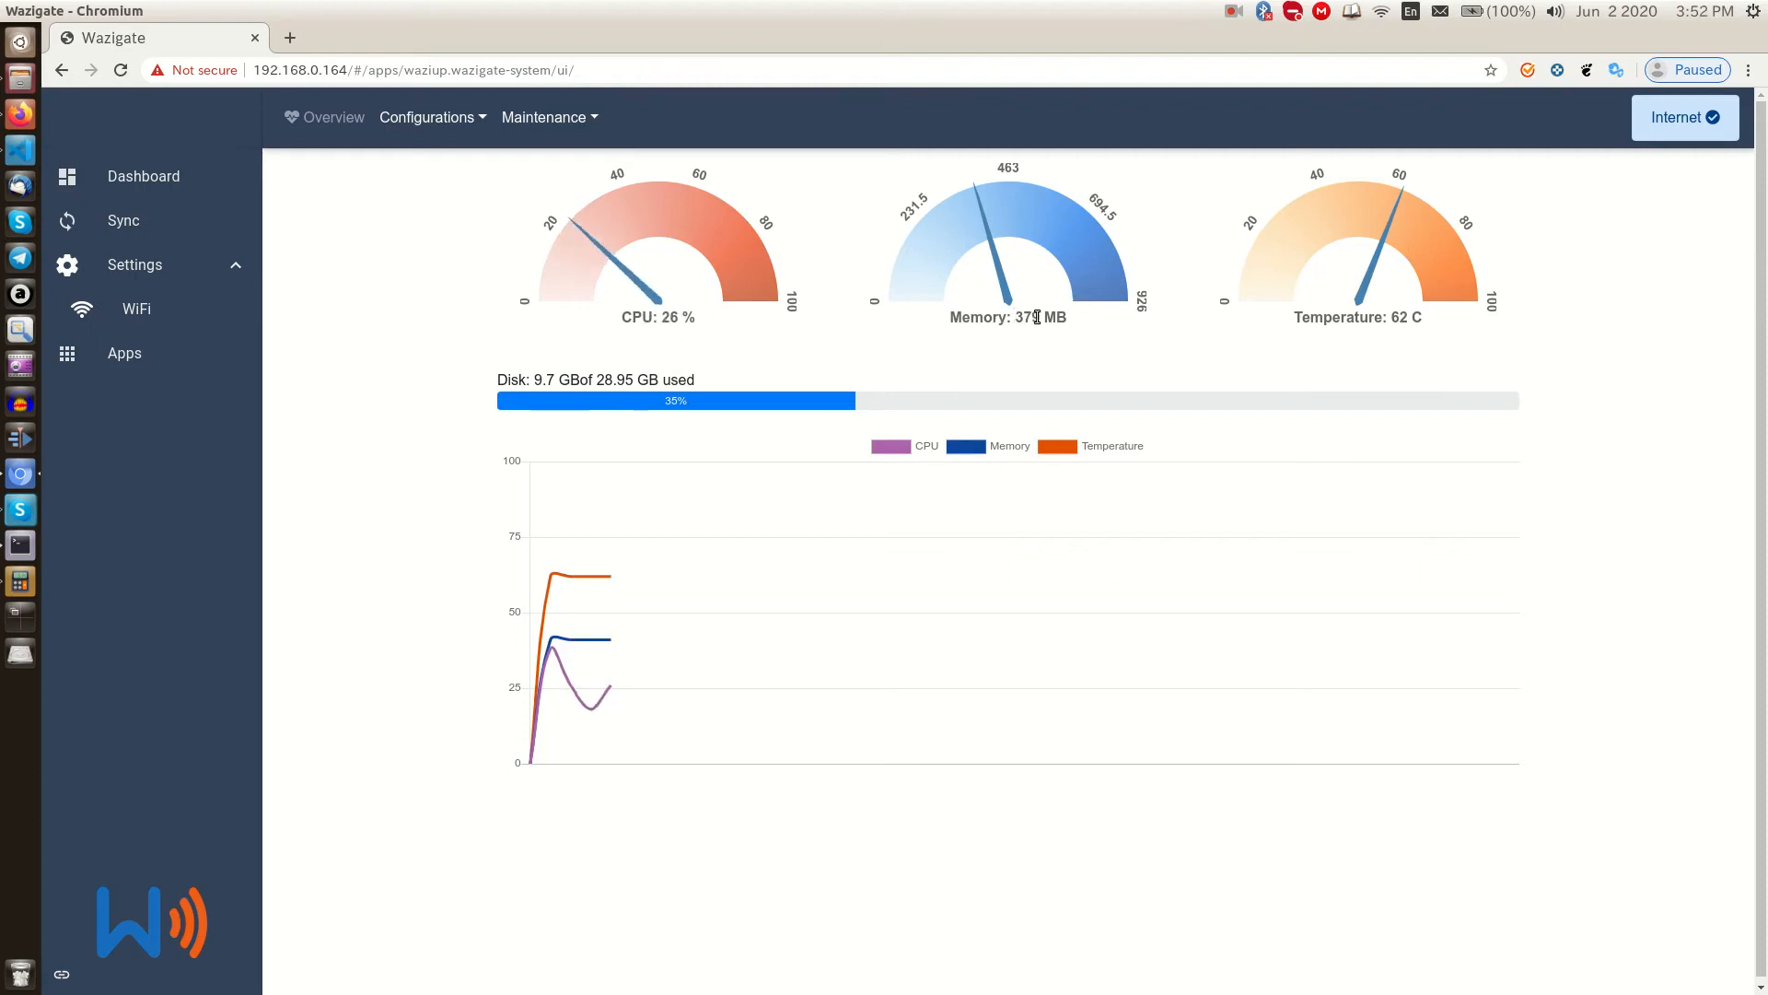
mouse_move(1010, 345)
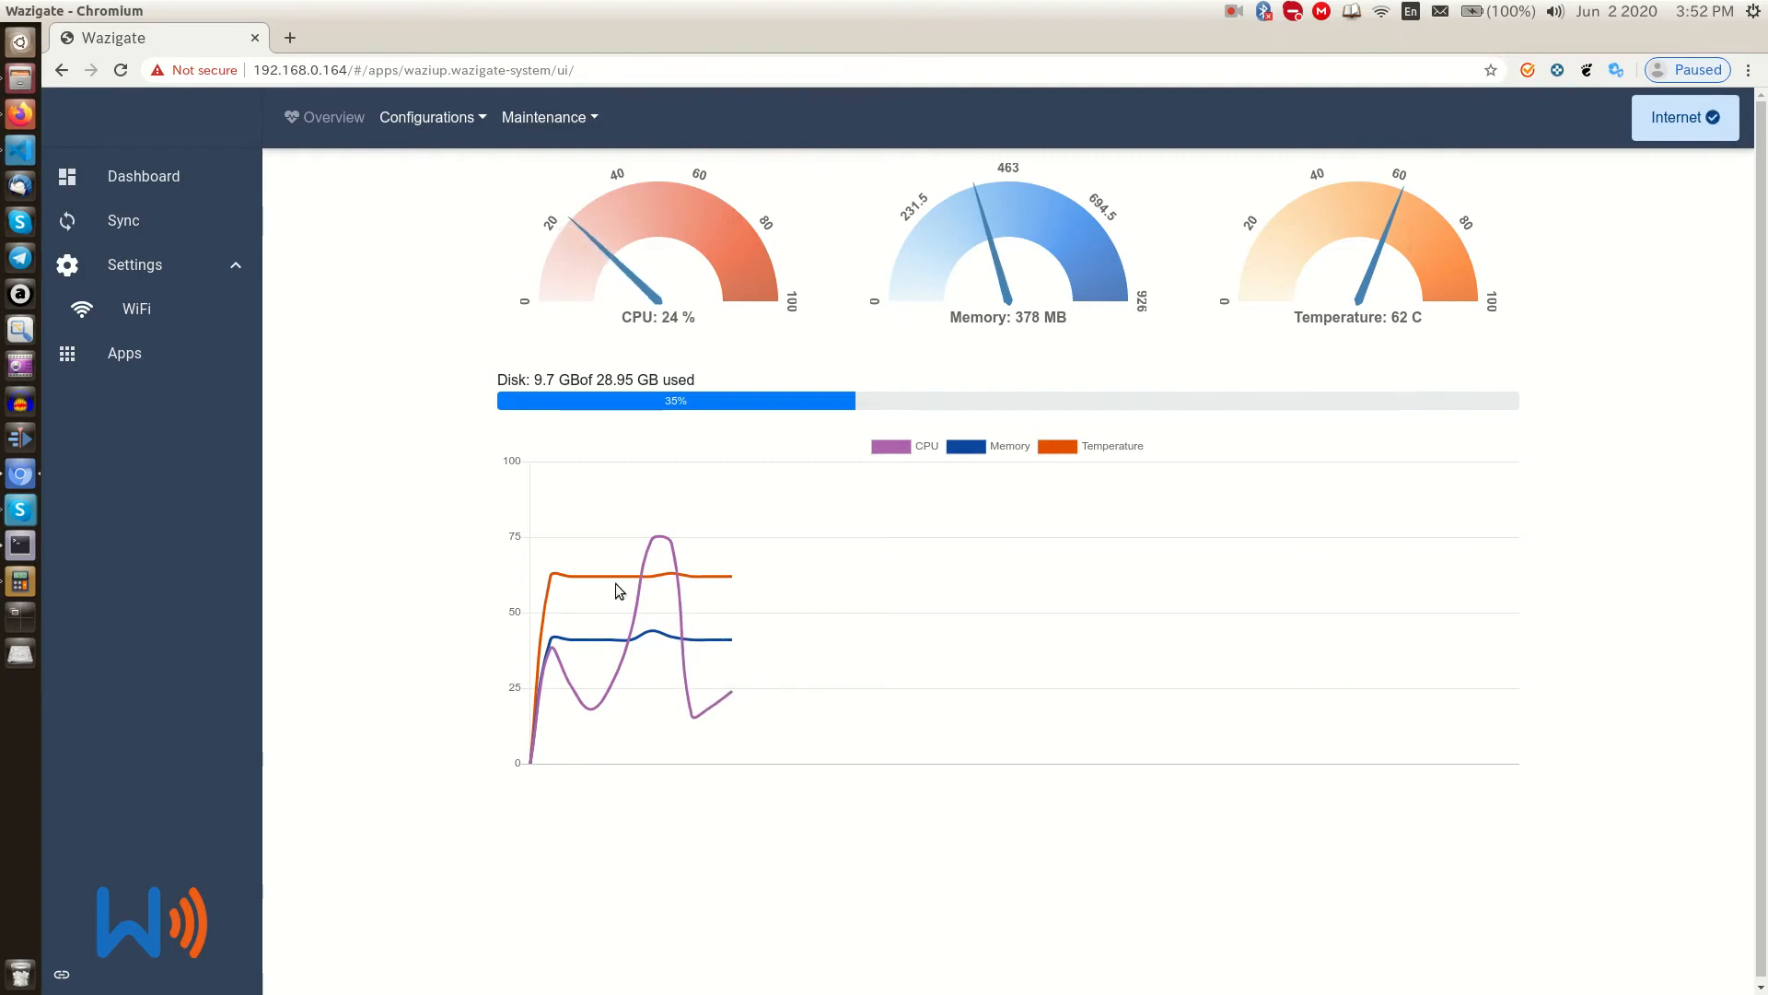
click(1008, 445)
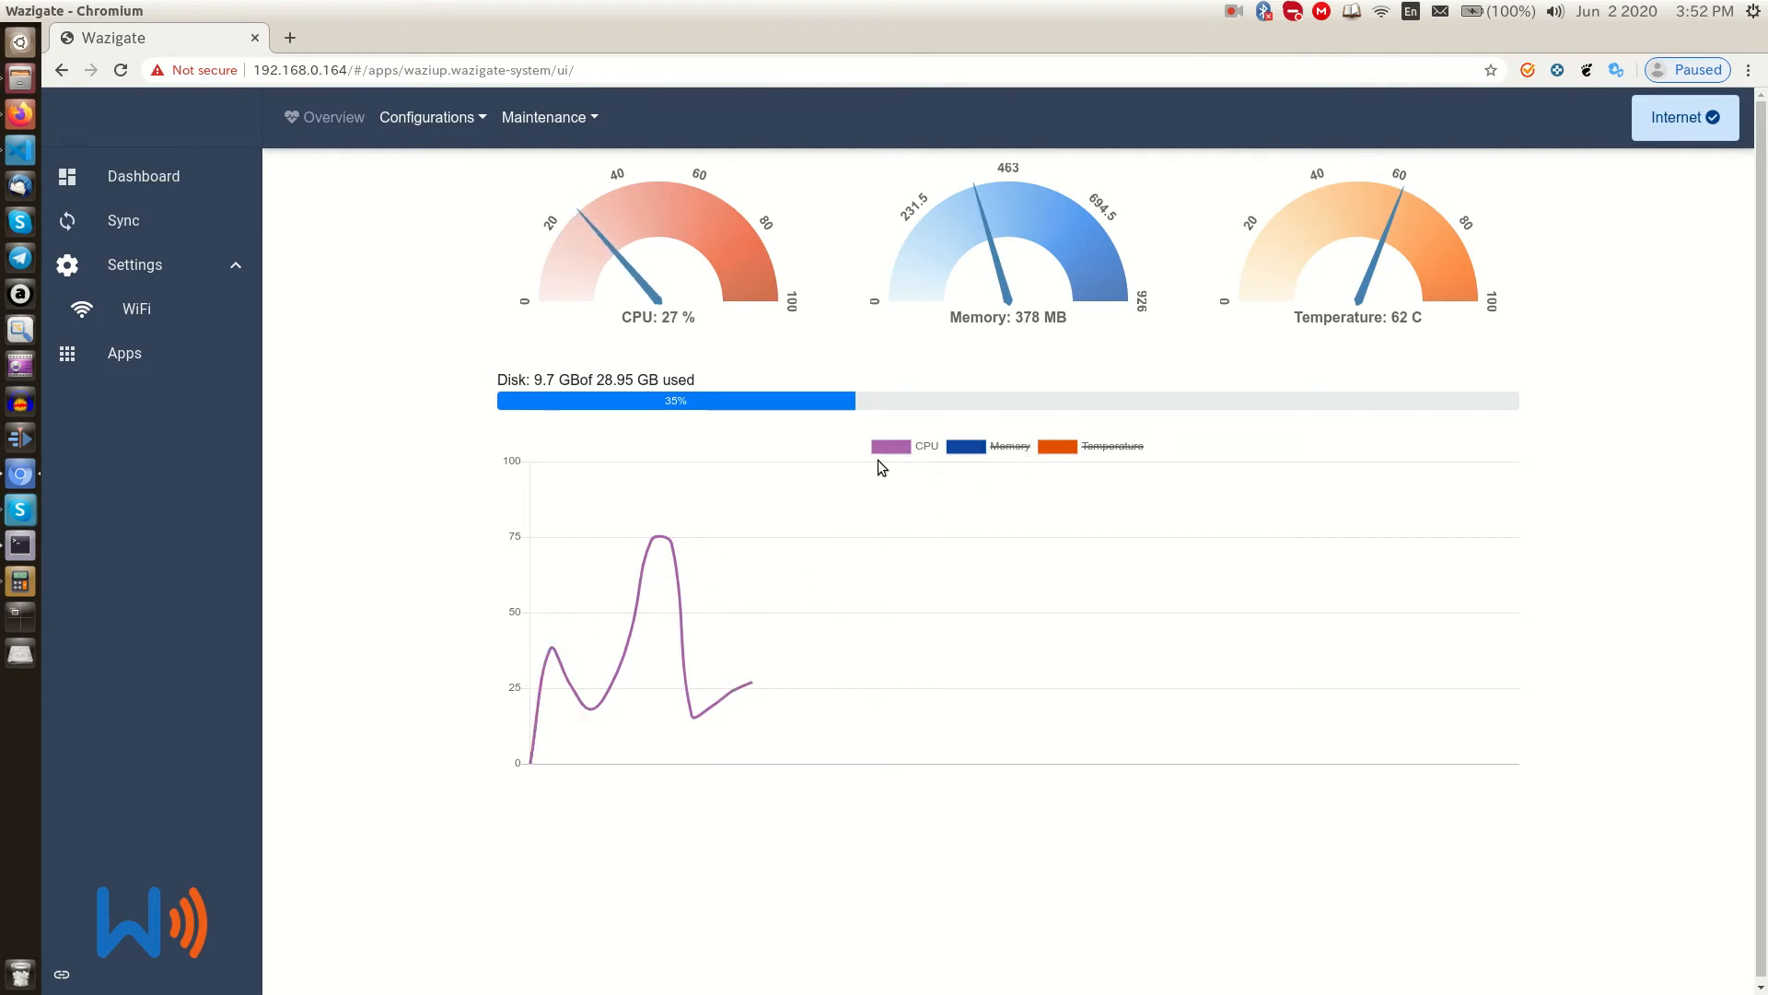
click(549, 116)
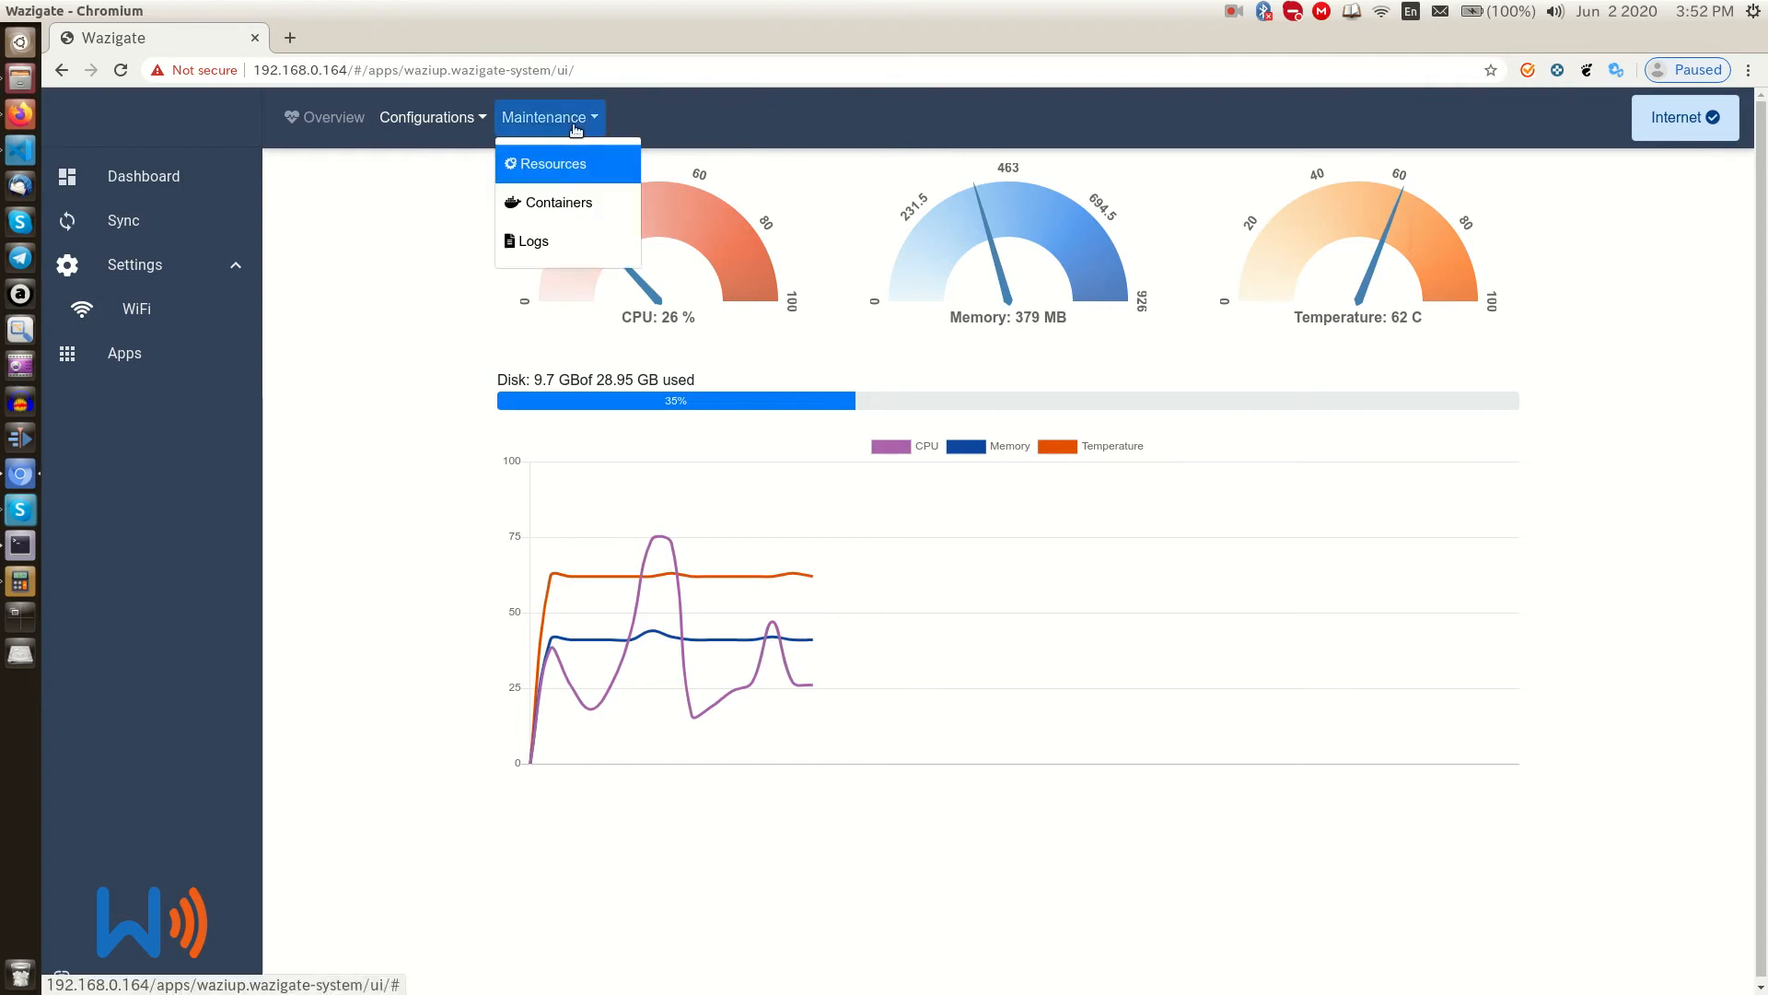
mouse_move(558, 203)
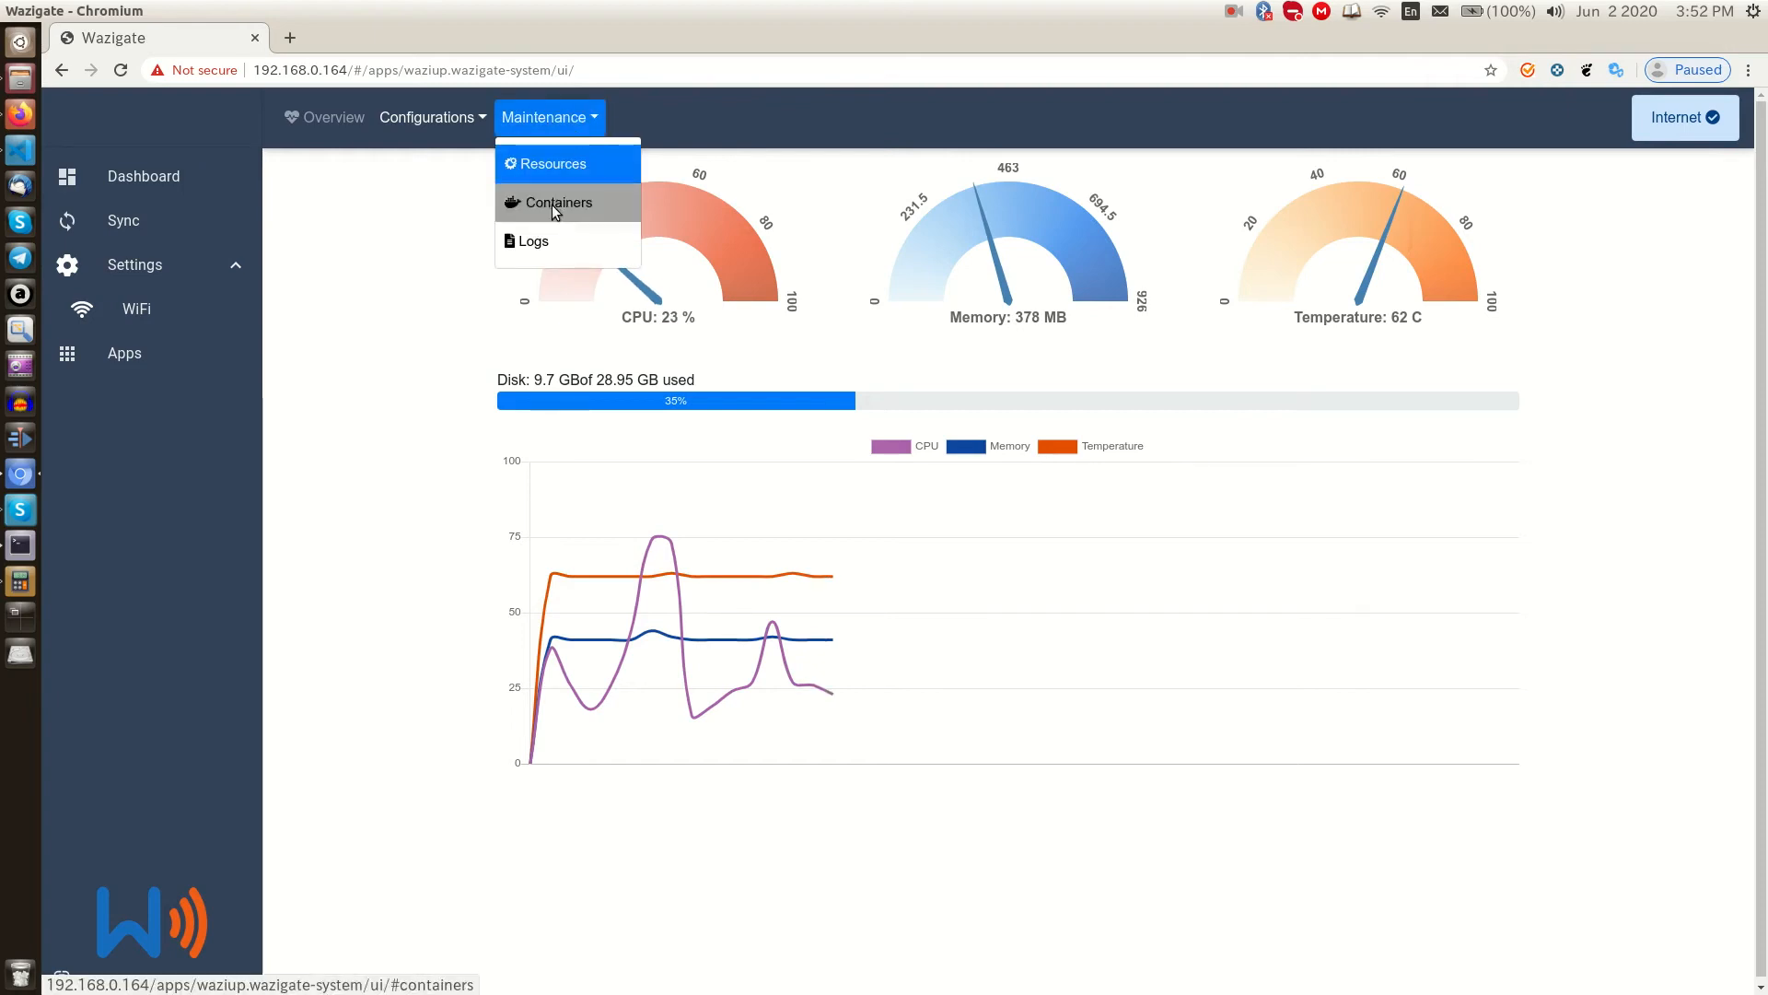
- View Maintenance > Containers showing edge, system and mongo healthy and the LoRa forwarder restarting
click(557, 203)
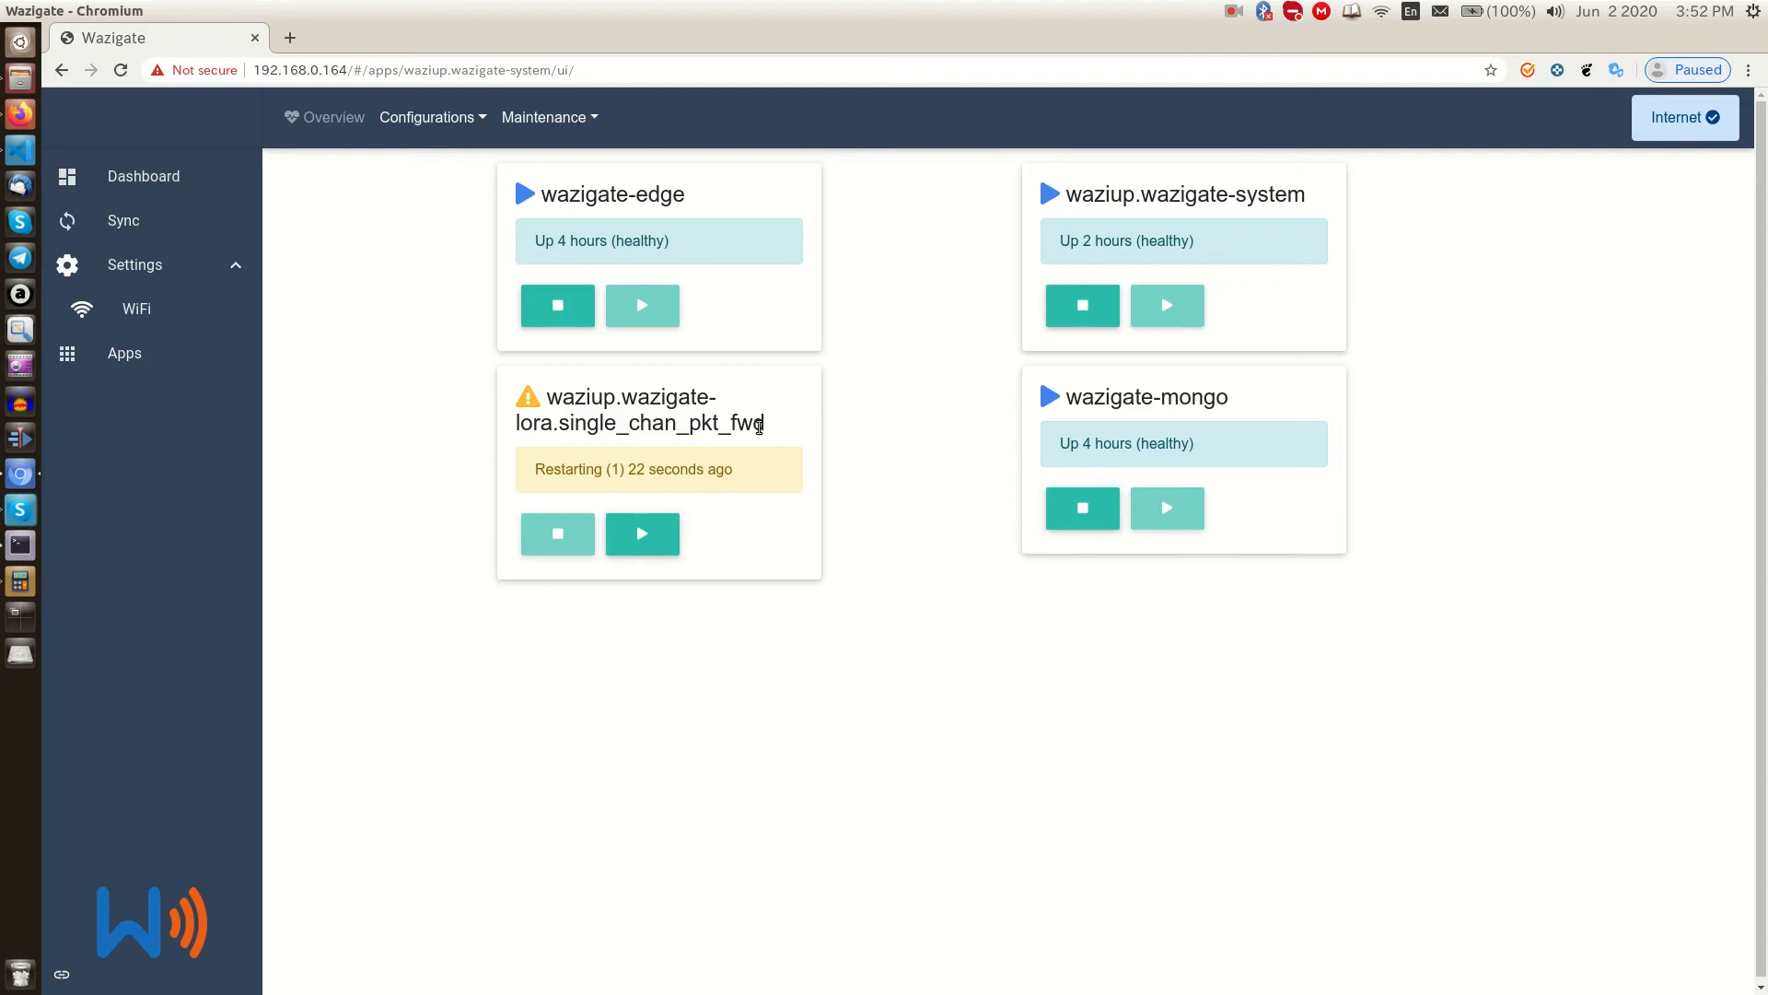
mouse_move(995, 353)
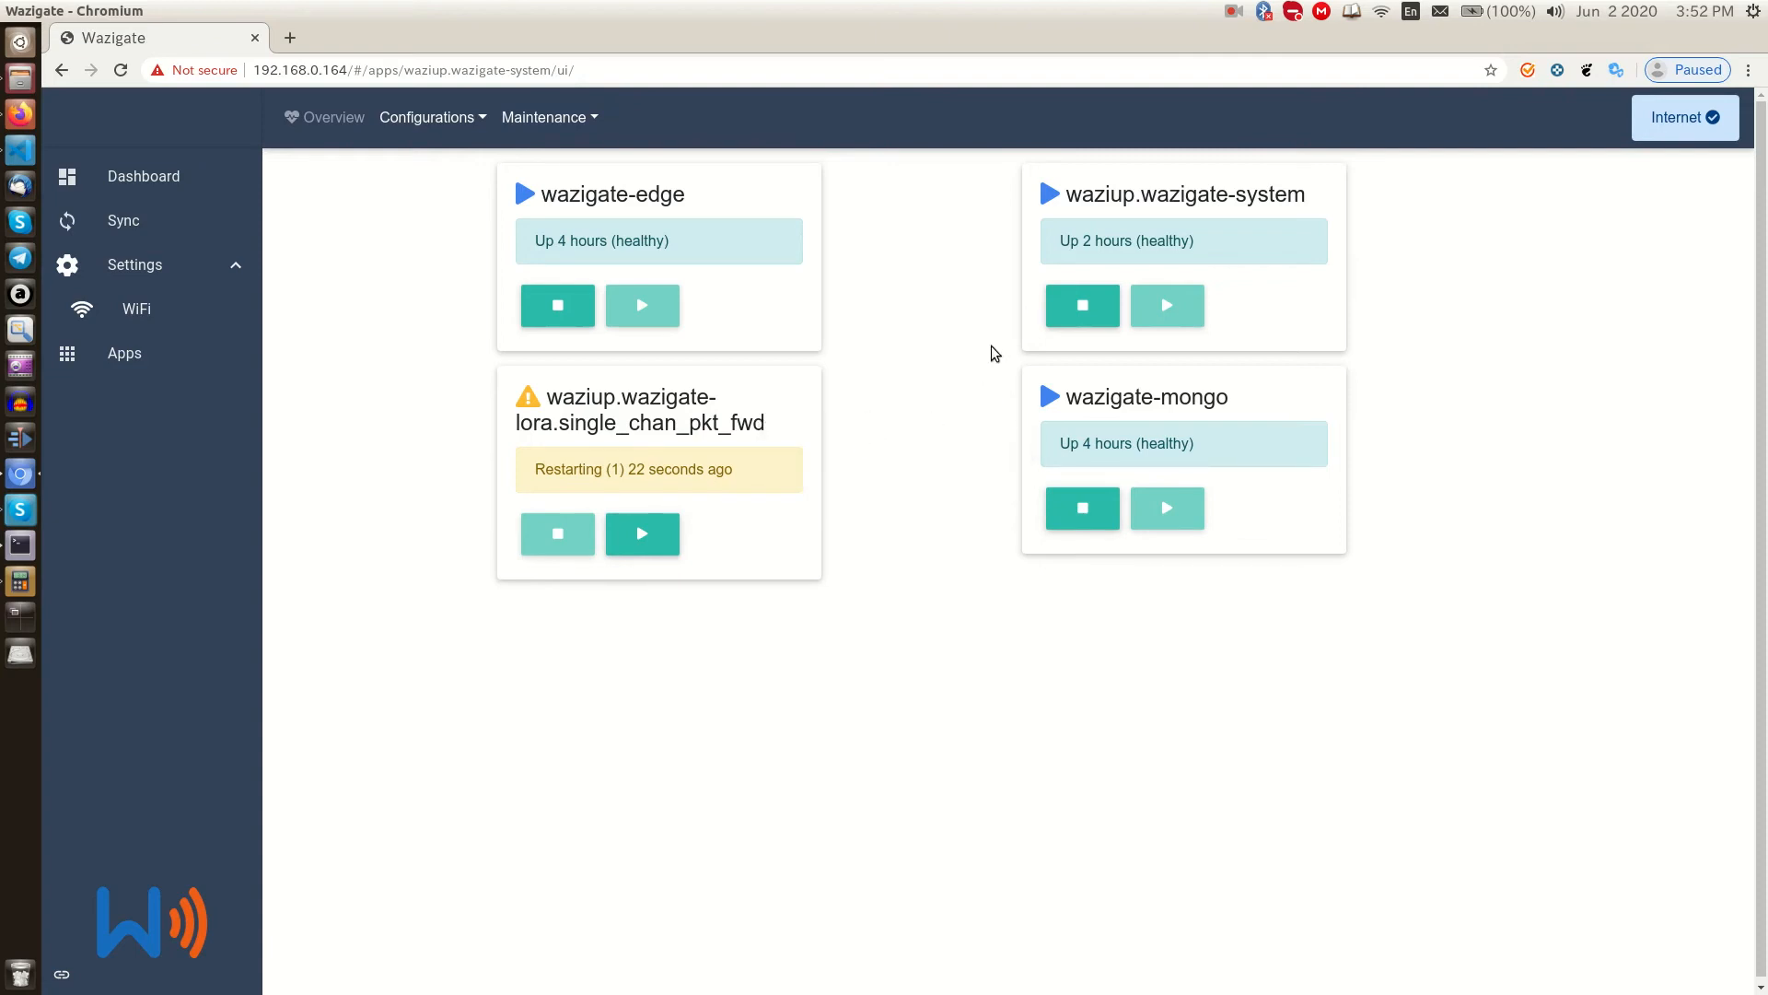
mouse_move(982, 309)
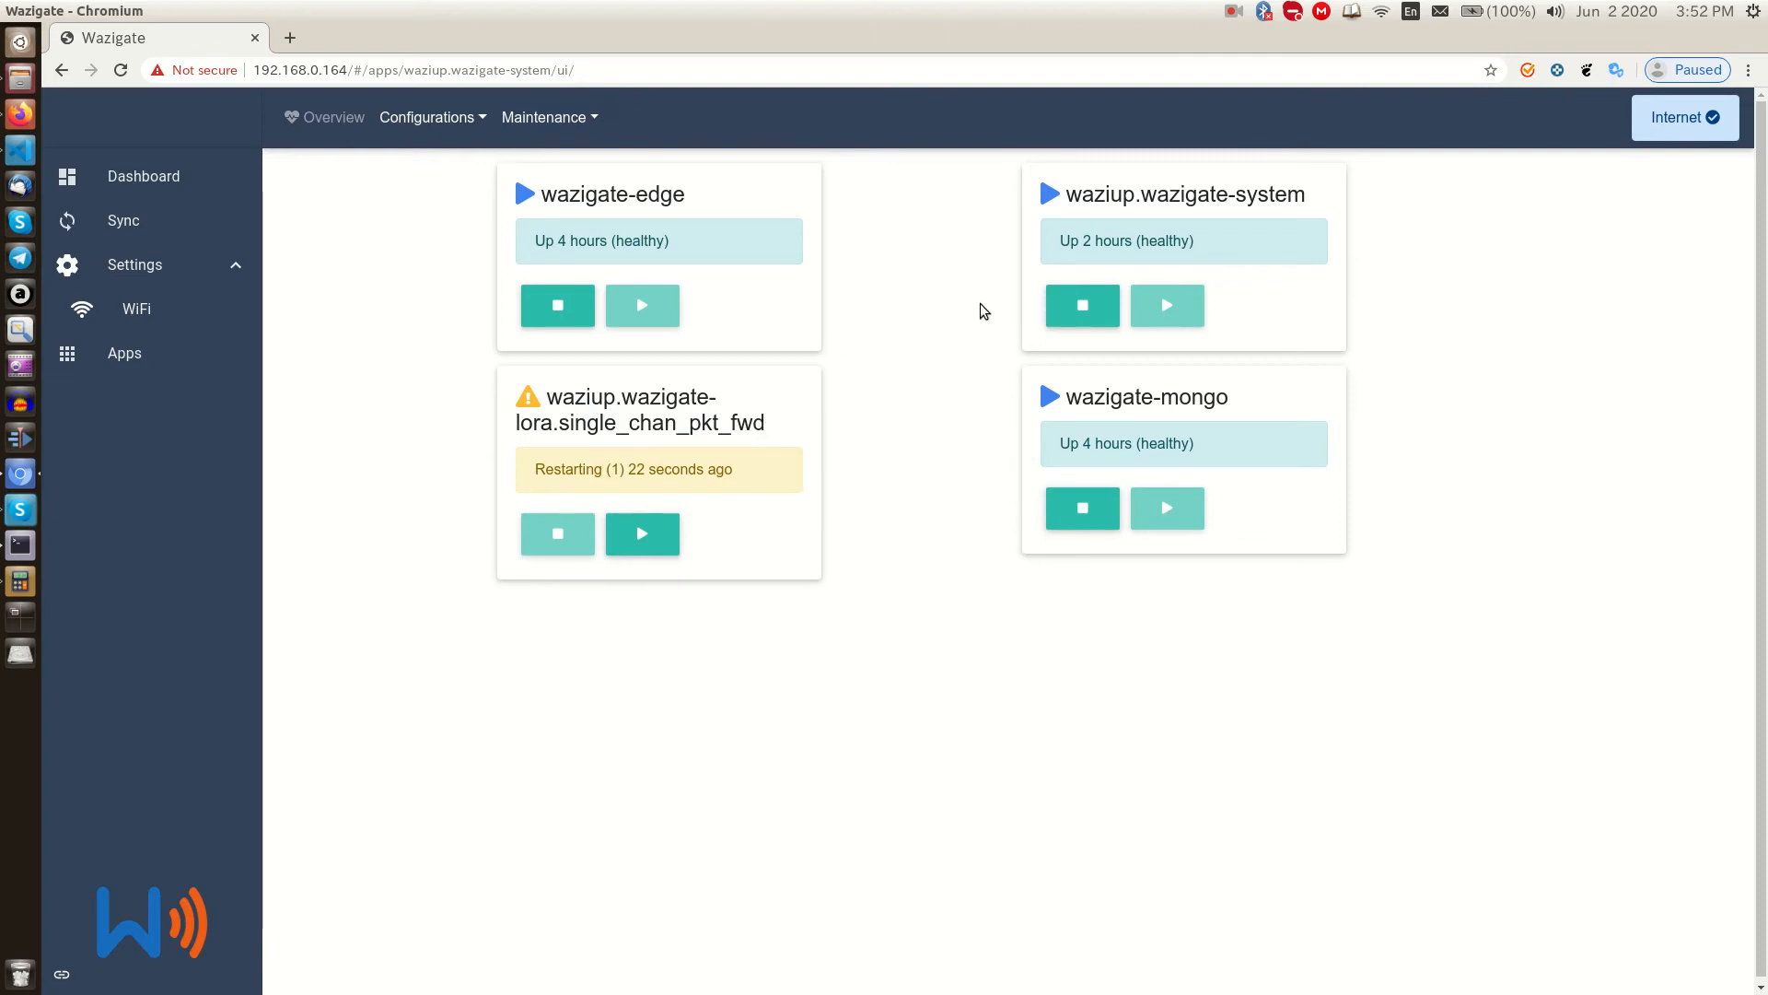
mouse_move(1048, 193)
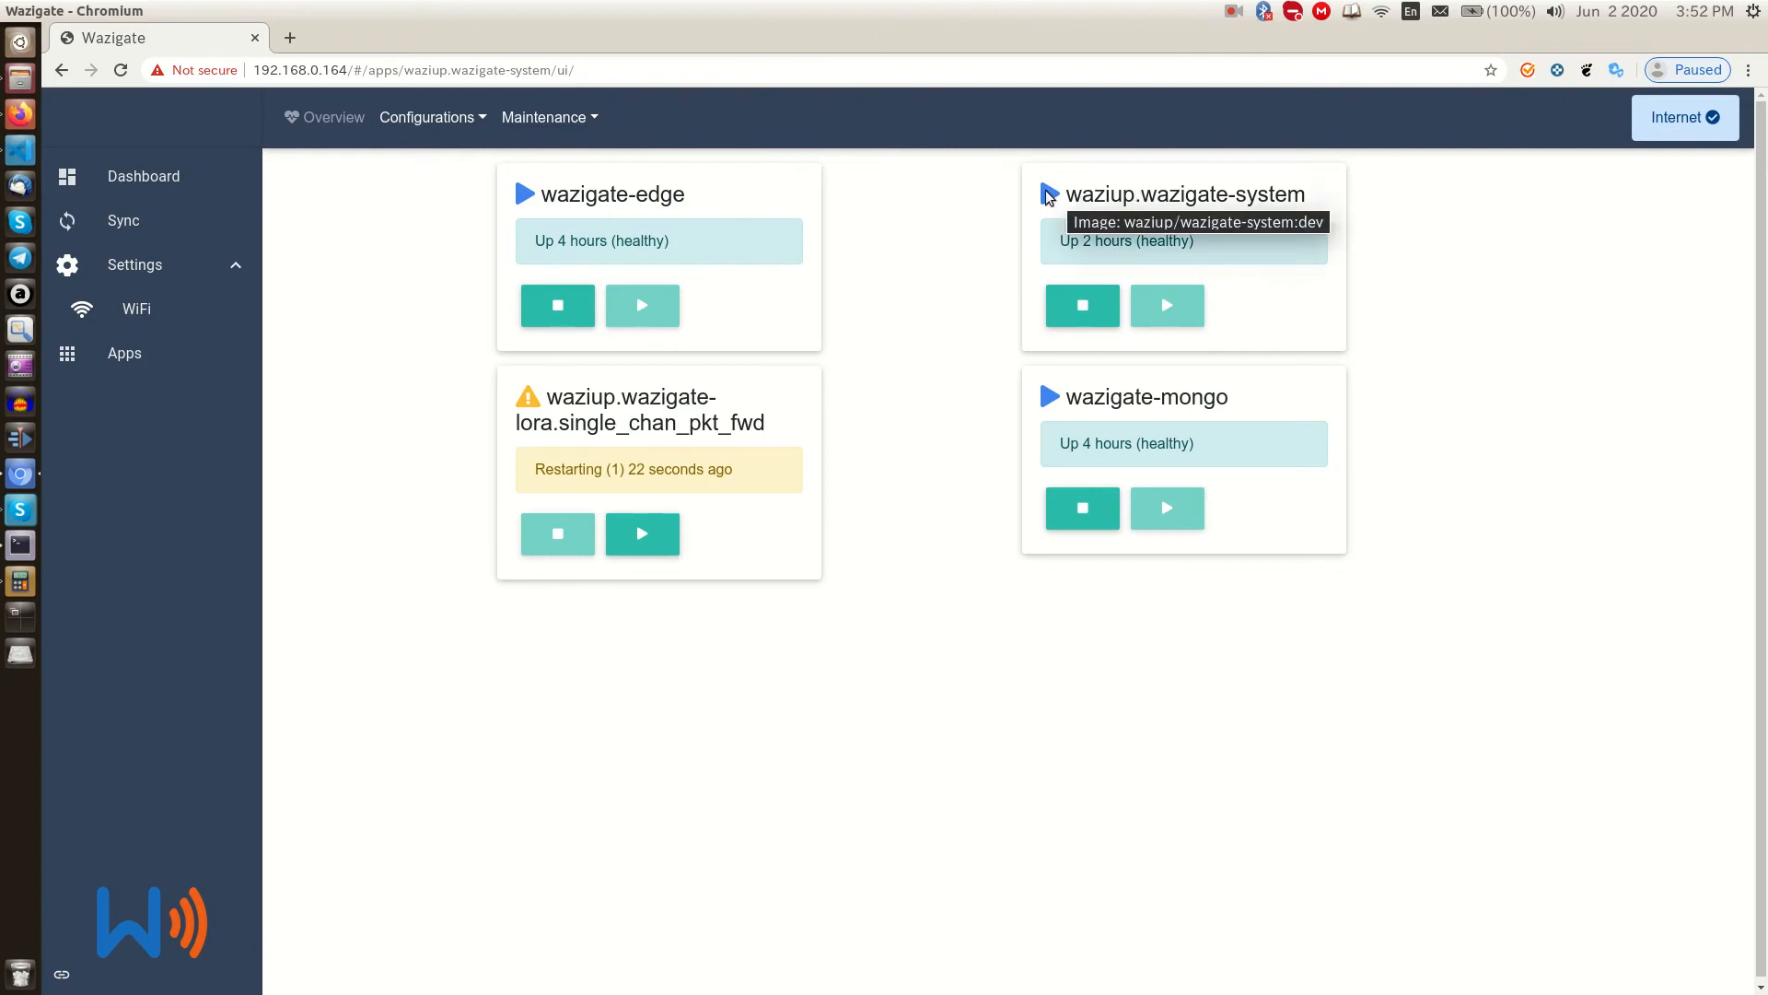
mouse_move(1083, 282)
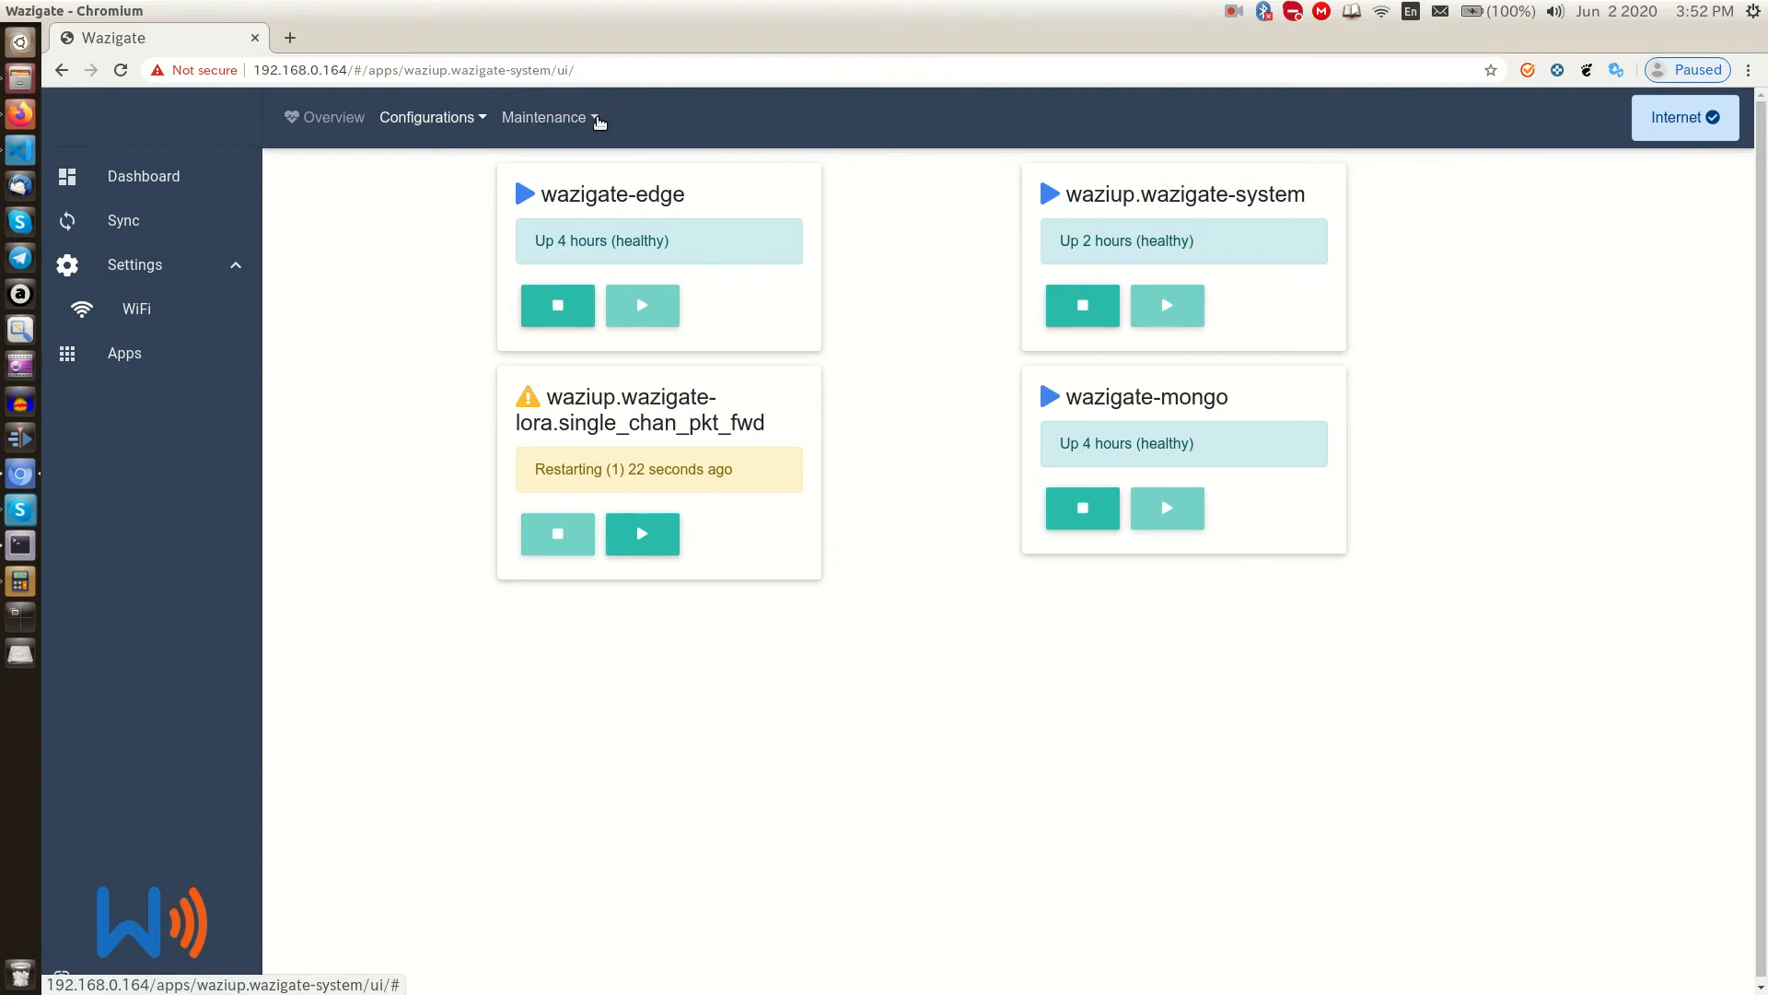
click(545, 118)
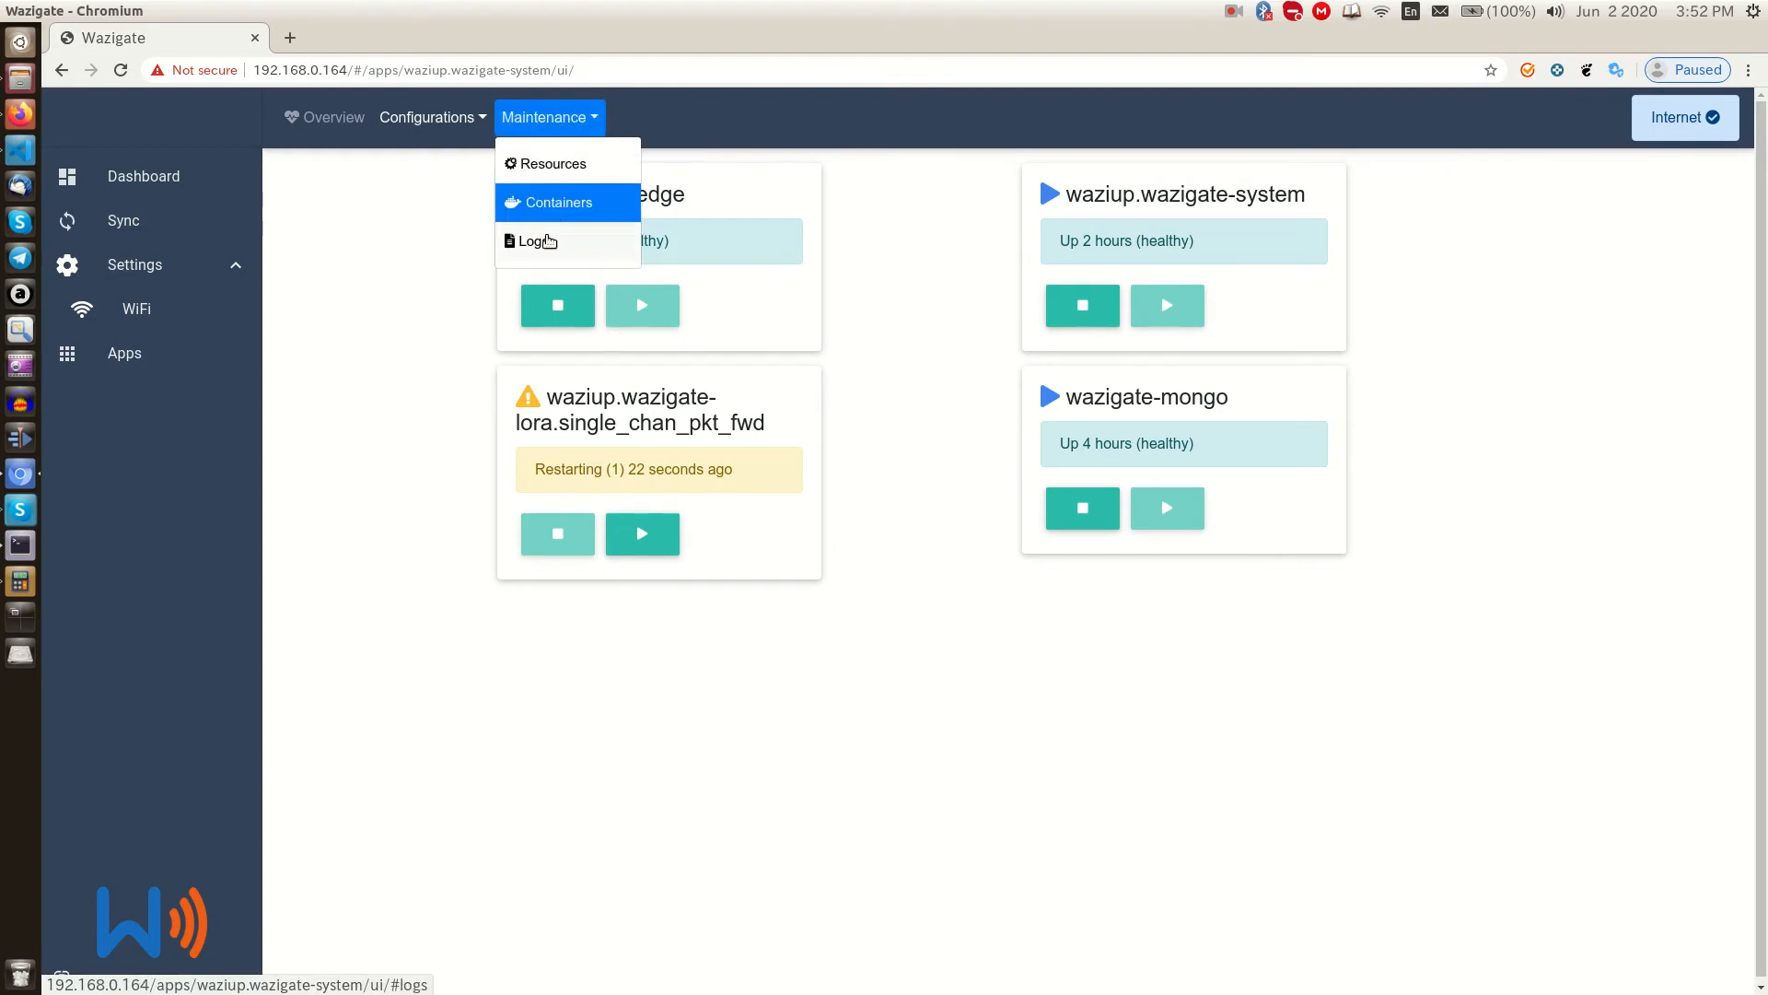
- Browse logs of the edge, wazigate-system and wazigate-mongo containers, then go to the Apps page
click(536, 239)
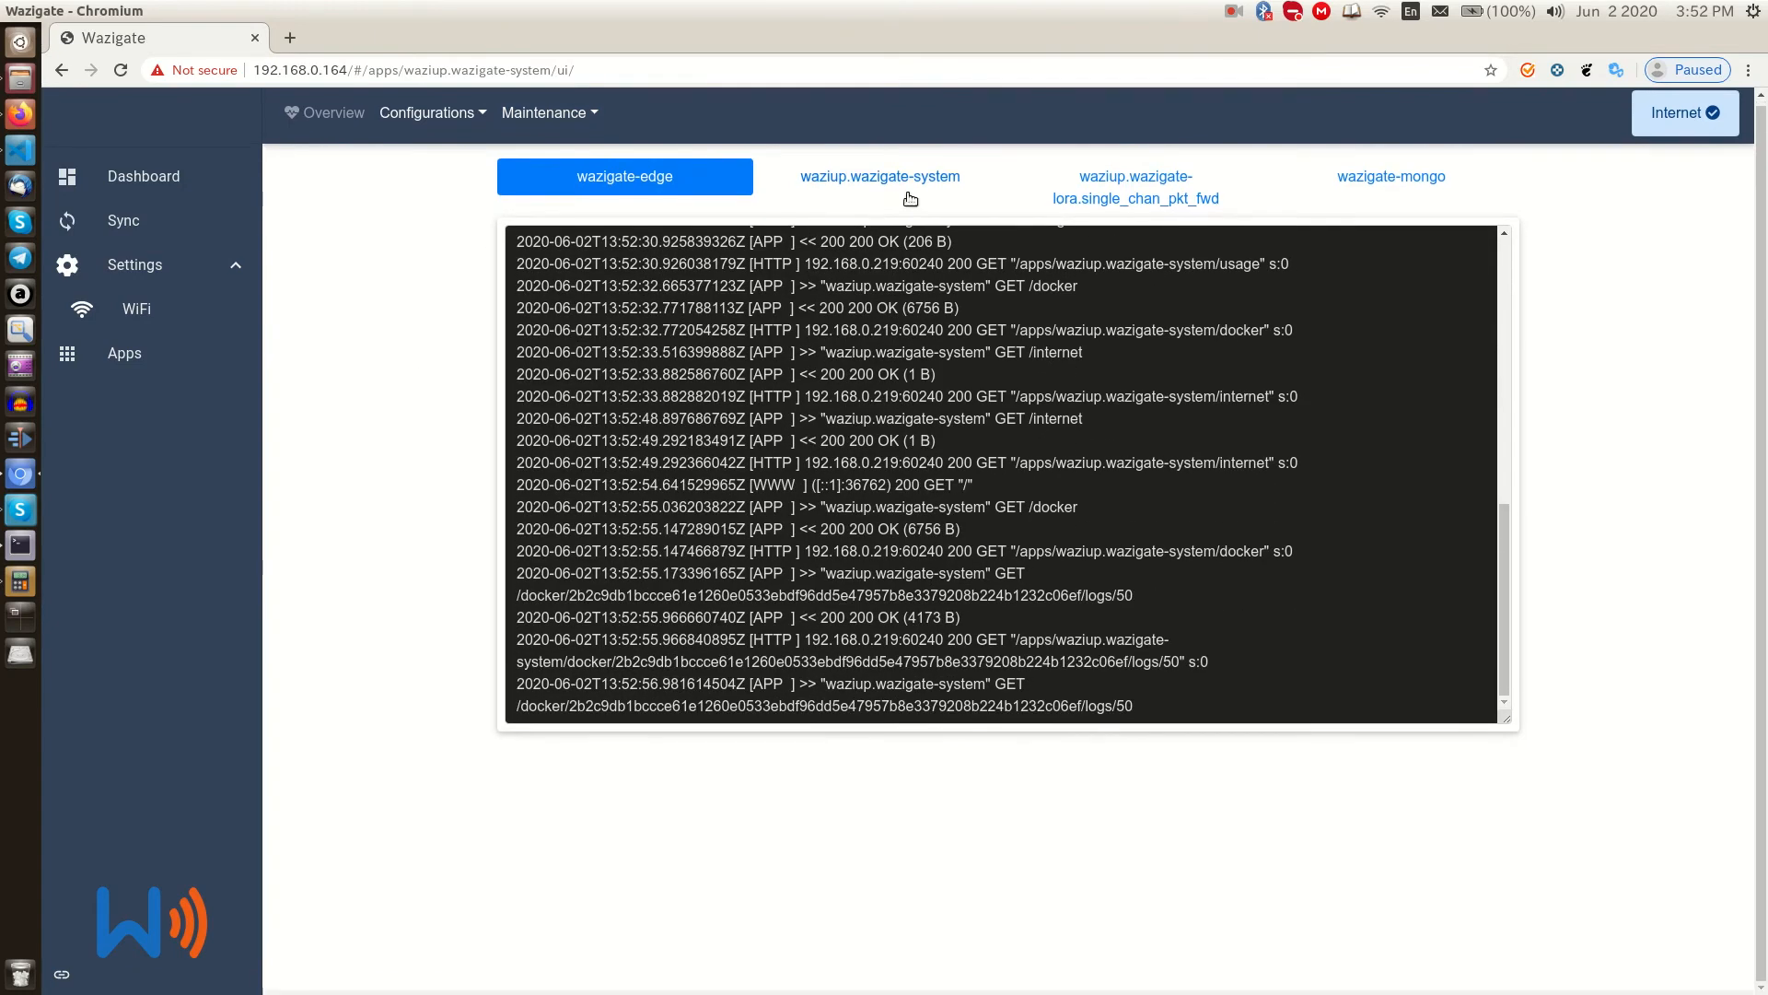
click(881, 177)
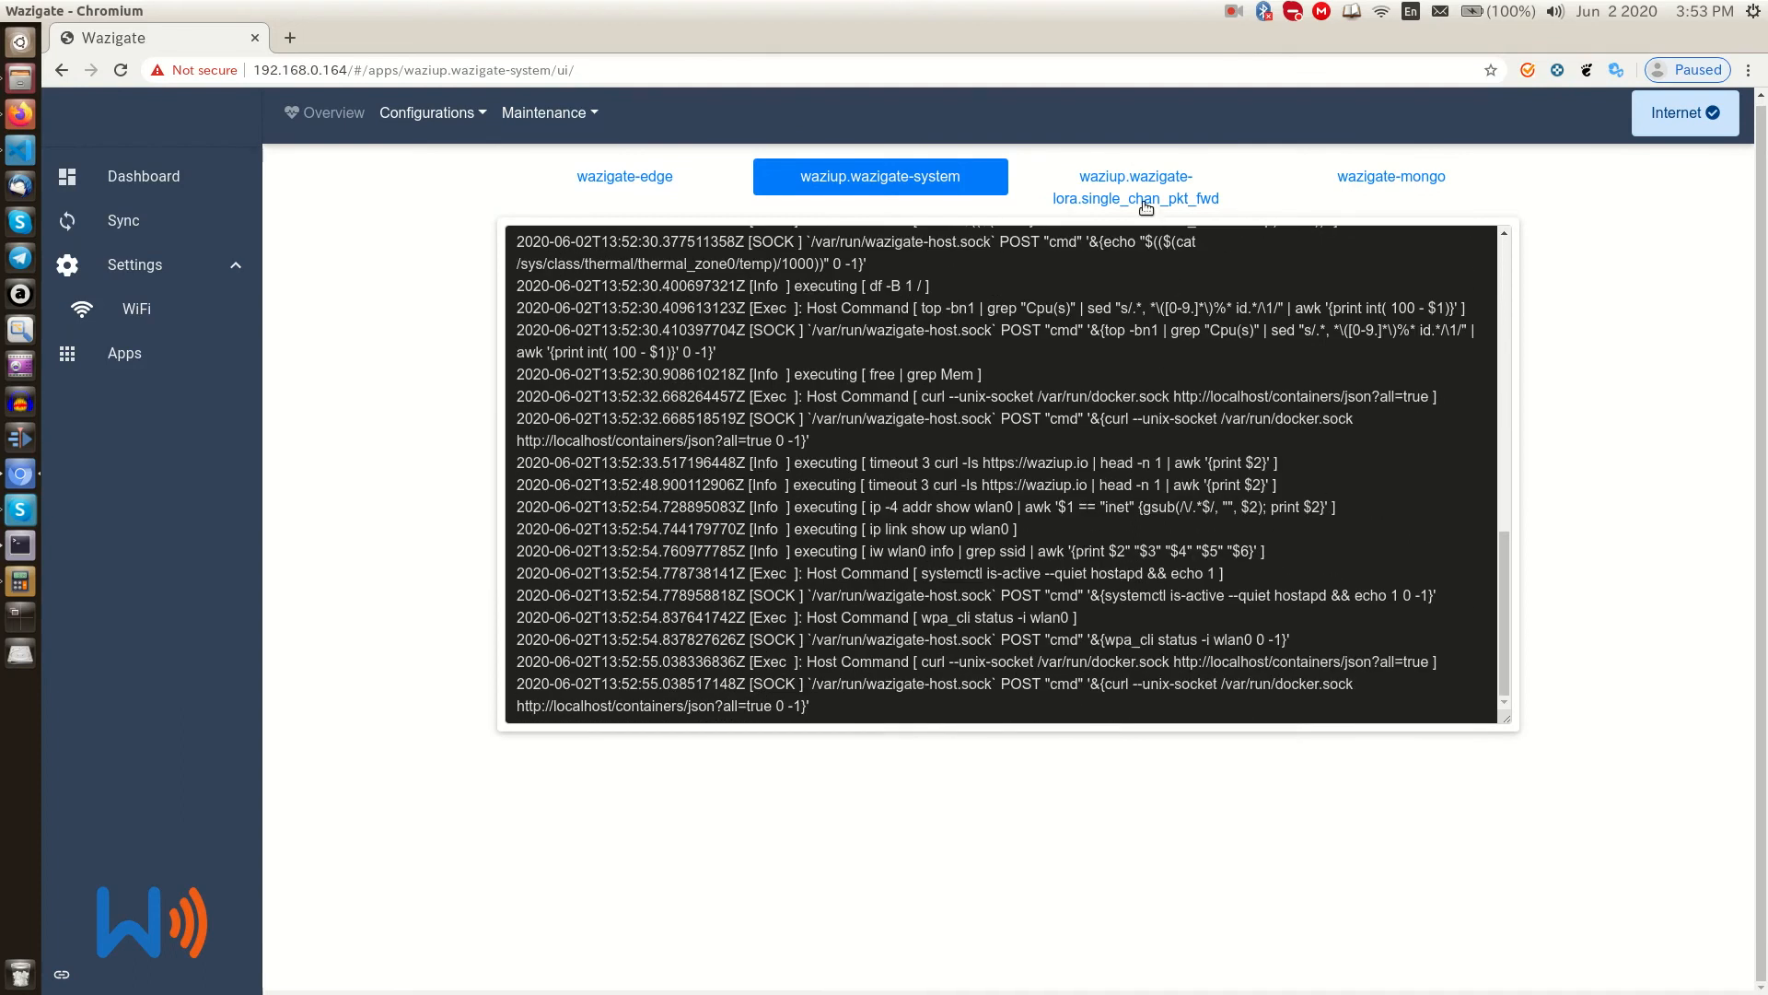
click(1389, 177)
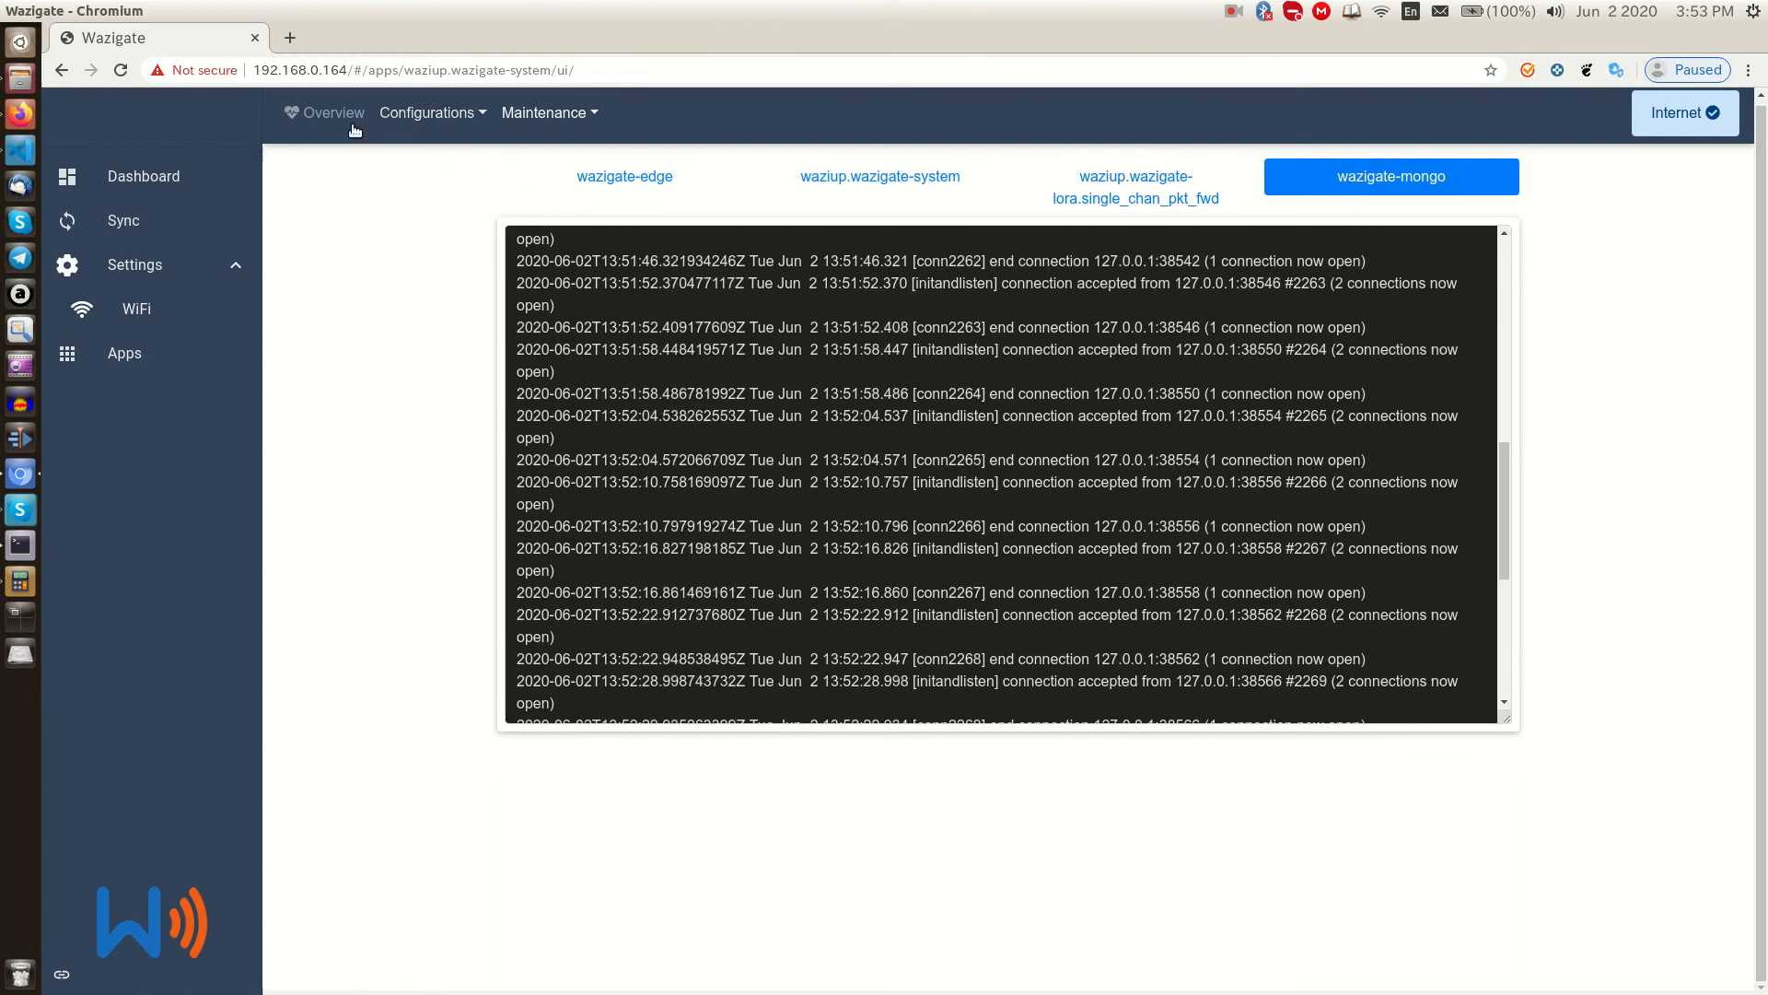
click(332, 112)
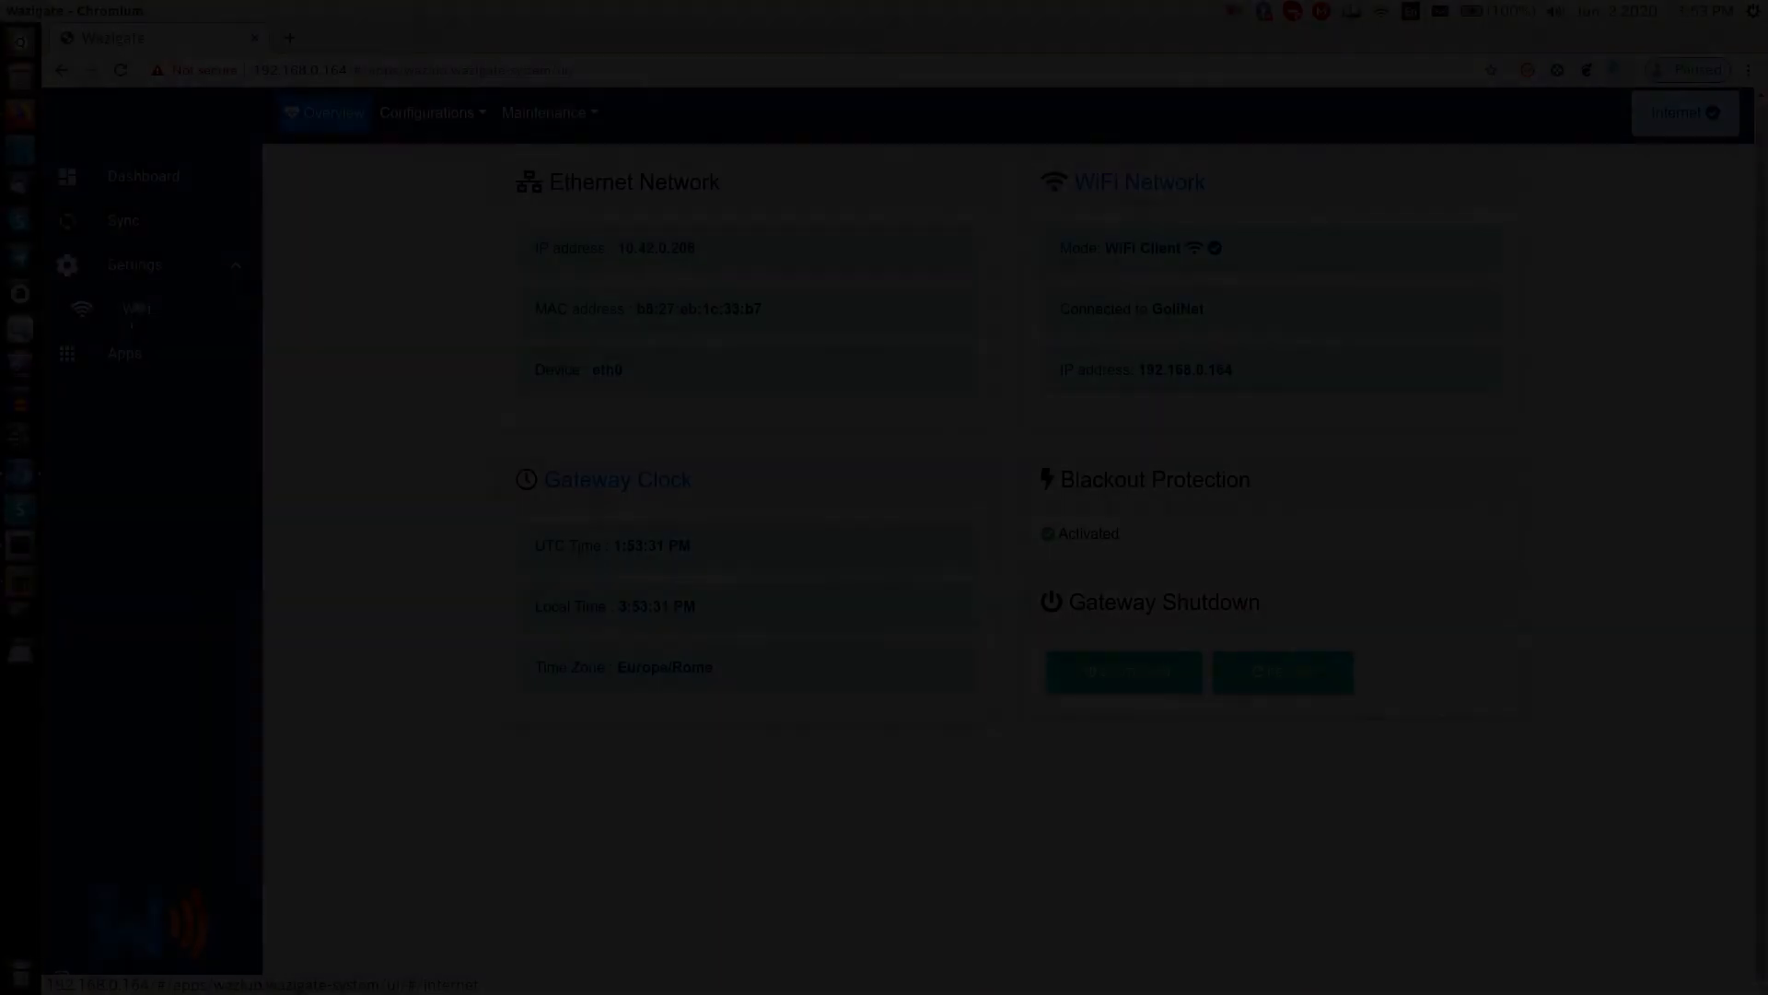
click(124, 351)
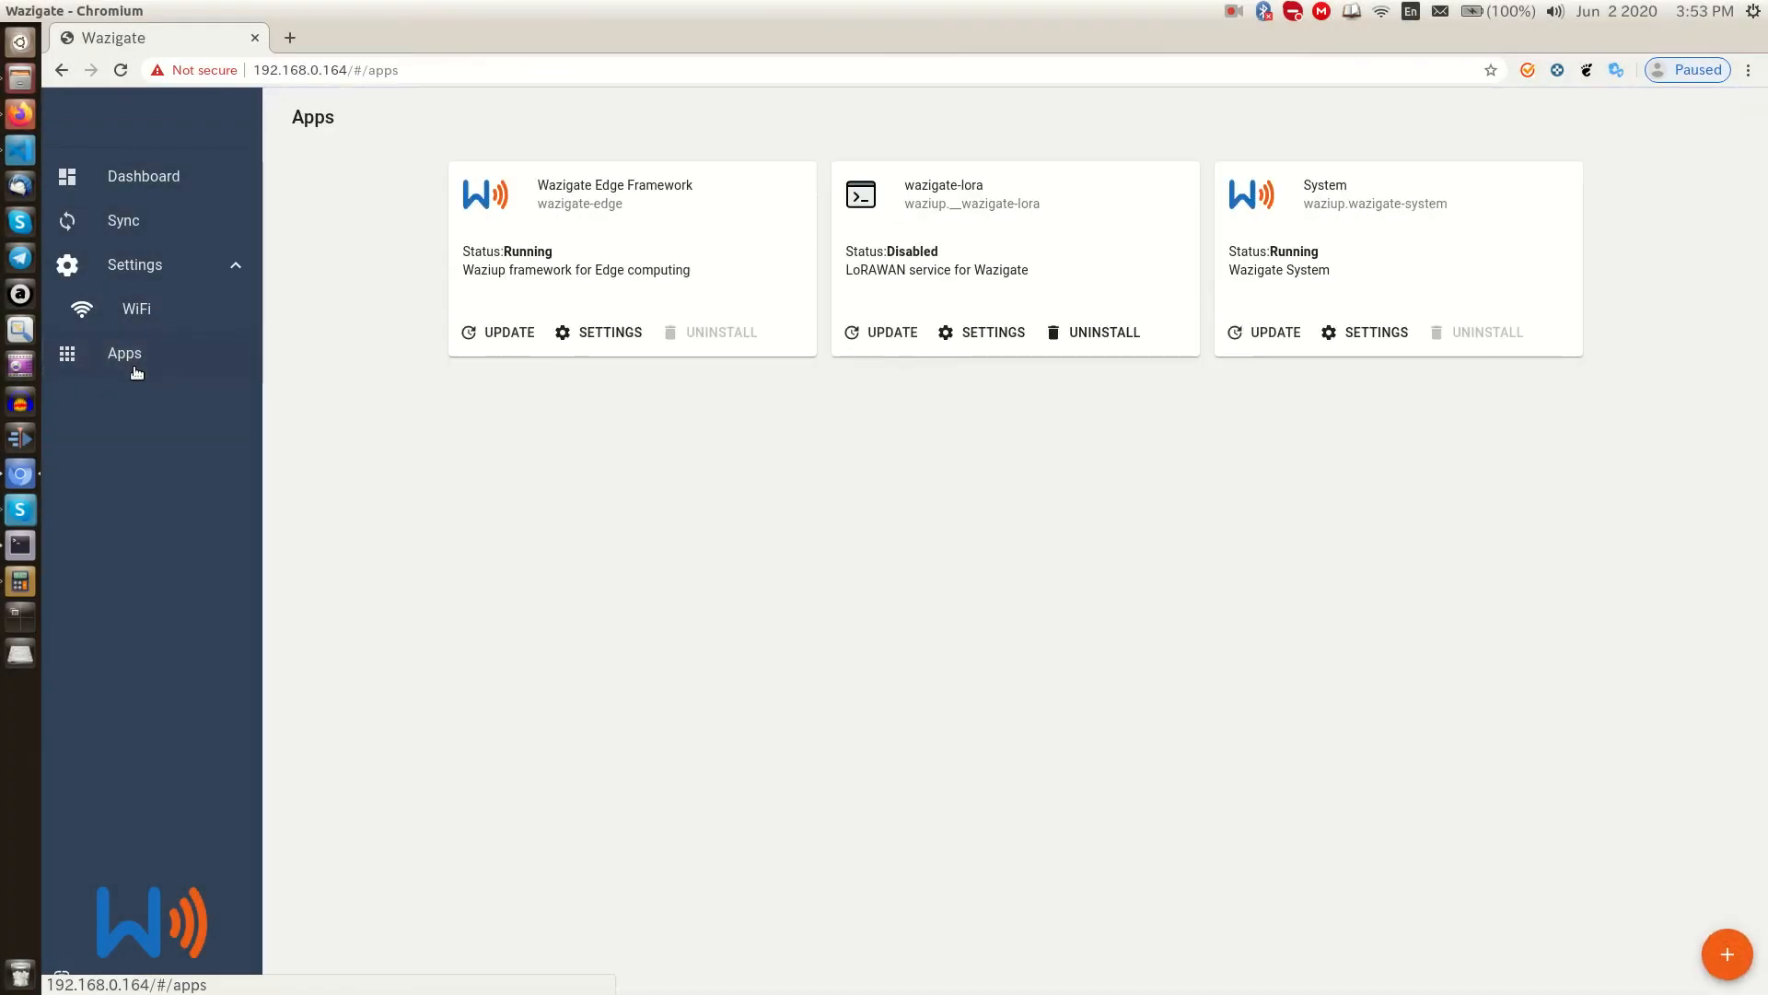
mouse_move(1077, 336)
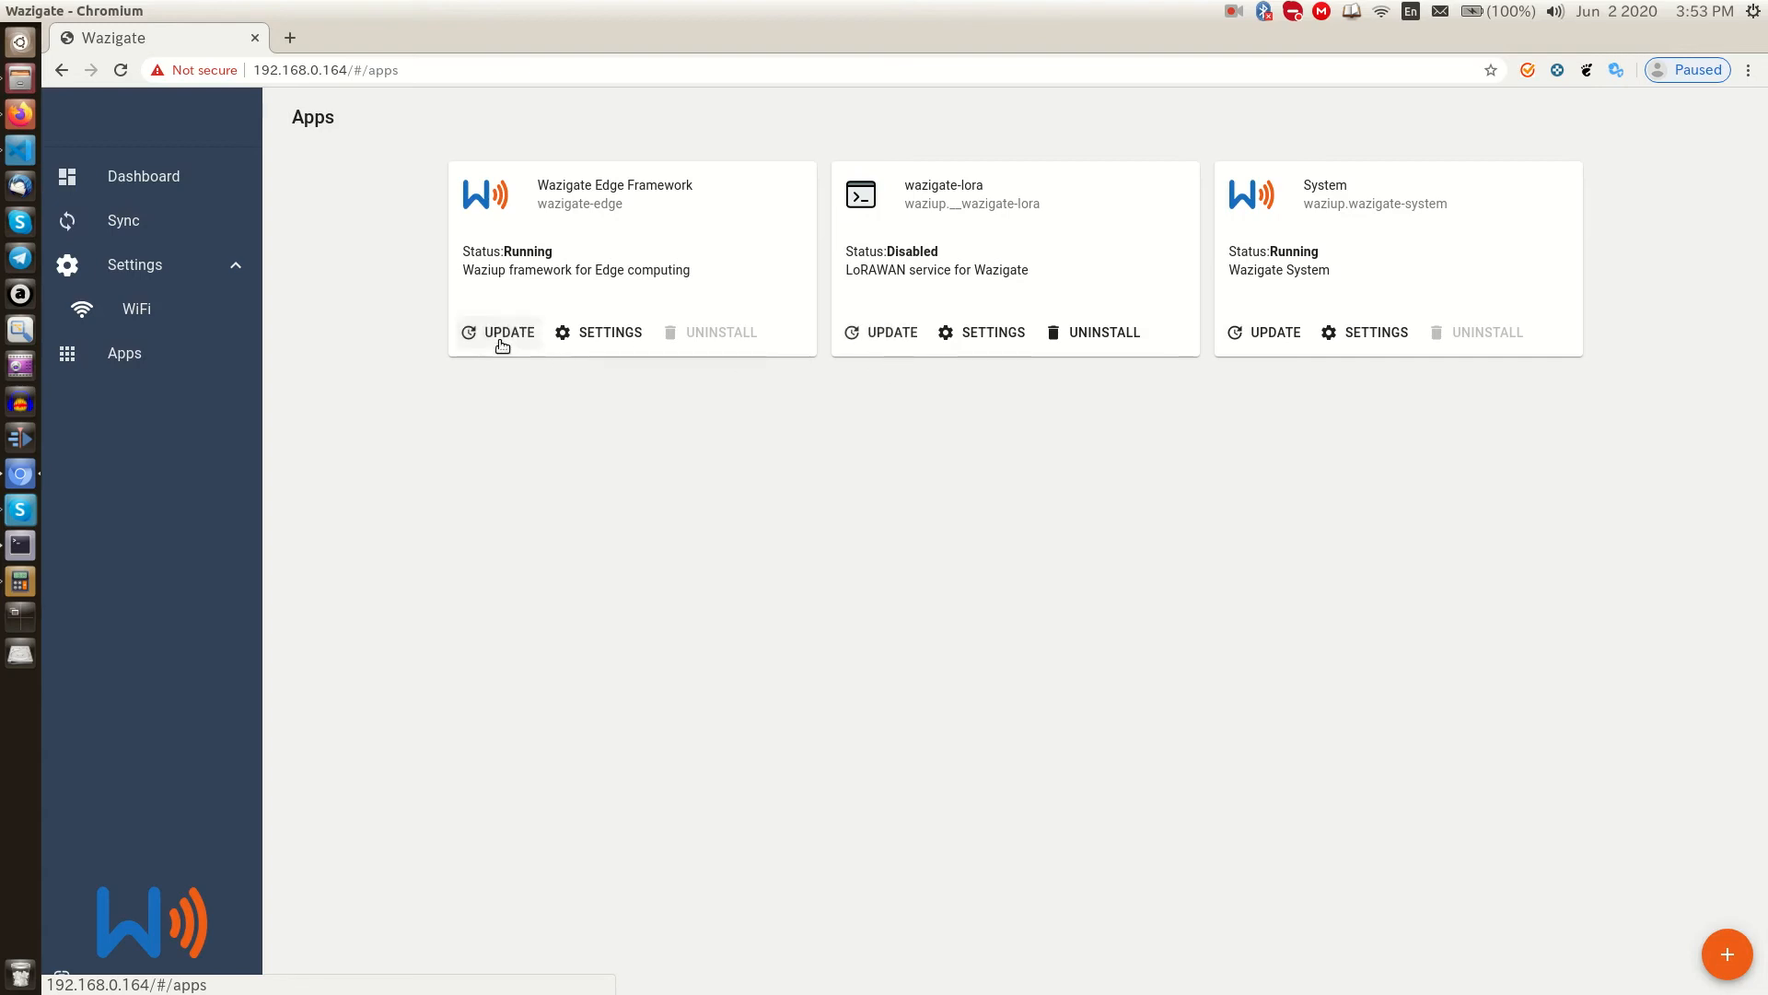
mouse_move(755, 385)
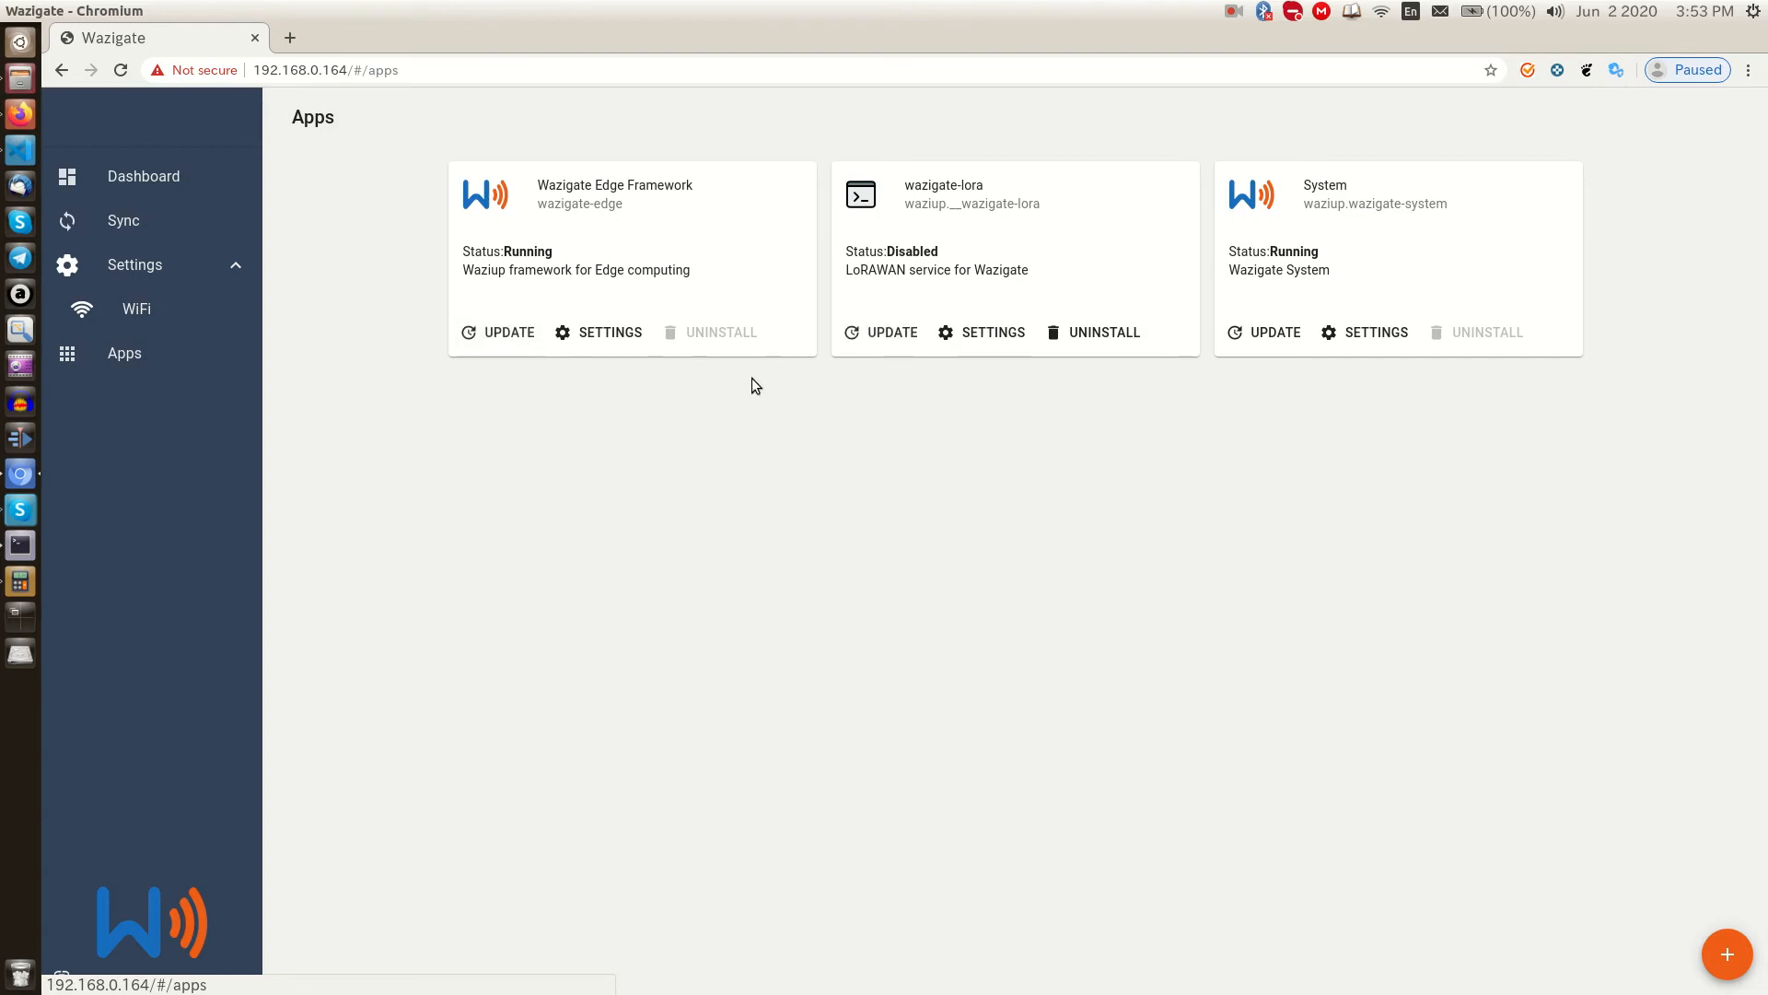
mouse_move(1420, 385)
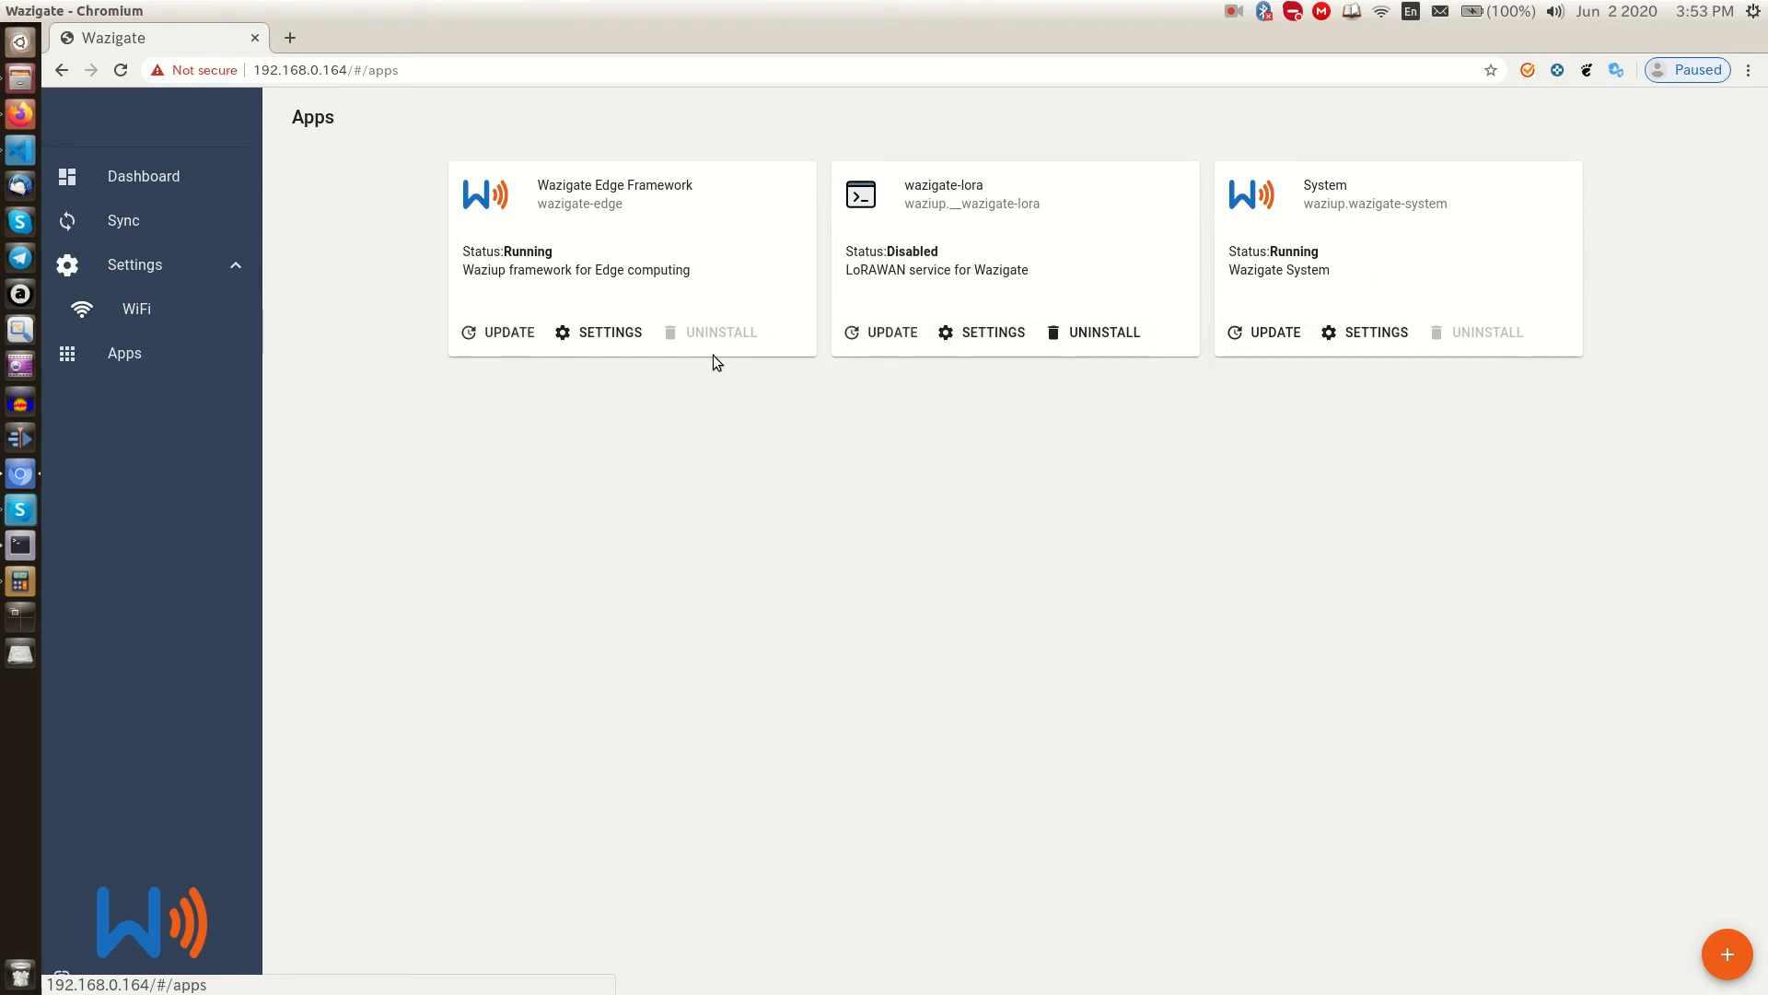
mouse_move(720, 344)
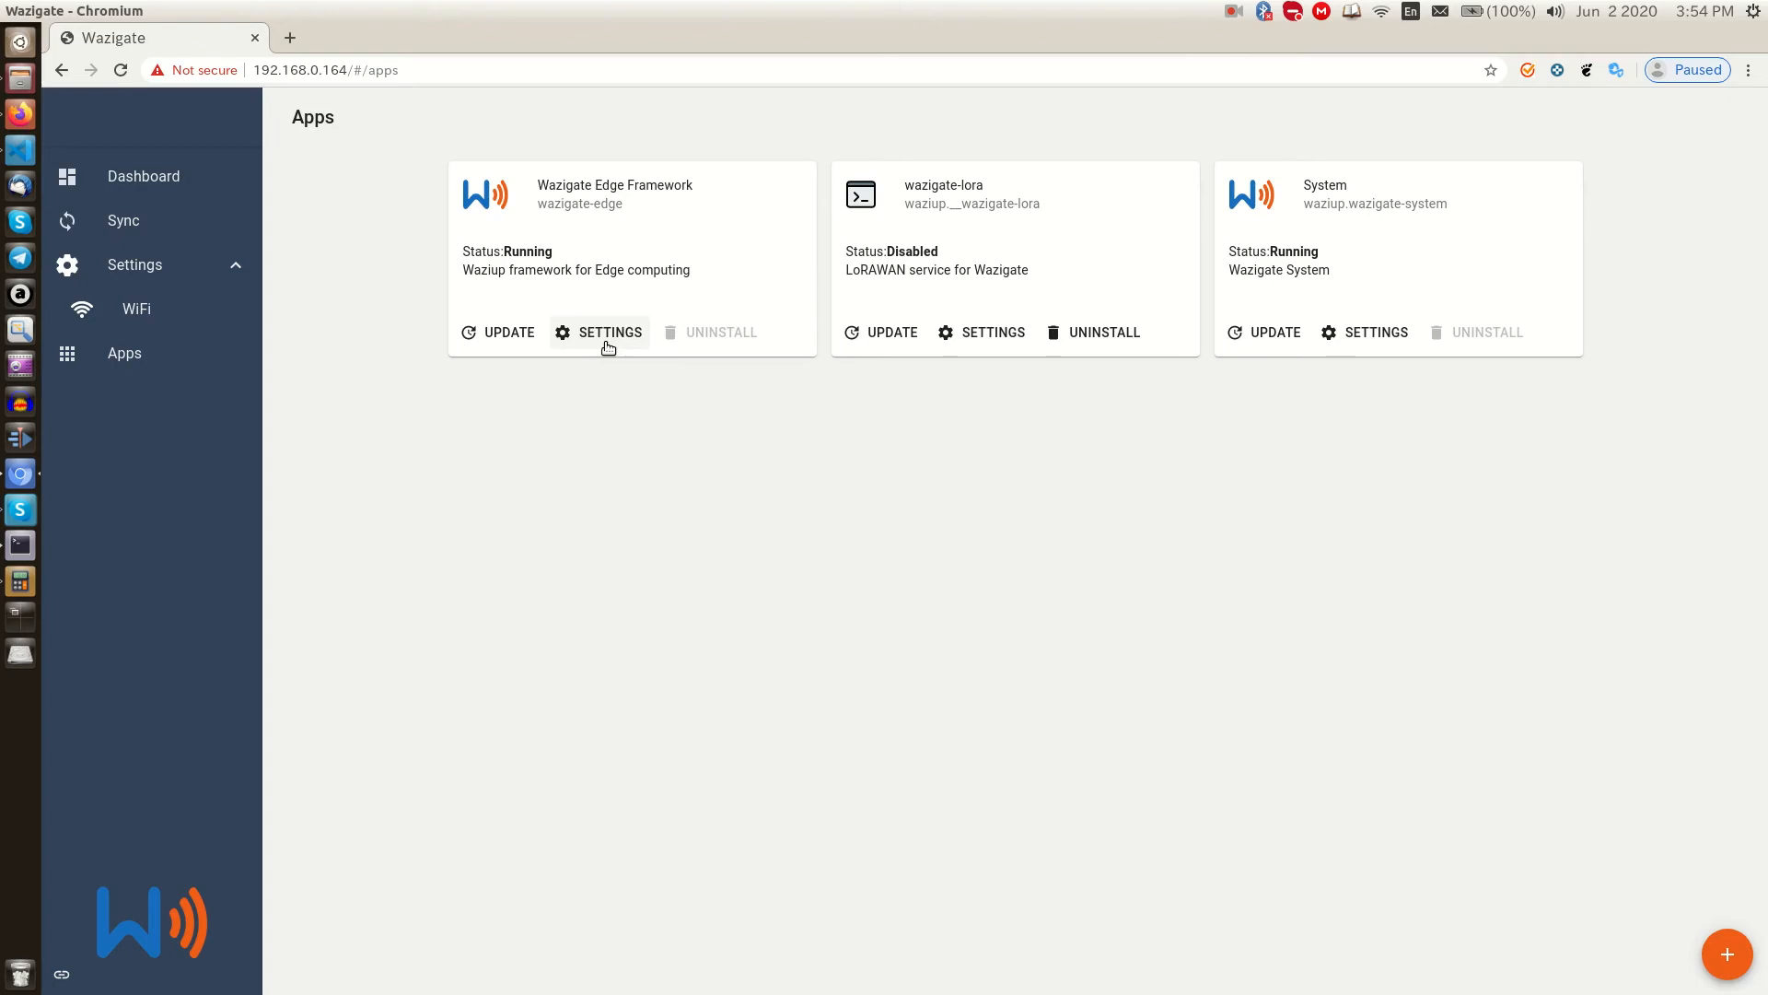
- Open SETTINGS on the Wazigate Edge Framework card showing version 2.0.0 and Always restart policy
click(610, 332)
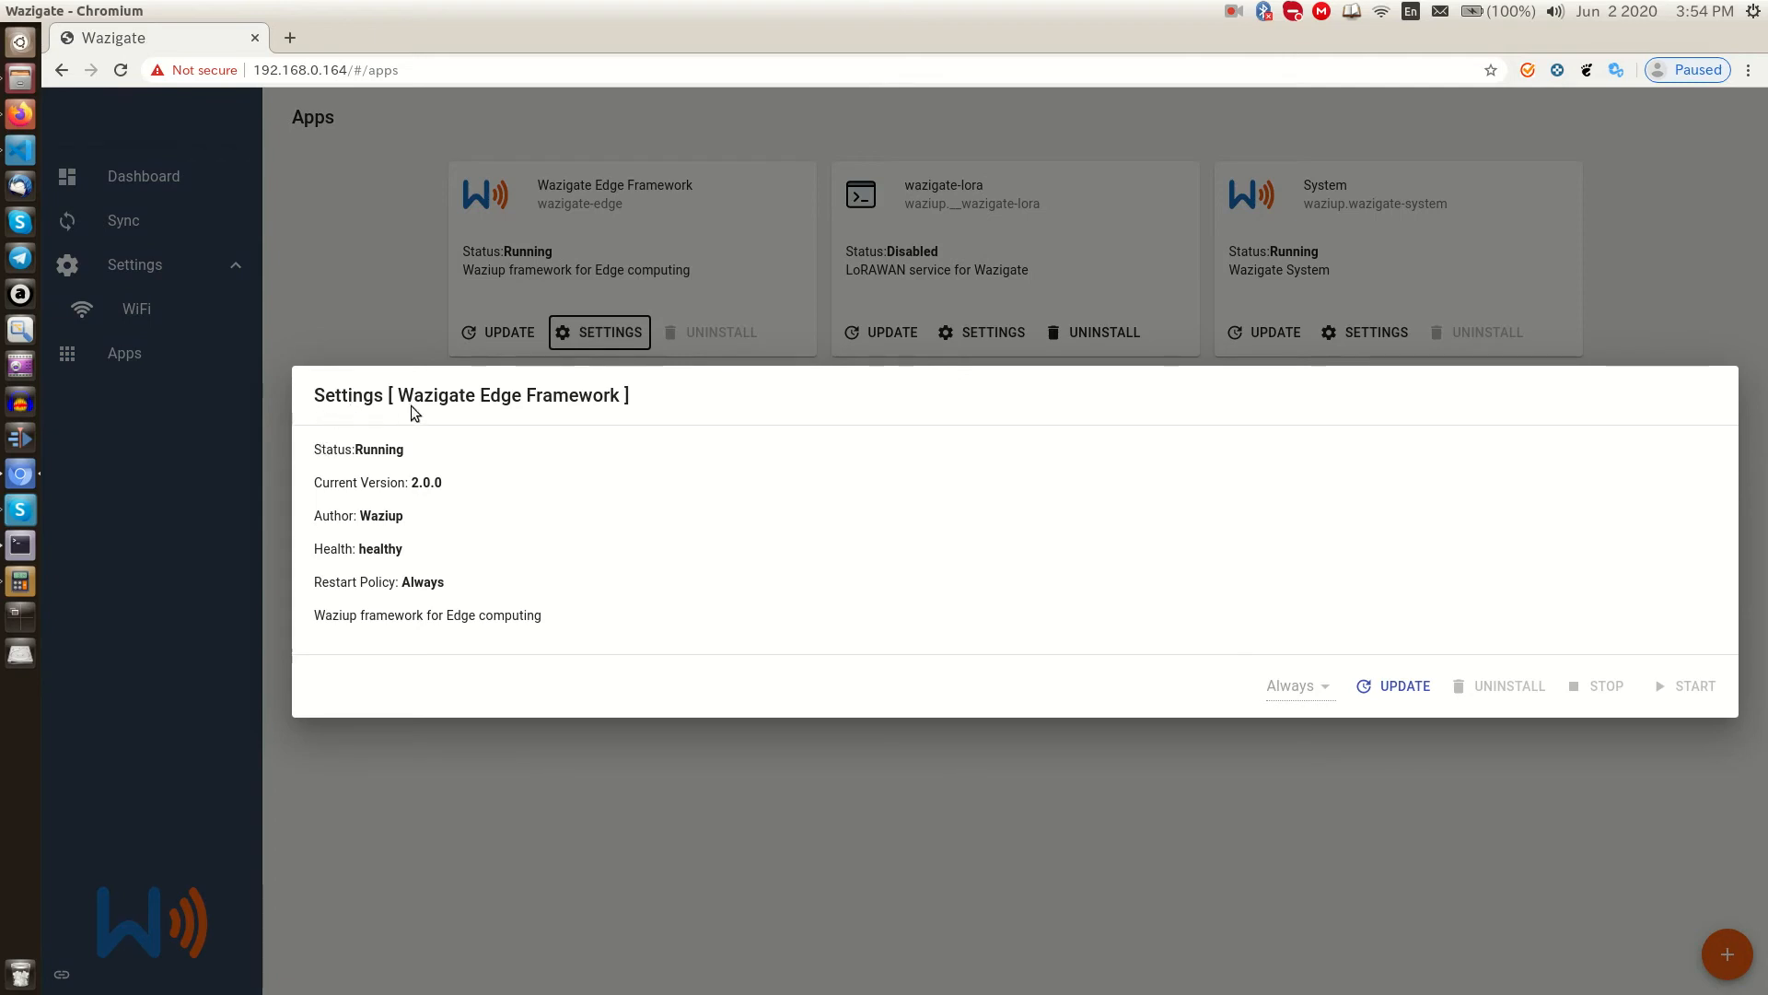
mouse_move(389, 464)
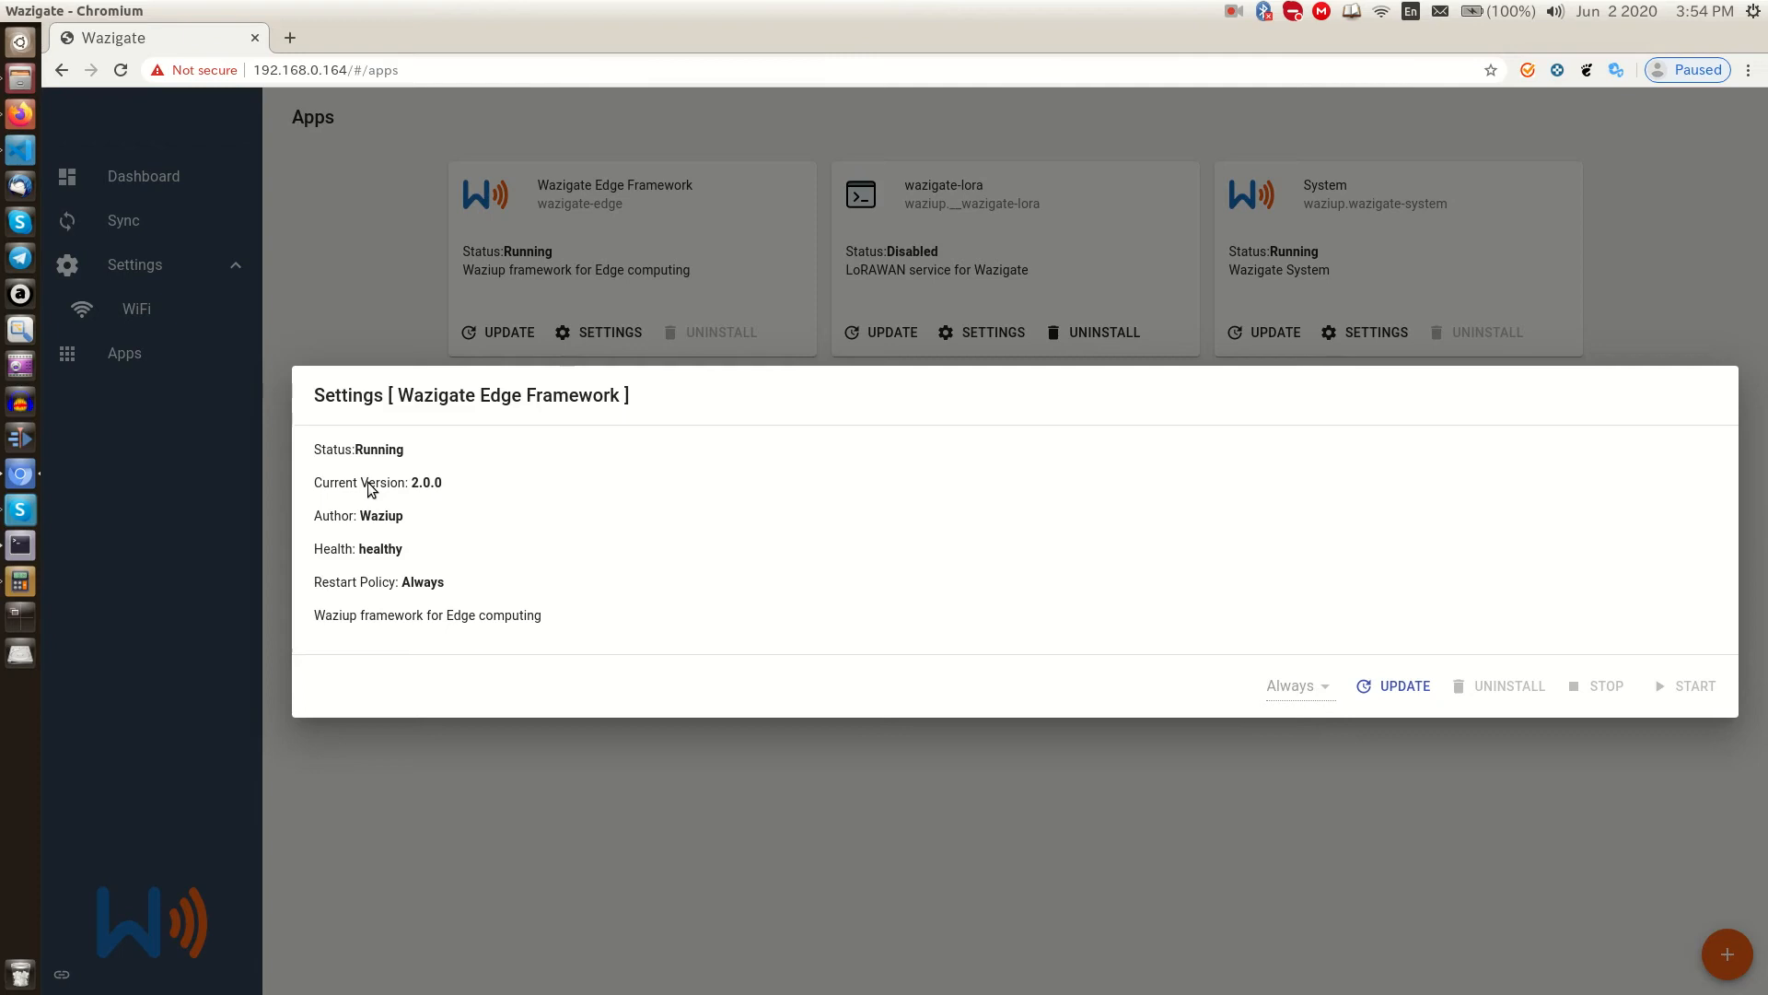
mouse_move(396, 566)
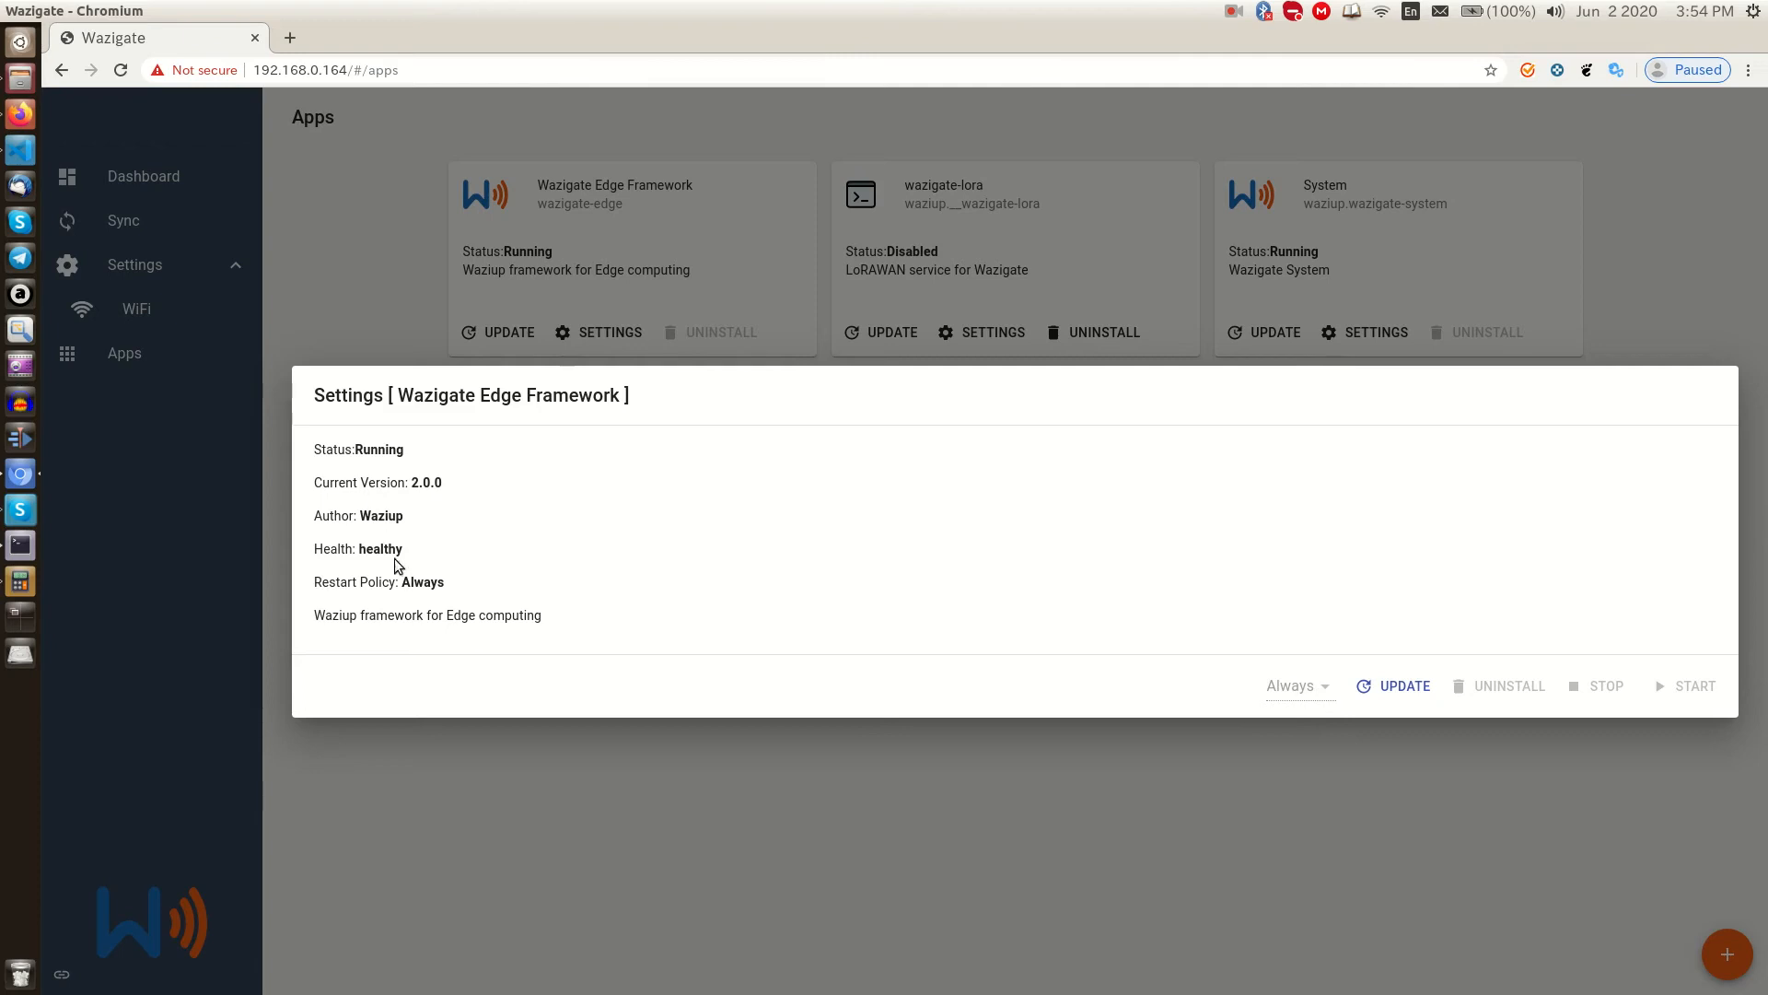
mouse_move(406, 577)
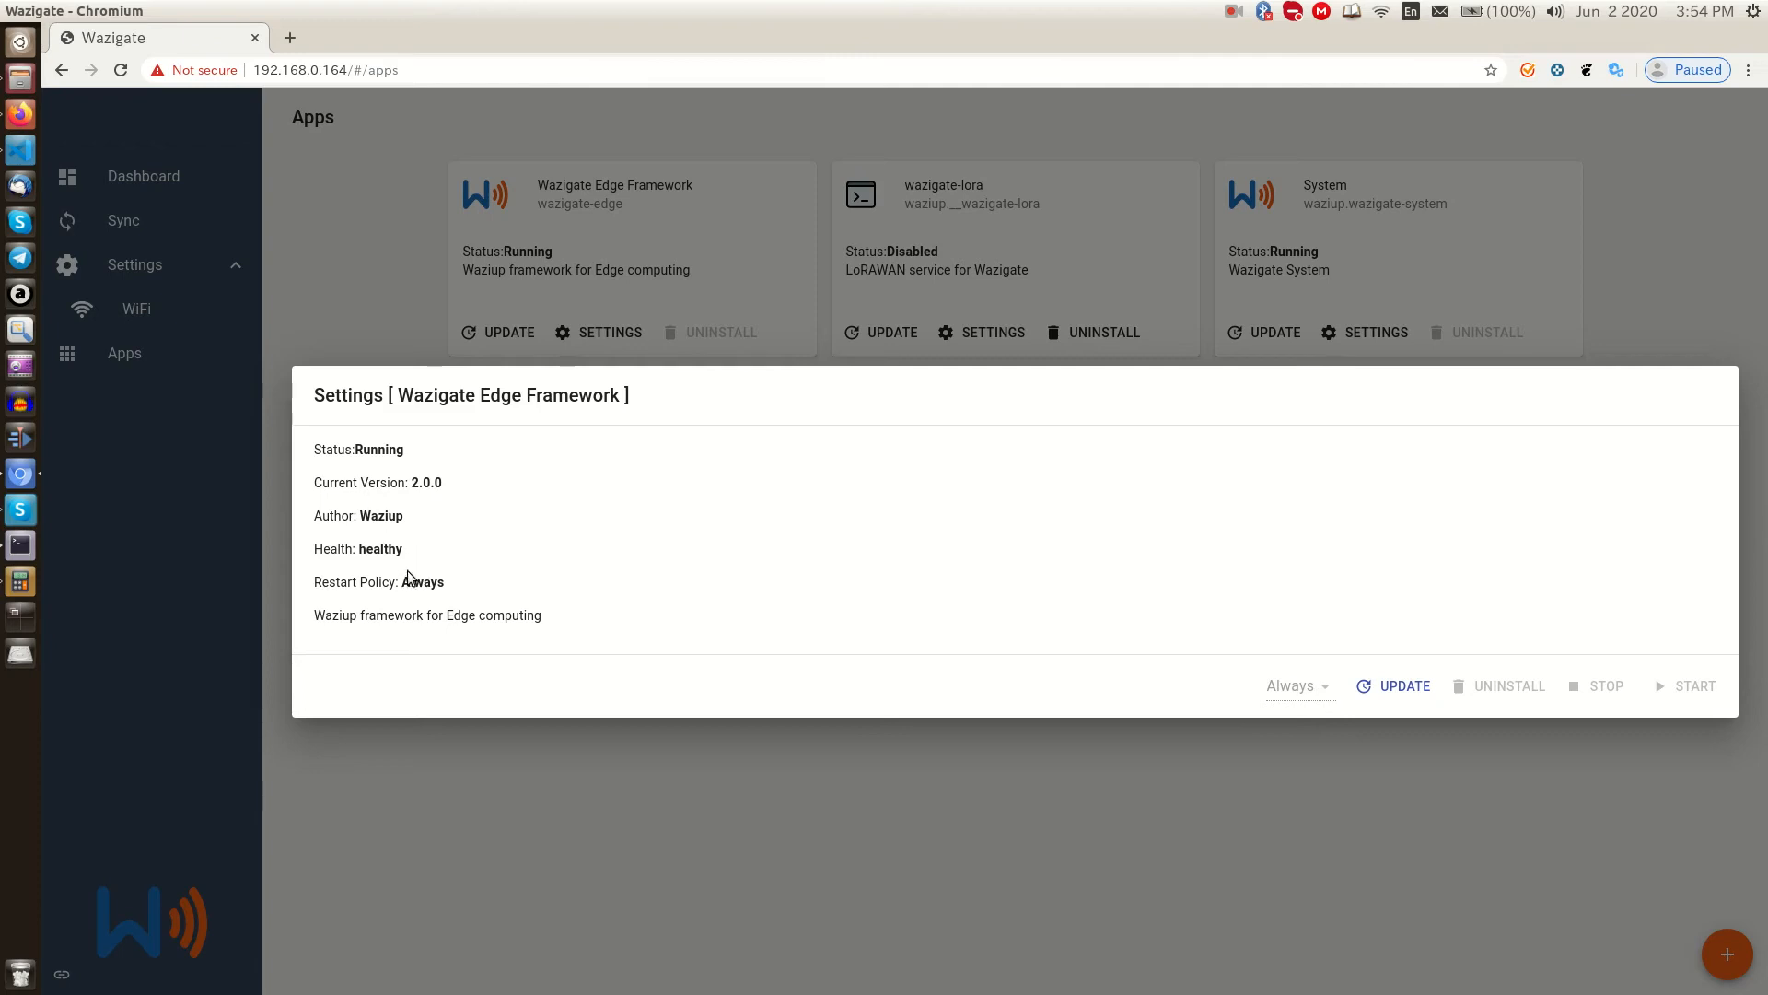
mouse_move(547, 584)
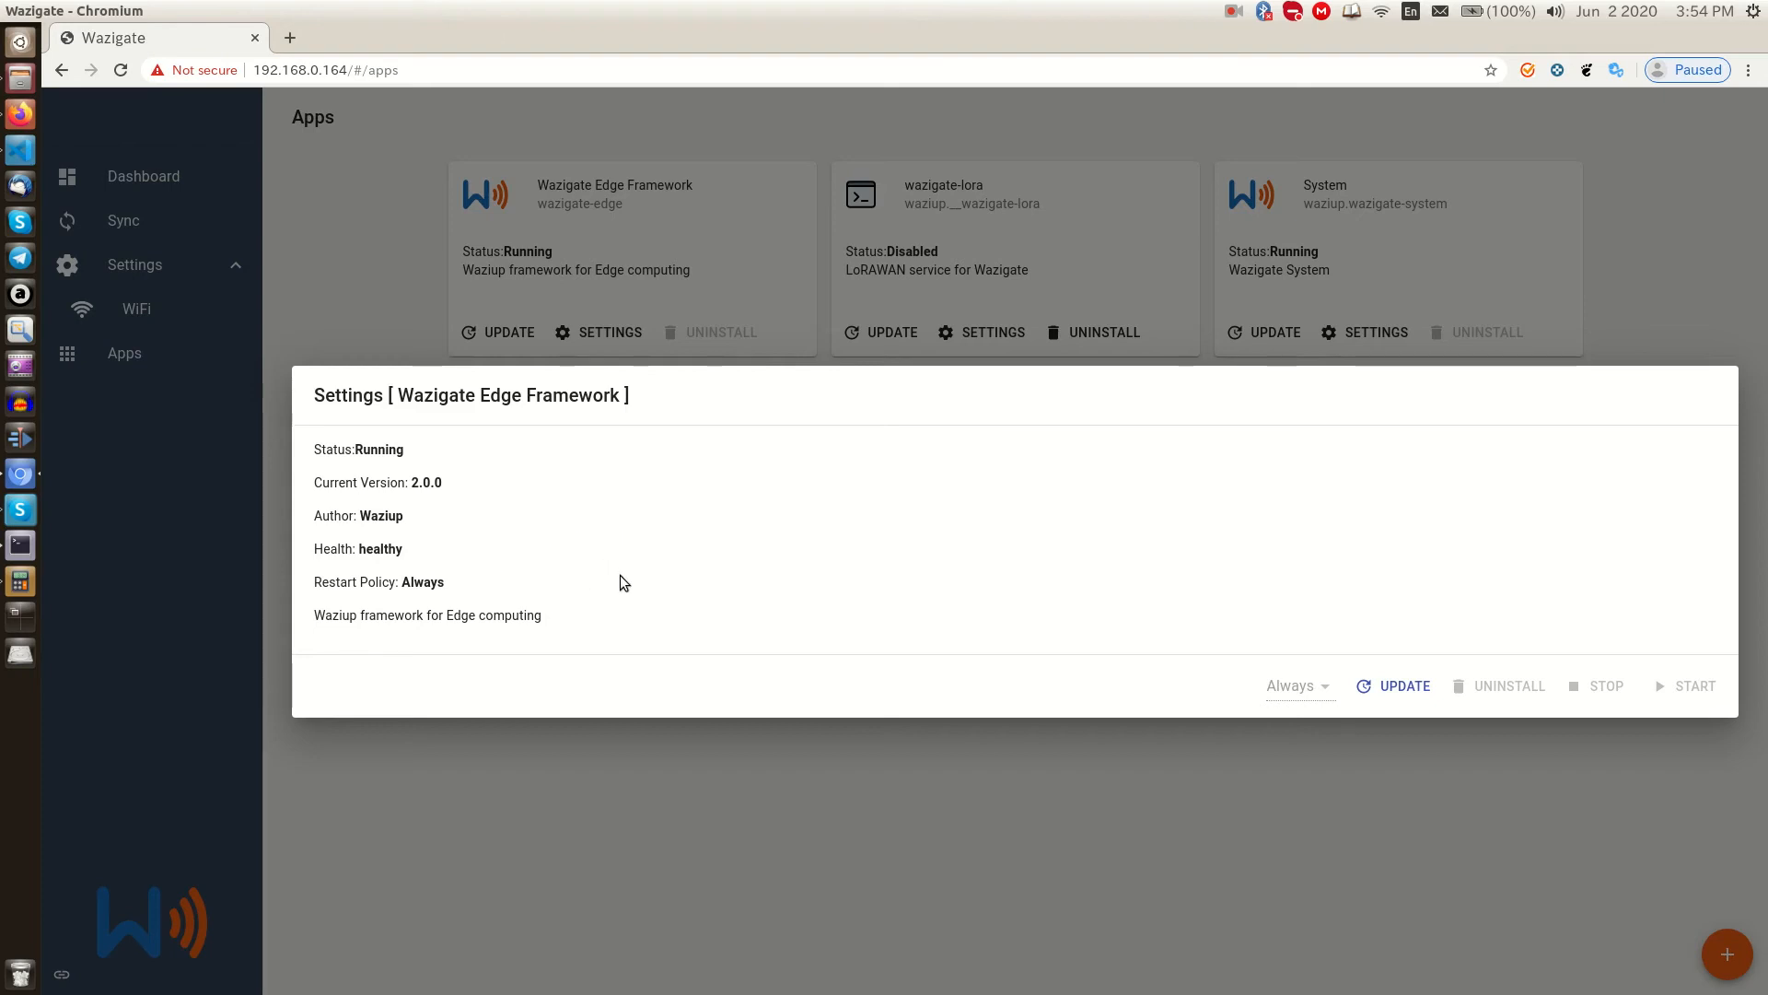
mouse_move(537, 615)
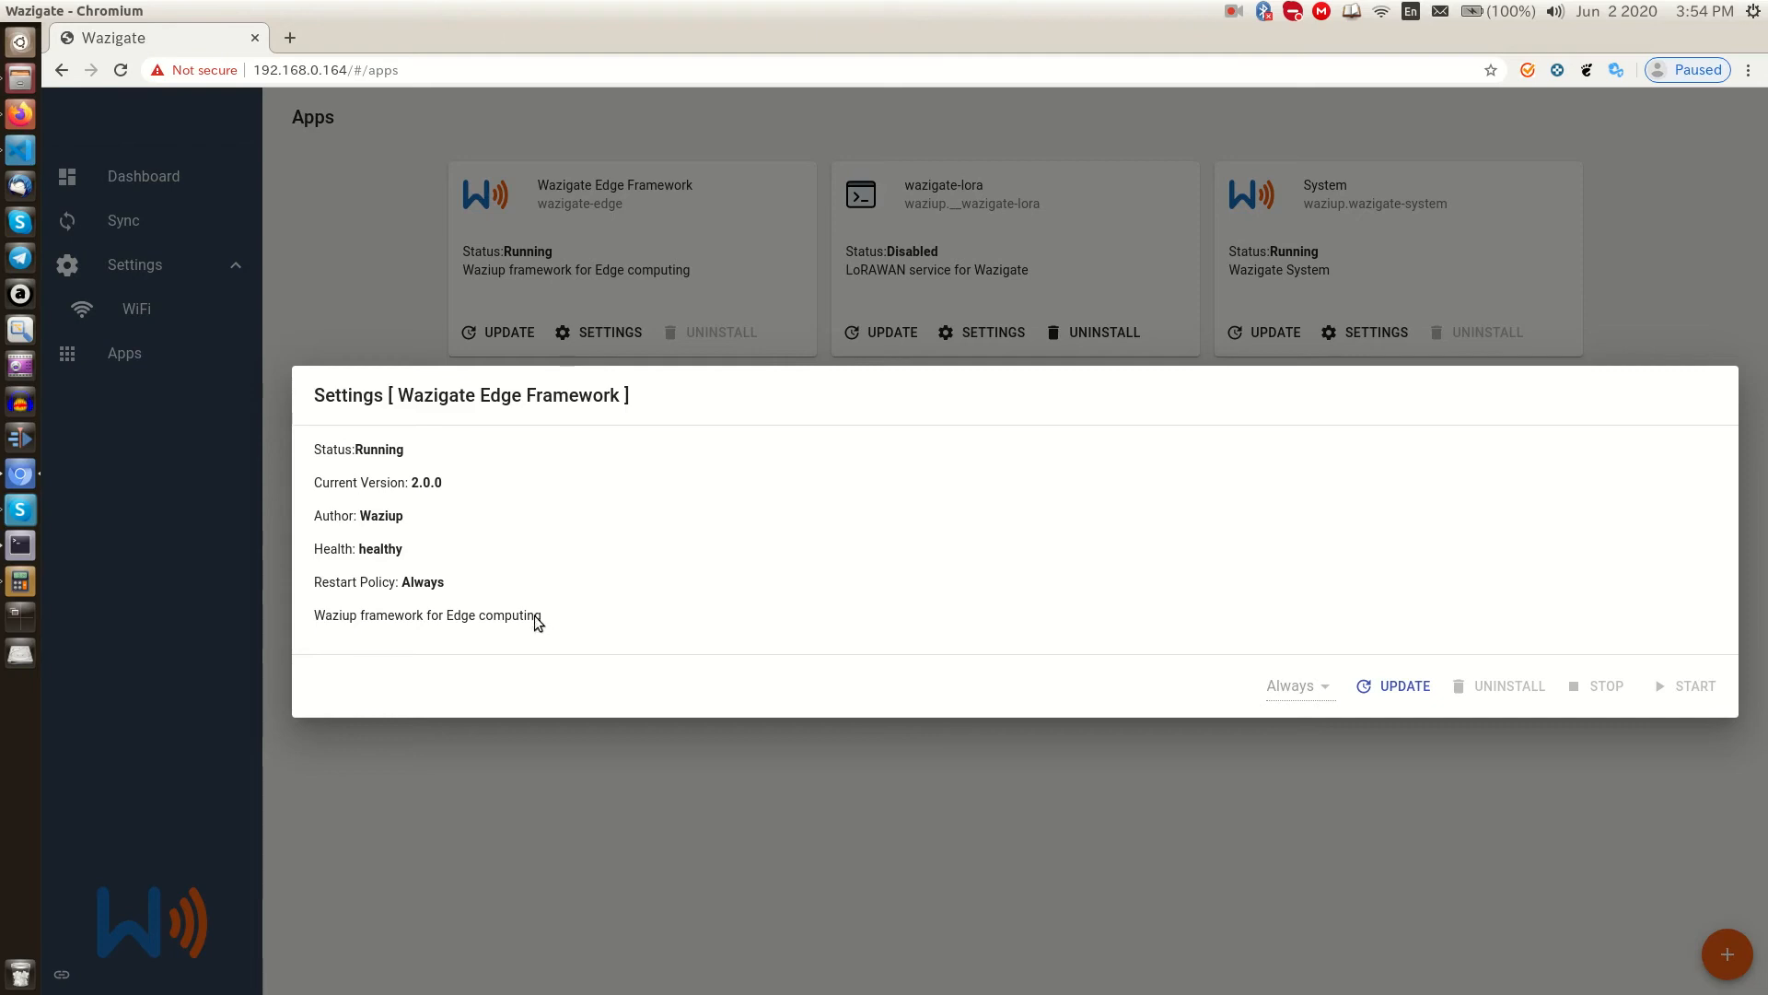
mouse_move(398, 531)
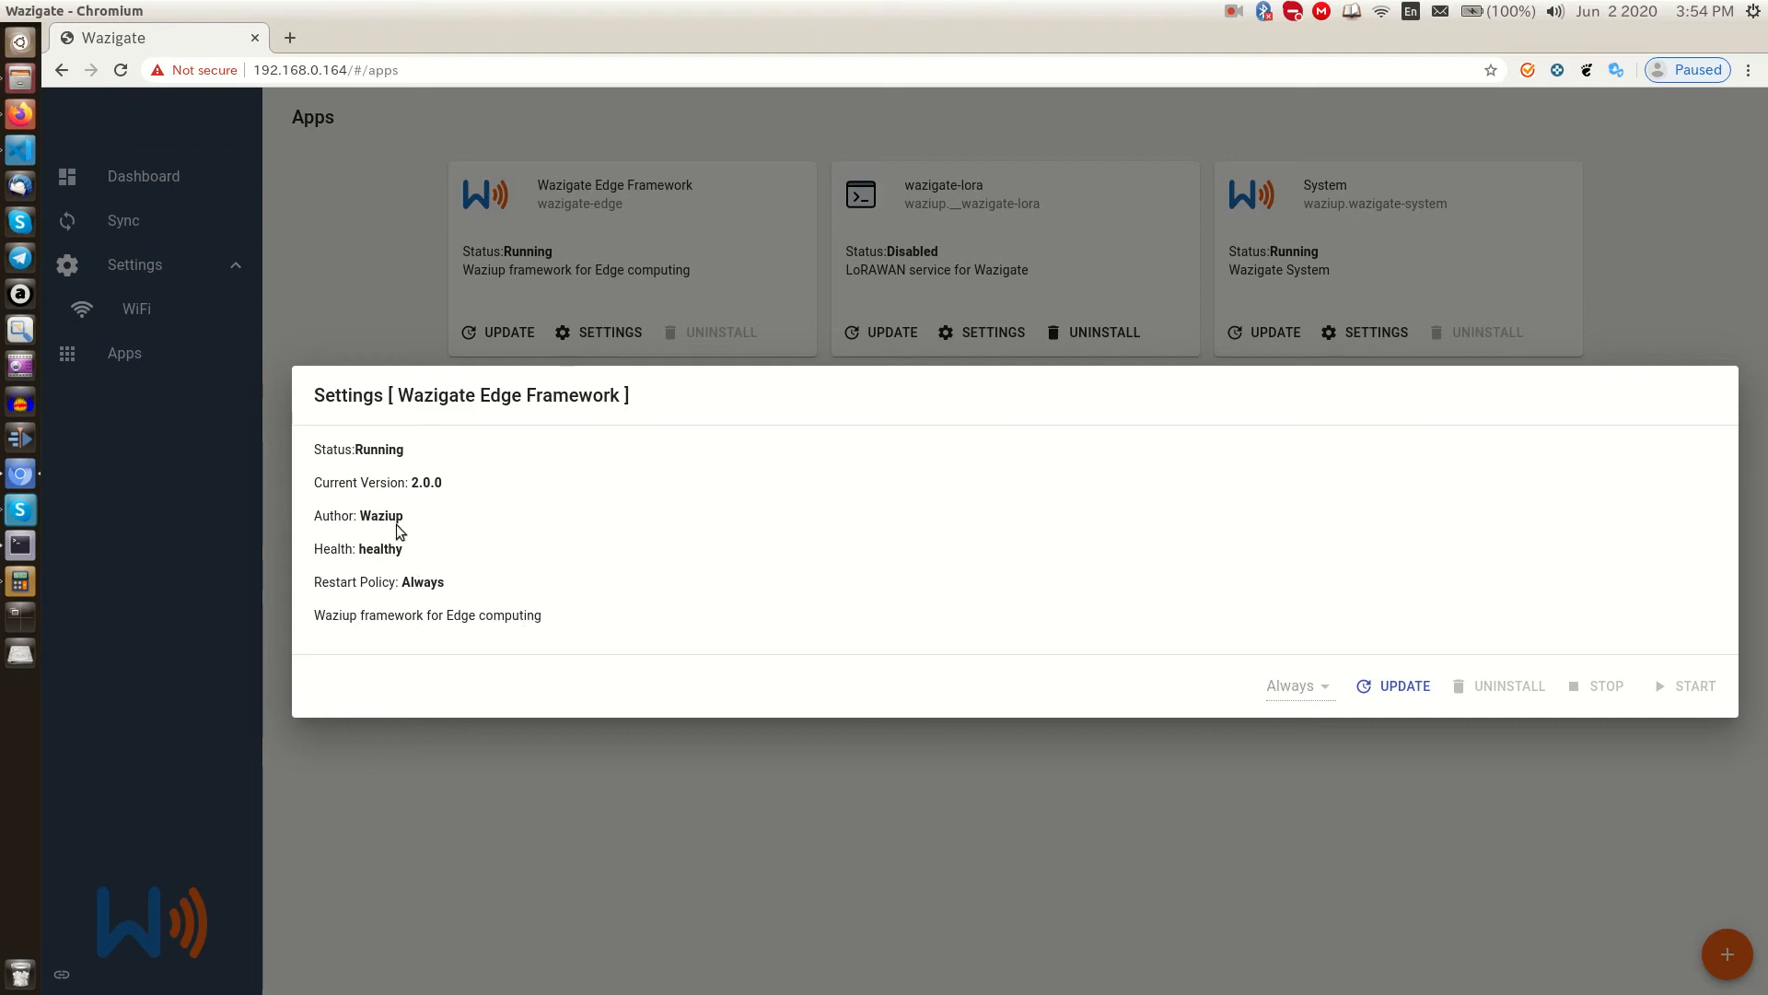
mouse_move(387, 528)
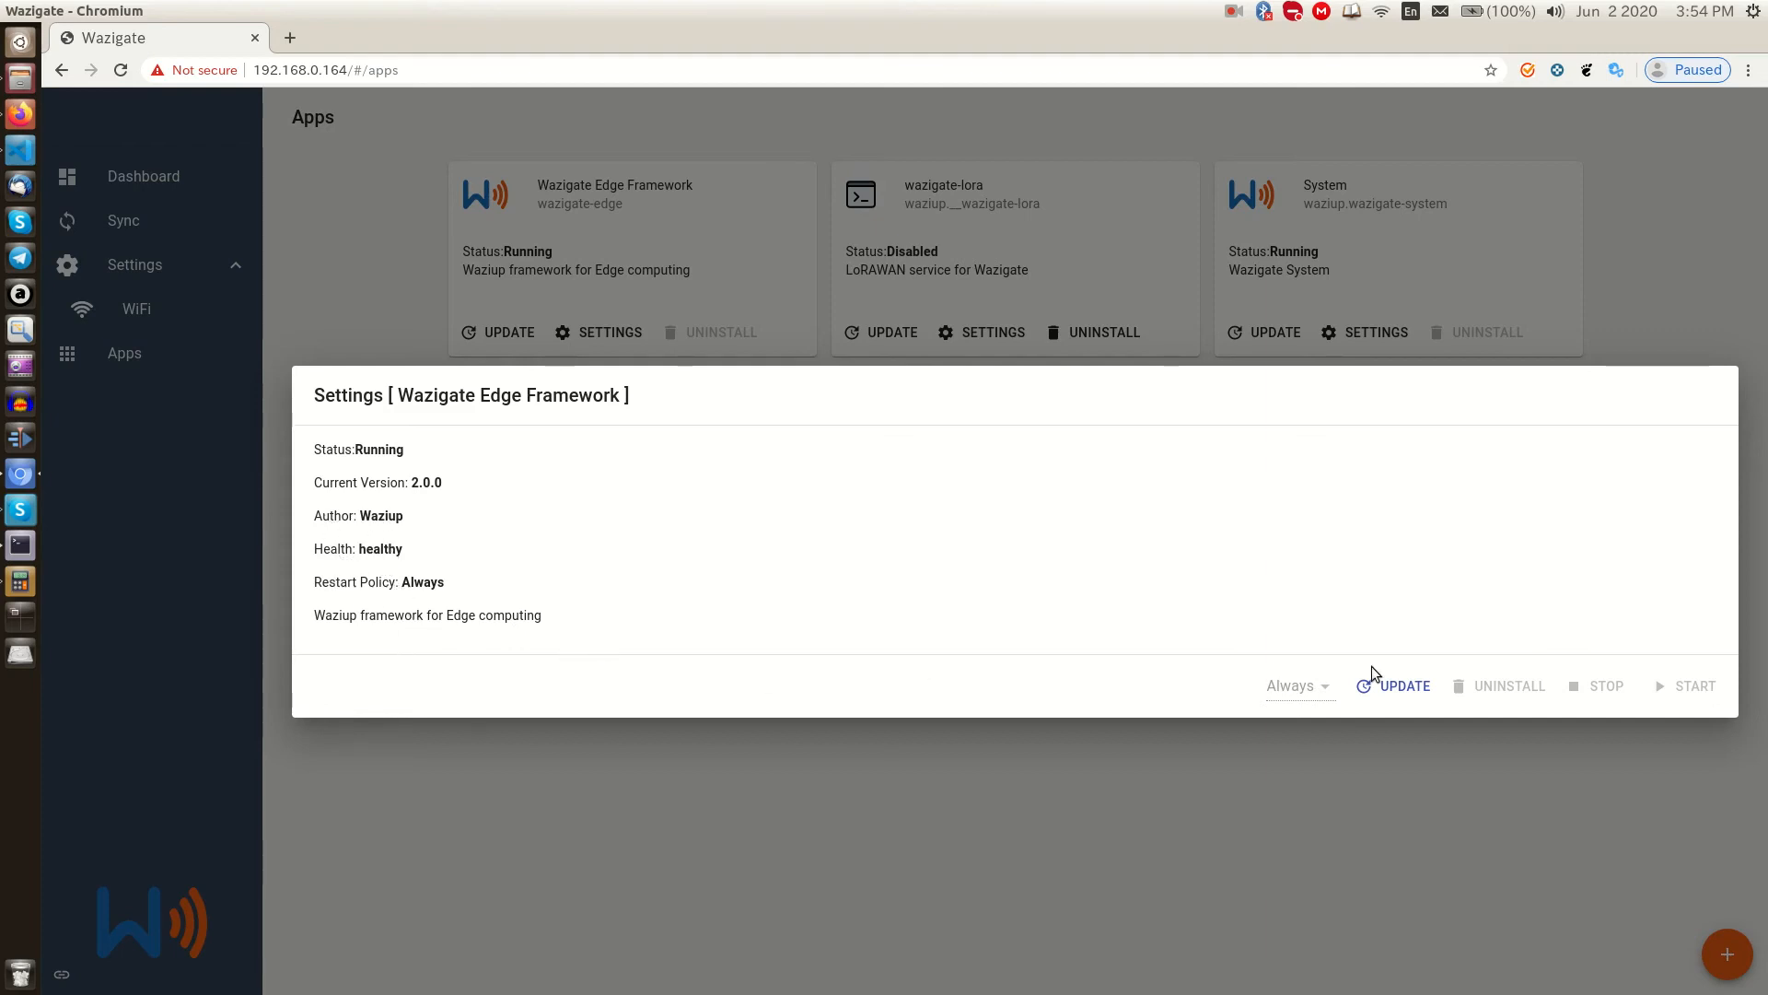
- View the Edge Framework update panel showing version 2.0.0, then dismiss it
click(1402, 685)
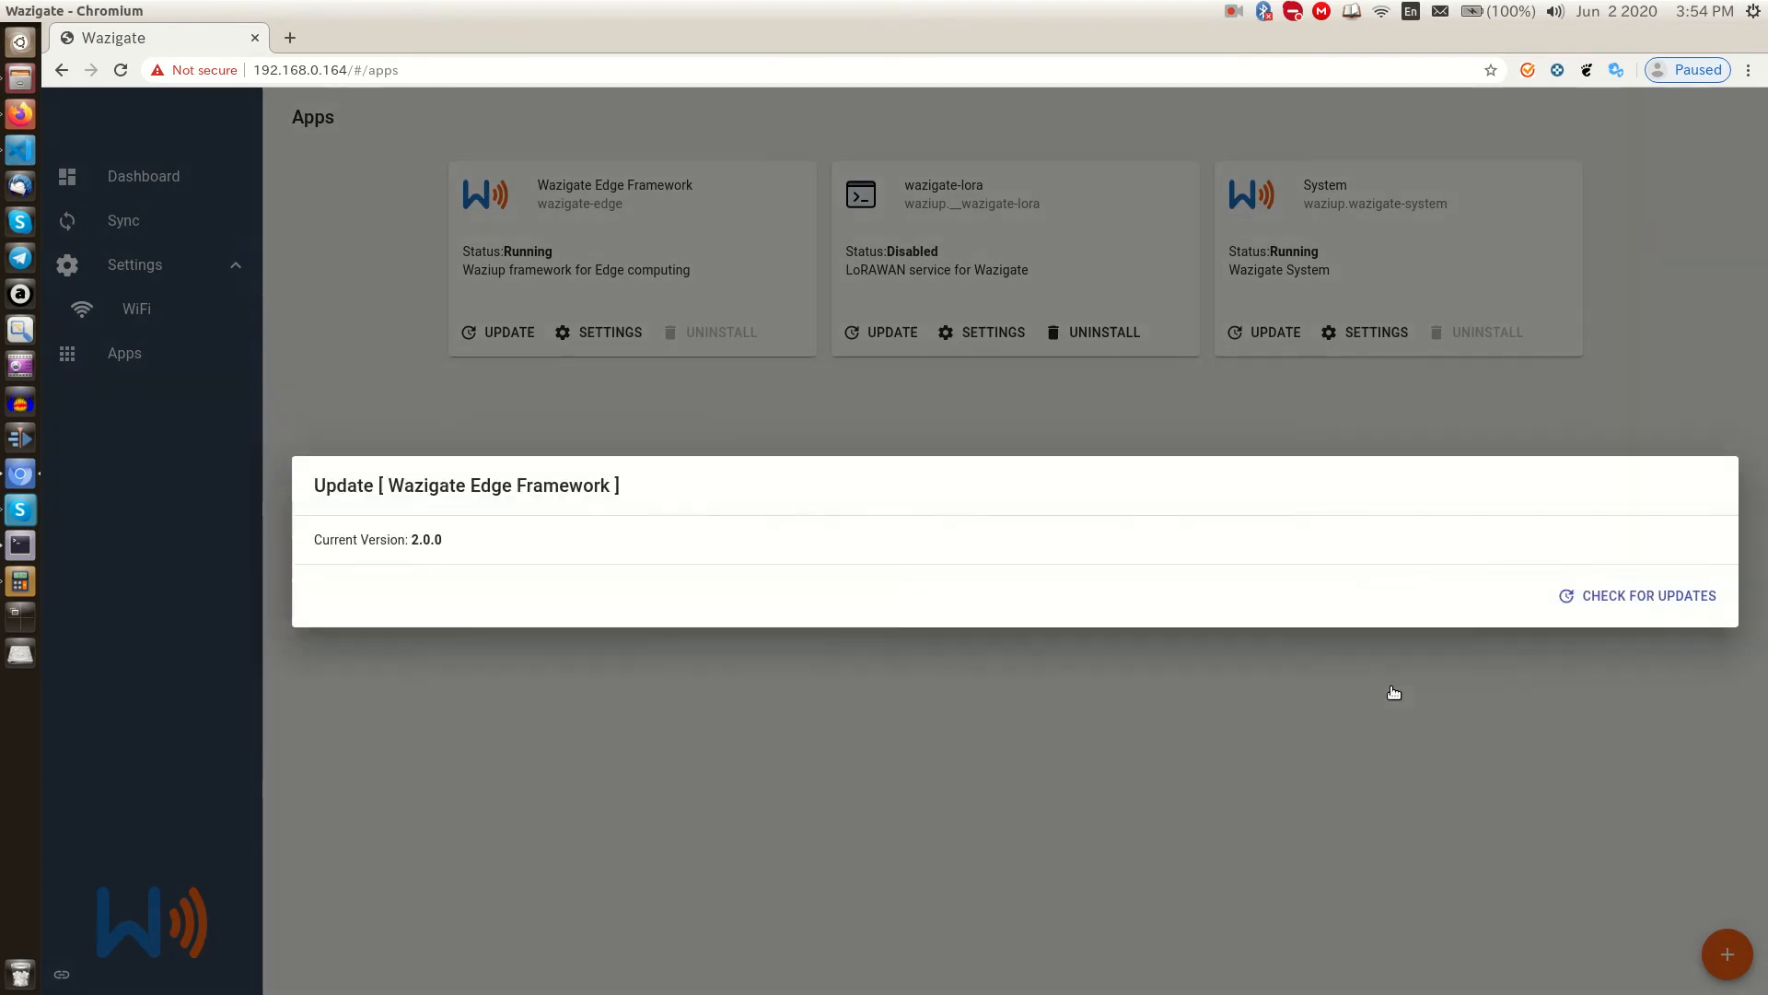
click(1647, 595)
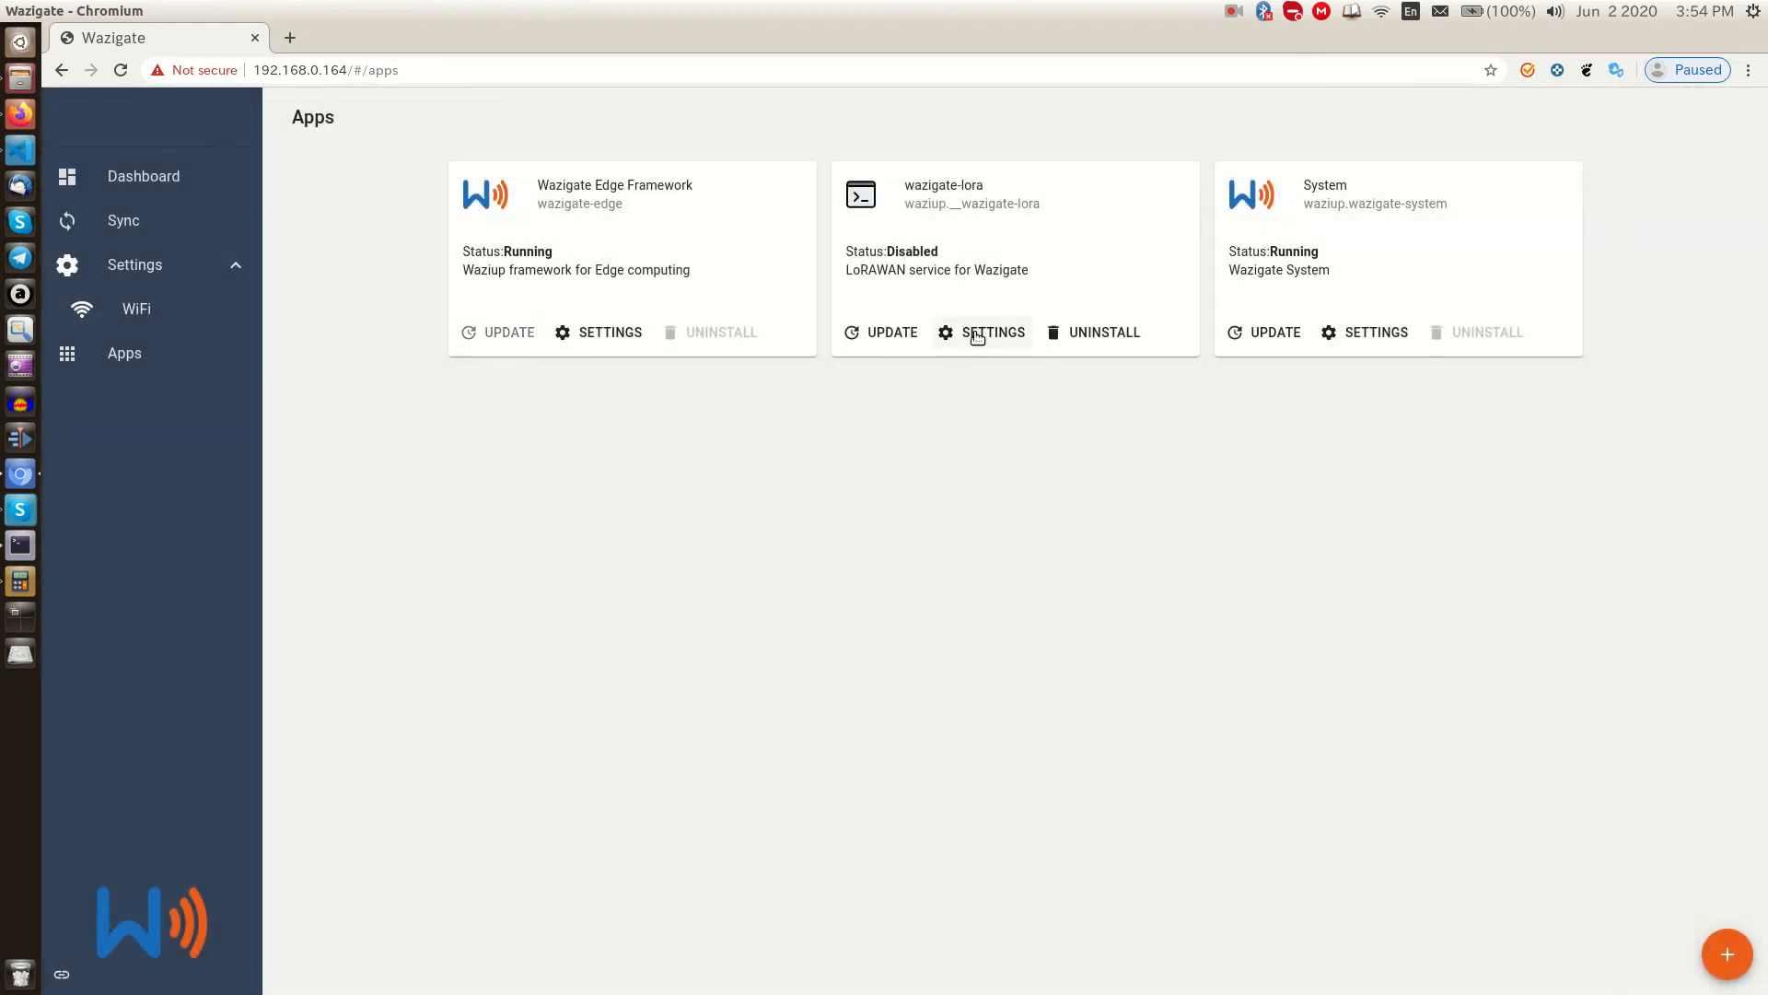
- Show the wazigate-lora settings (version 0.17.1) with its restart policy choices listed
click(991, 331)
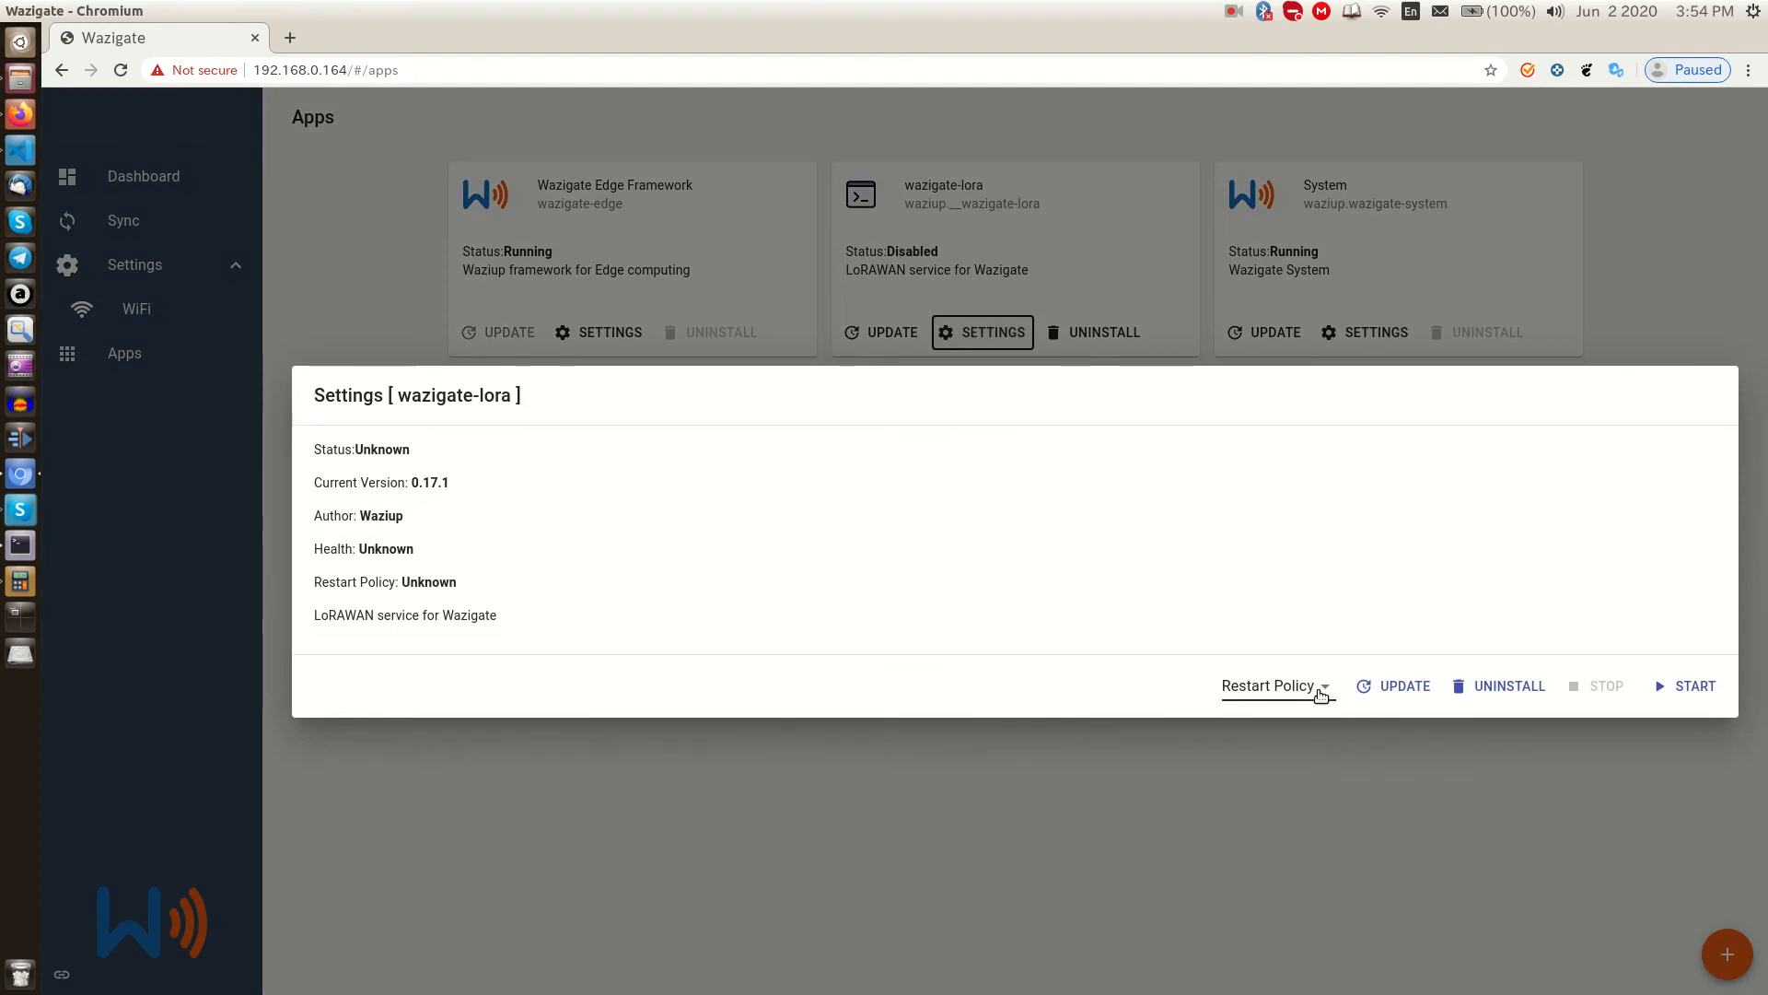
click(1273, 686)
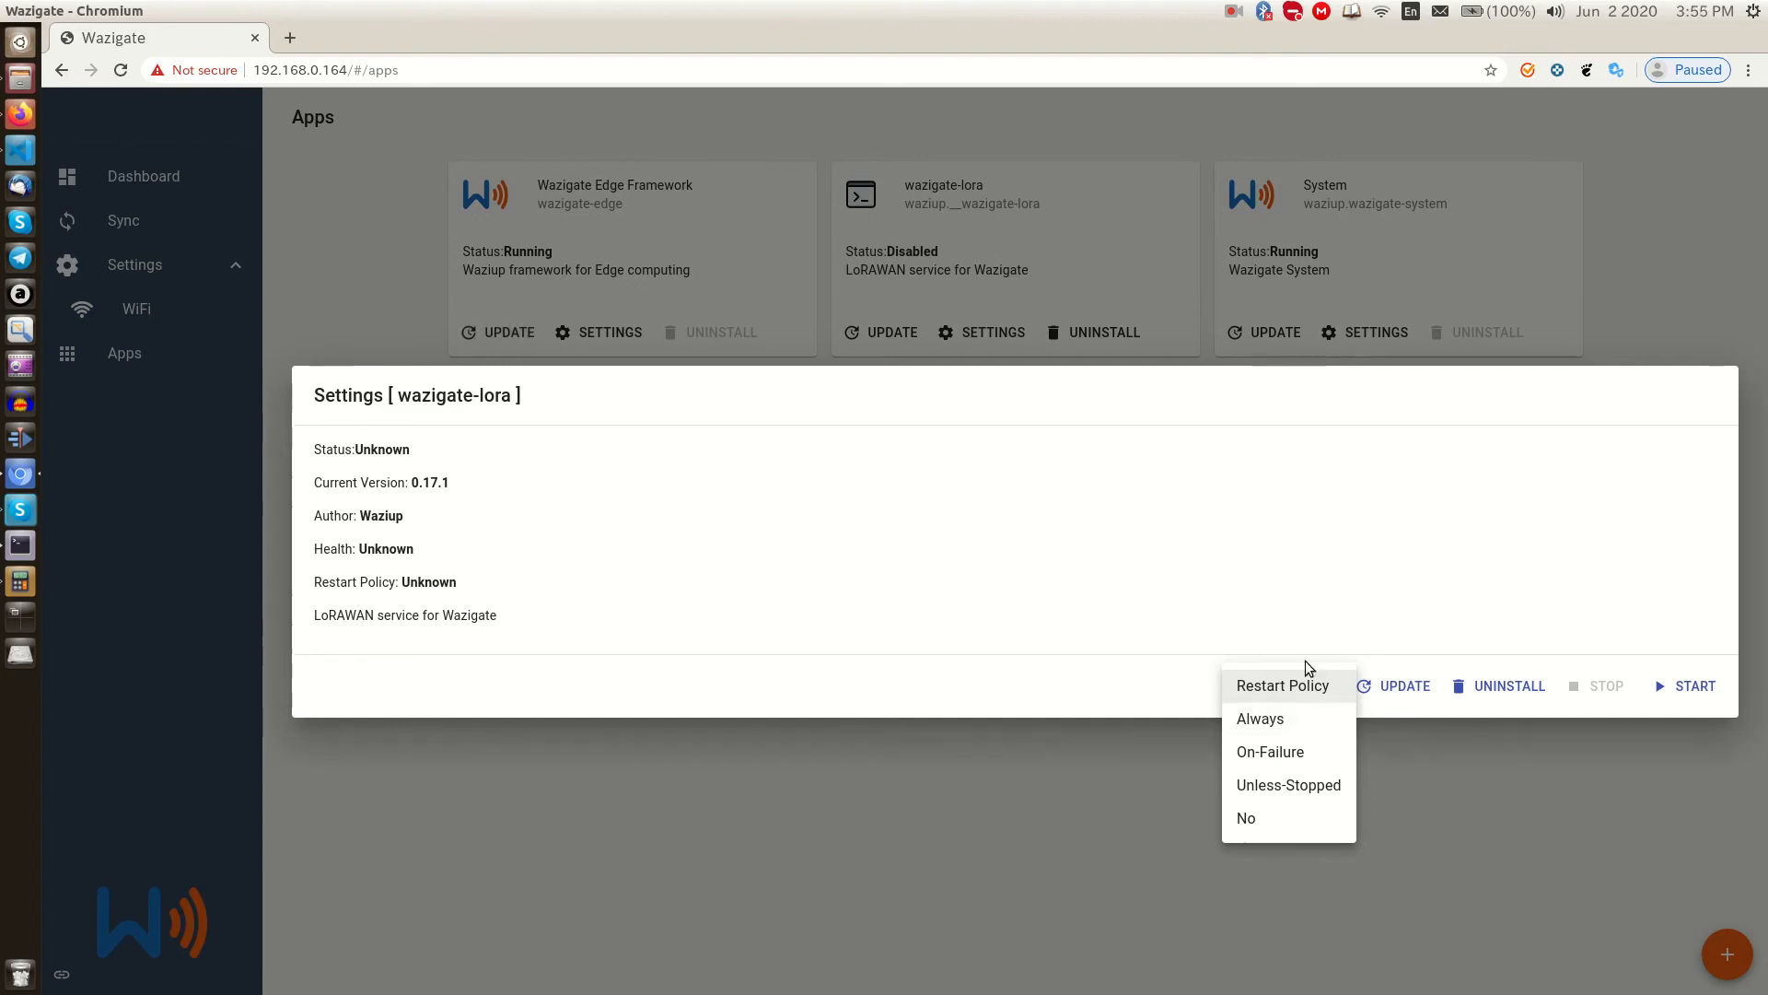
mouse_move(1269, 751)
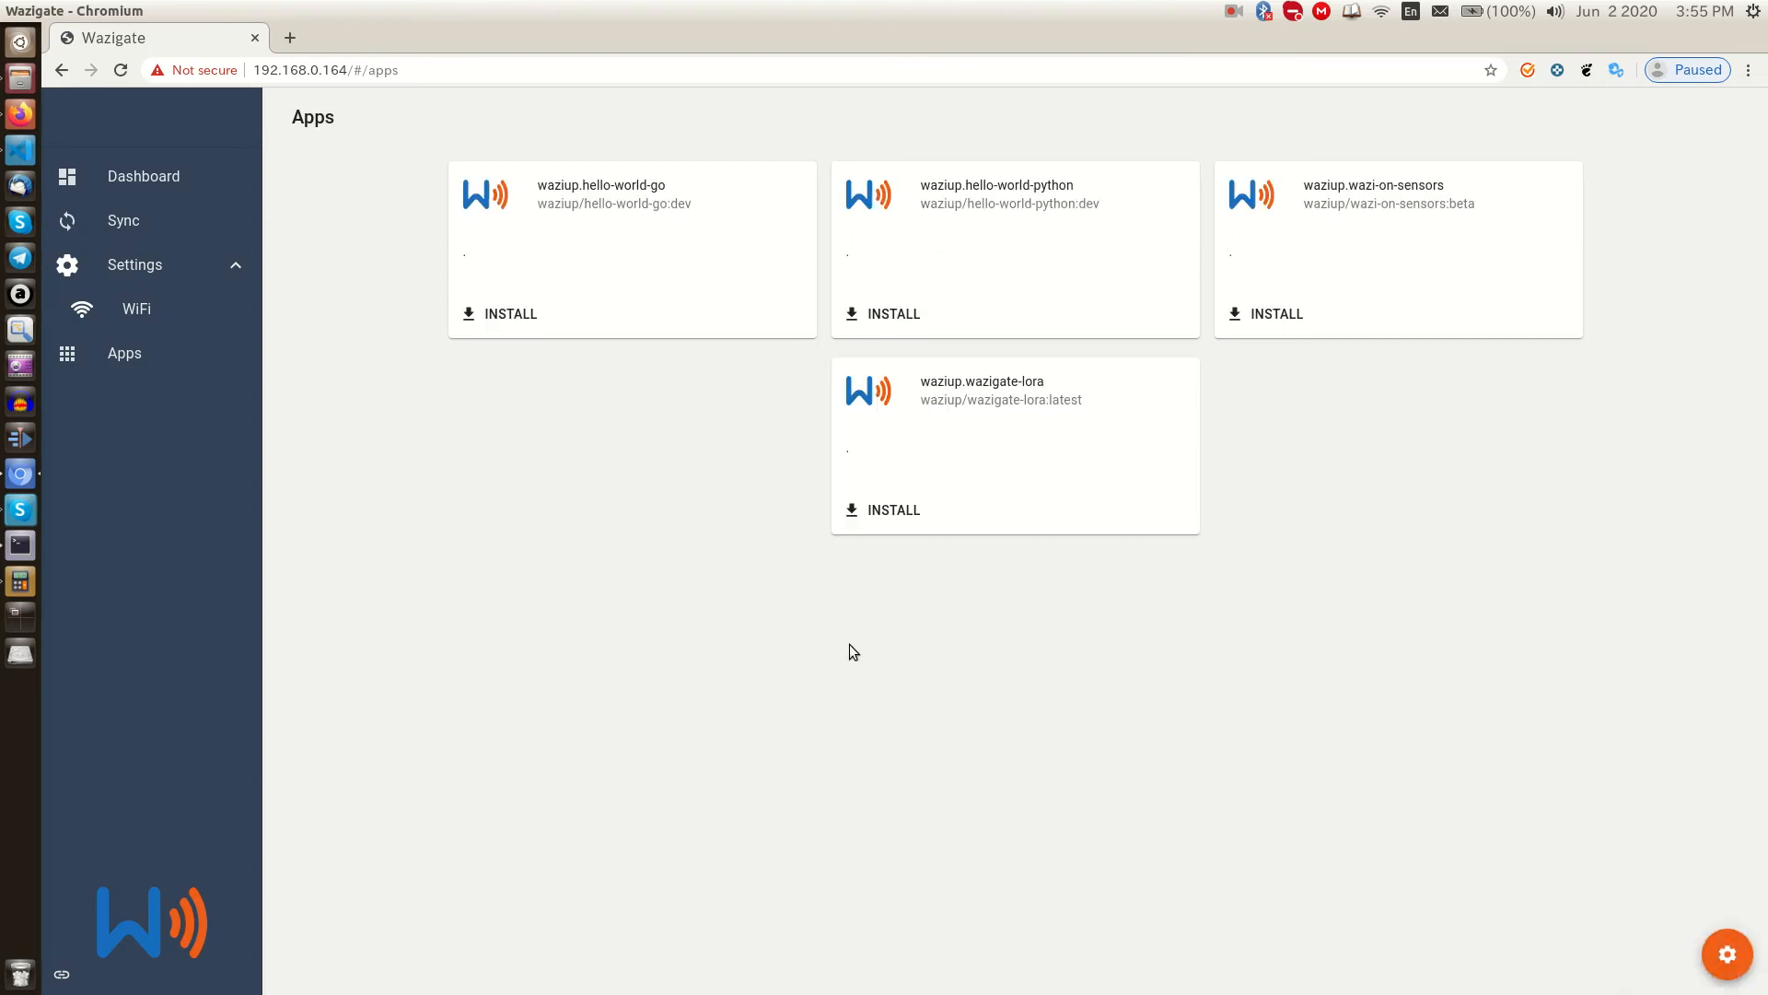
mouse_move(1137, 624)
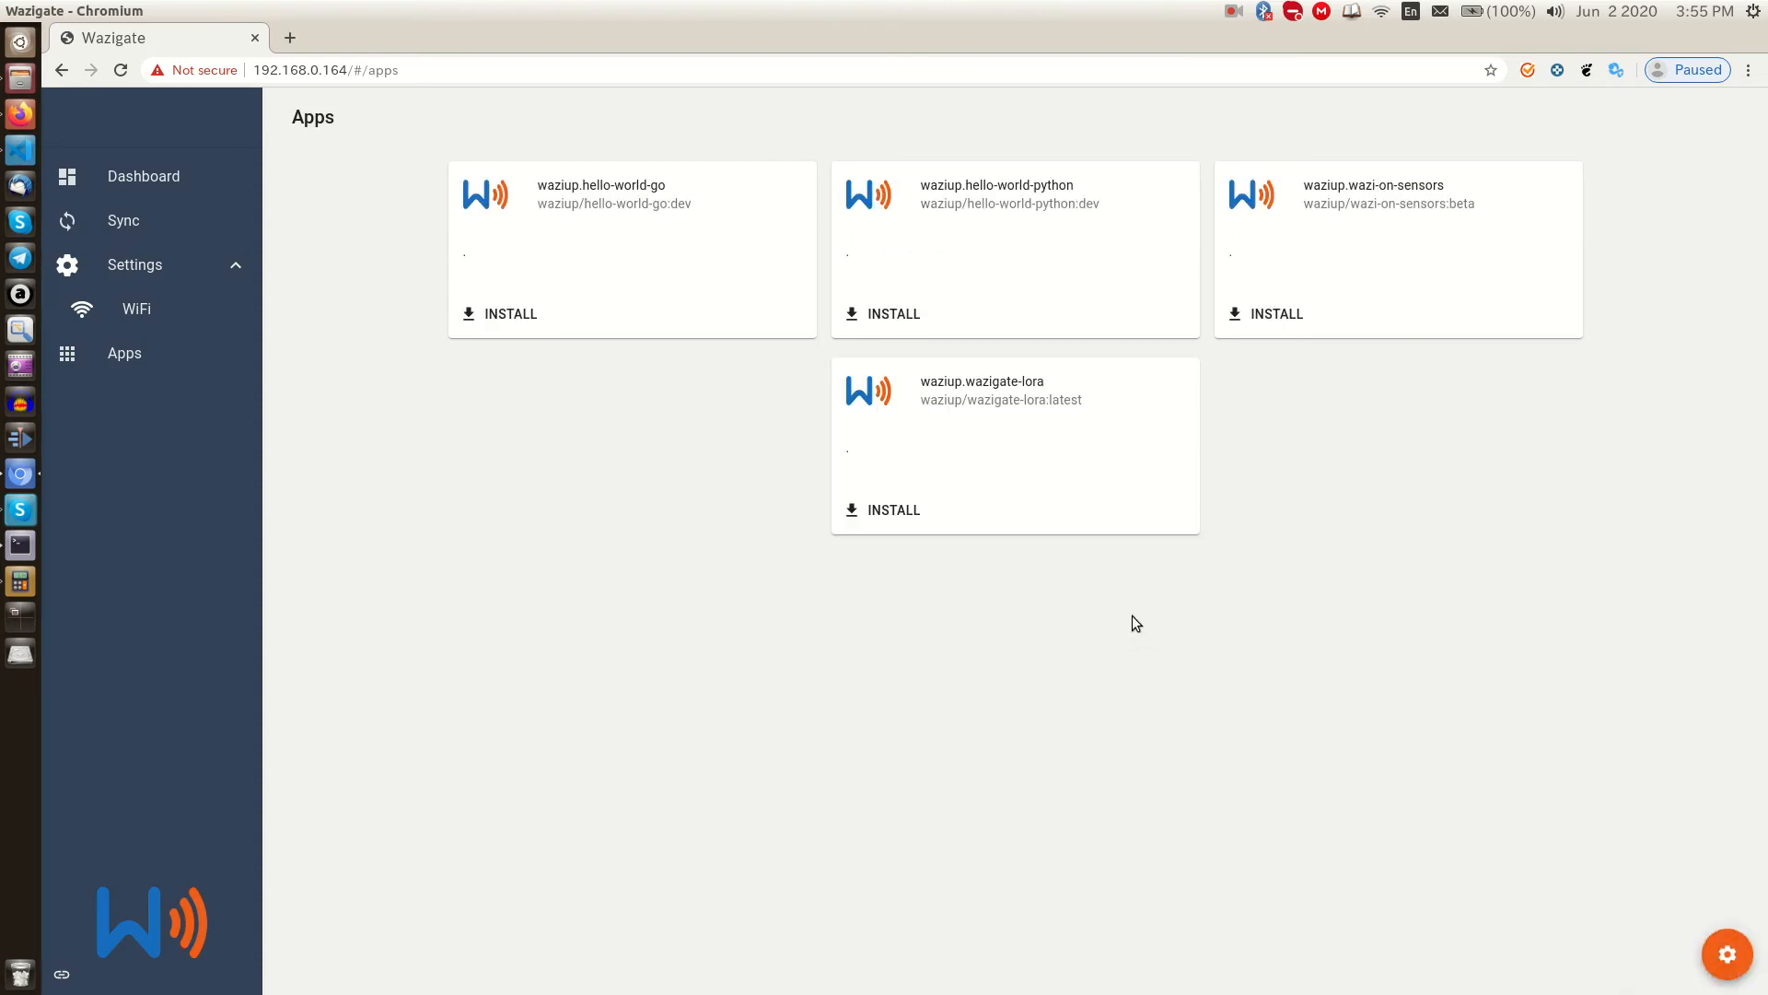
mouse_move(676, 440)
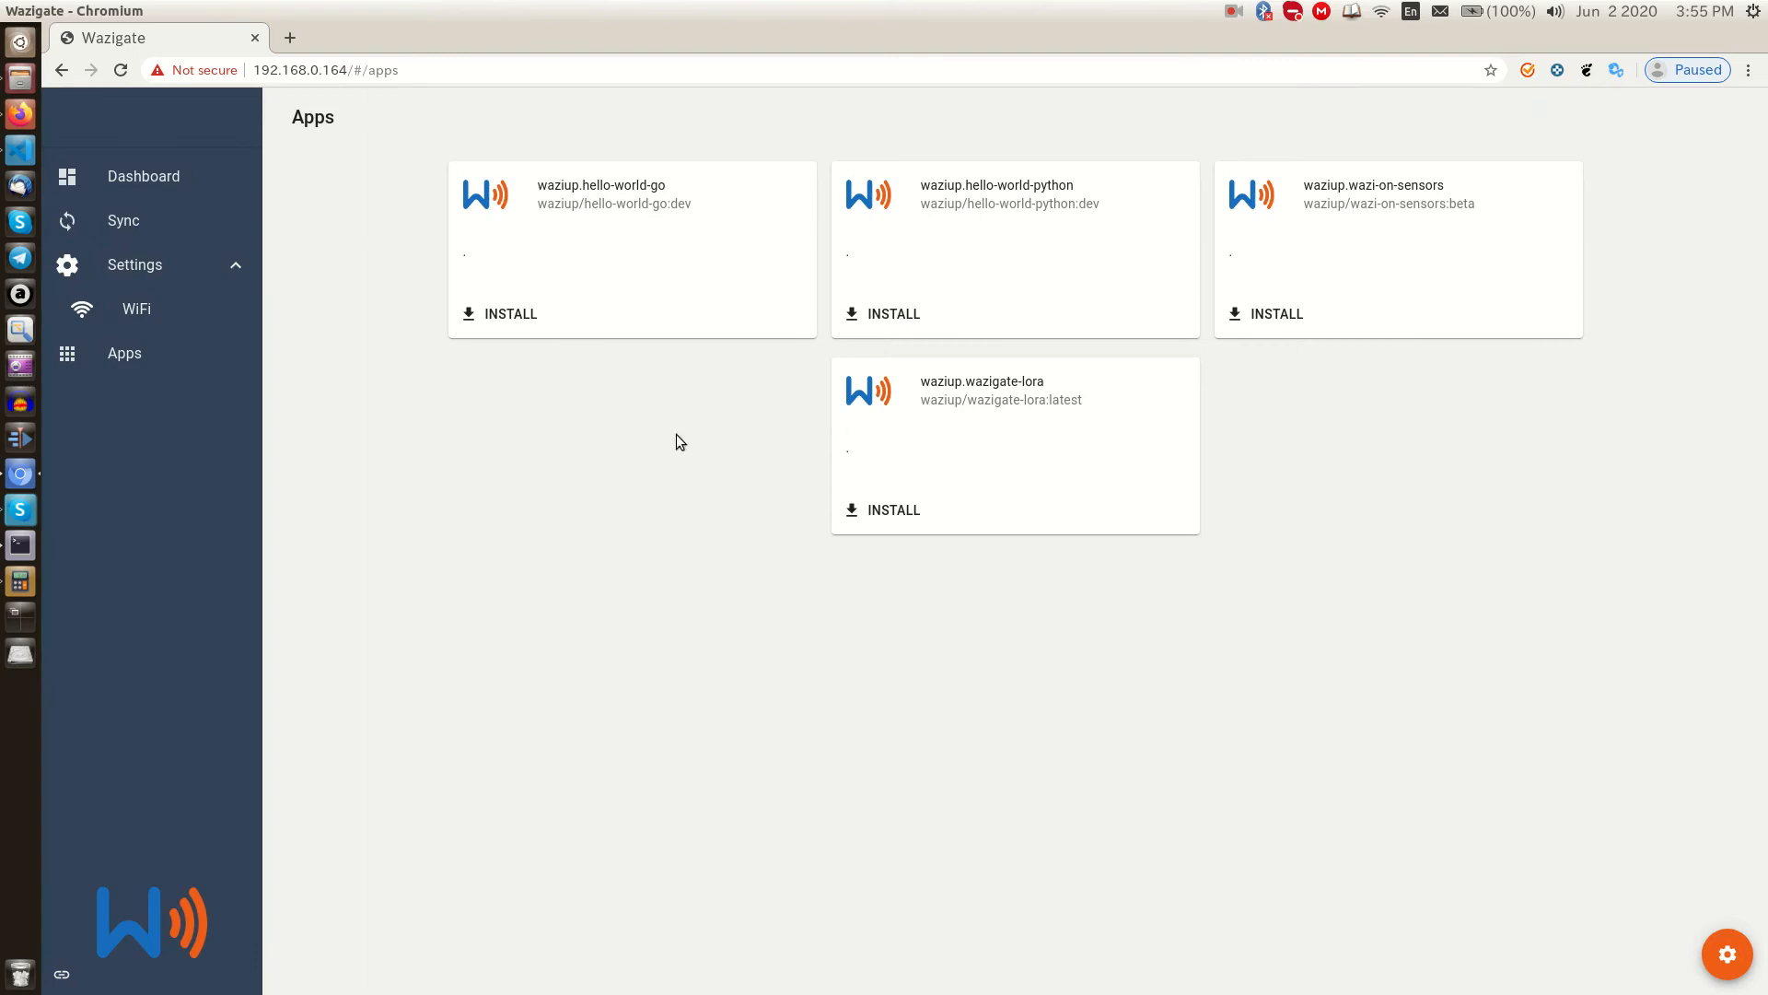
mouse_move(882, 413)
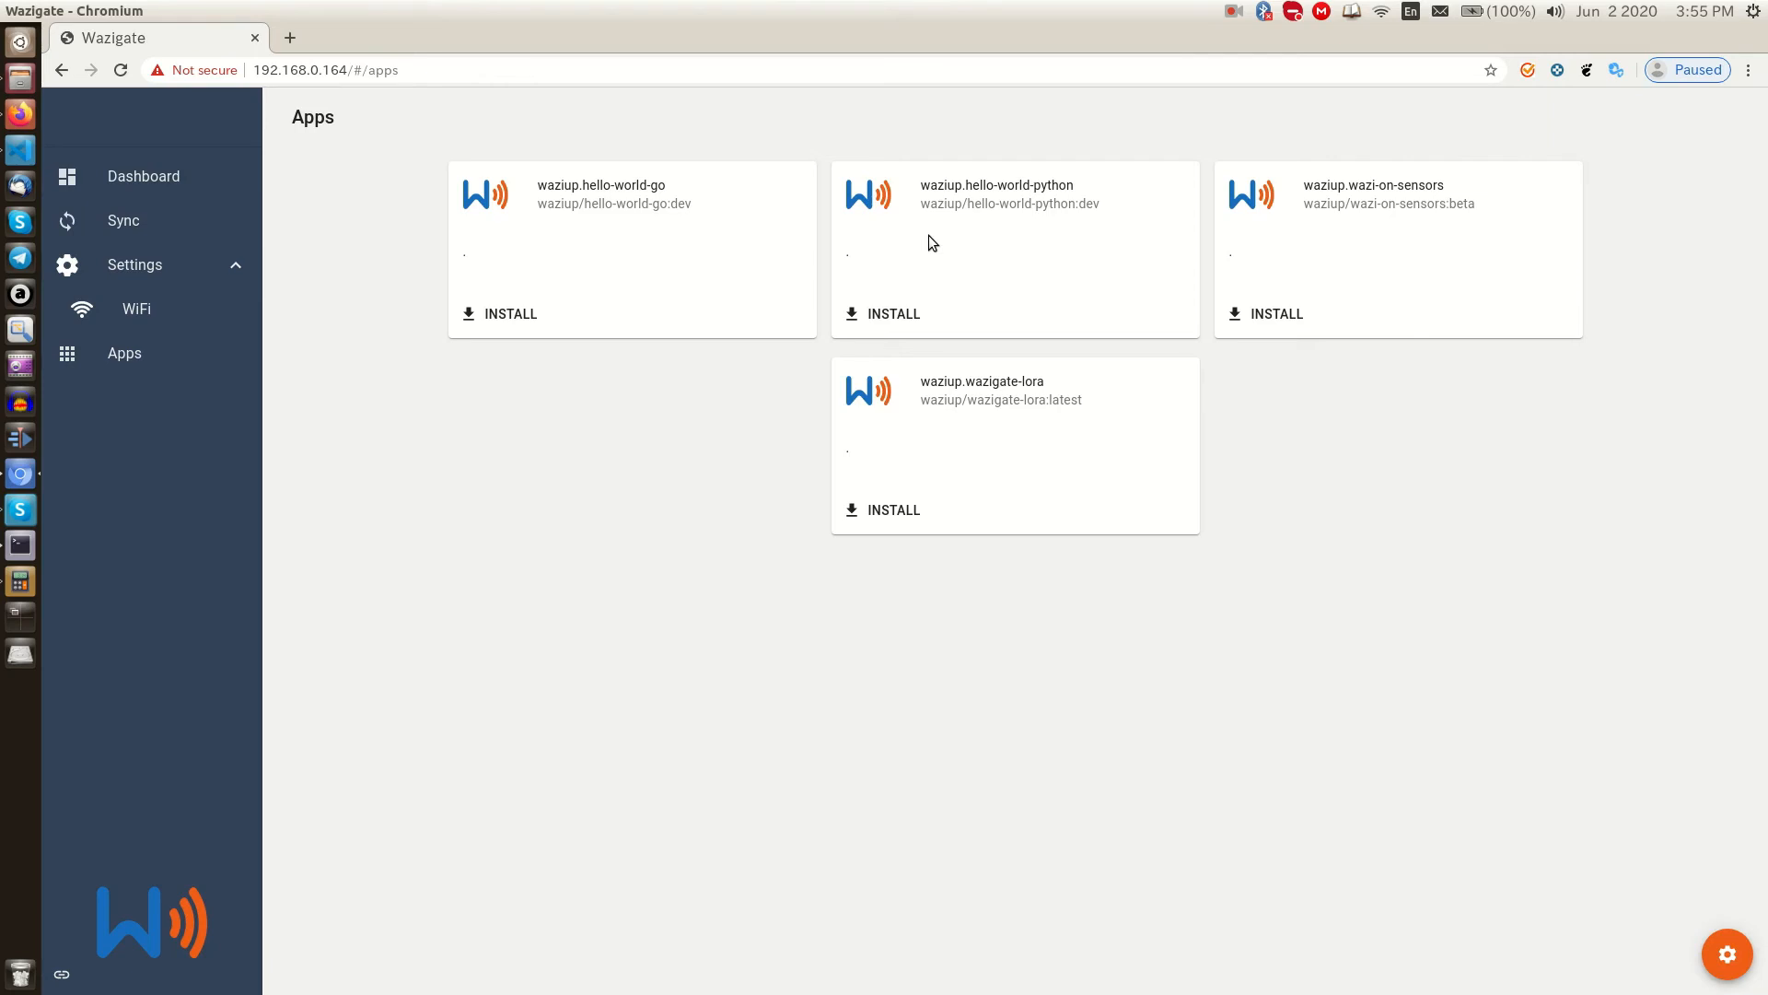
- Start the installation of waziup.wazi-on-sensors from the installable apps list
click(1275, 313)
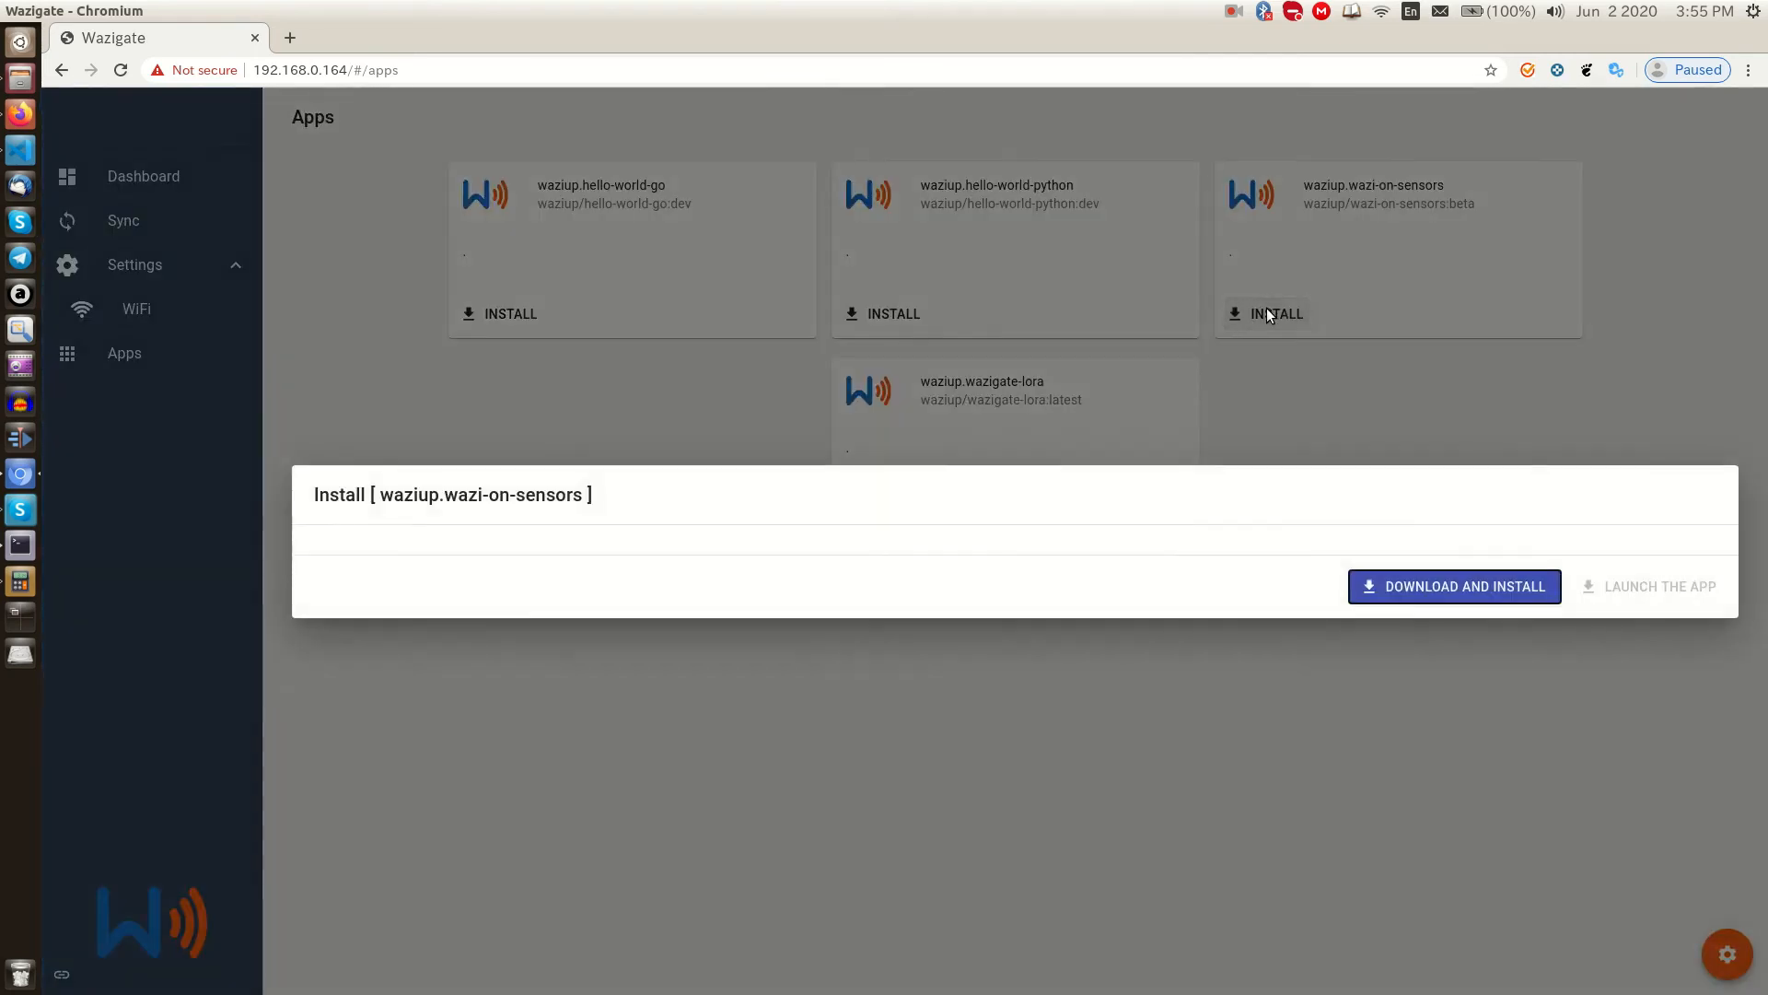
mouse_move(1336, 474)
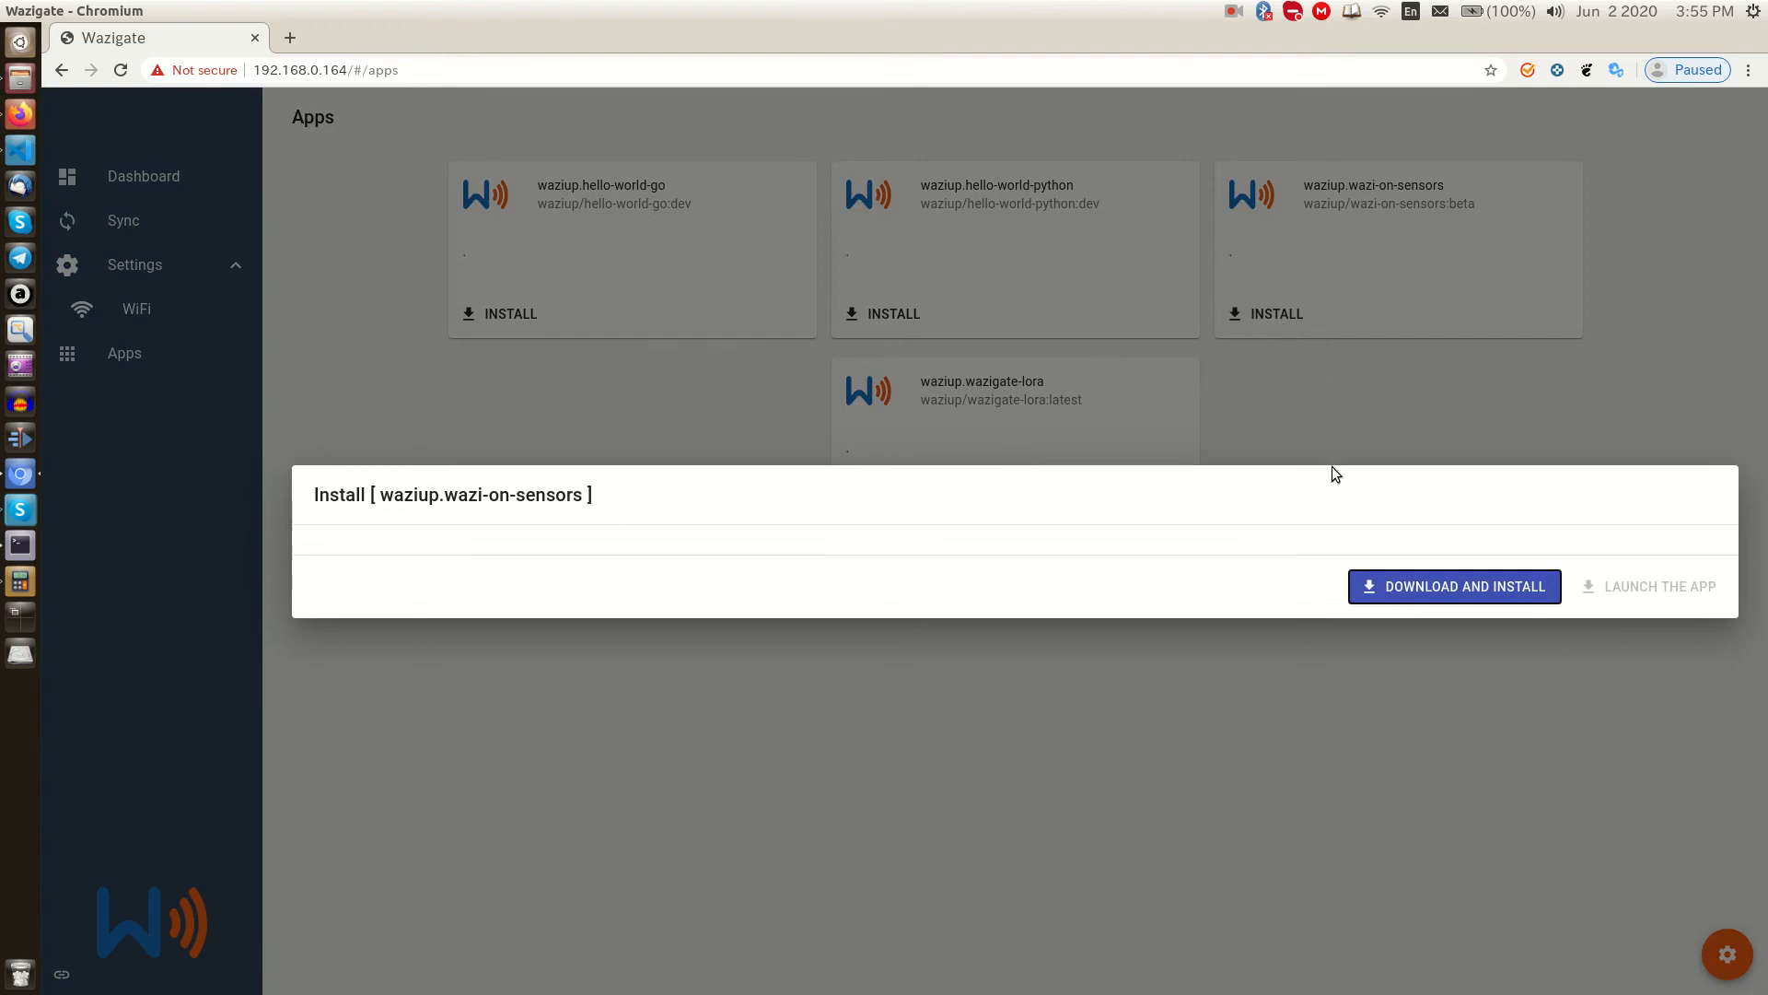
- Download and install wazi-on-sensors until 'Install successfull', then close the dialog
click(1454, 585)
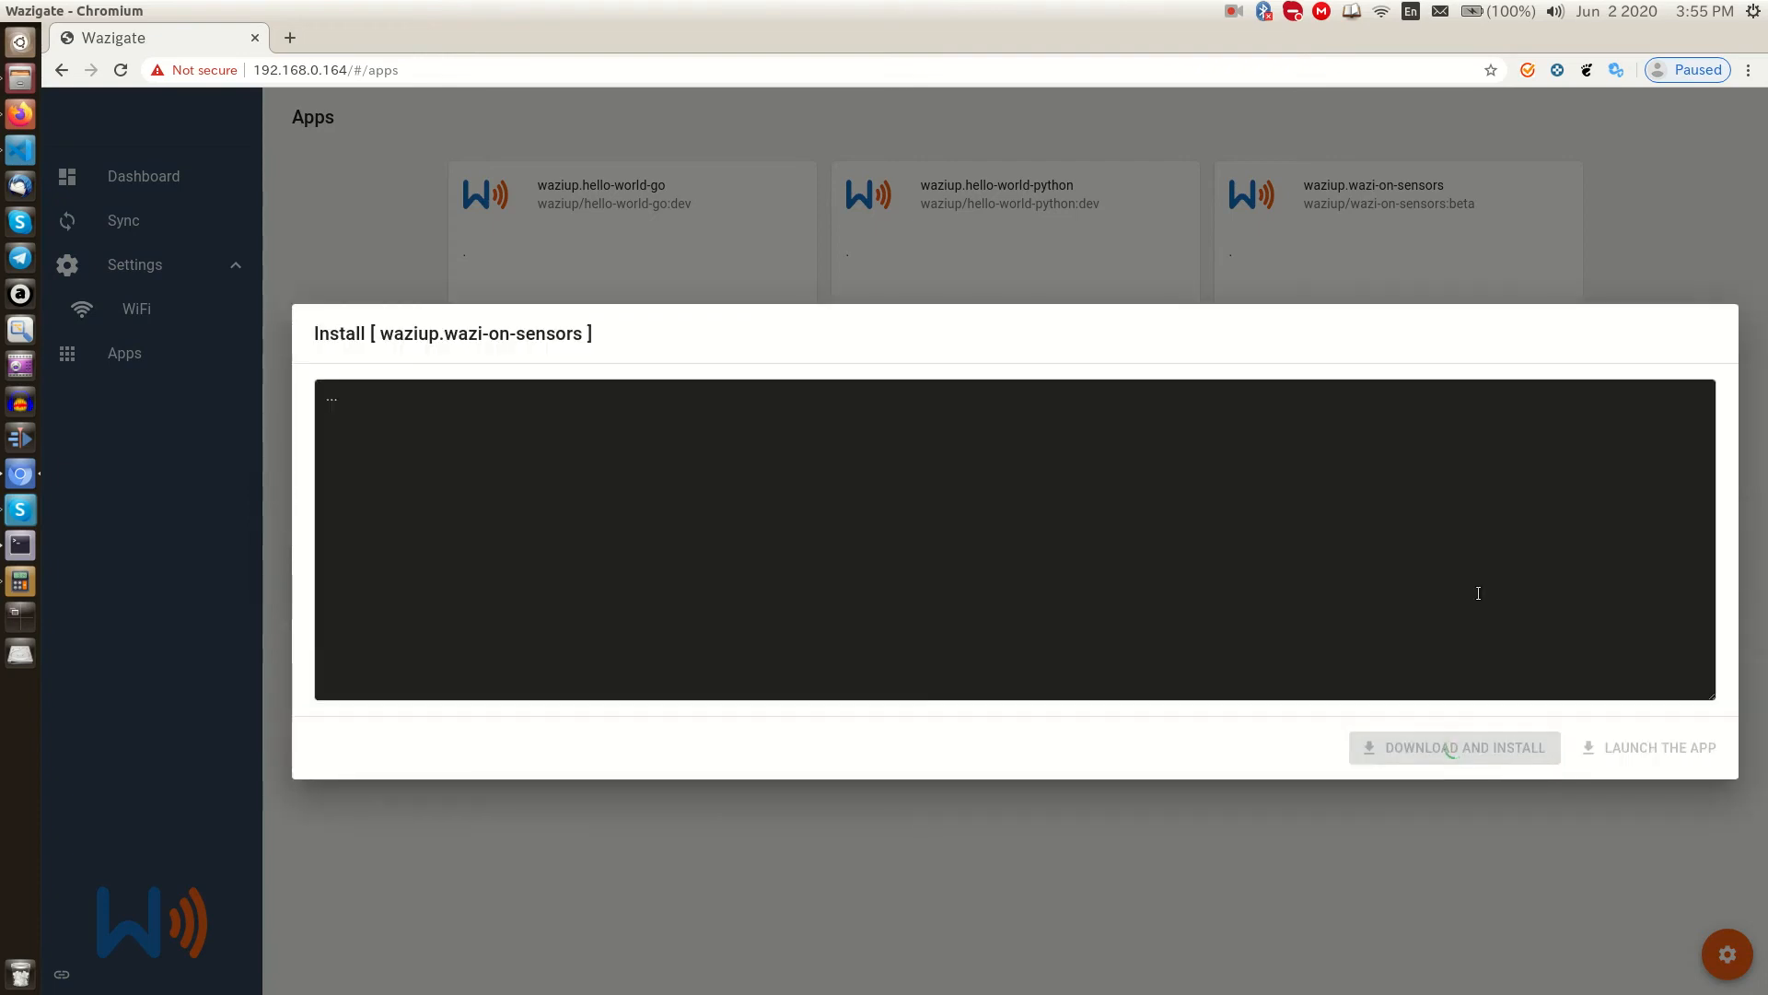
click(1454, 746)
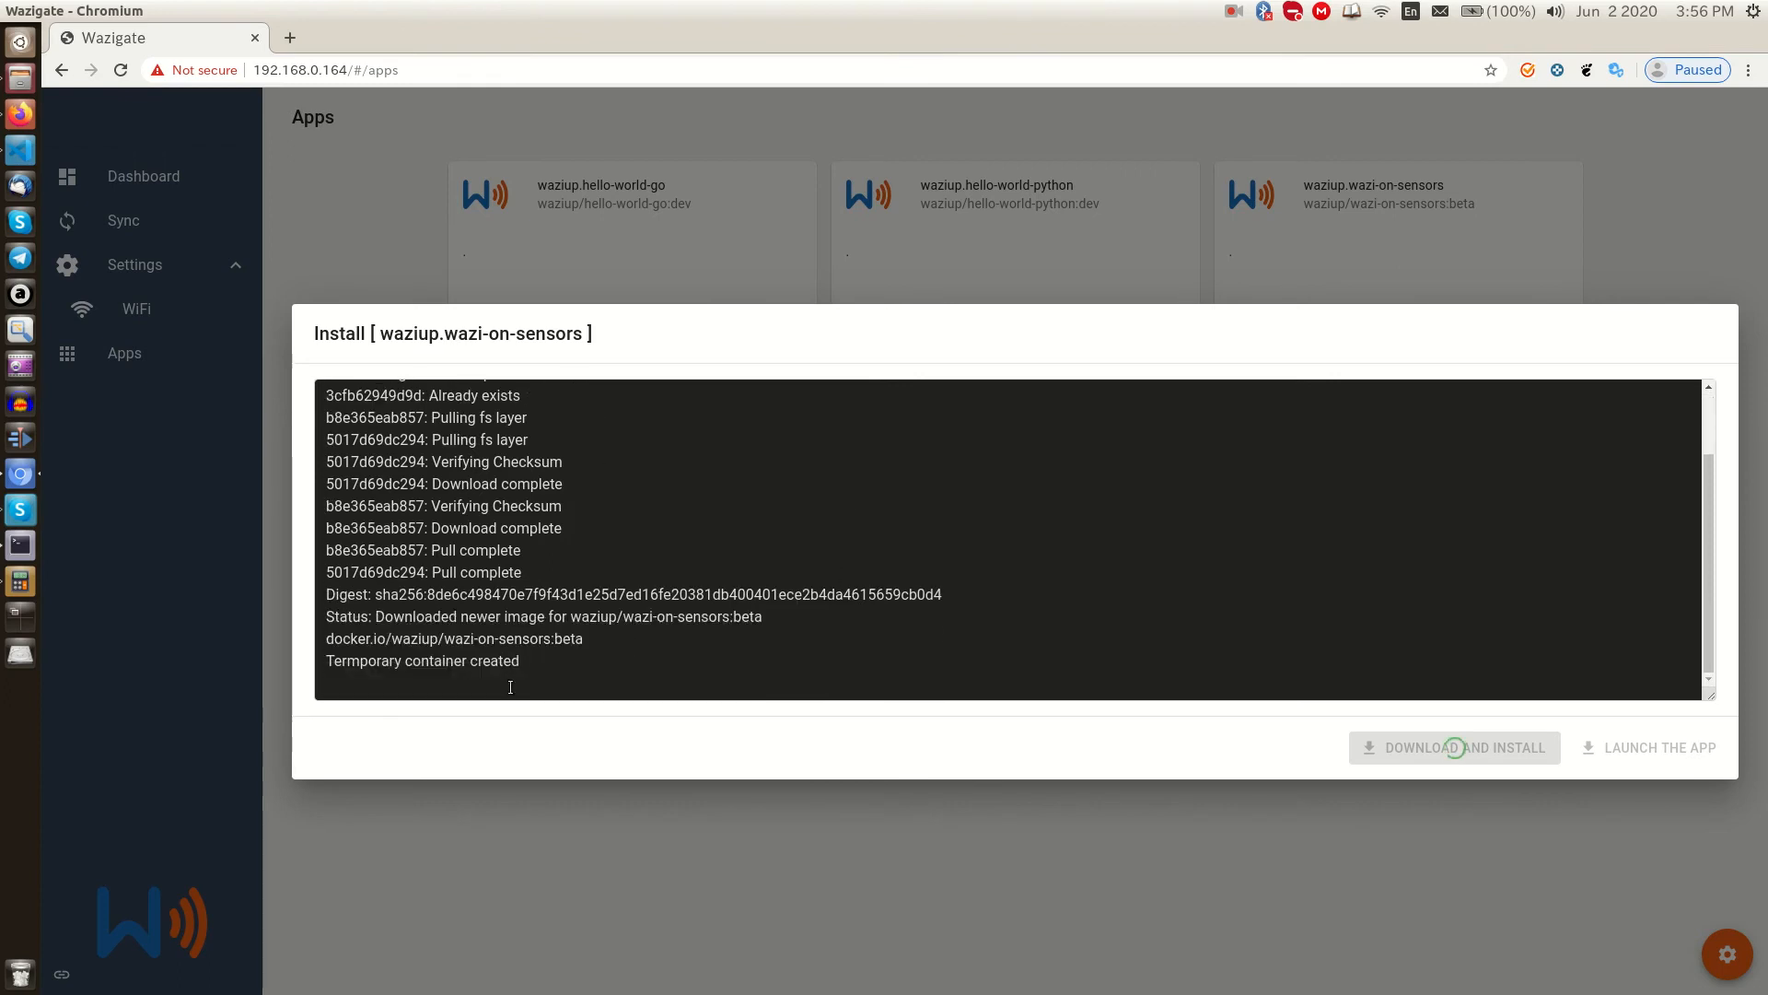
click(621, 610)
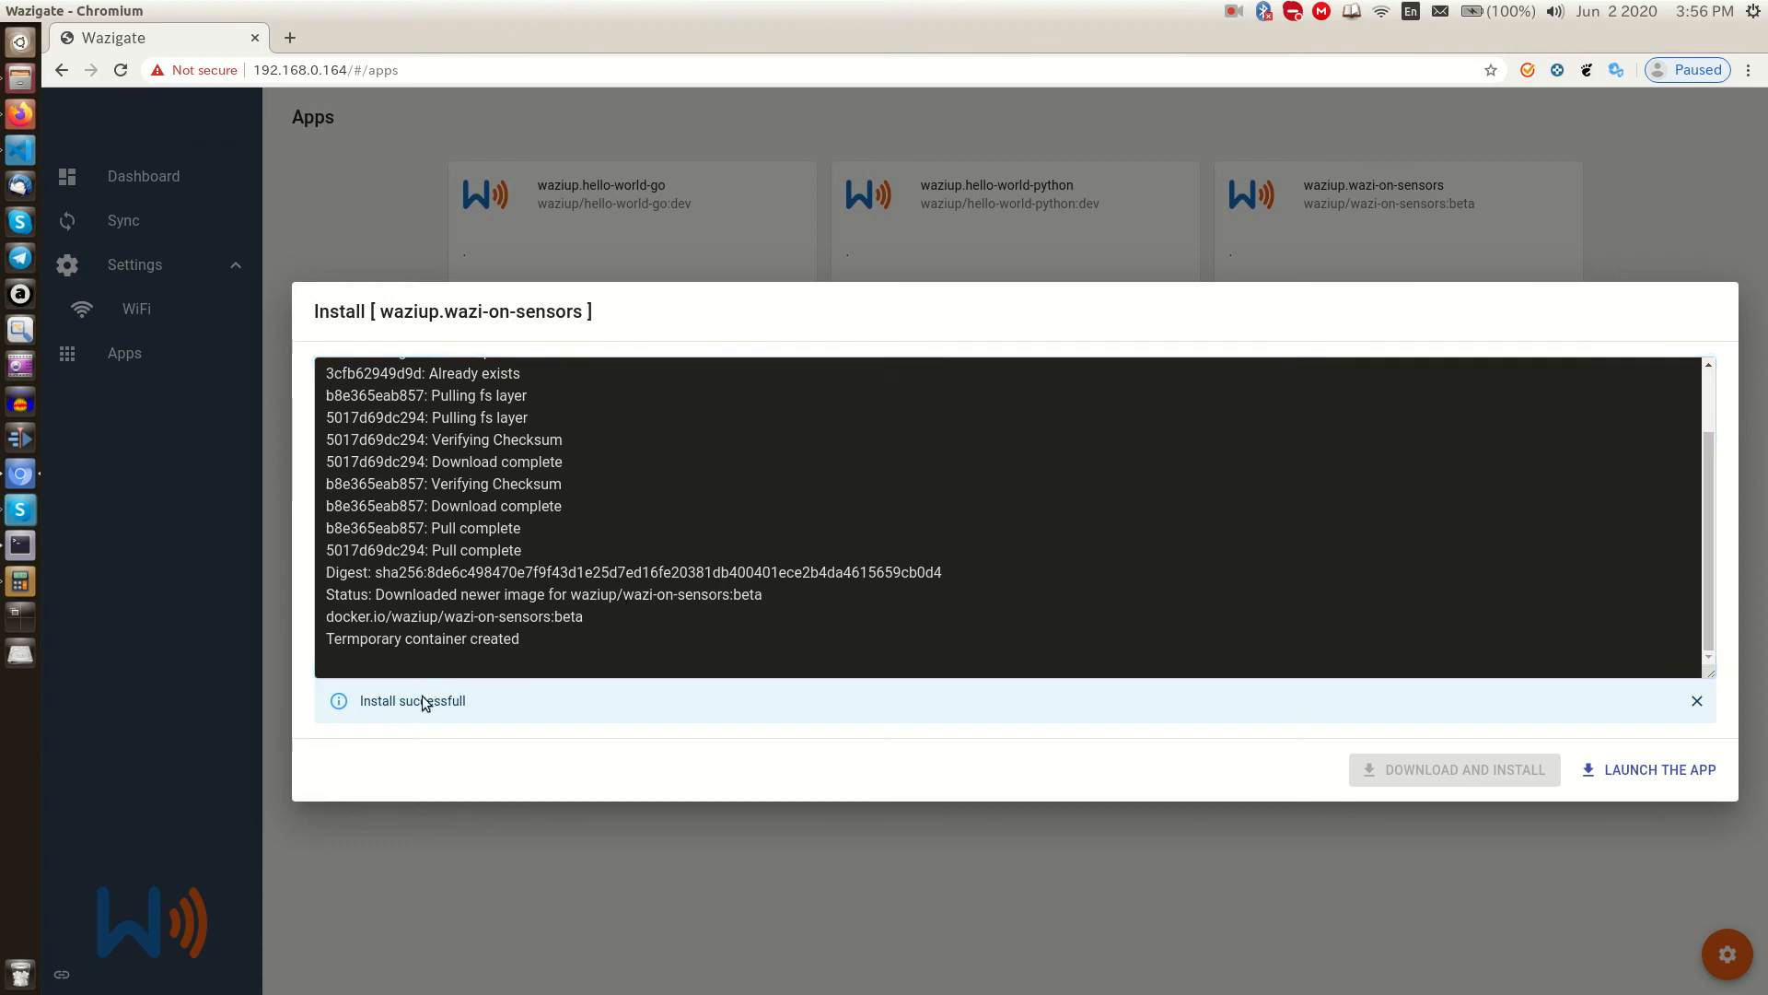
mouse_move(1605, 805)
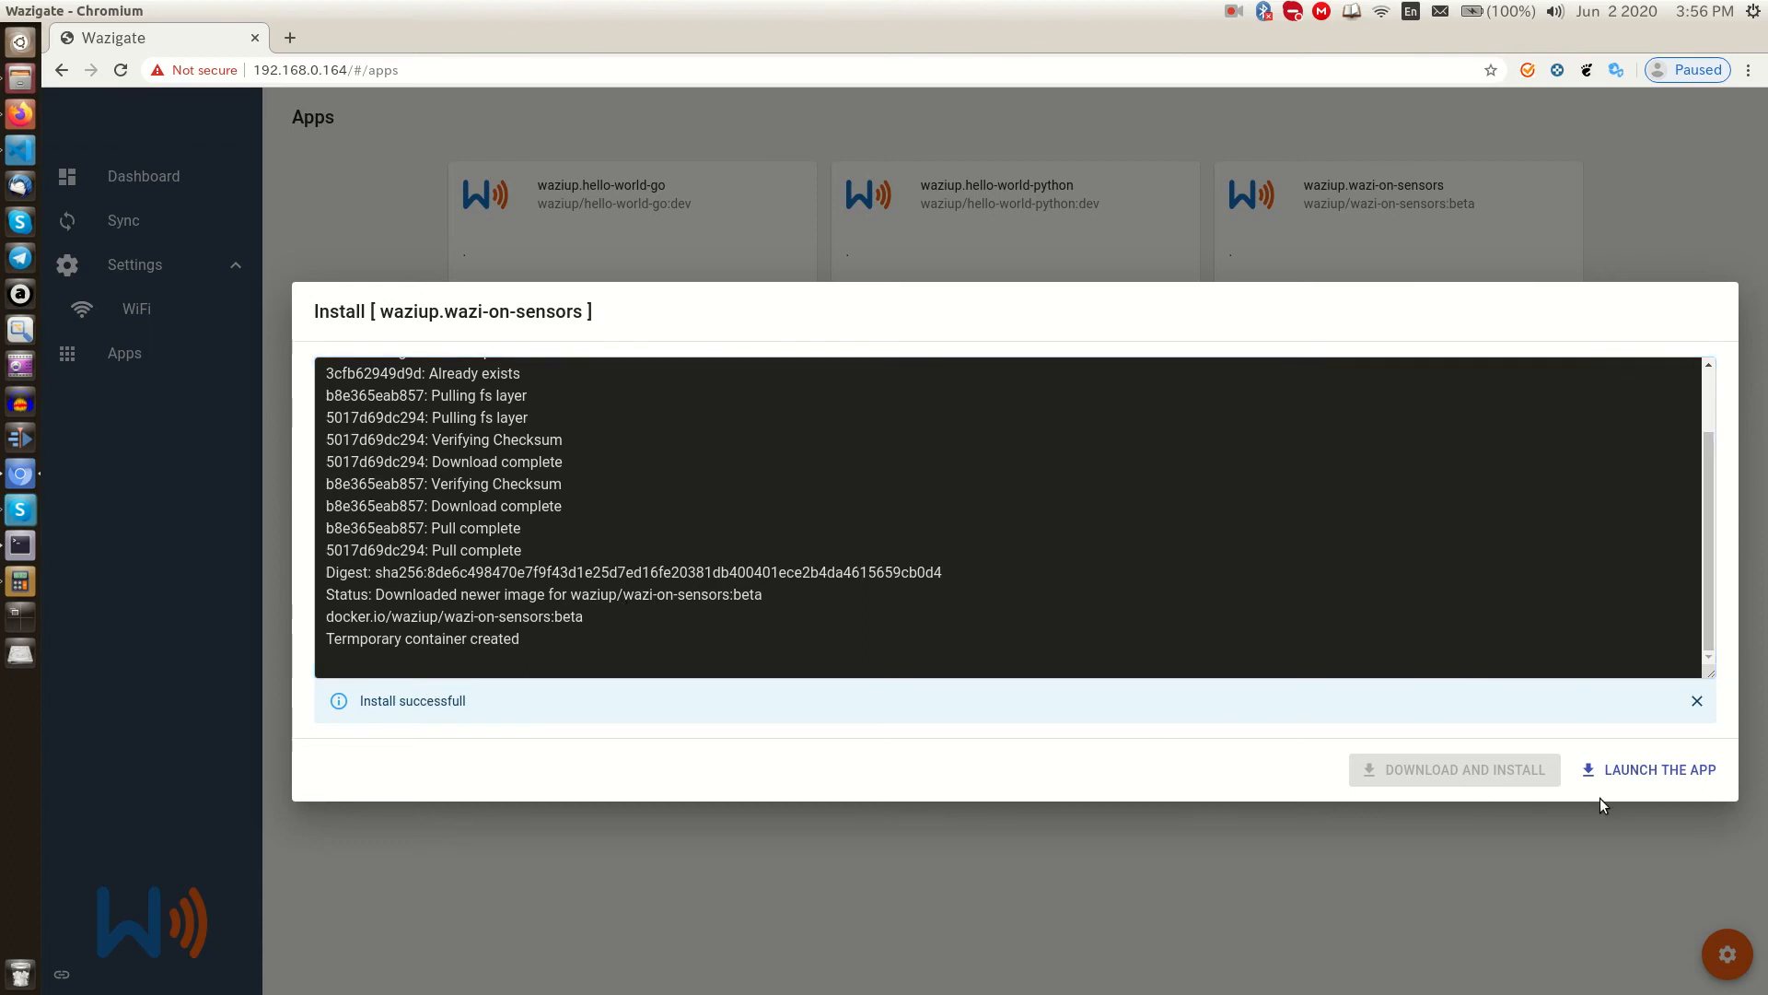
mouse_move(1639, 770)
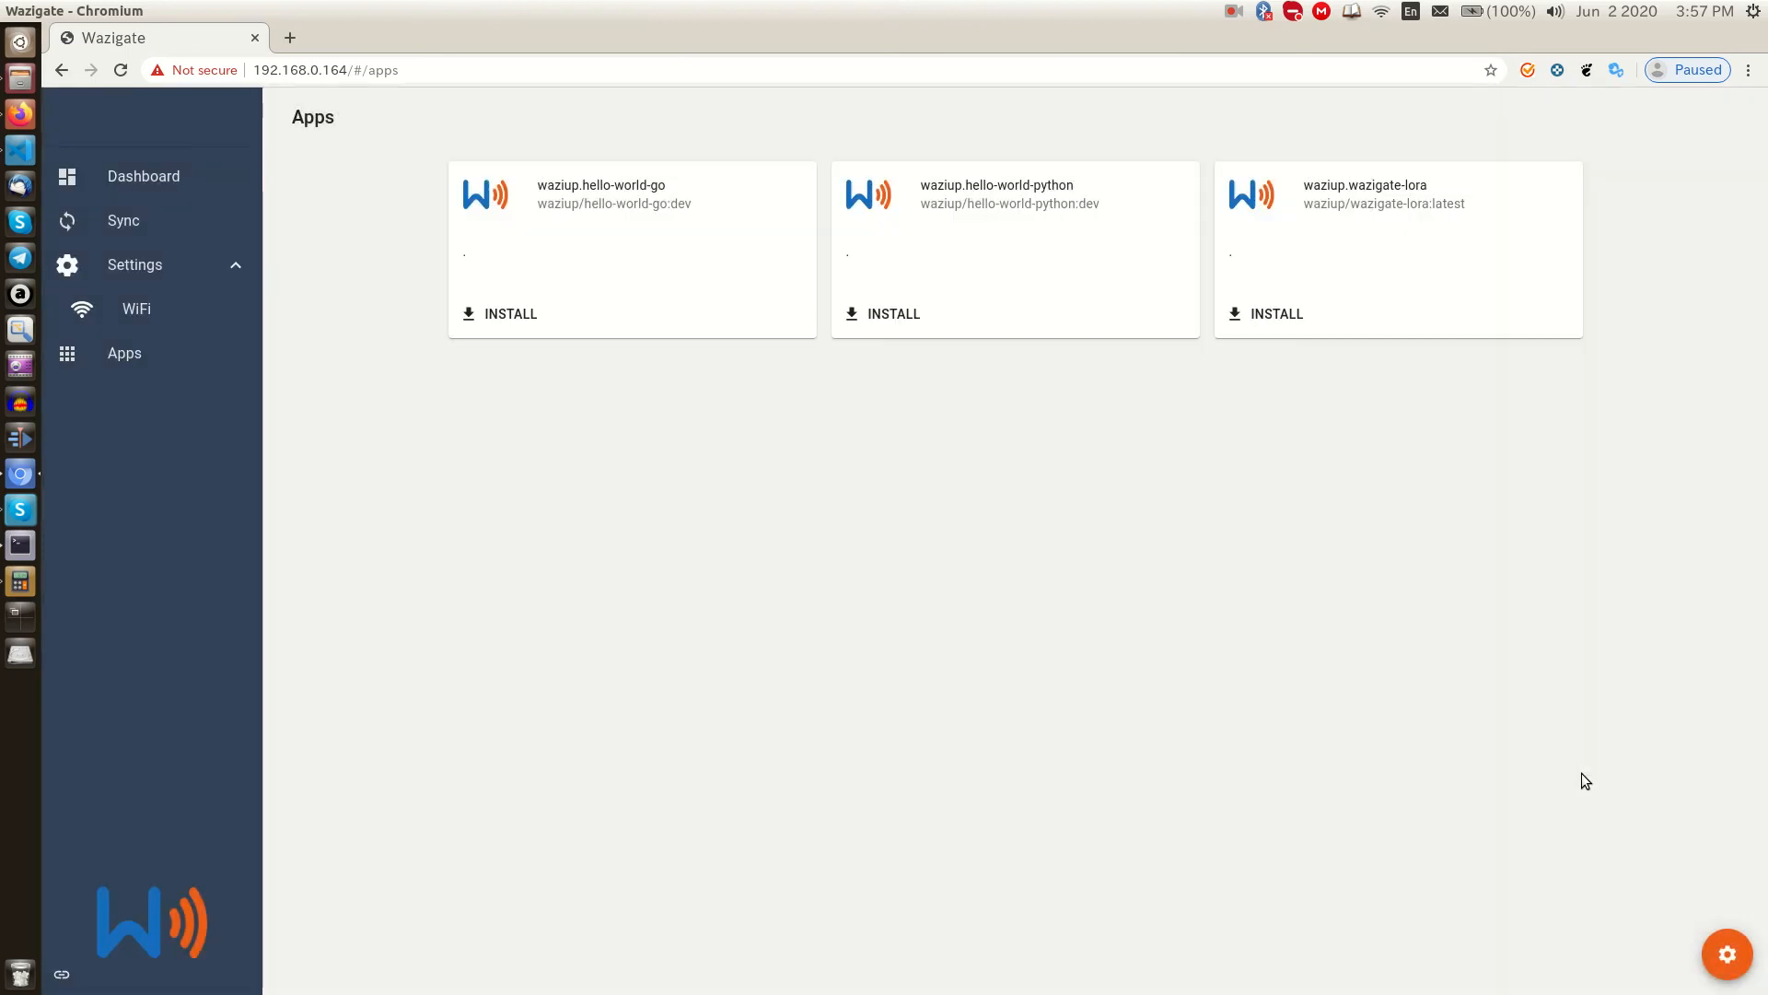
mouse_move(1744, 895)
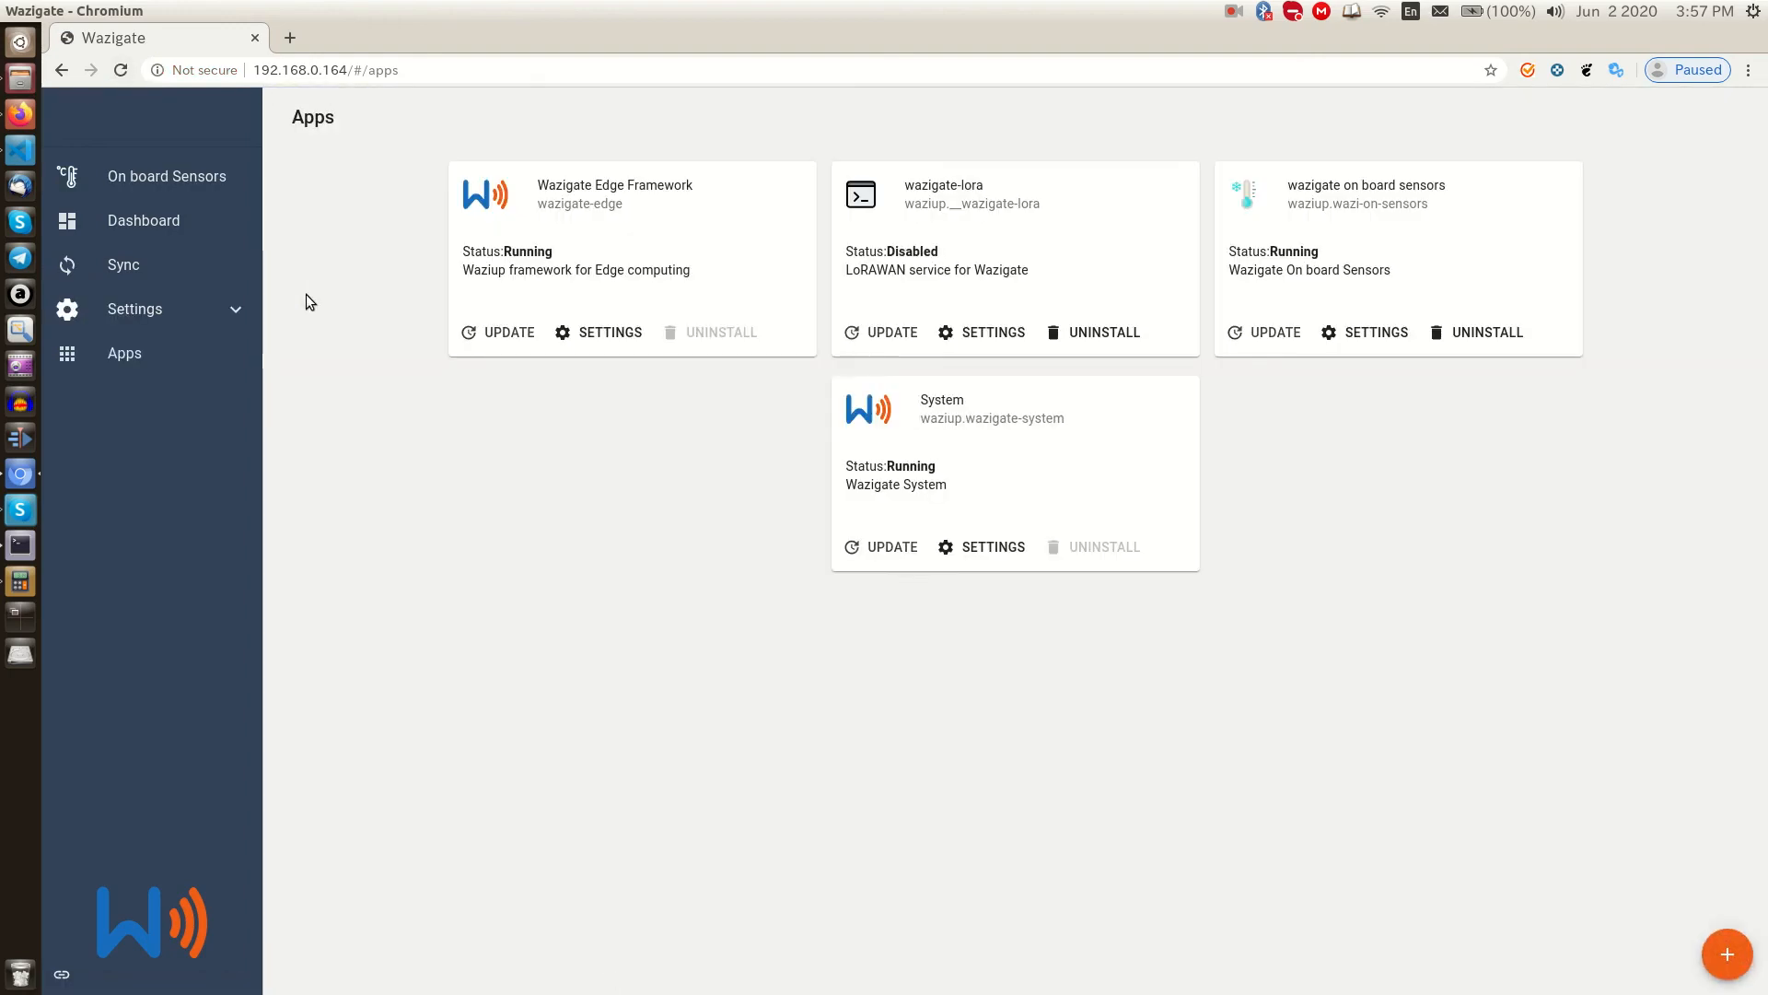
mouse_move(260, 249)
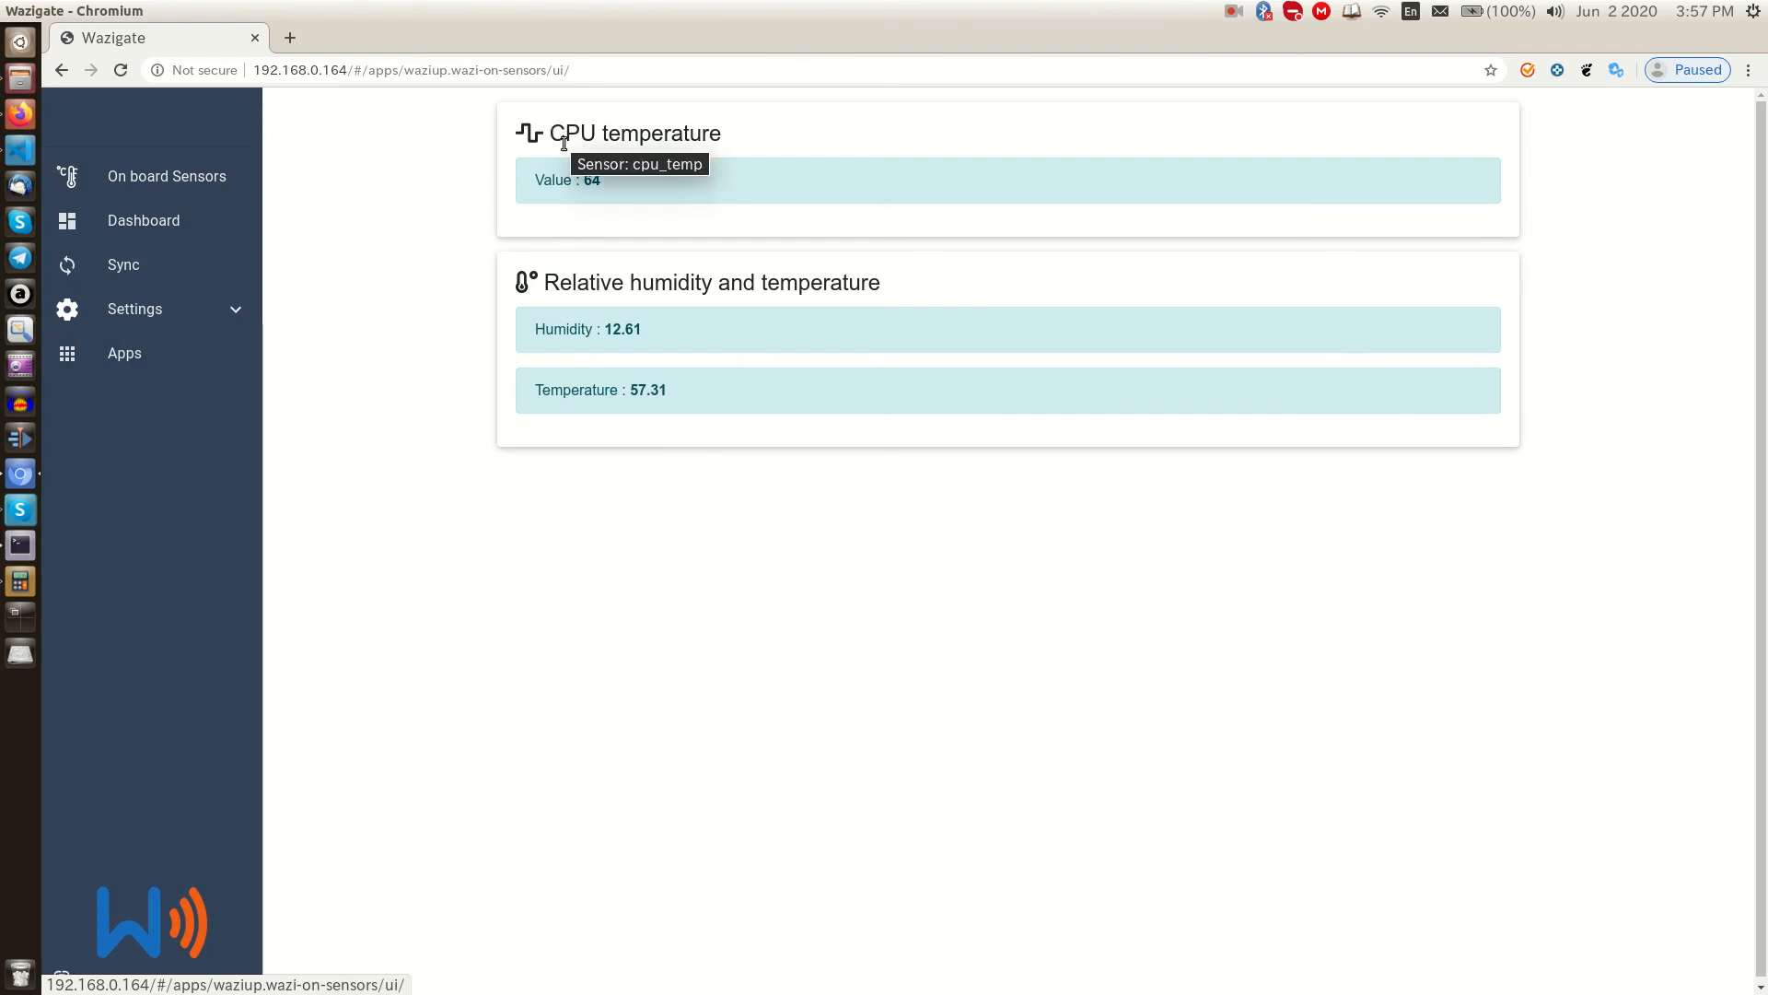
mouse_move(665, 194)
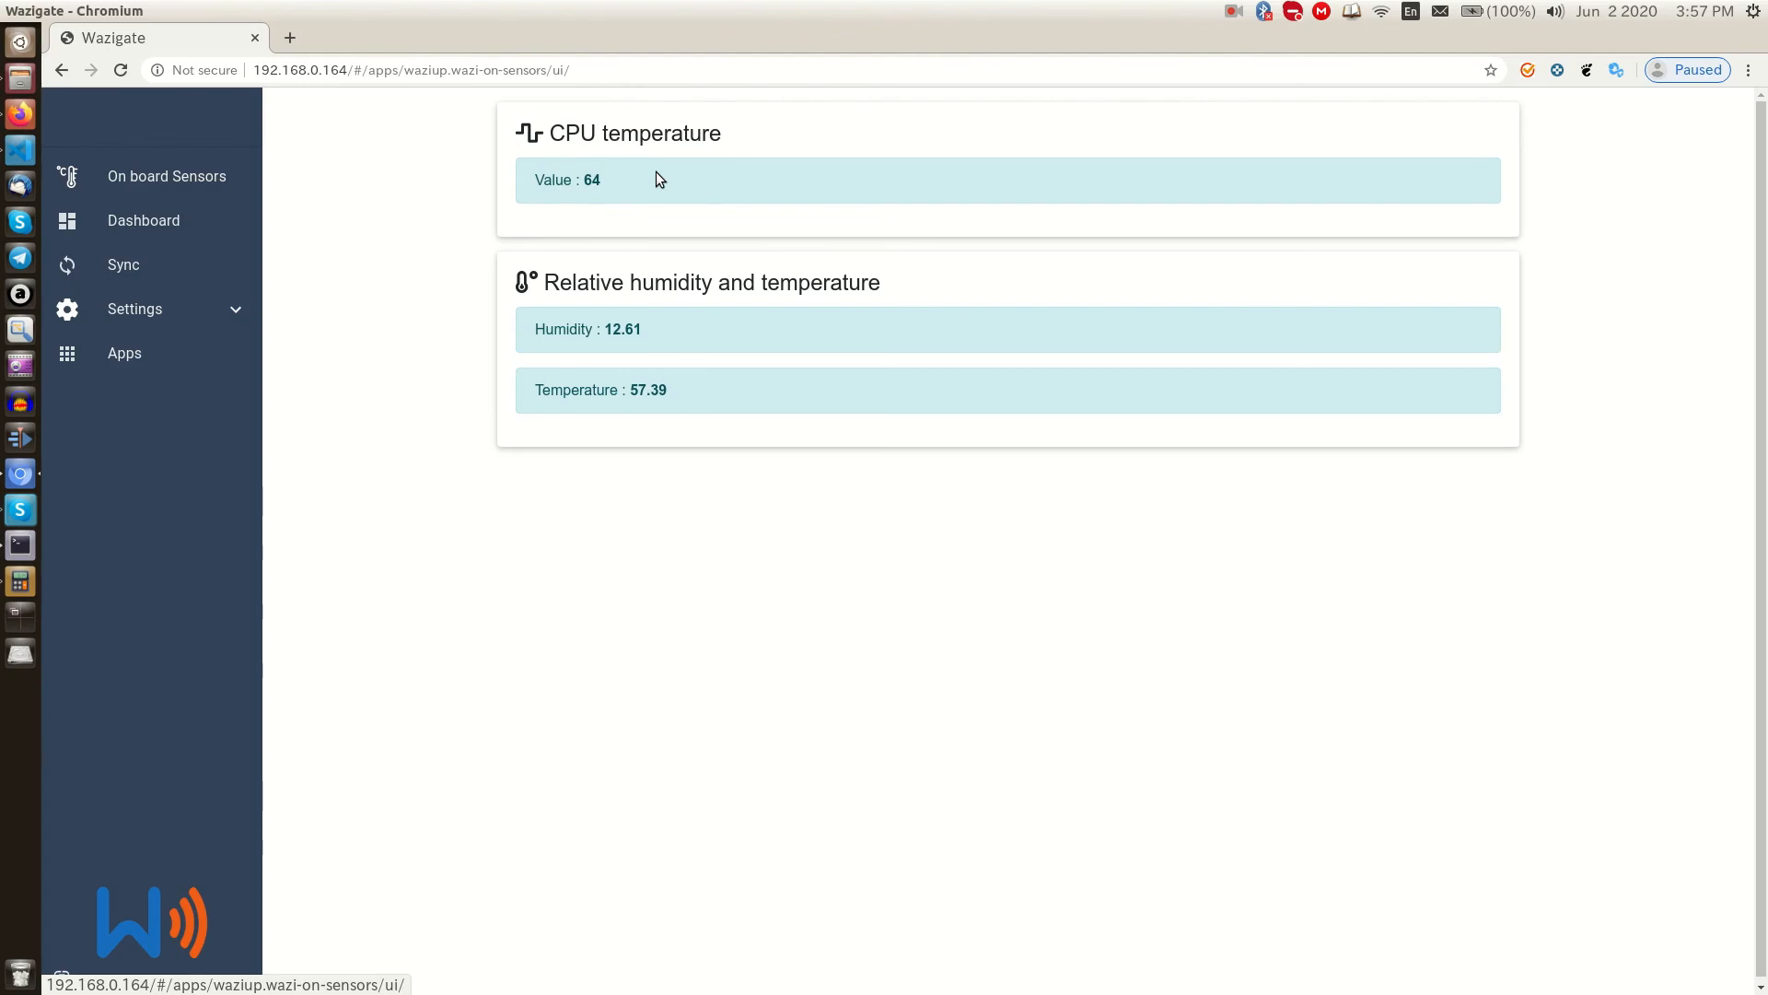
mouse_move(615, 260)
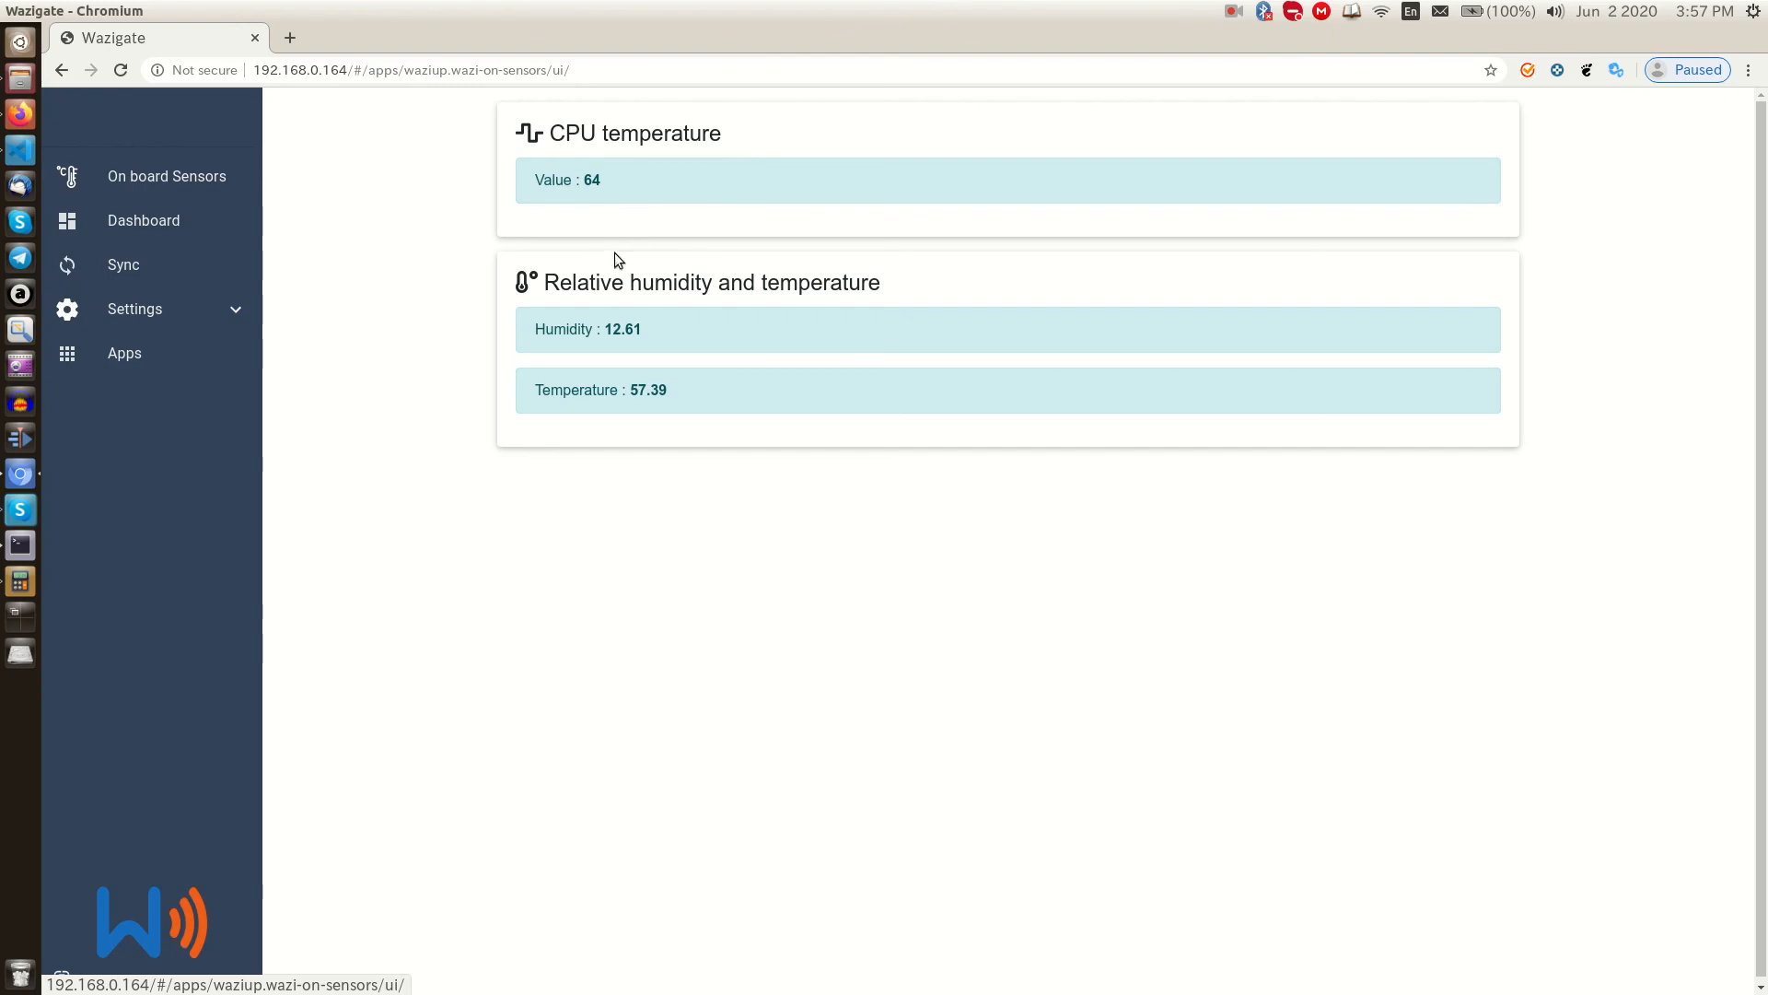
mouse_move(560, 284)
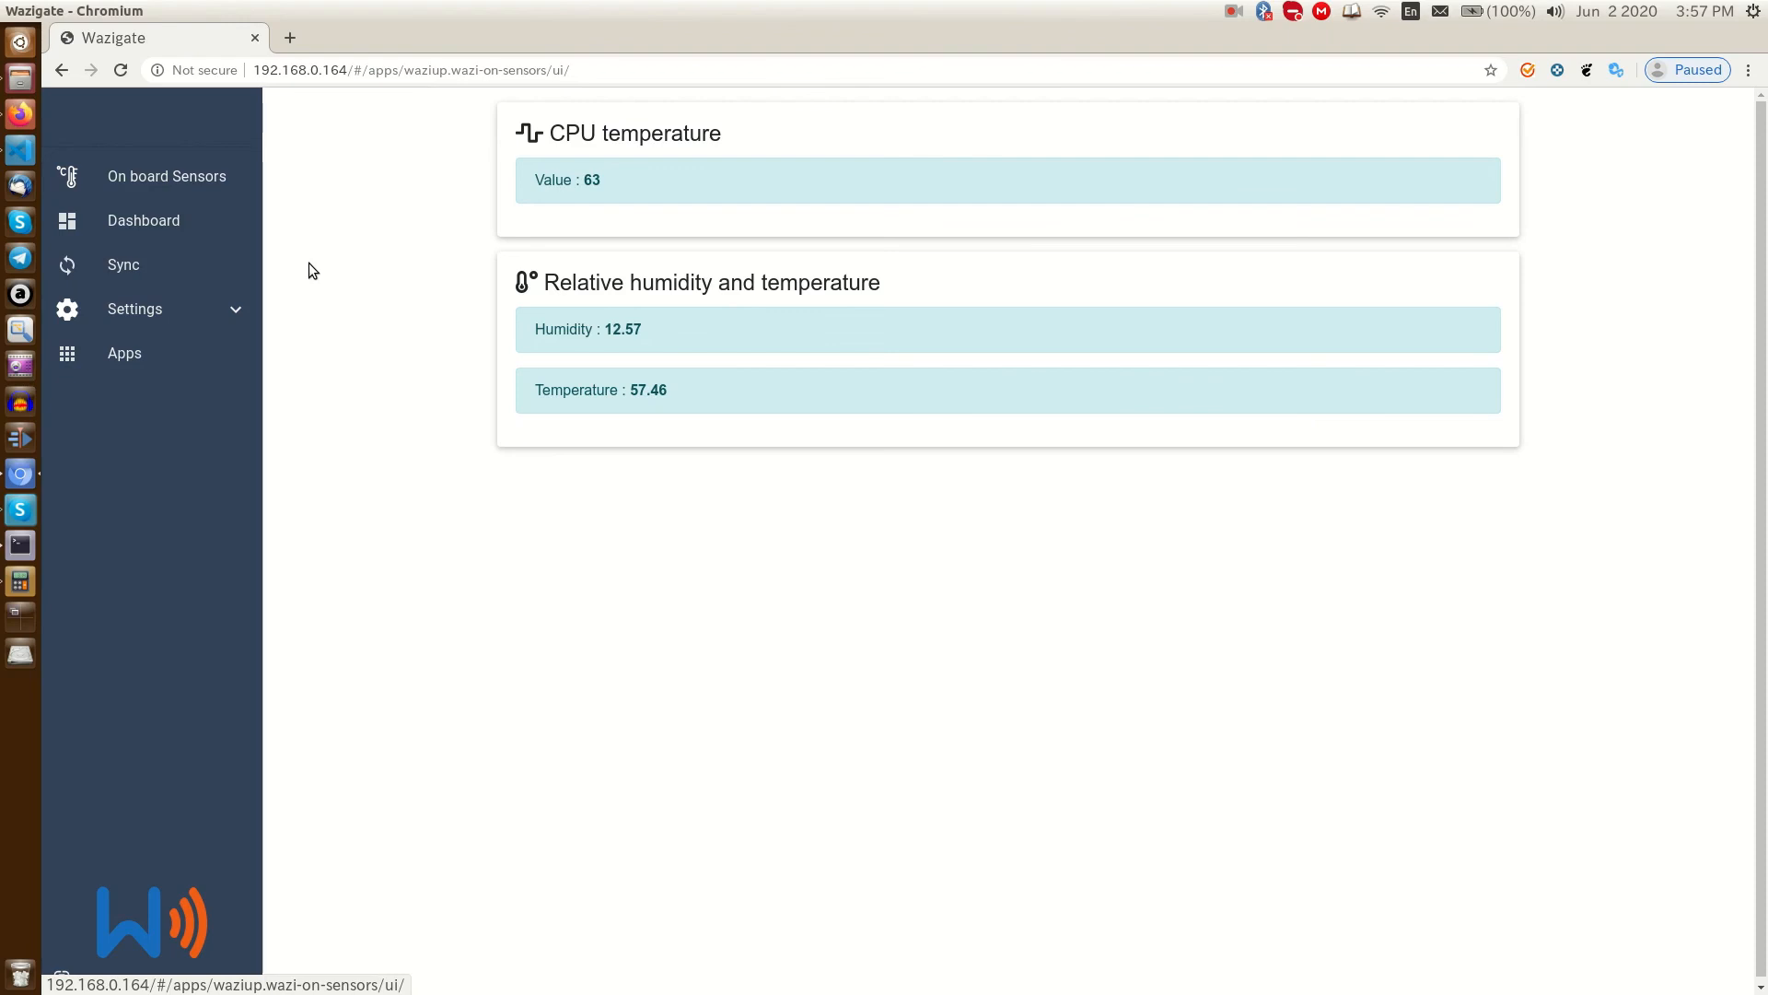
- Return from the on-board sensors readings to the installed apps list
click(123, 354)
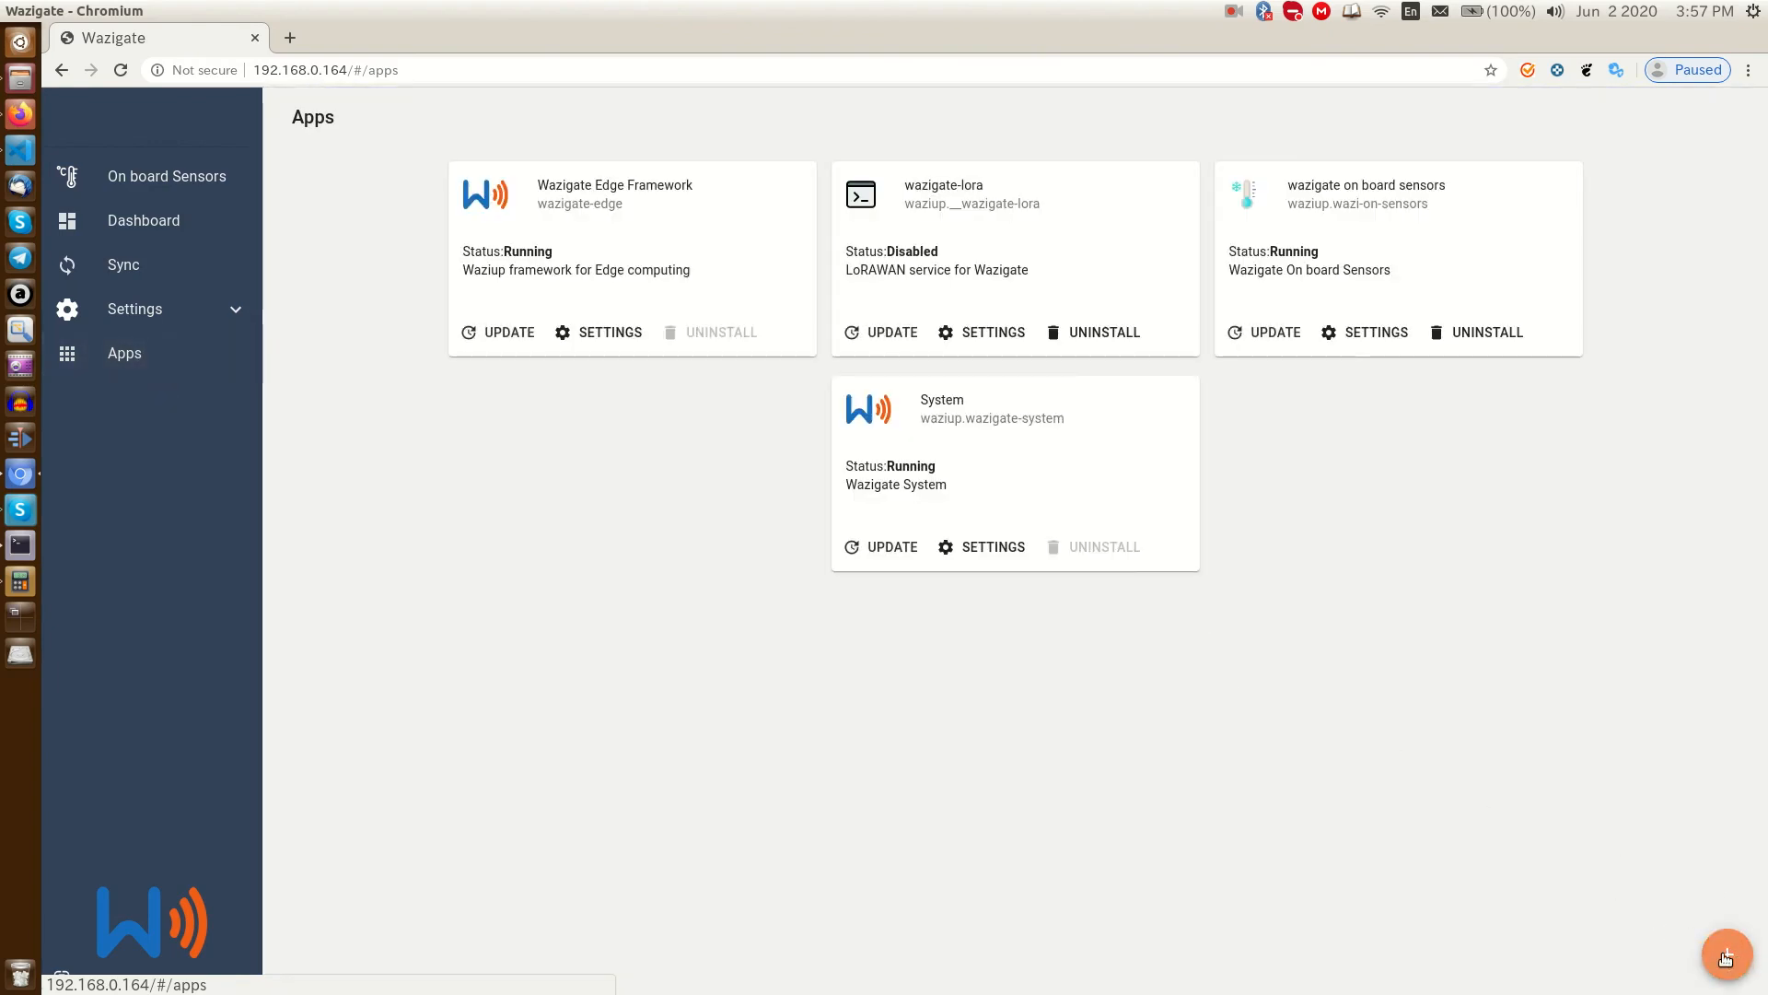
- Set the on-board sensors app's restart policy to Always in its settings
click(1374, 331)
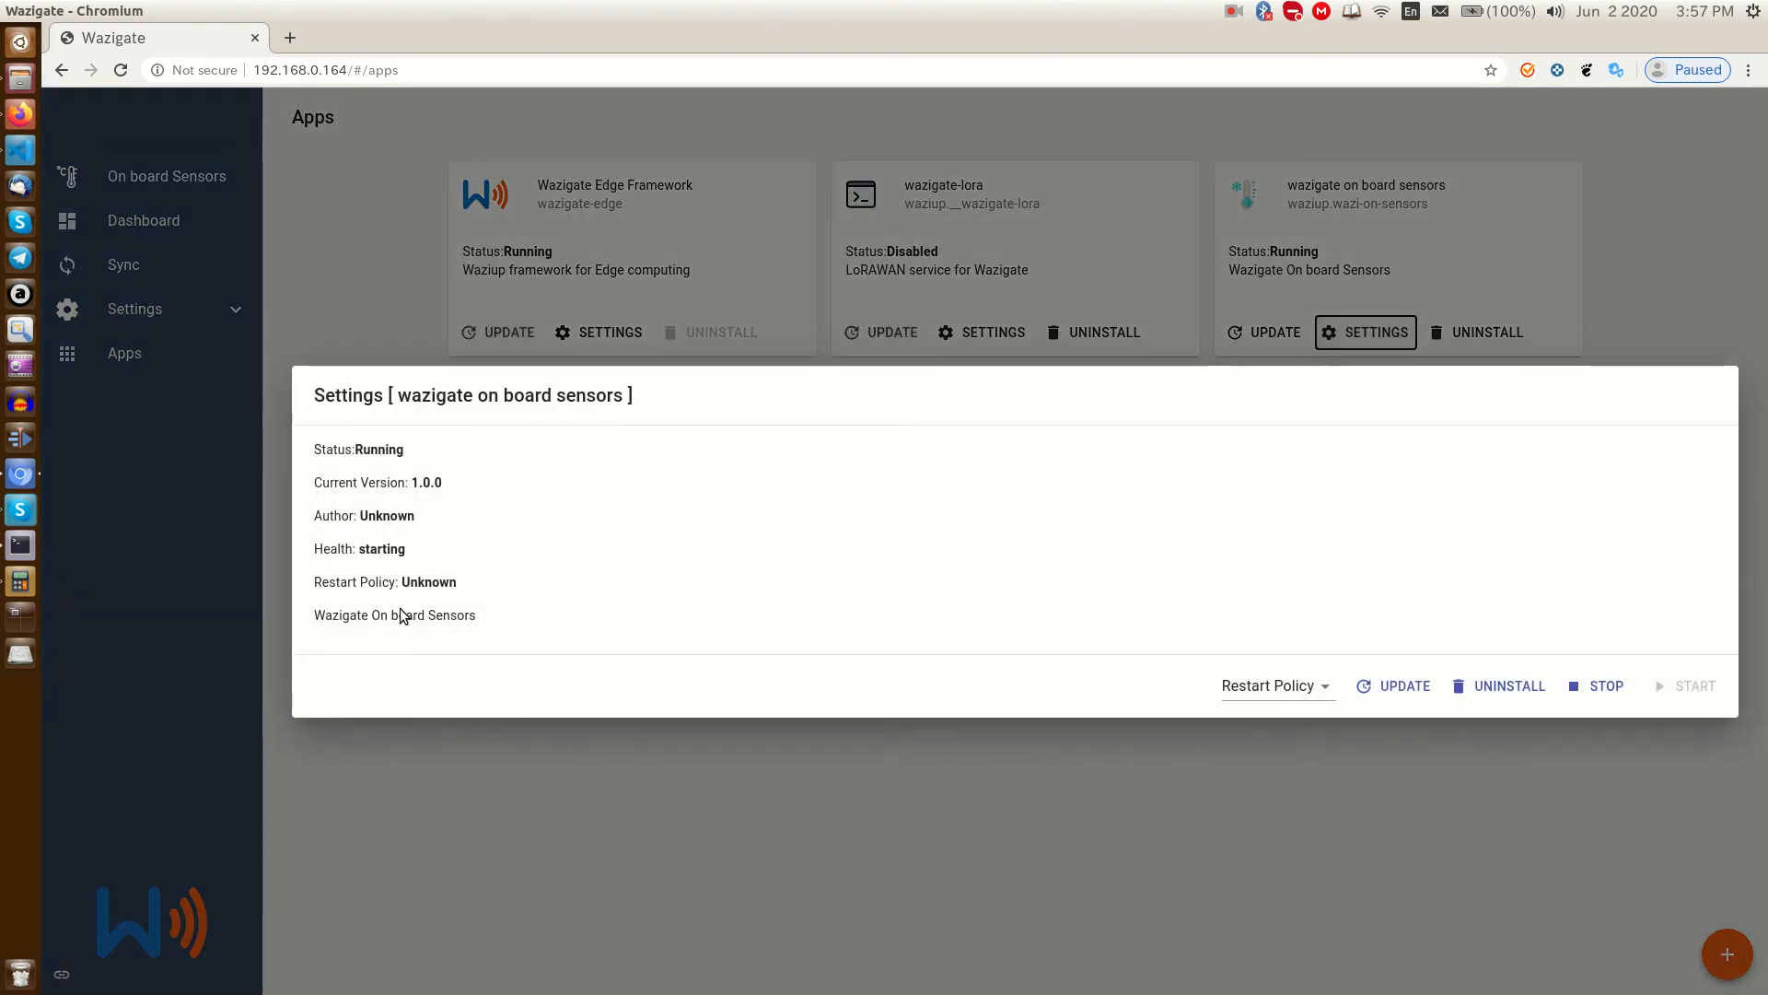
click(1275, 685)
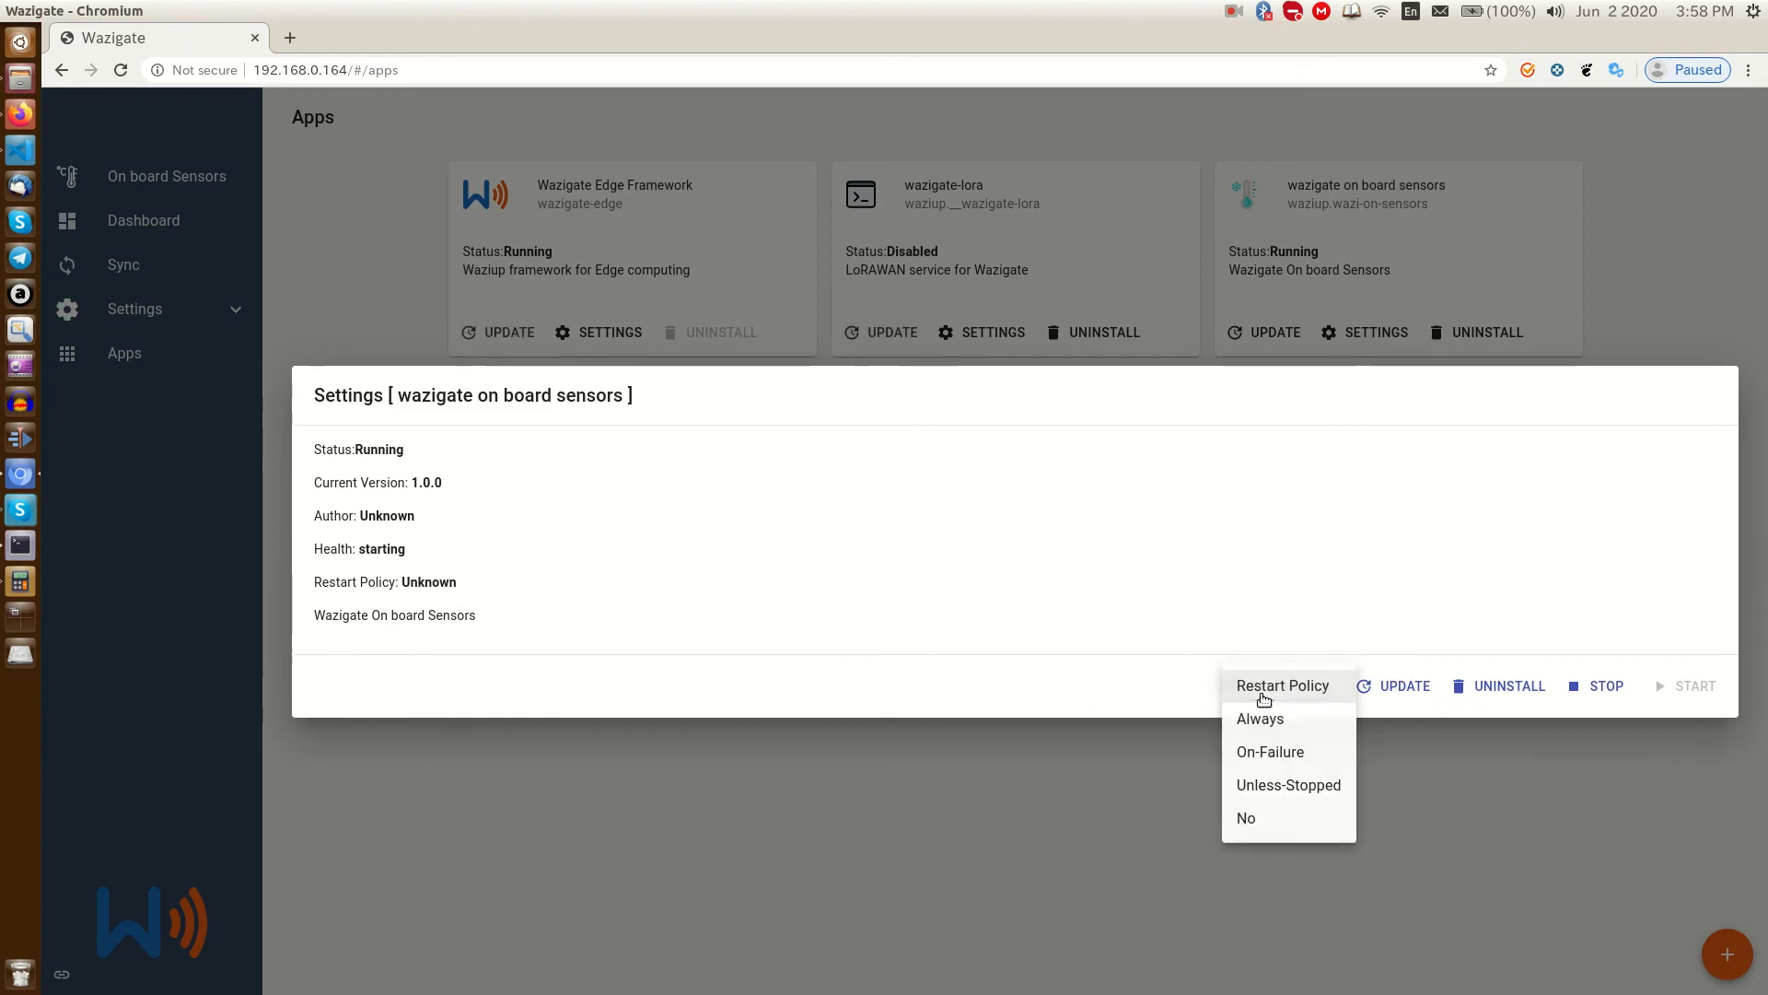
click(1260, 718)
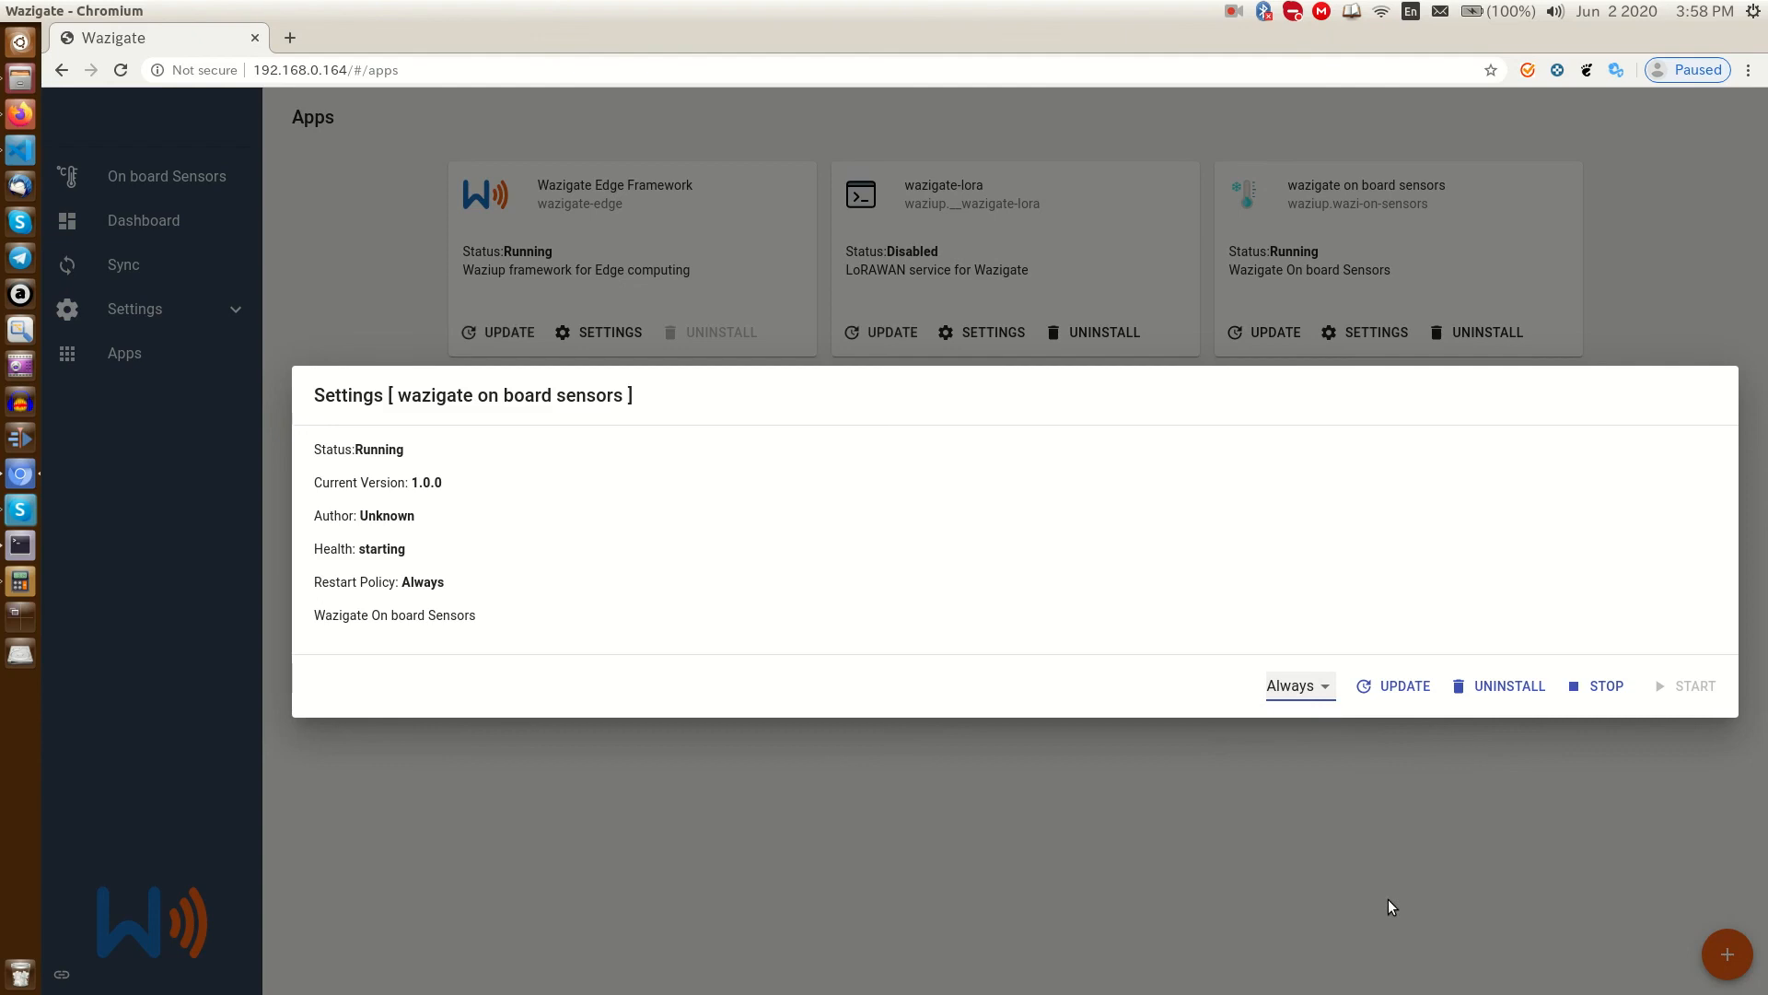
mouse_move(1330, 774)
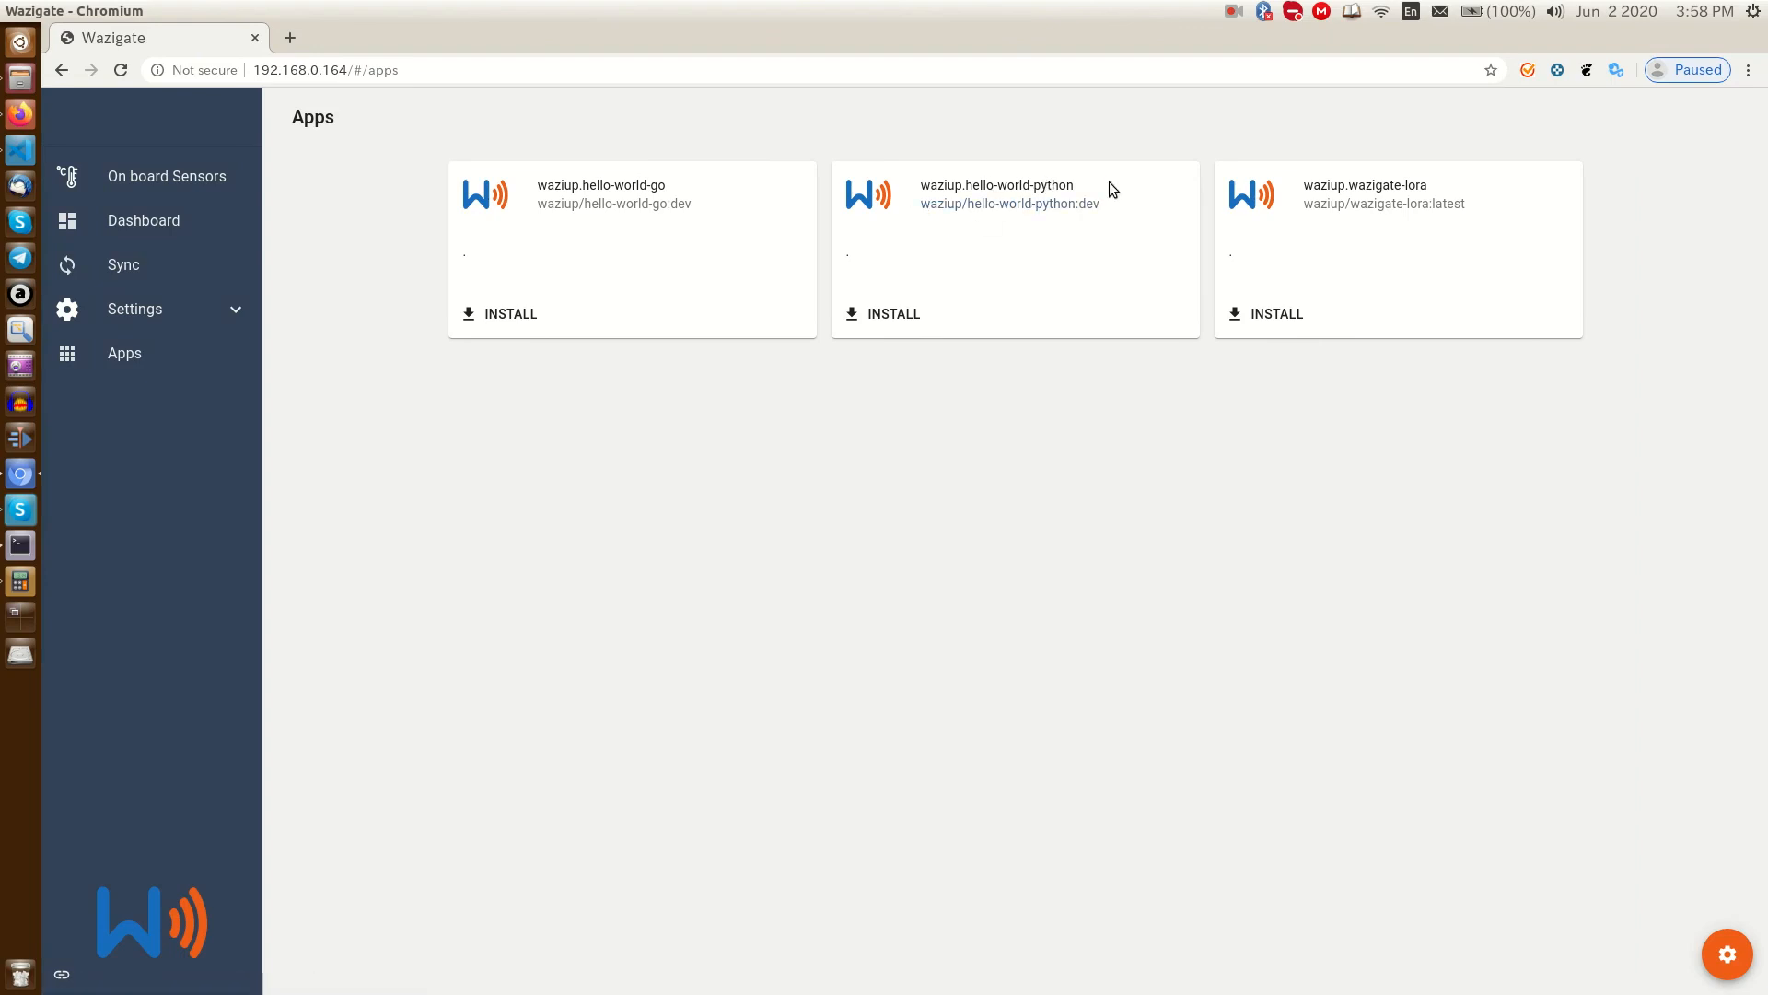
mouse_move(996, 193)
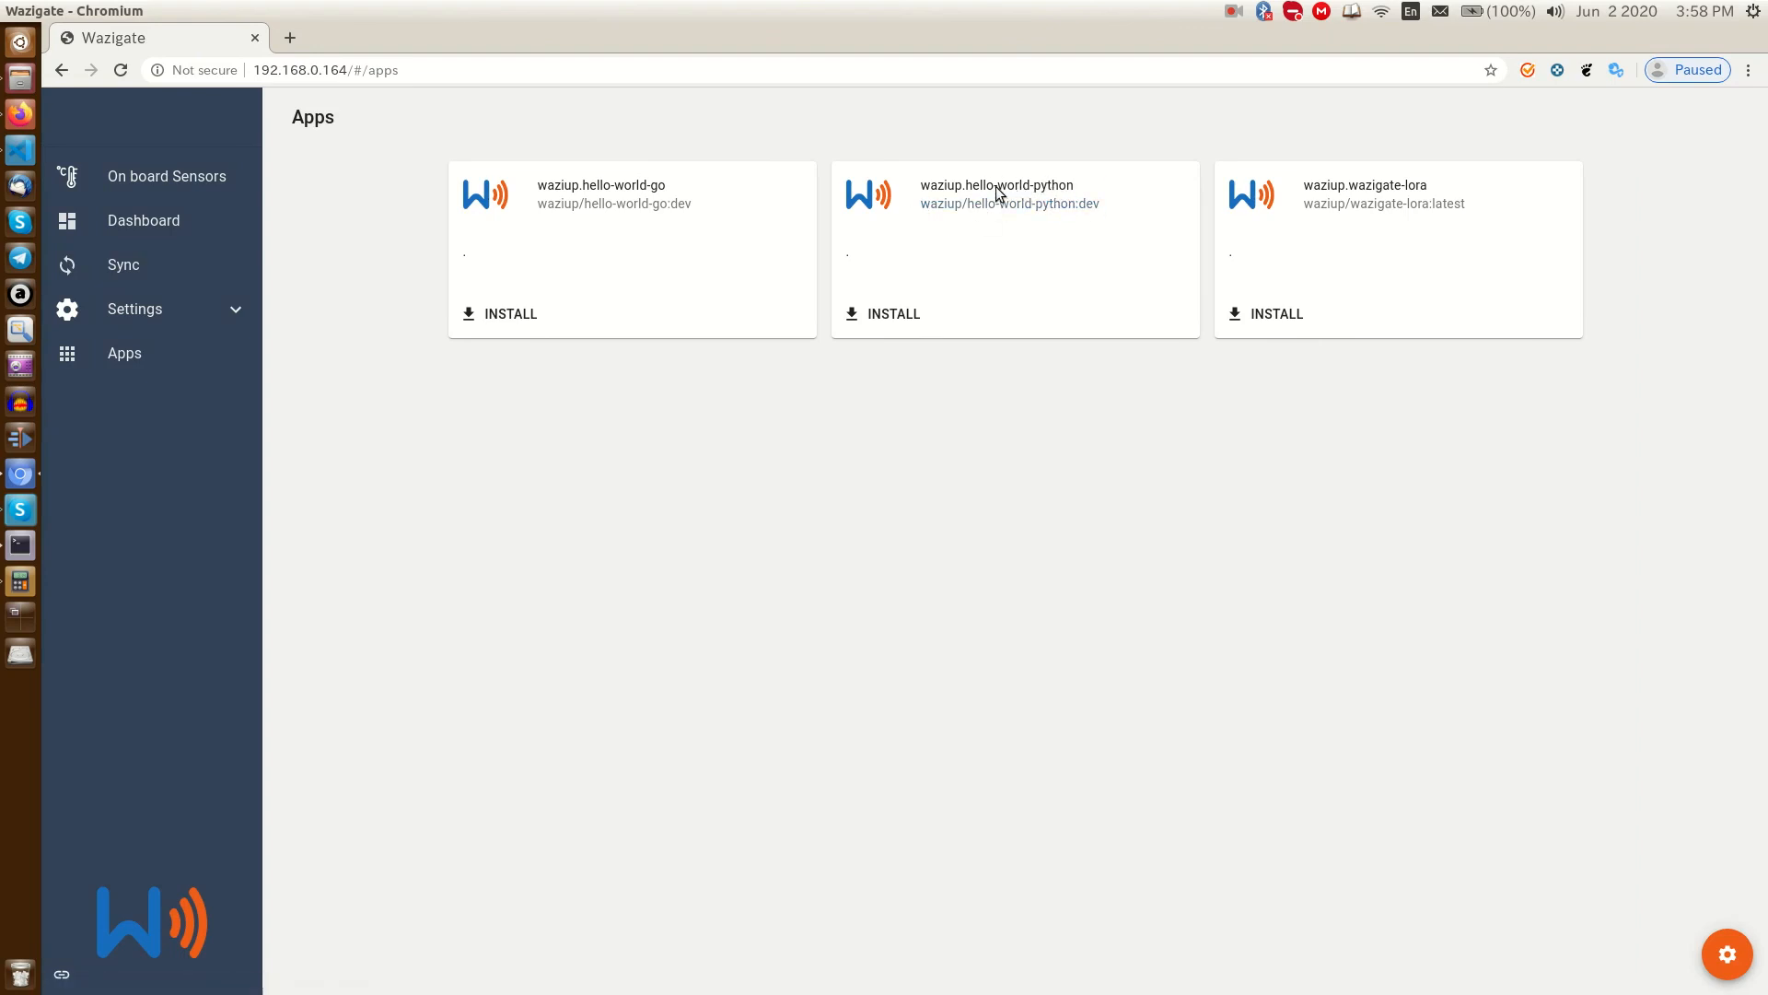
mouse_move(1118, 282)
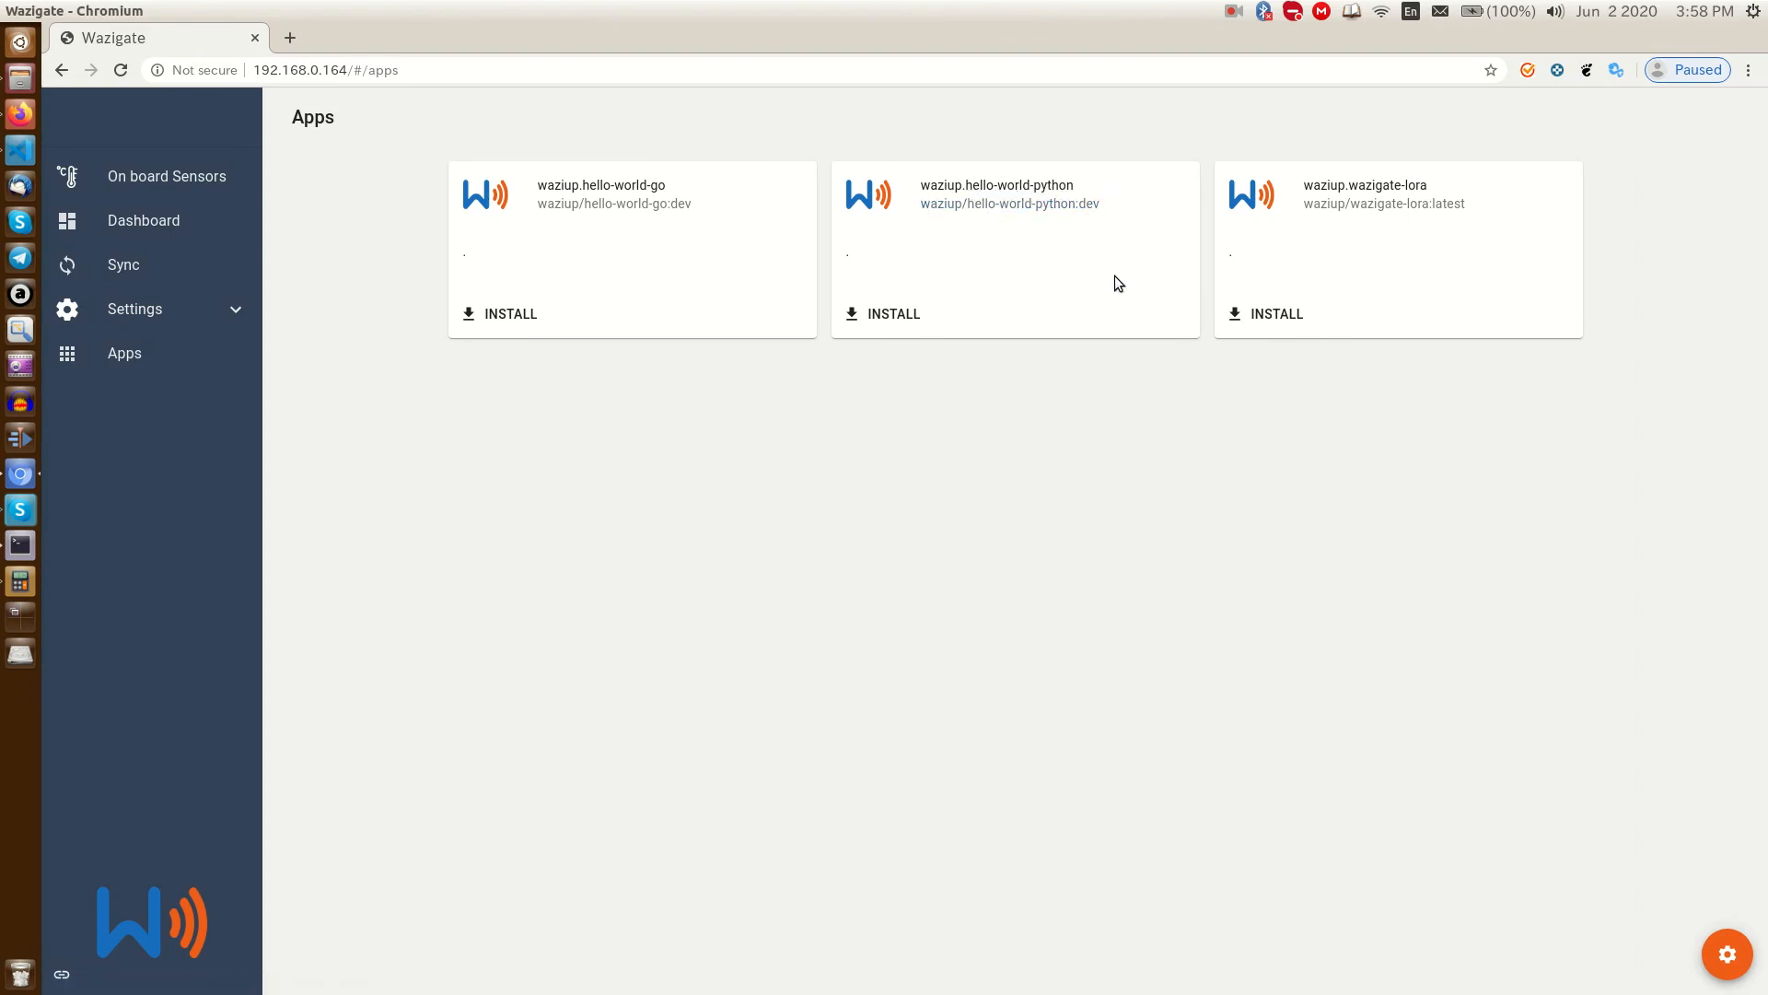
mouse_move(635, 210)
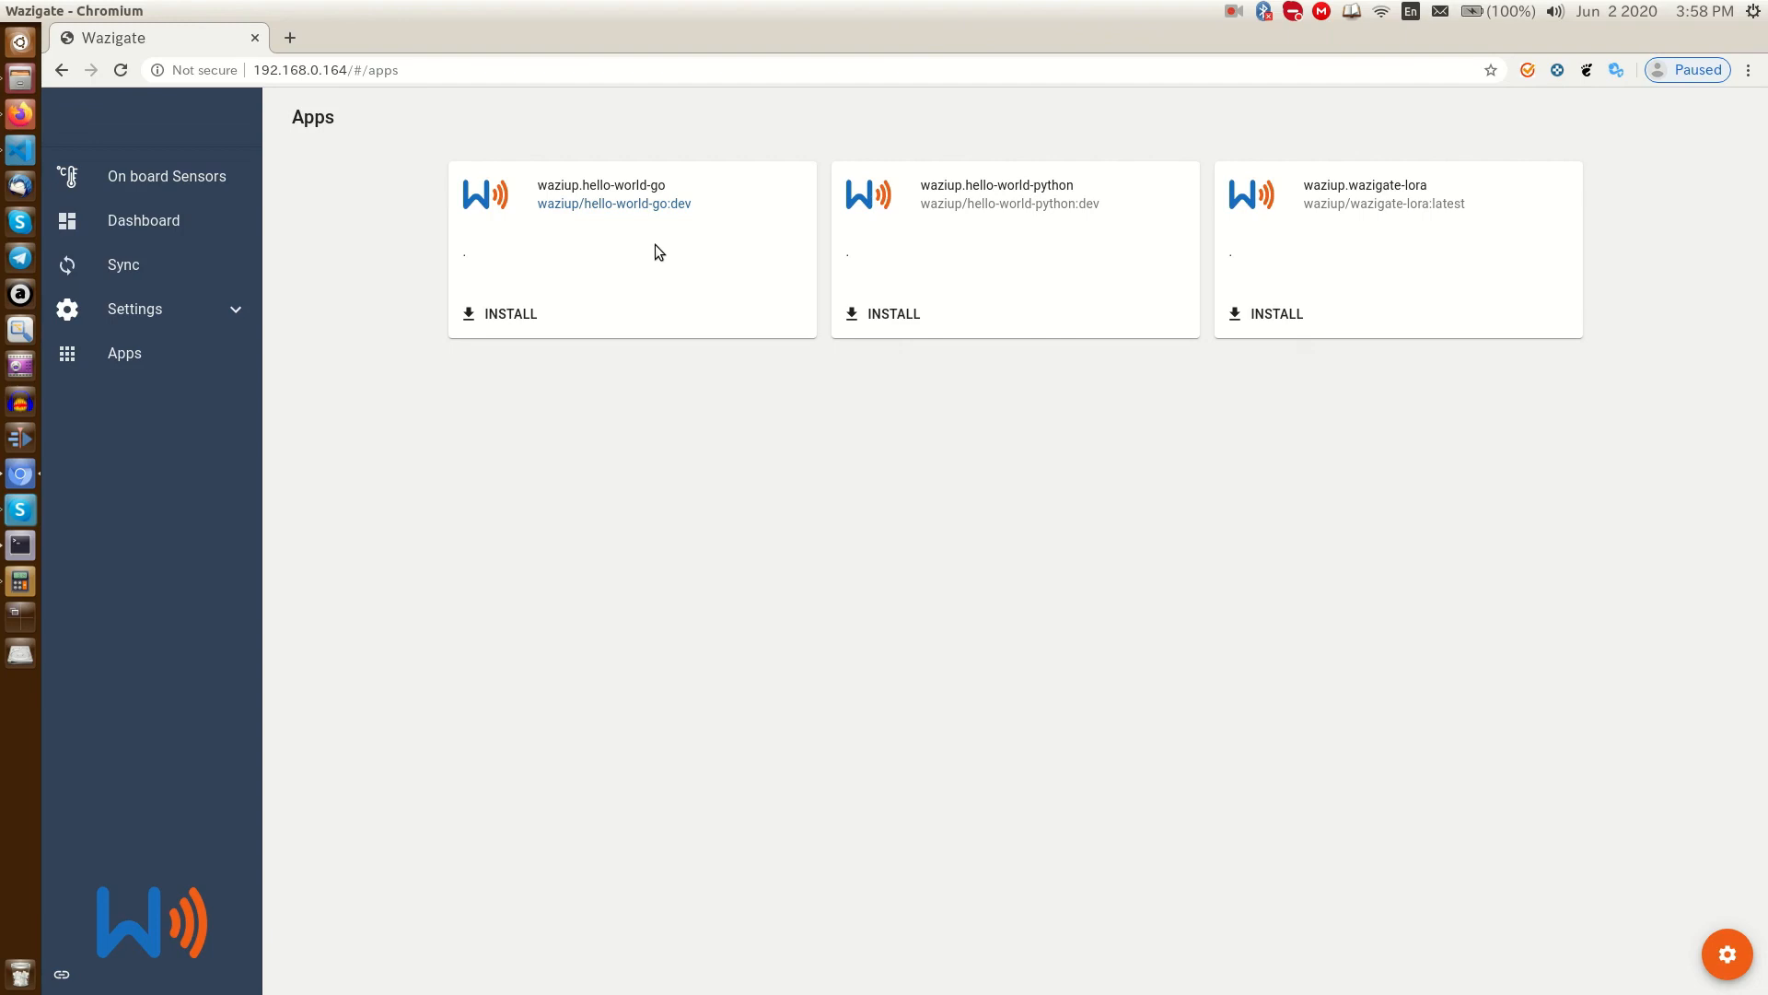
- Download and install waziup.hello-world-python from the catalogue
click(892, 314)
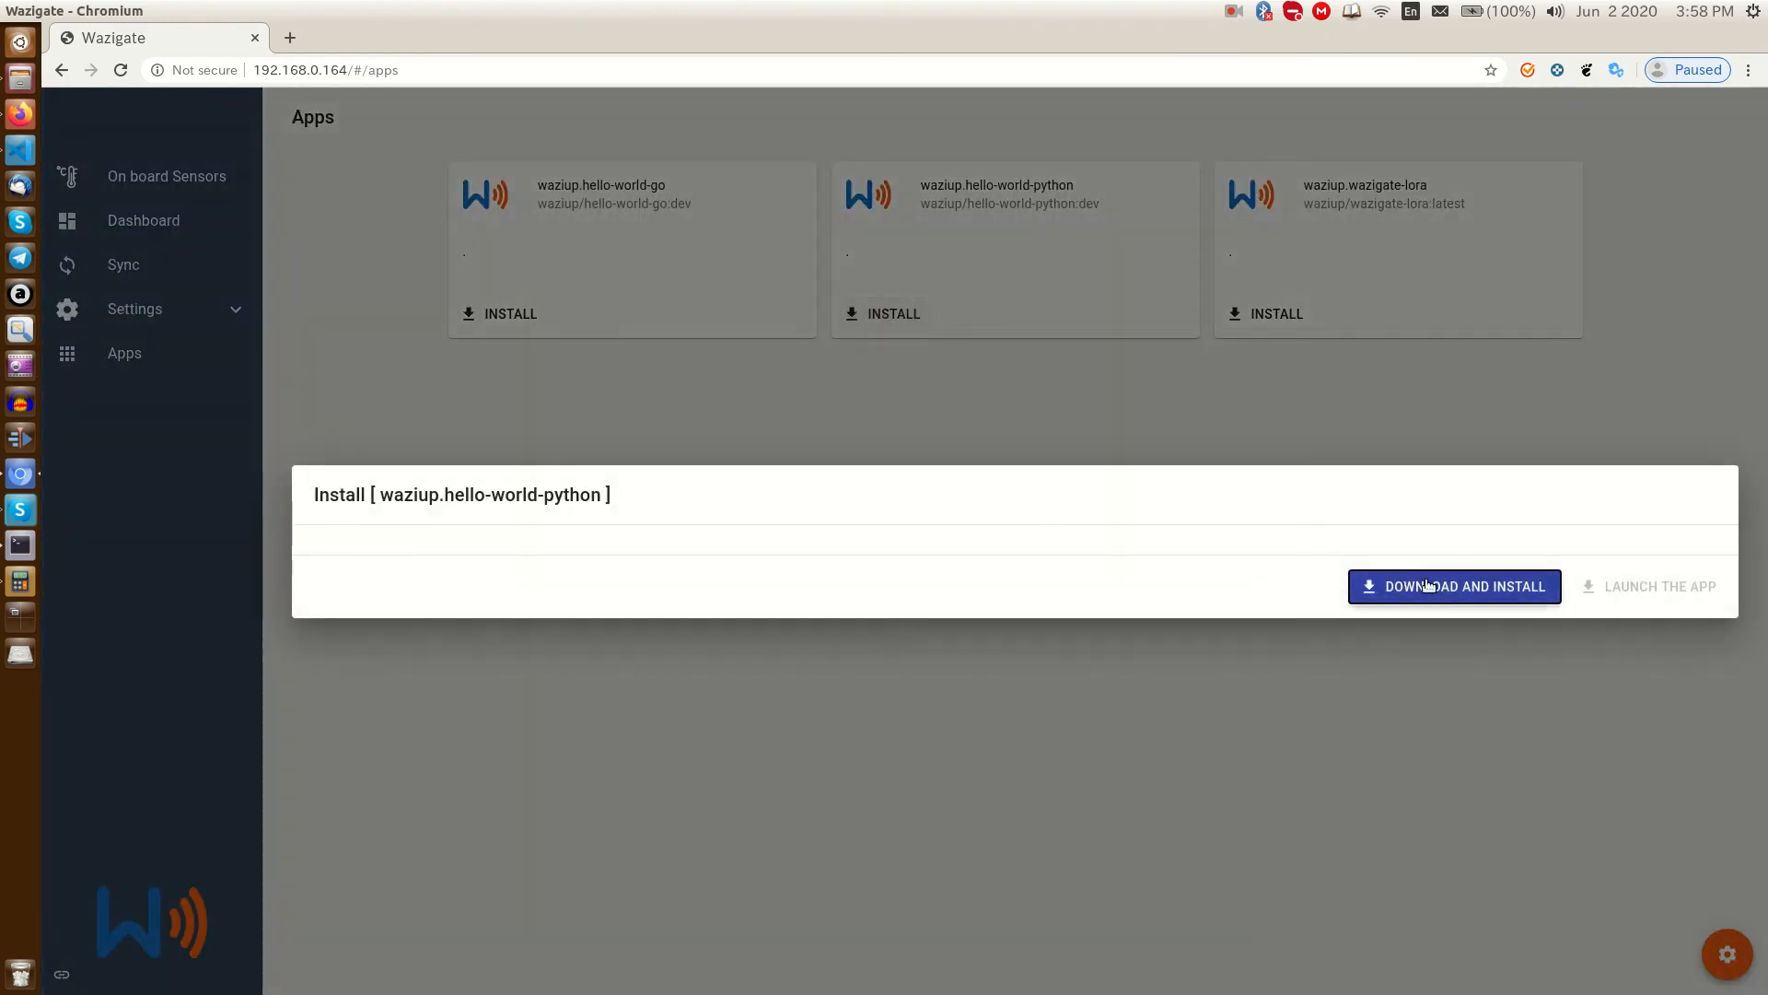
click(1453, 586)
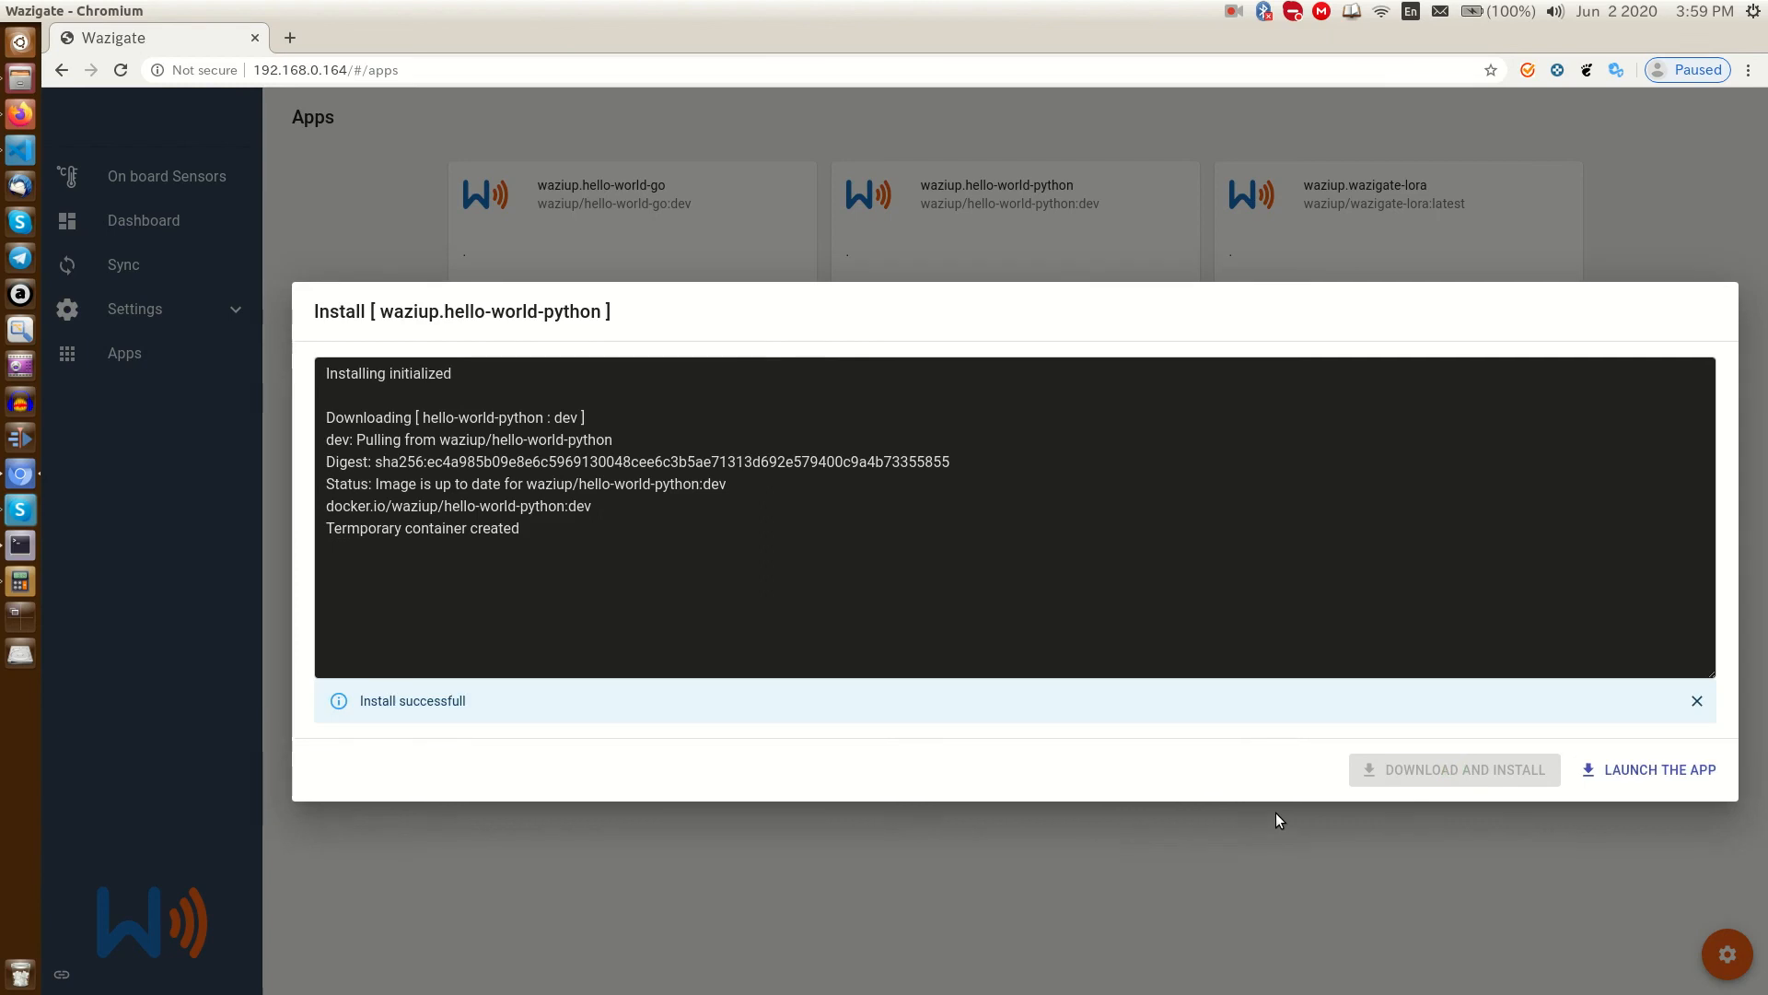
mouse_move(956, 746)
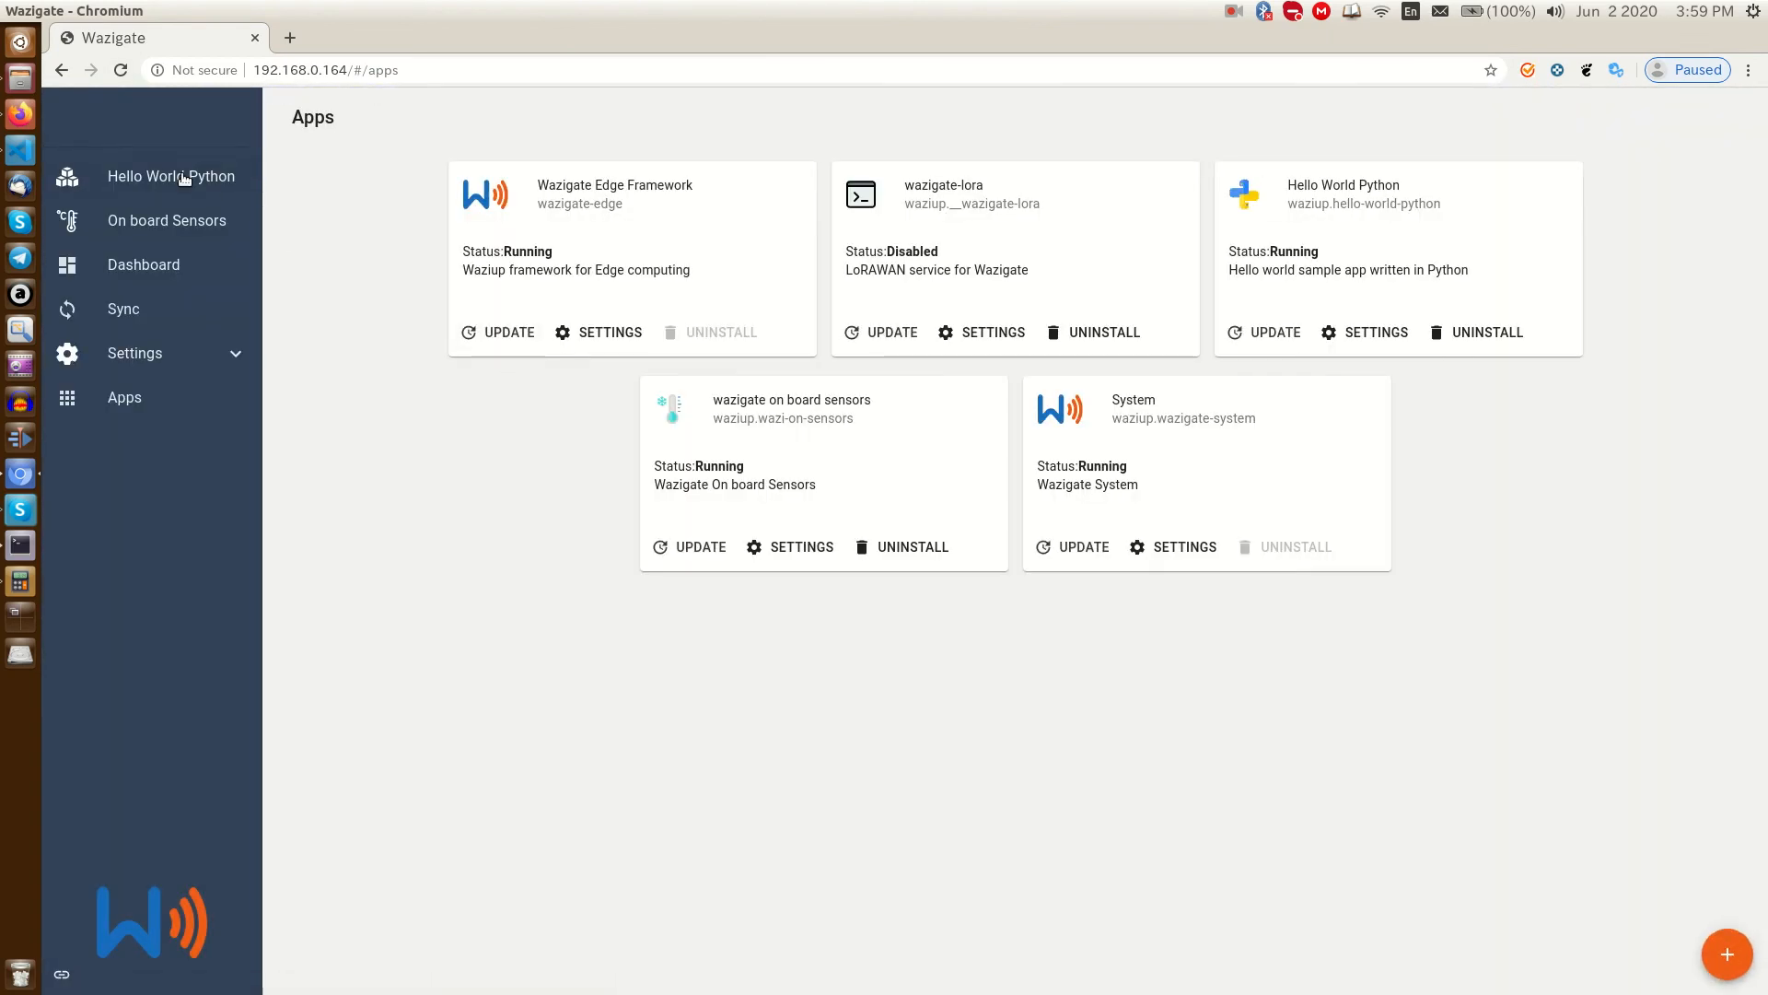
- Check the Hello World Python sample page with live time, then return to Apps
click(170, 177)
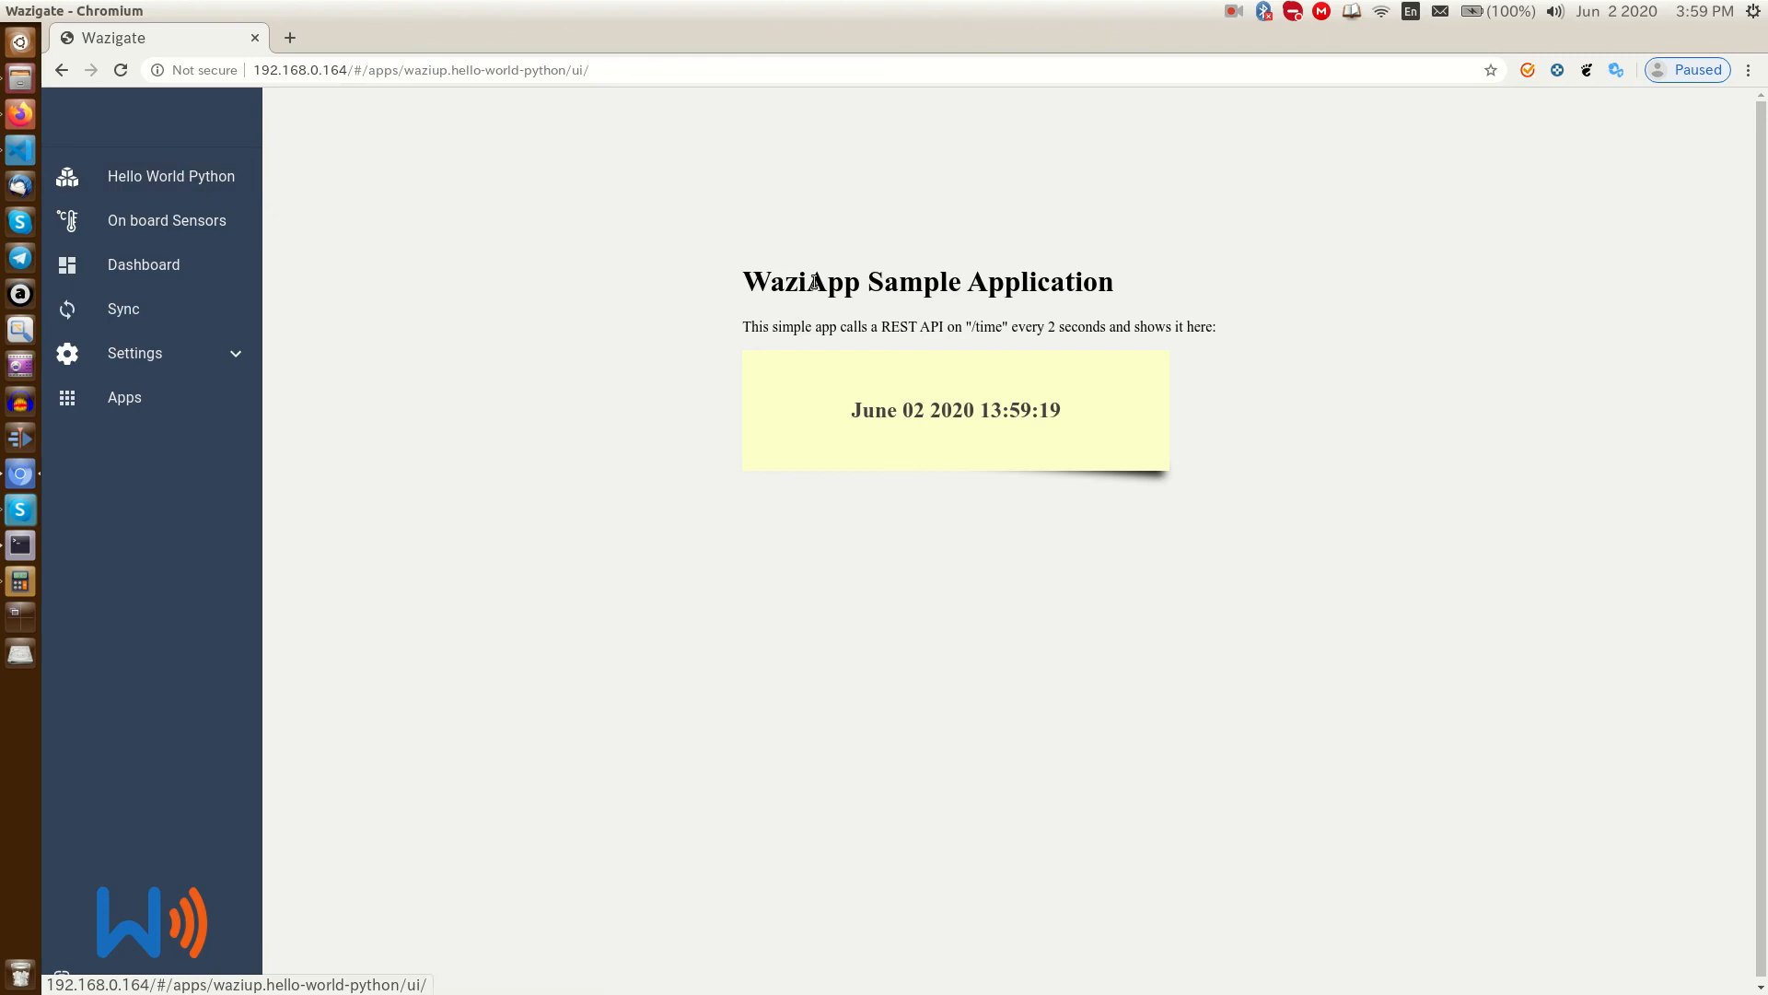
mouse_move(337, 223)
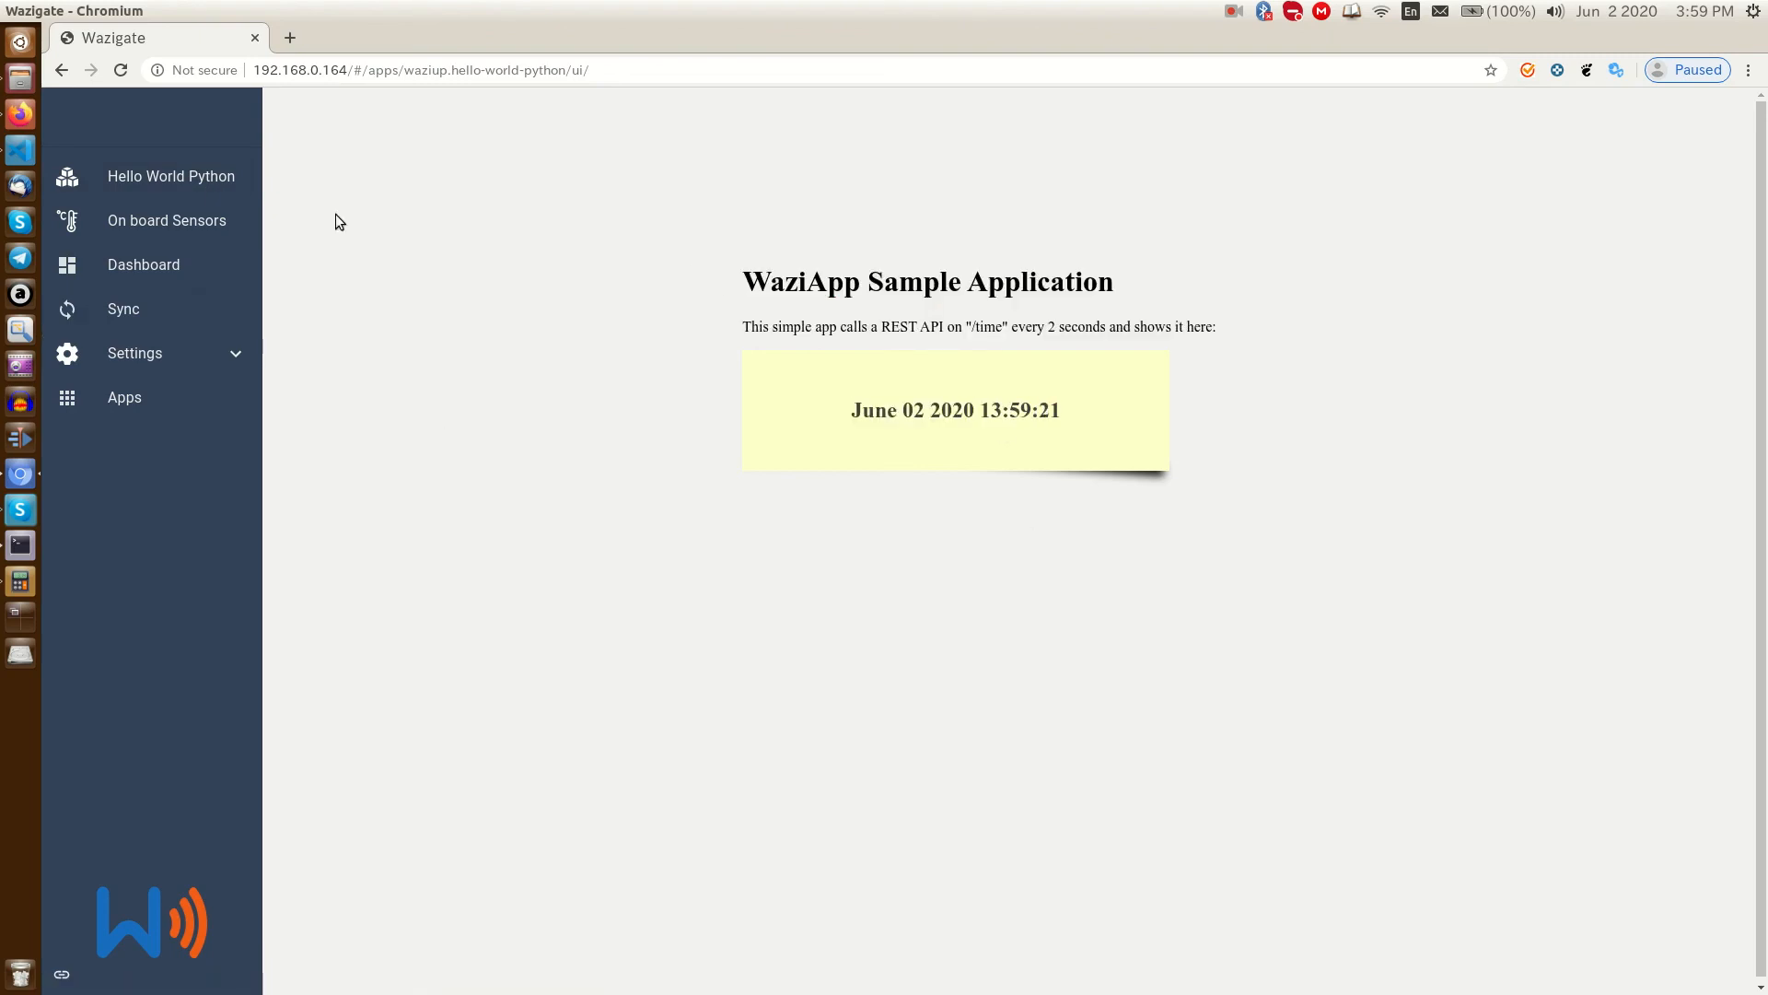
click(123, 398)
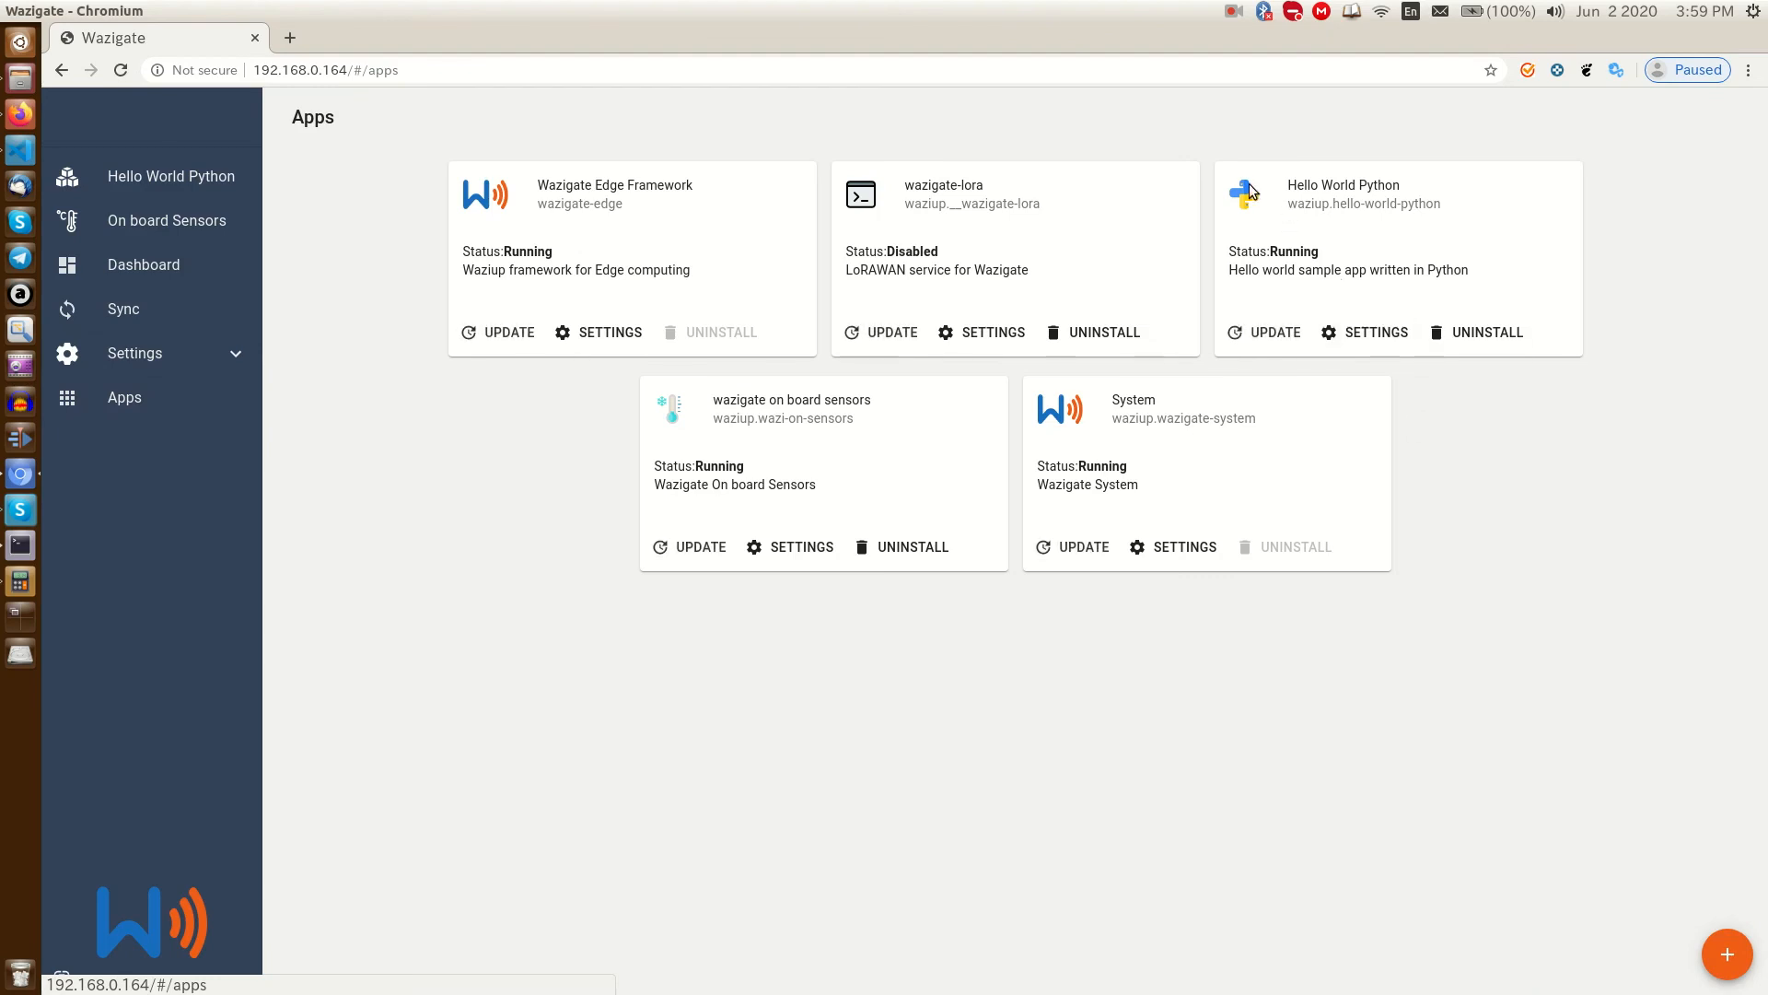
mouse_move(1610, 446)
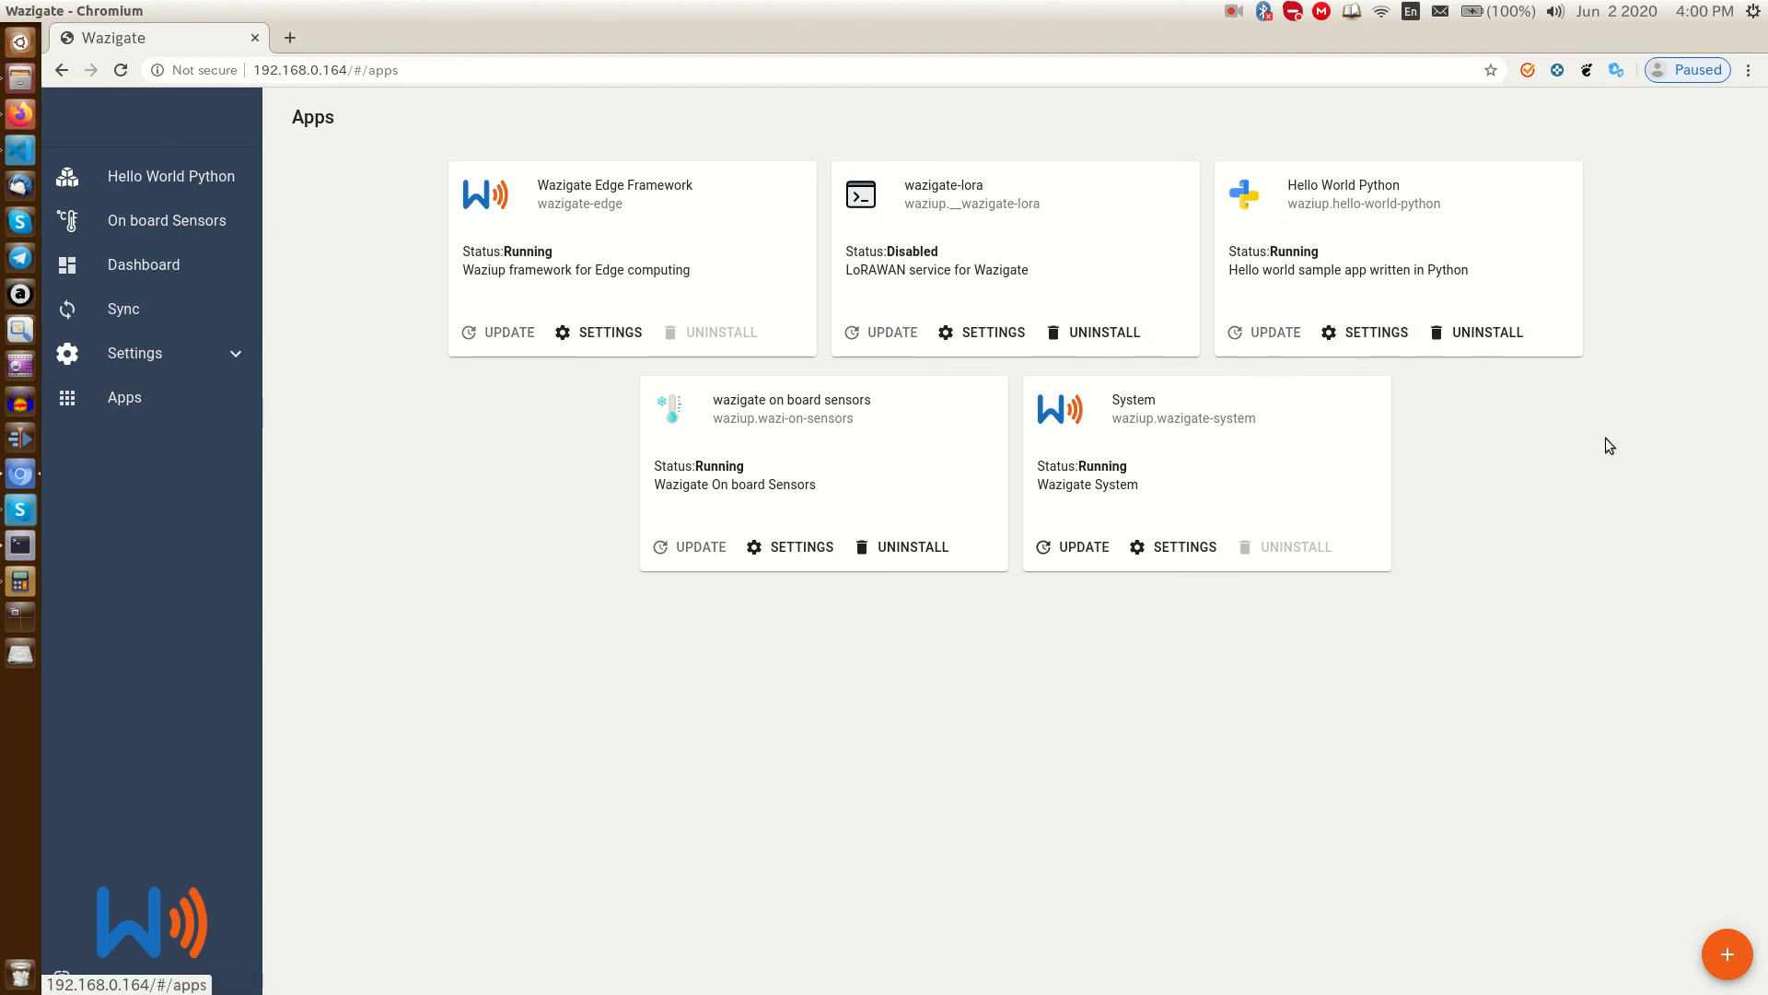
mouse_move(609, 283)
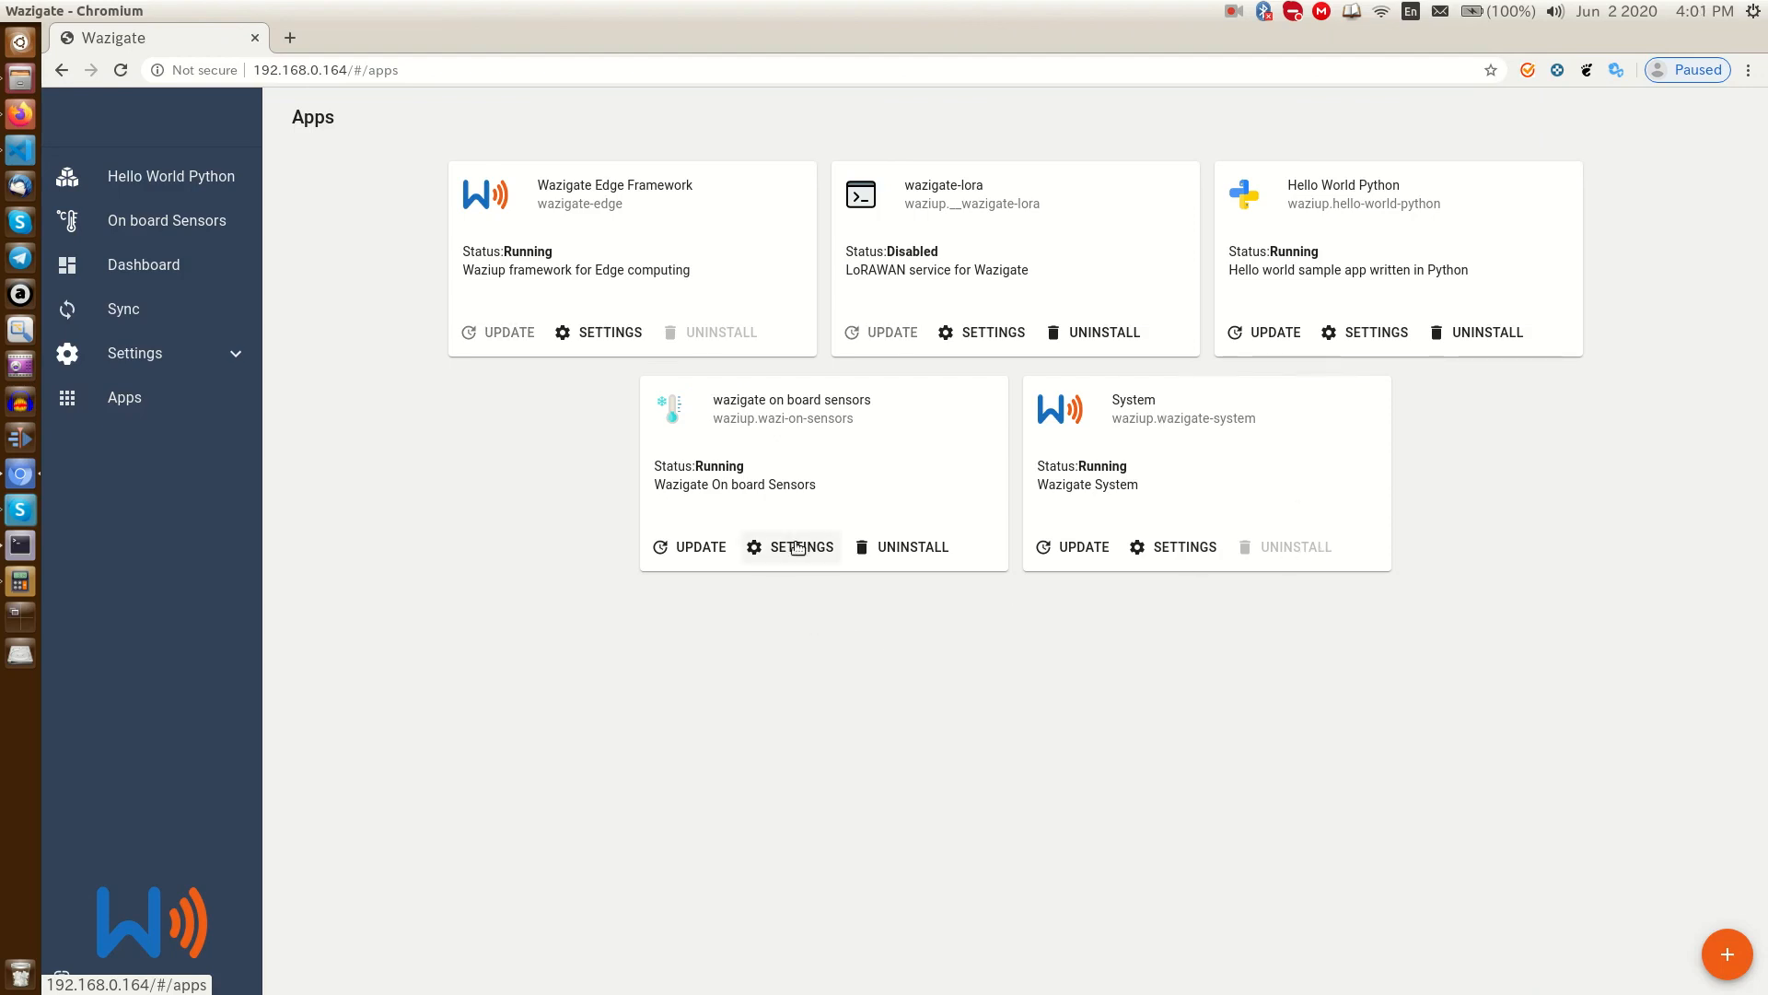
- Uninstall the on-board sensors app with Keep Config on and confirm the removal
click(912, 547)
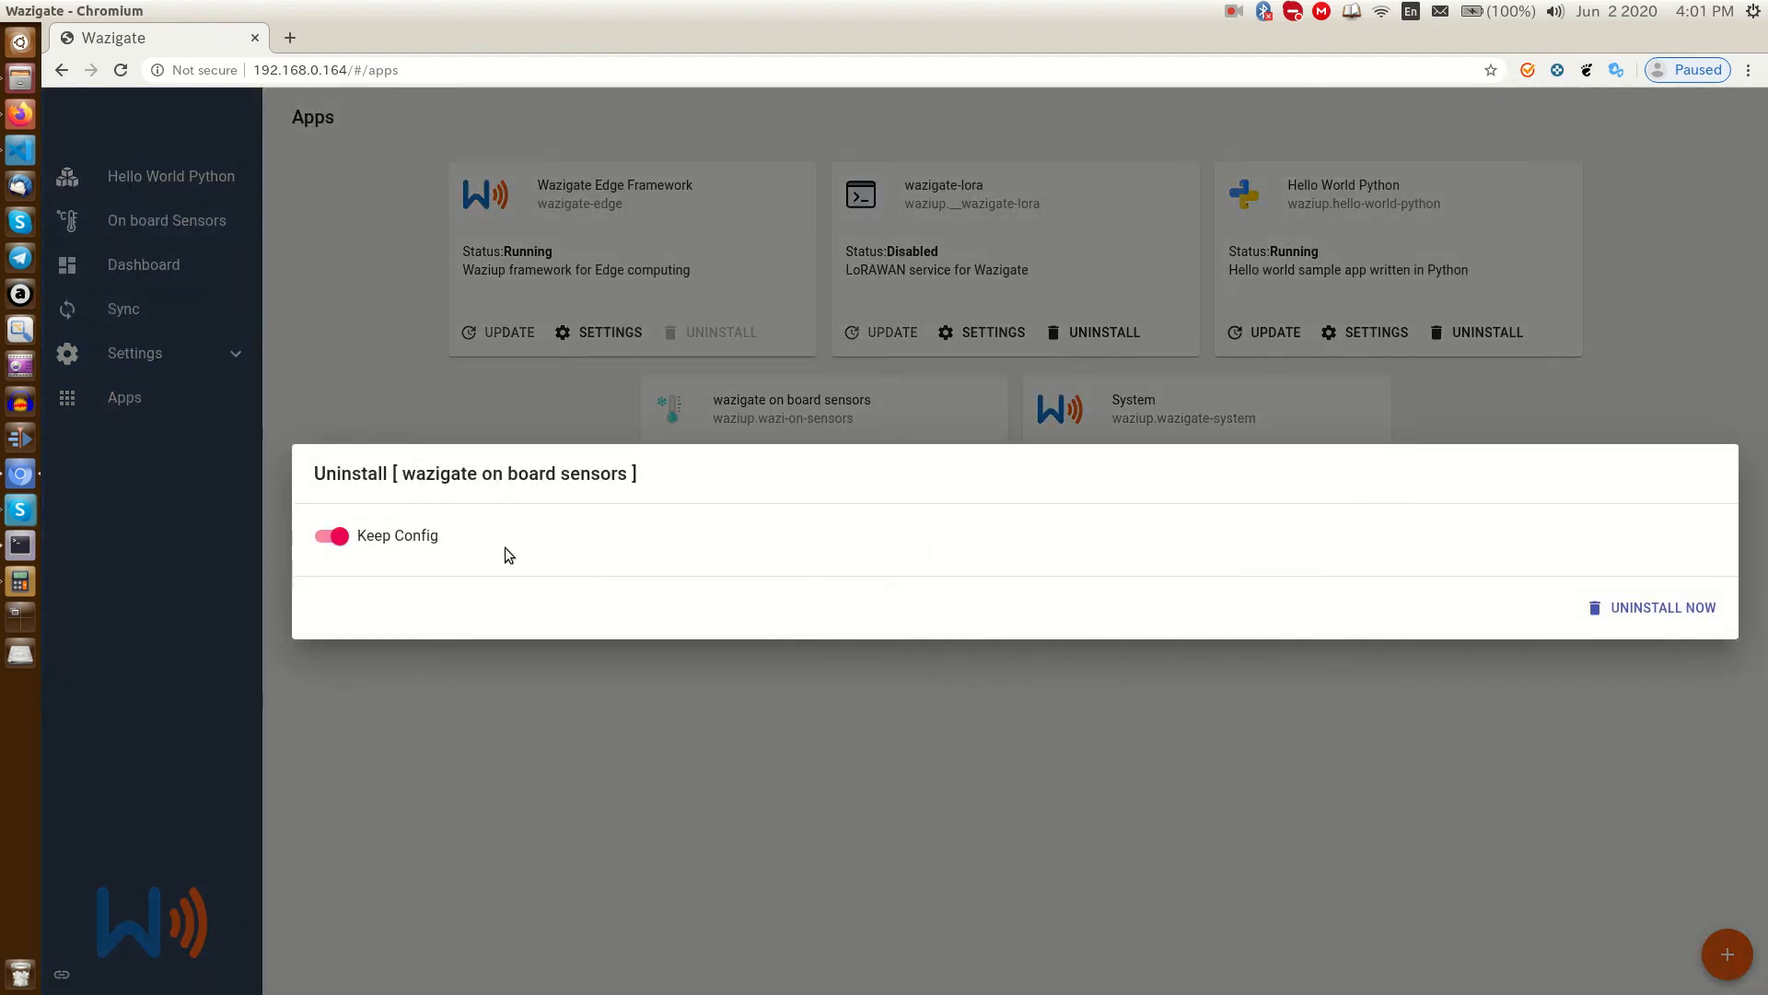
click(329, 534)
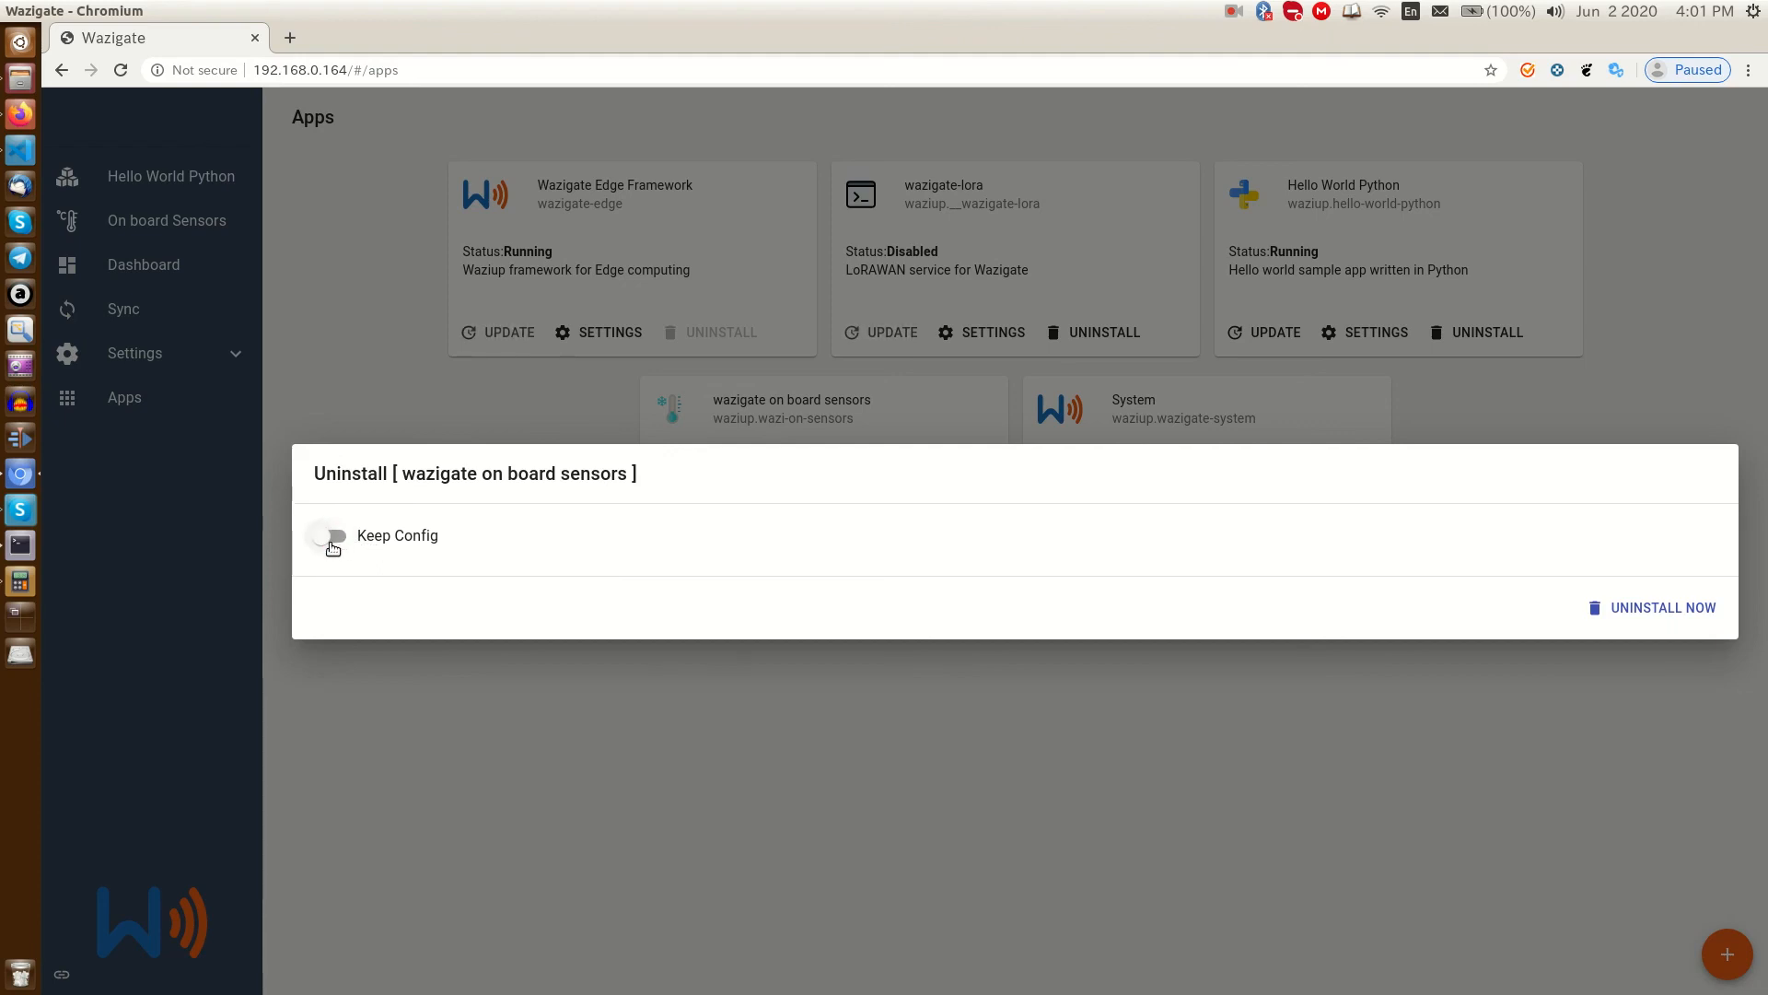
click(330, 534)
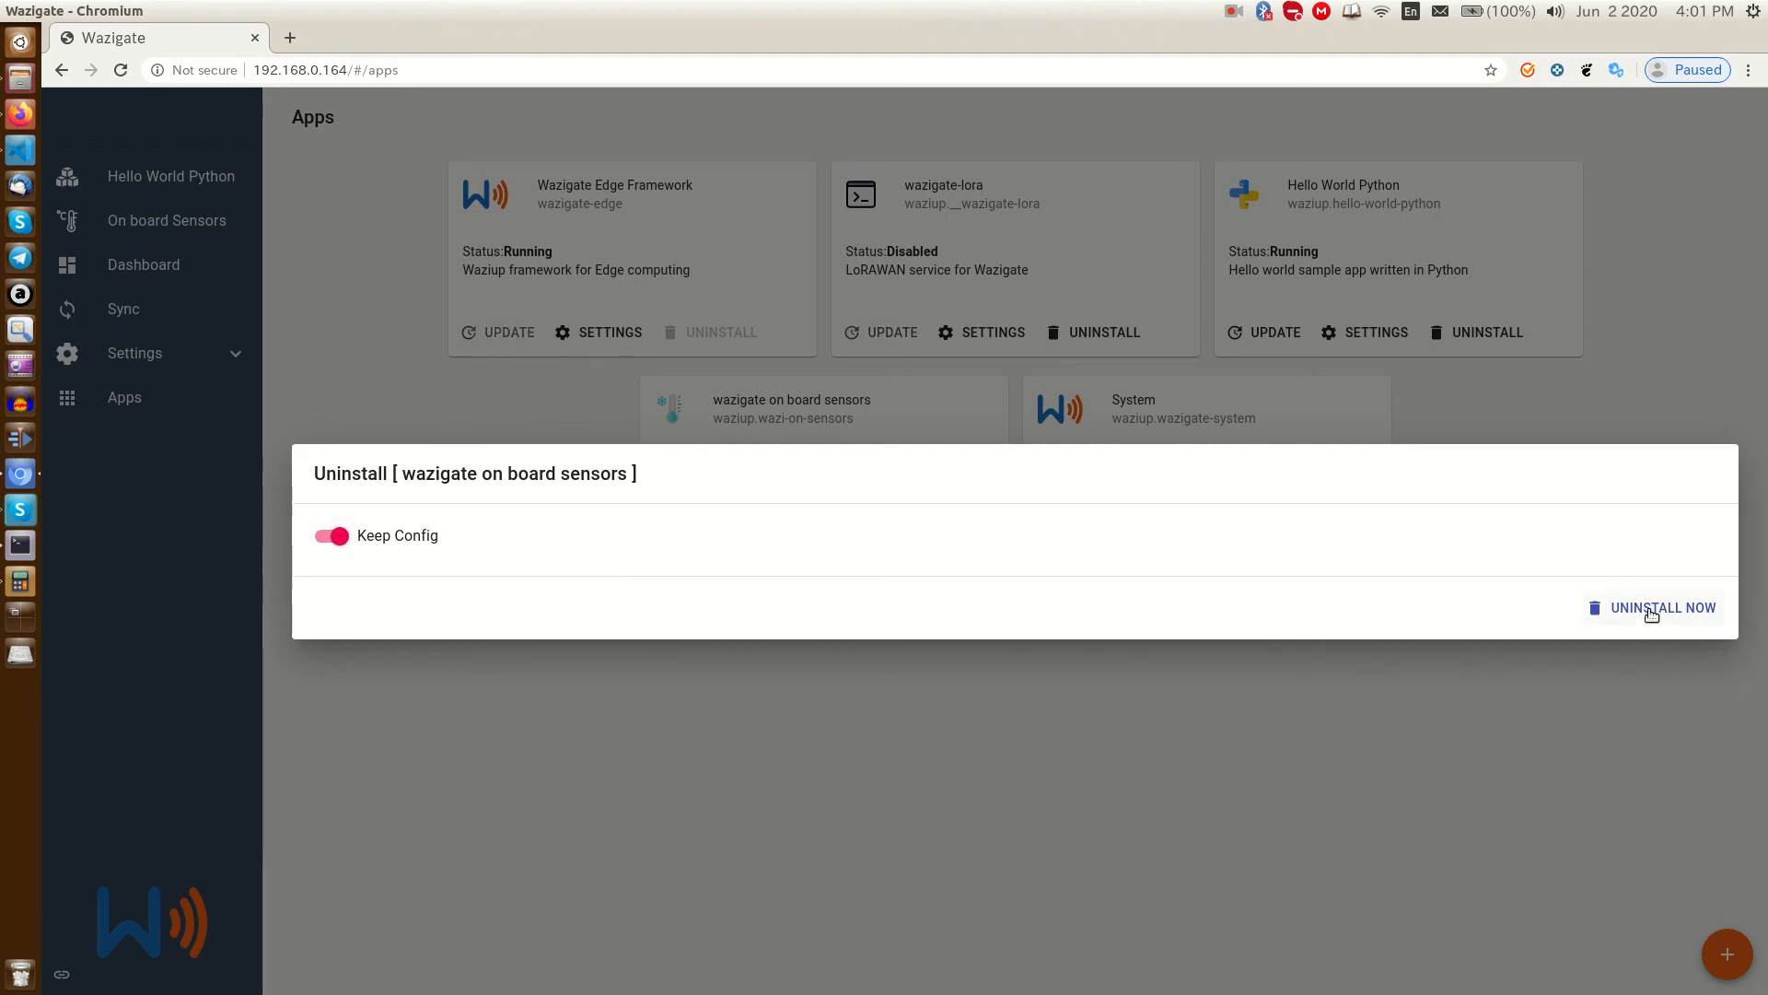
click(1662, 606)
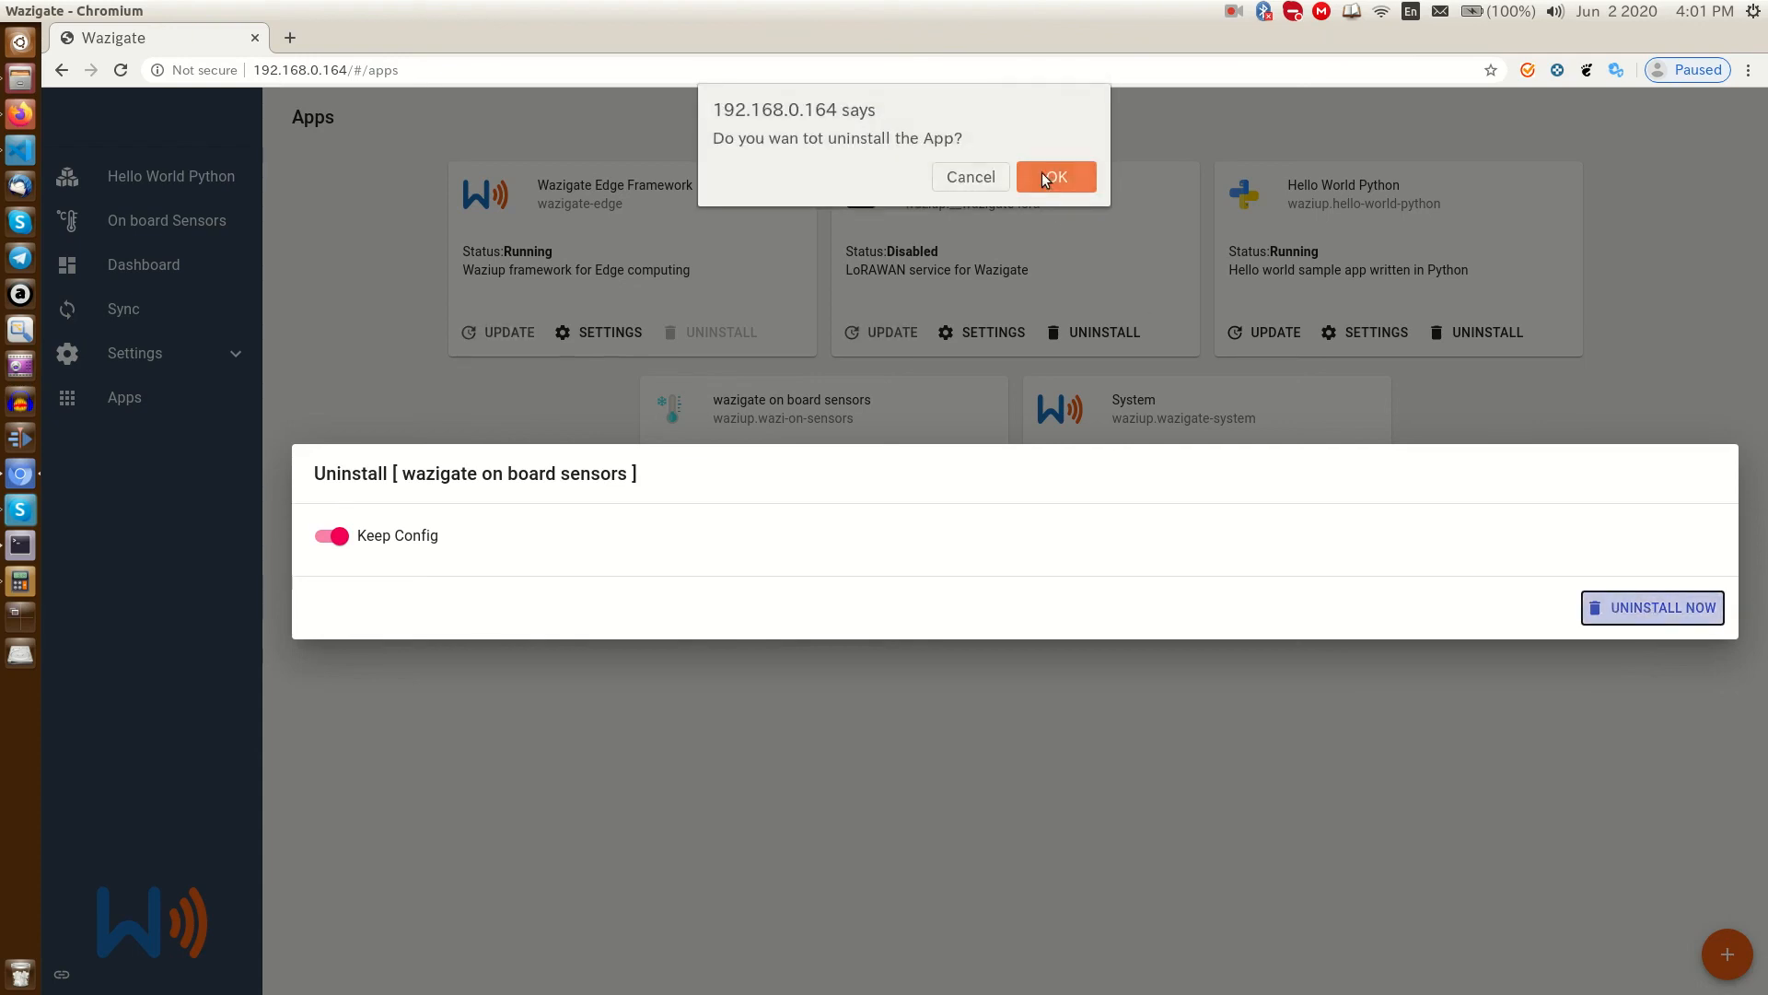
click(1054, 177)
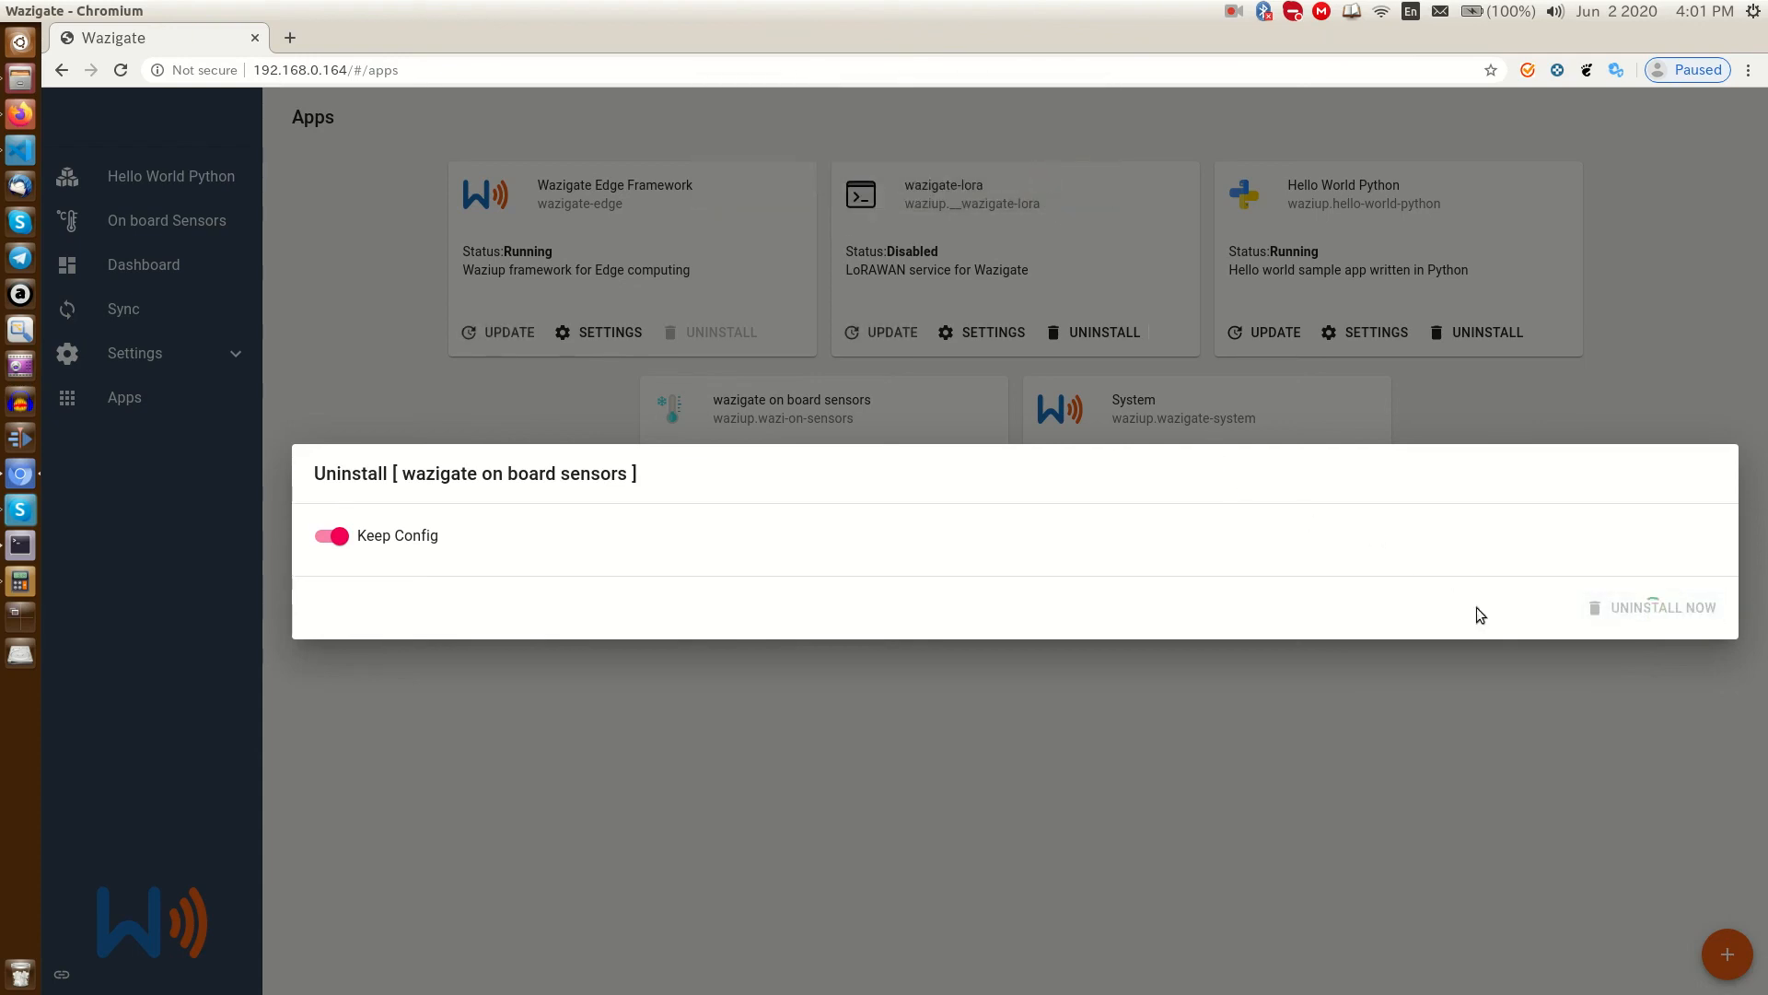
click(1661, 606)
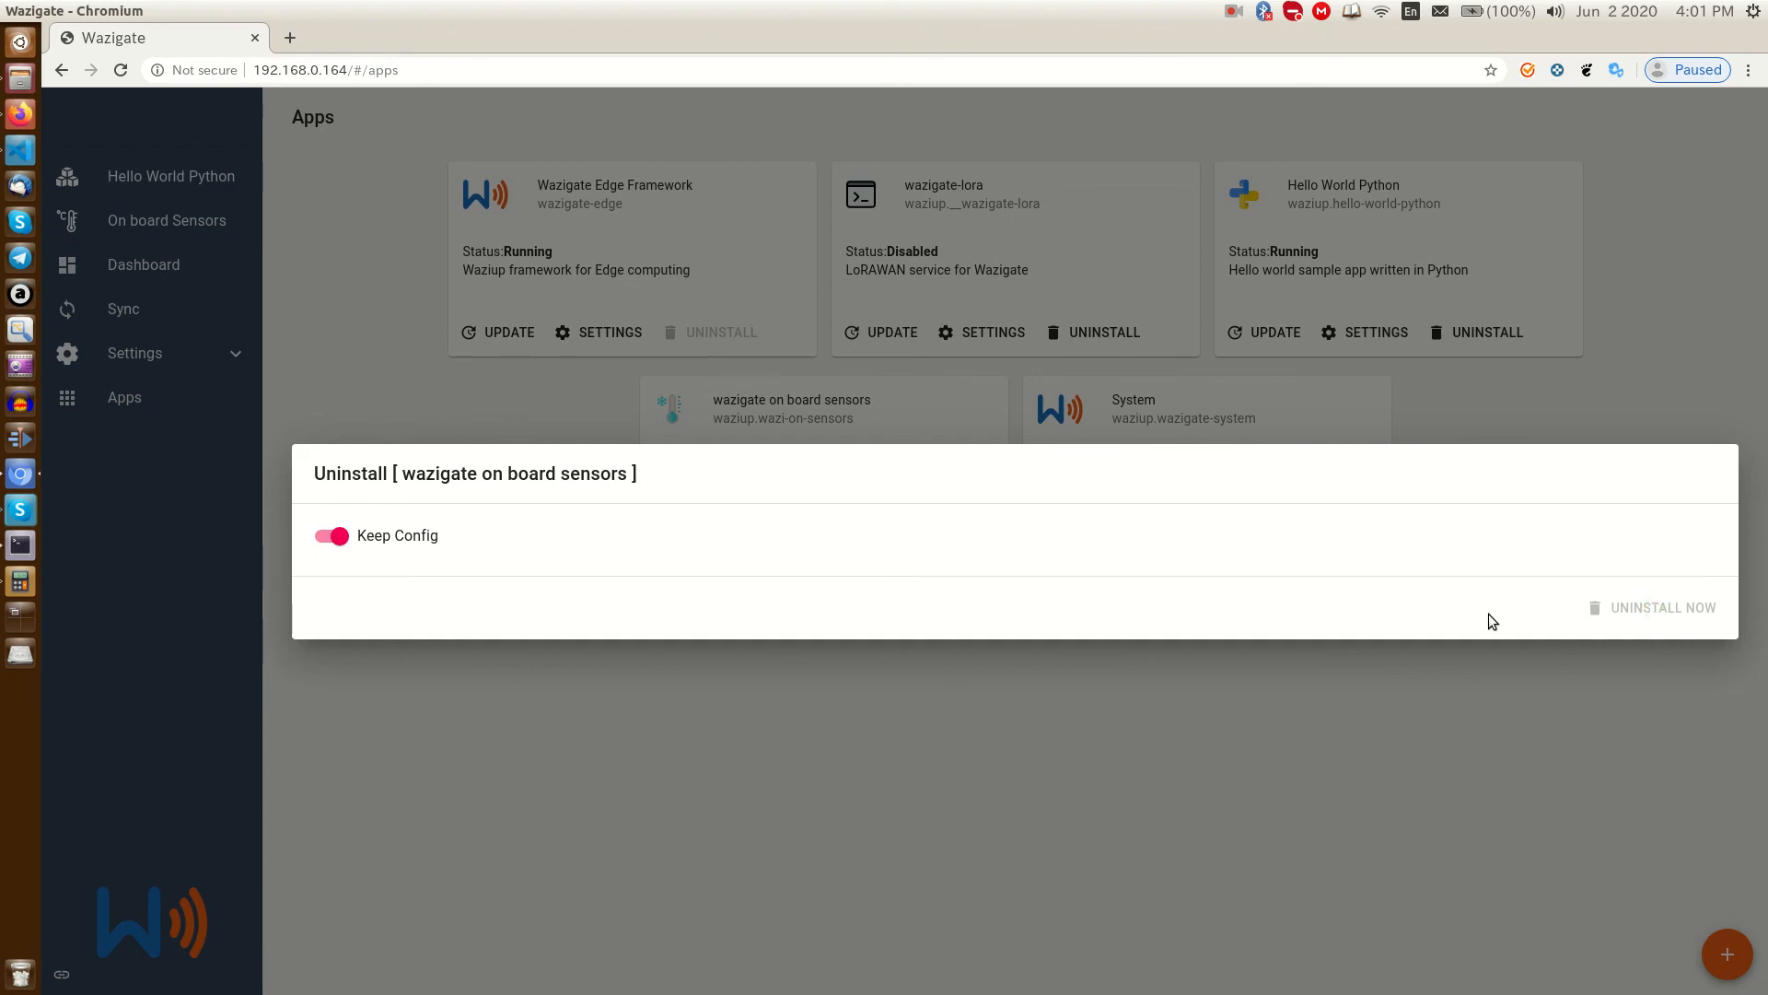
click(1660, 607)
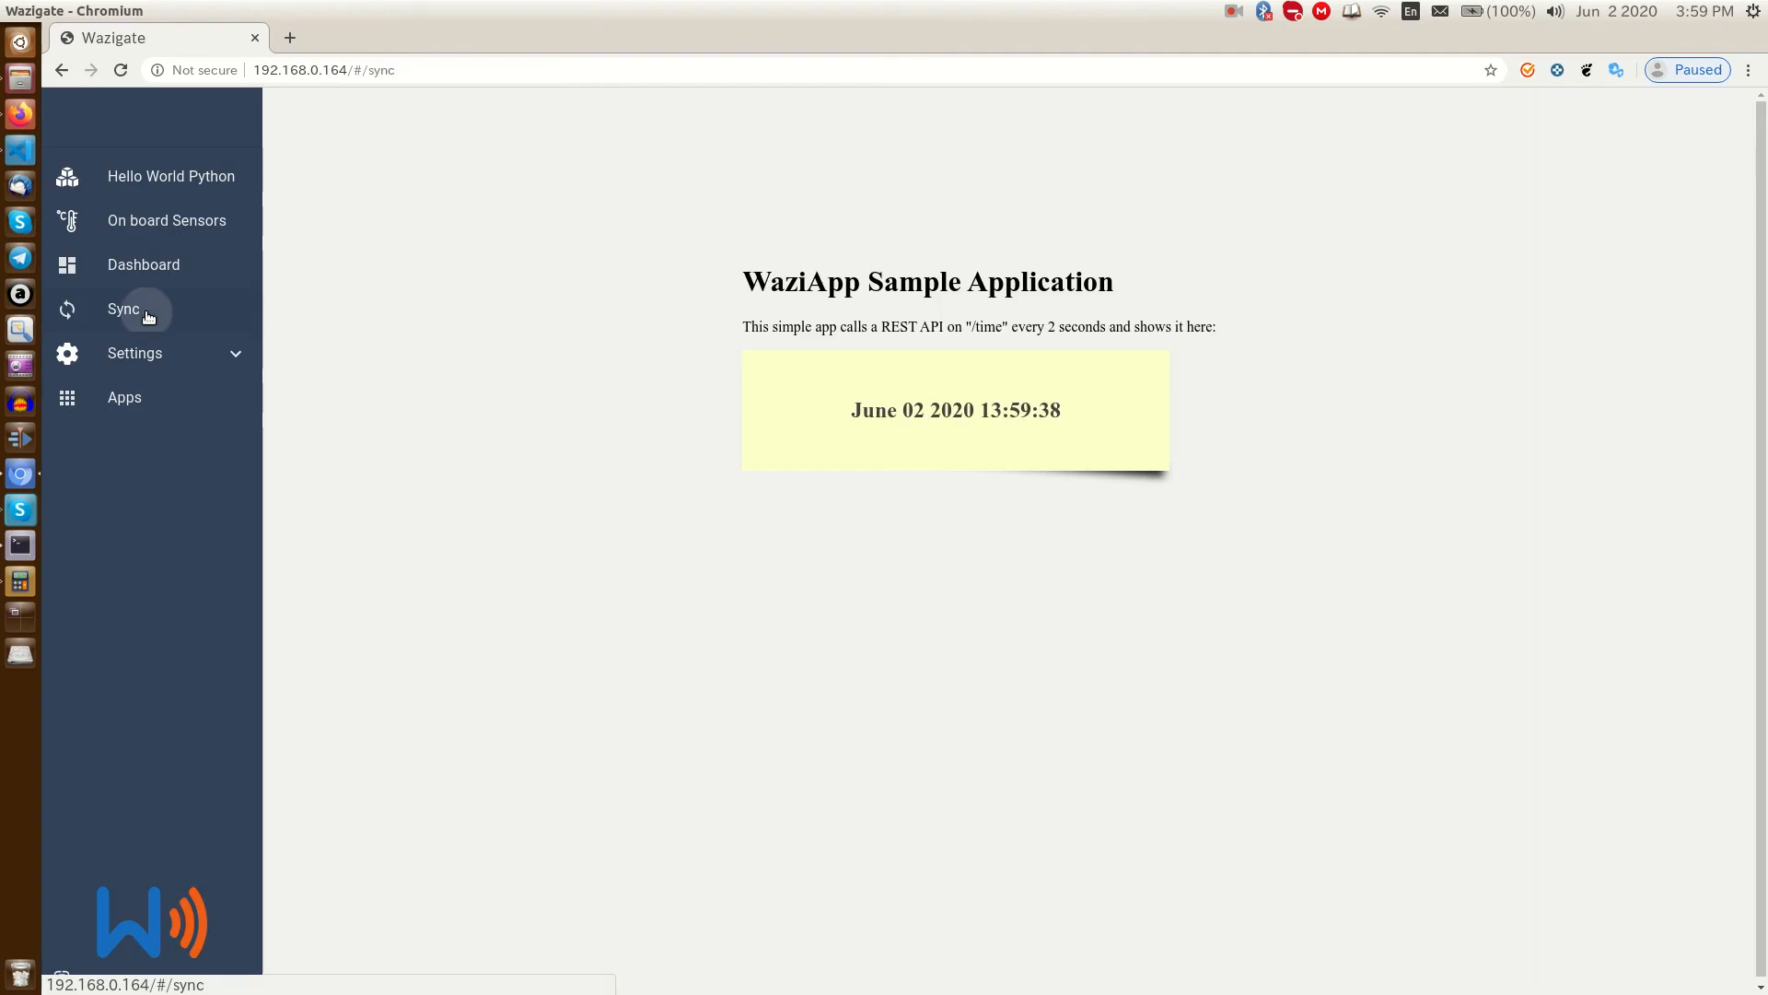
- Switch Active Sync off in the Sync settings and begin editing the REST address
click(123, 310)
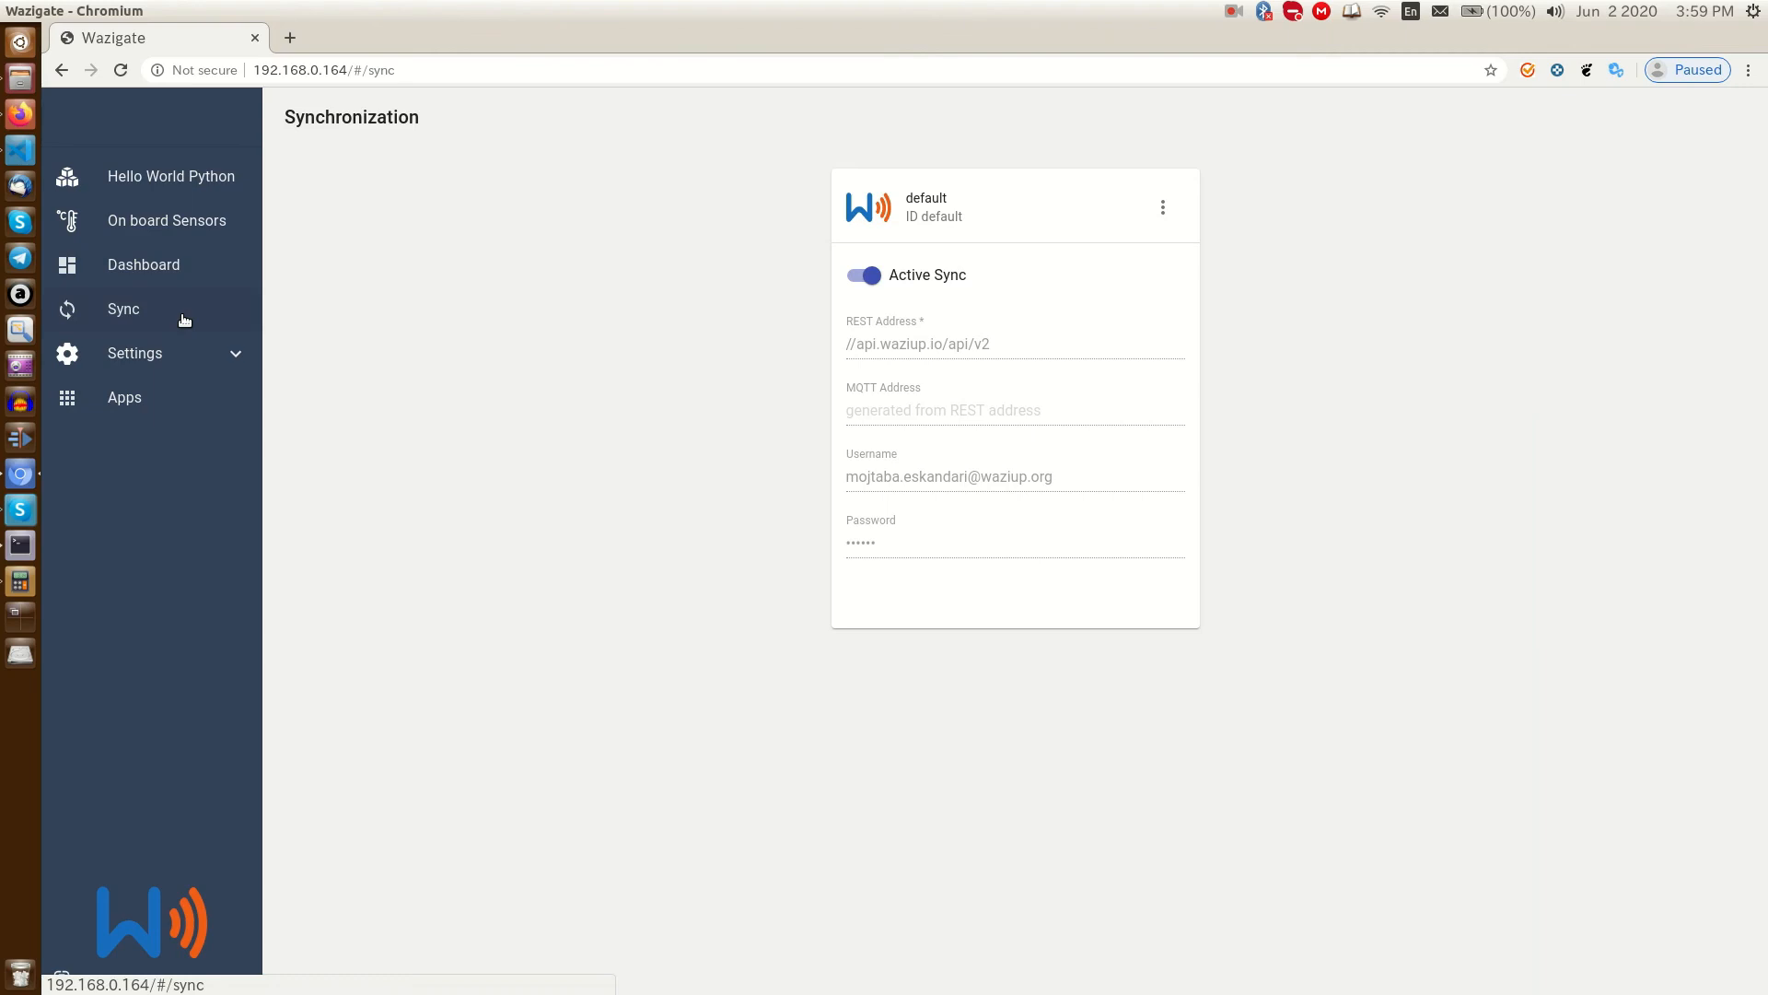
mouse_move(943, 376)
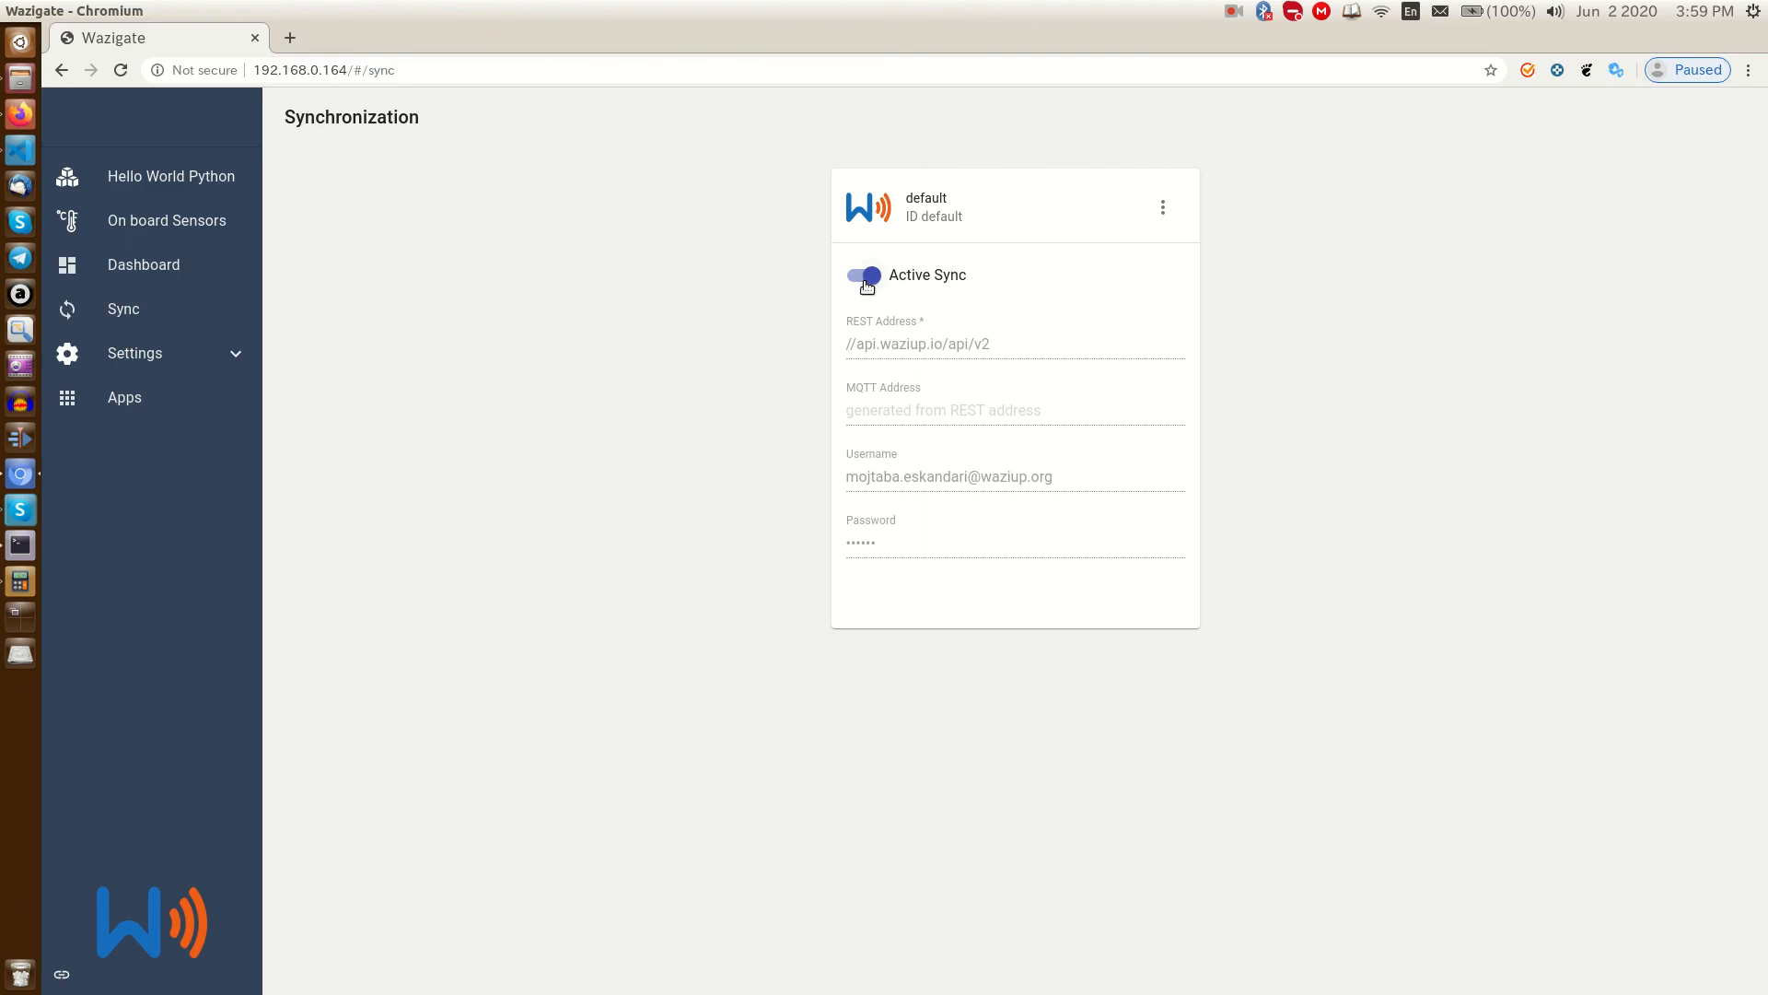
click(862, 274)
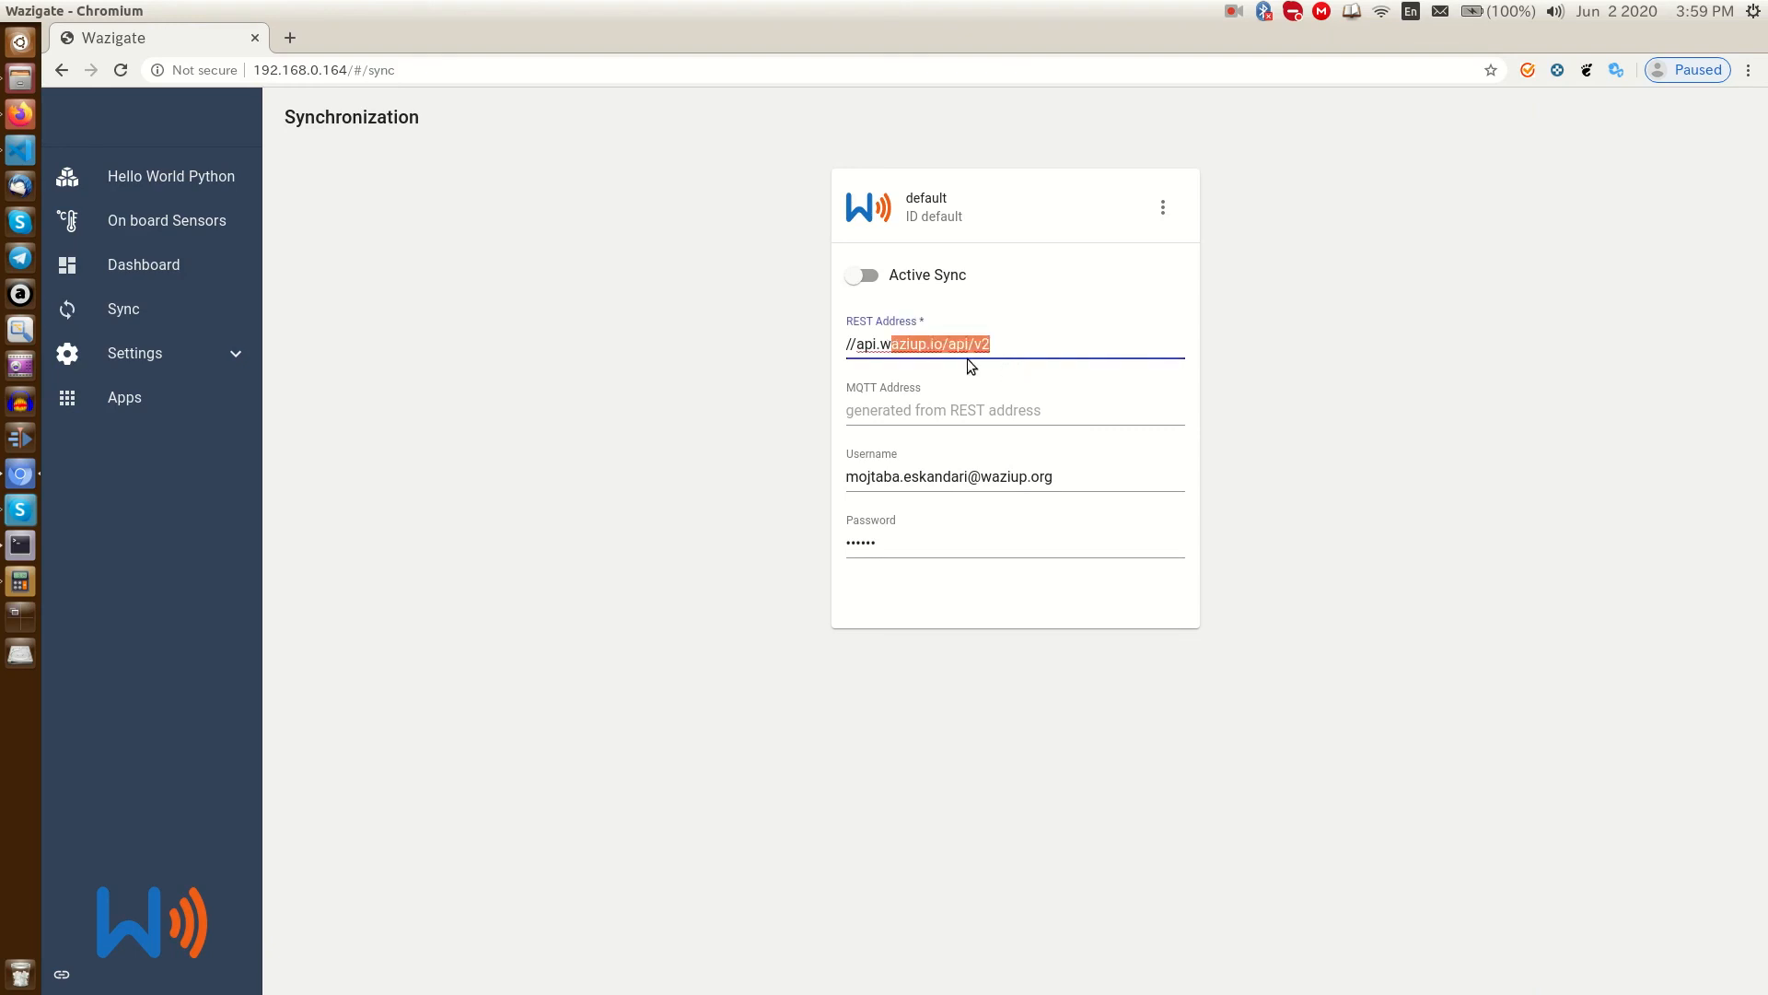
click(948, 475)
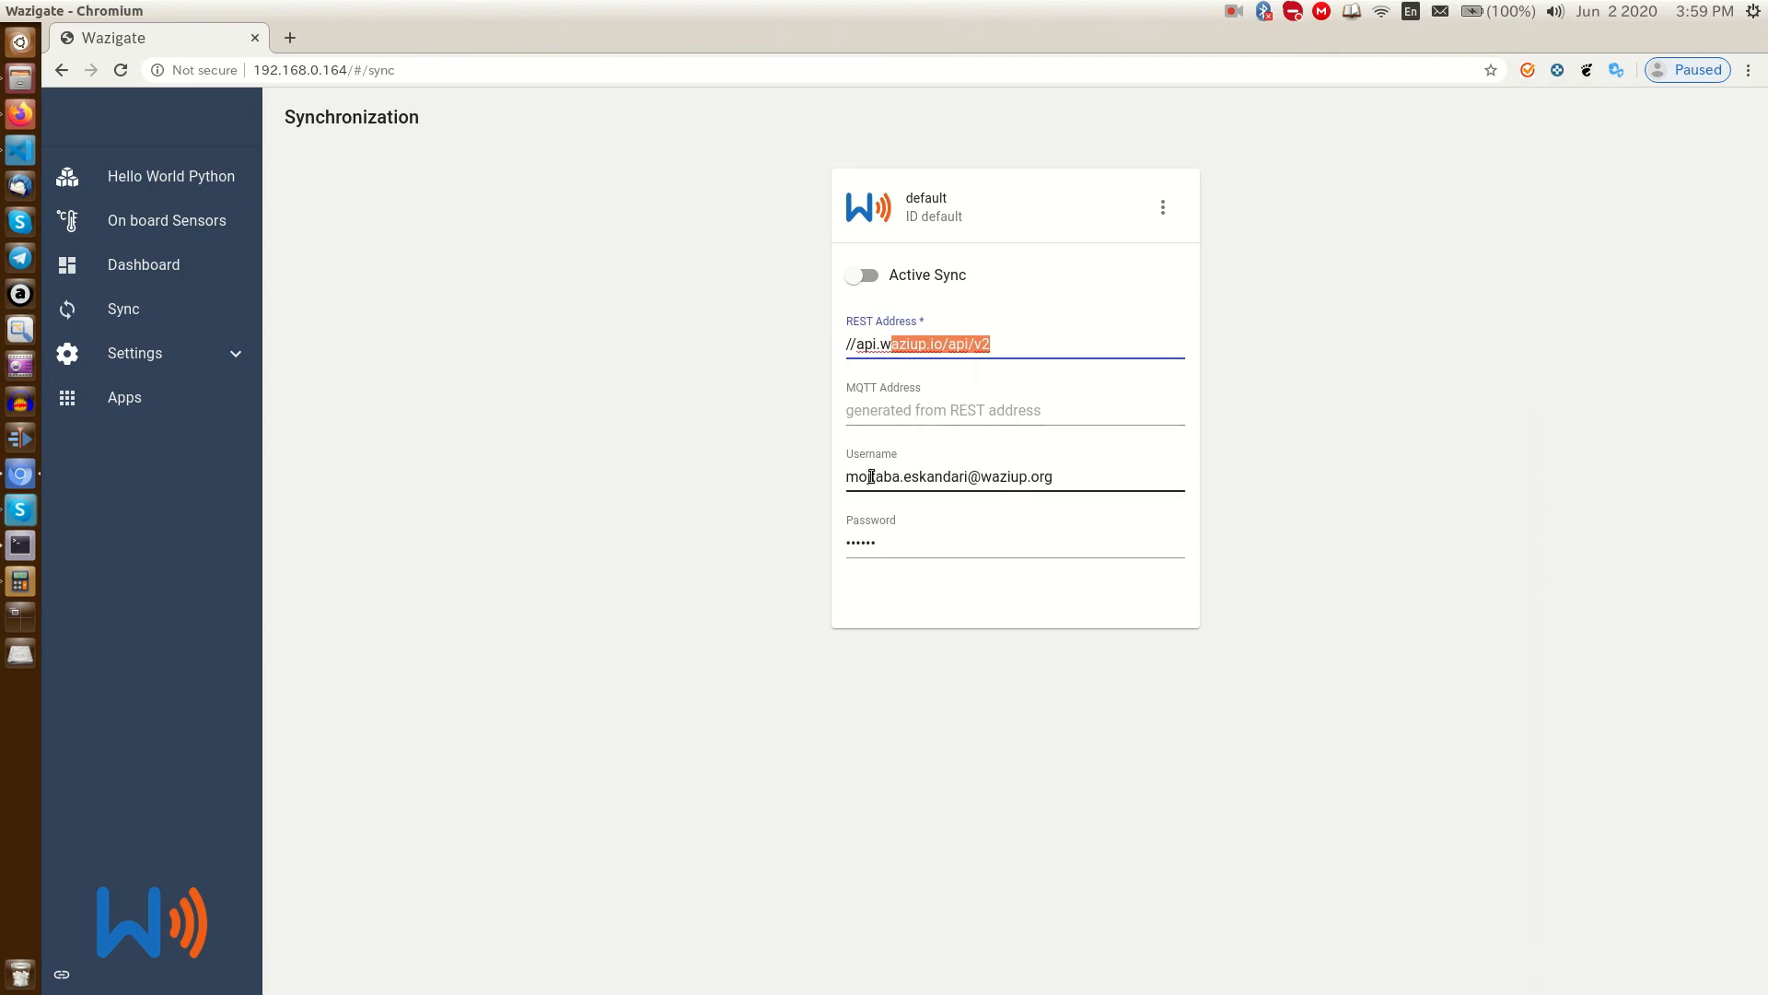
- Edit the username credential, entering 'dashboard.'
click(996, 475)
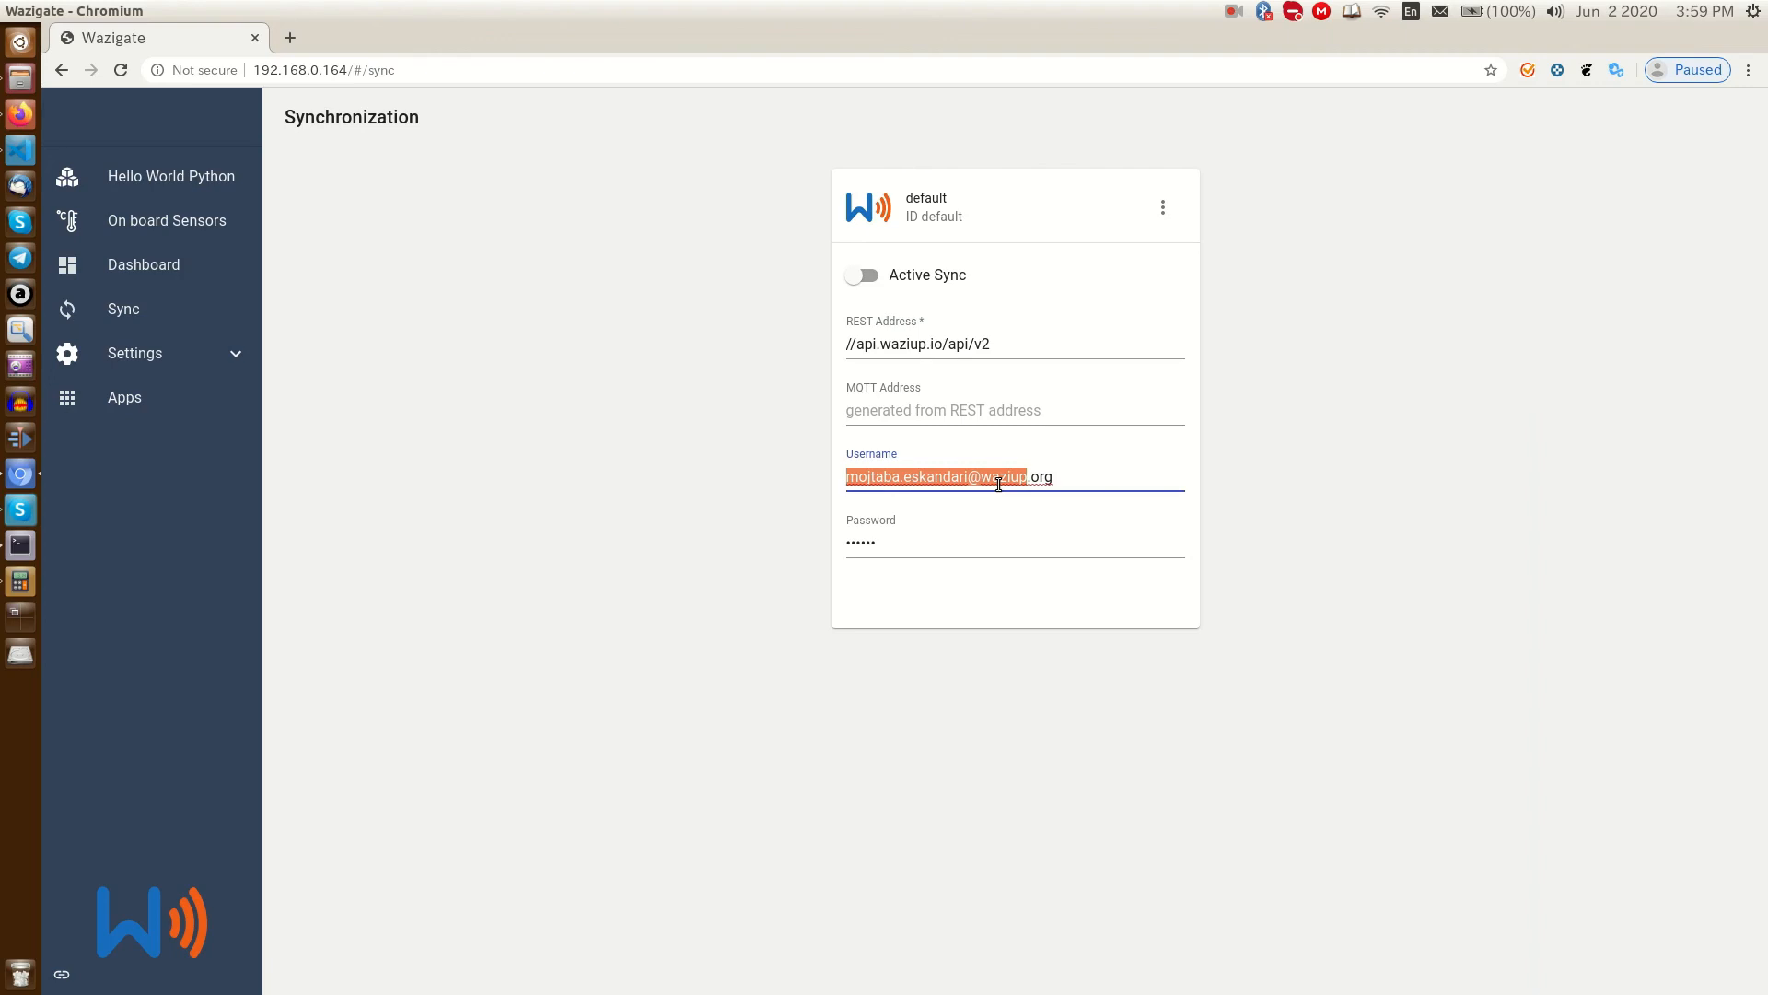
click(1015, 542)
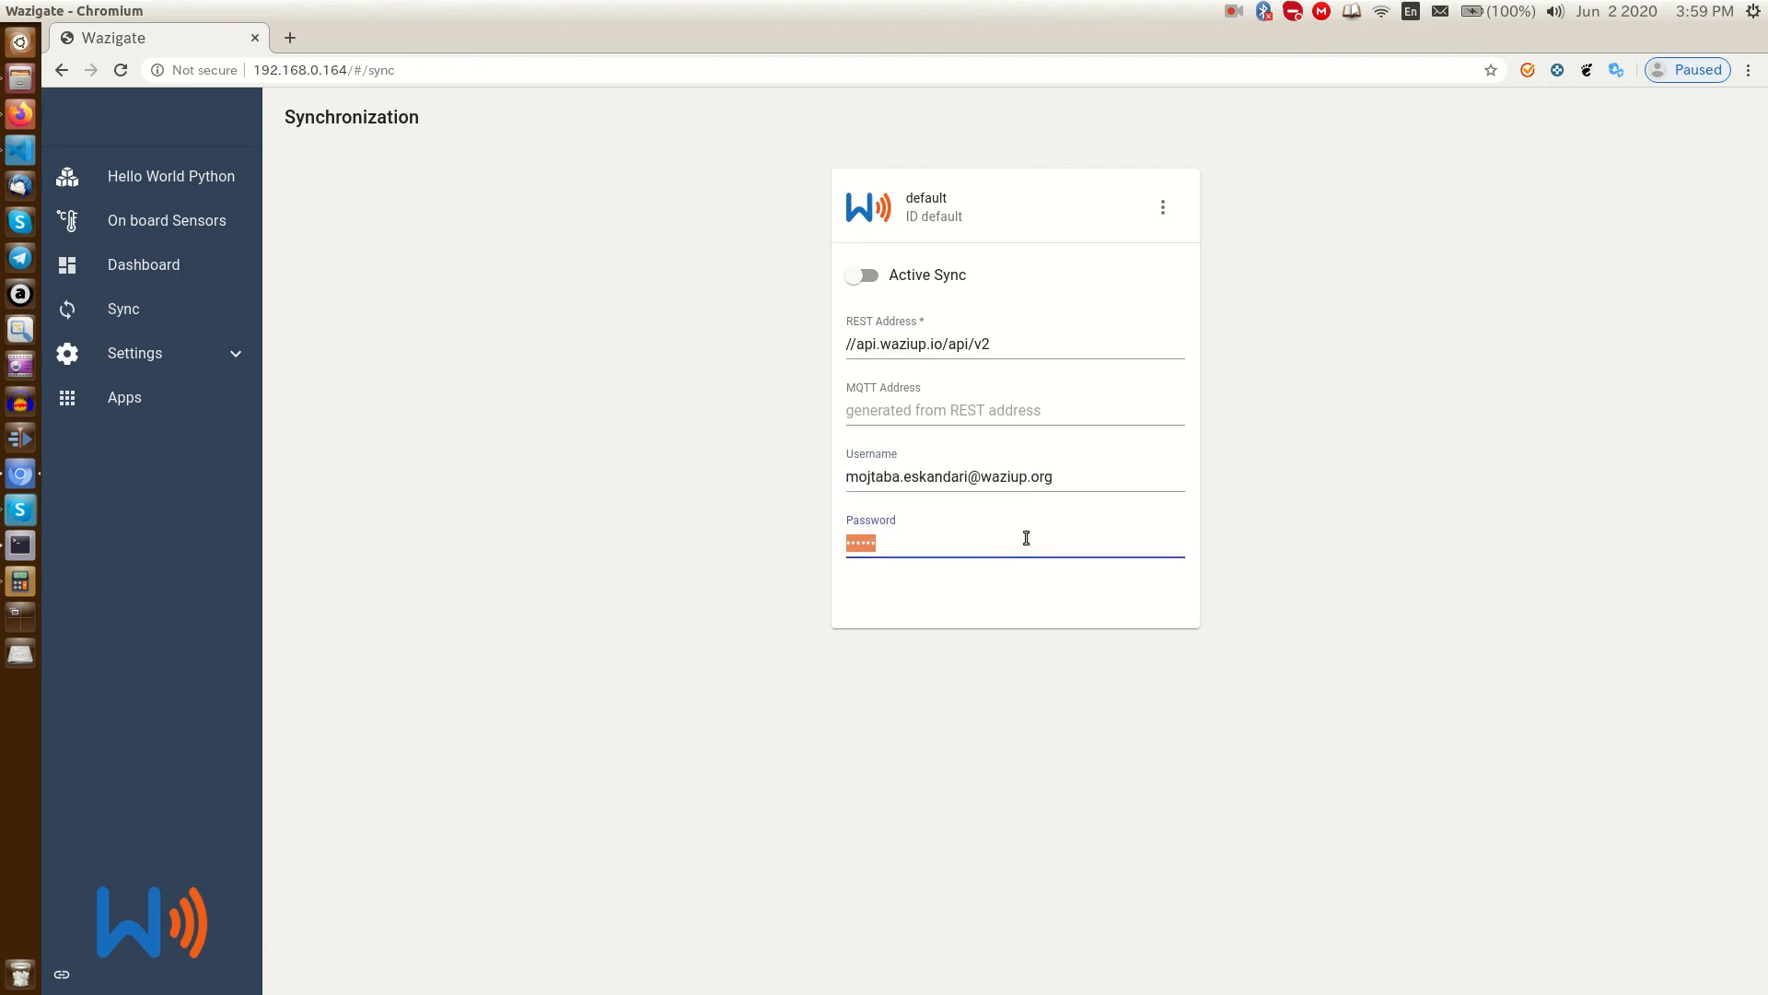
mouse_move(1264, 549)
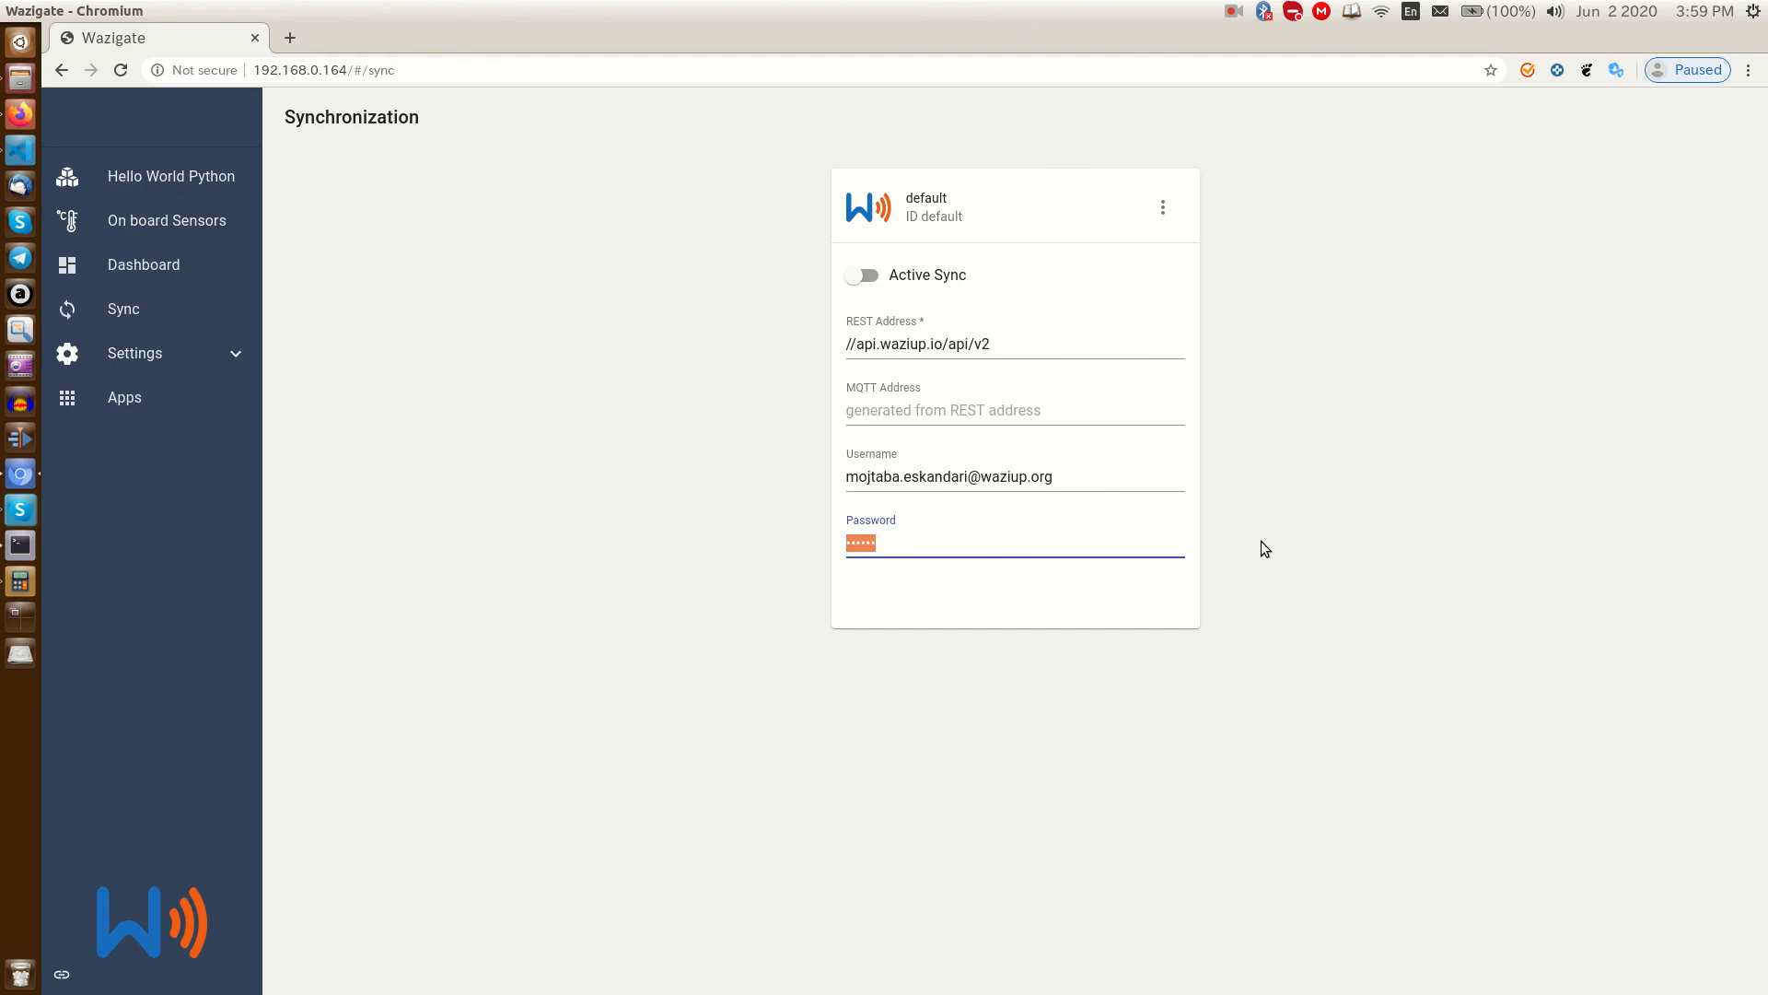
text(dashboard.waziup.io%2F&state=98a279a1-4671-4a24-af12-bd4ebdc579df&respons)
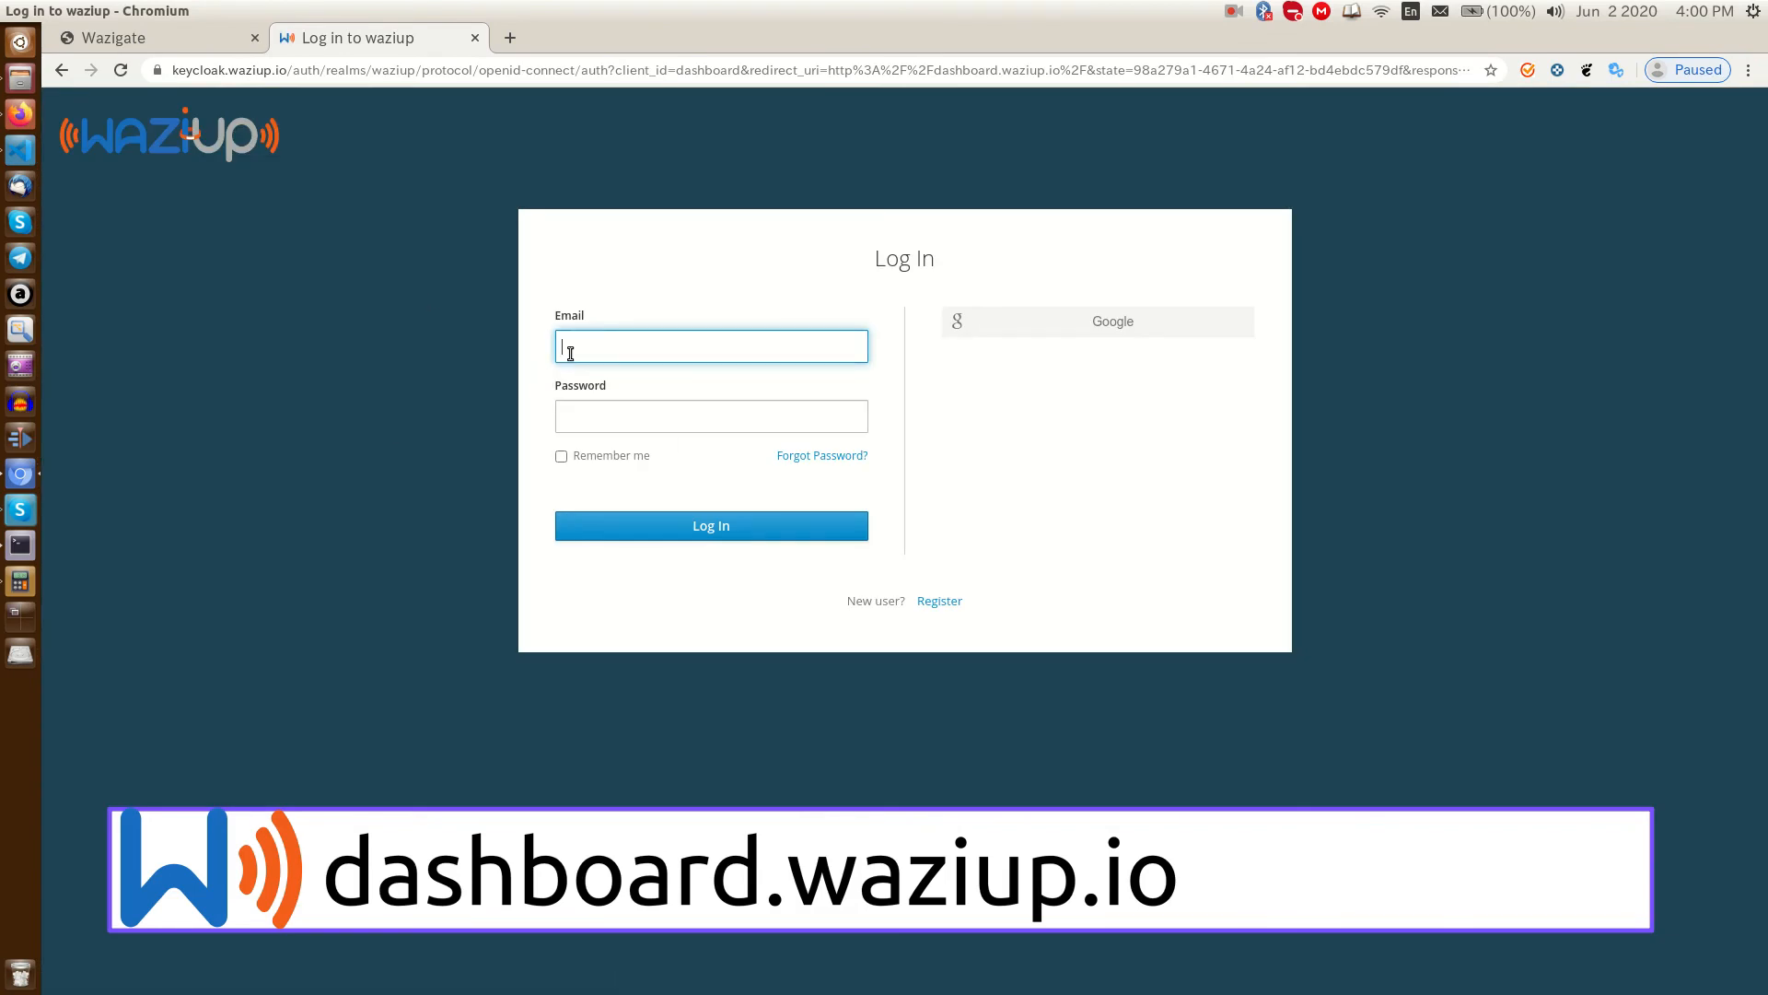
- Bring up the dashboard.waziup.io Log In page and focus the Email field
click(158, 37)
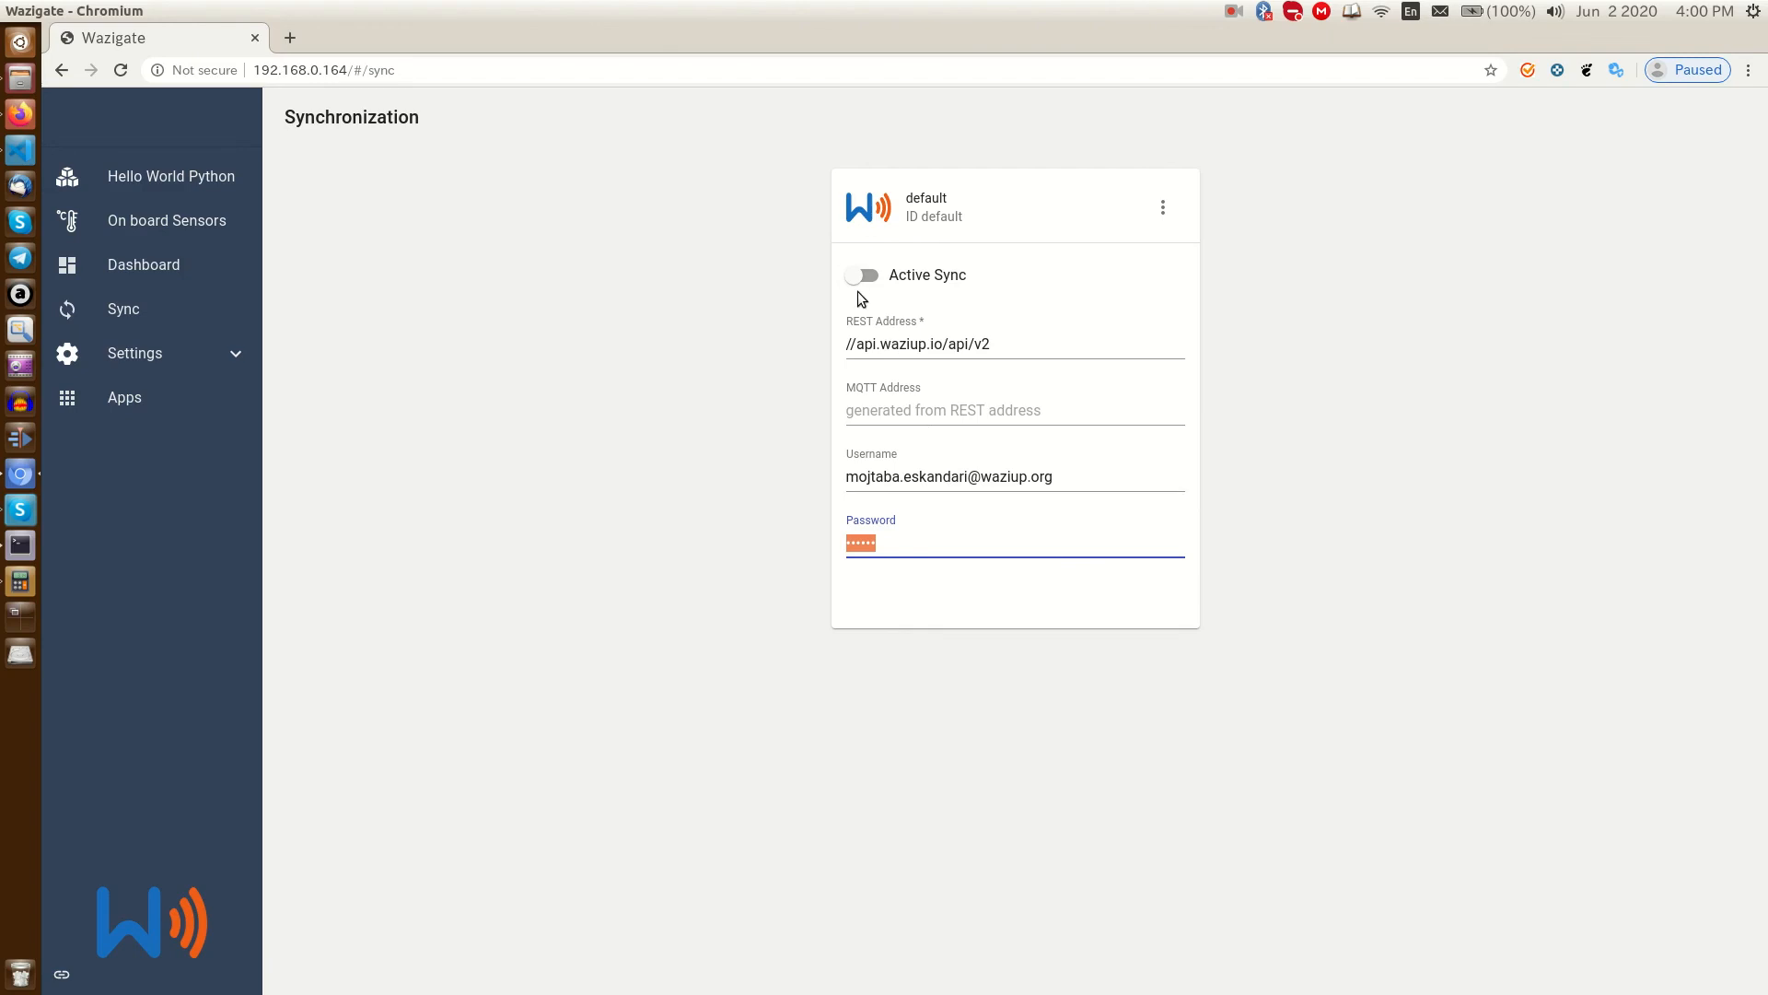
- Switch Active Sync on with the api.waziup.io REST address and saved credentials
click(864, 274)
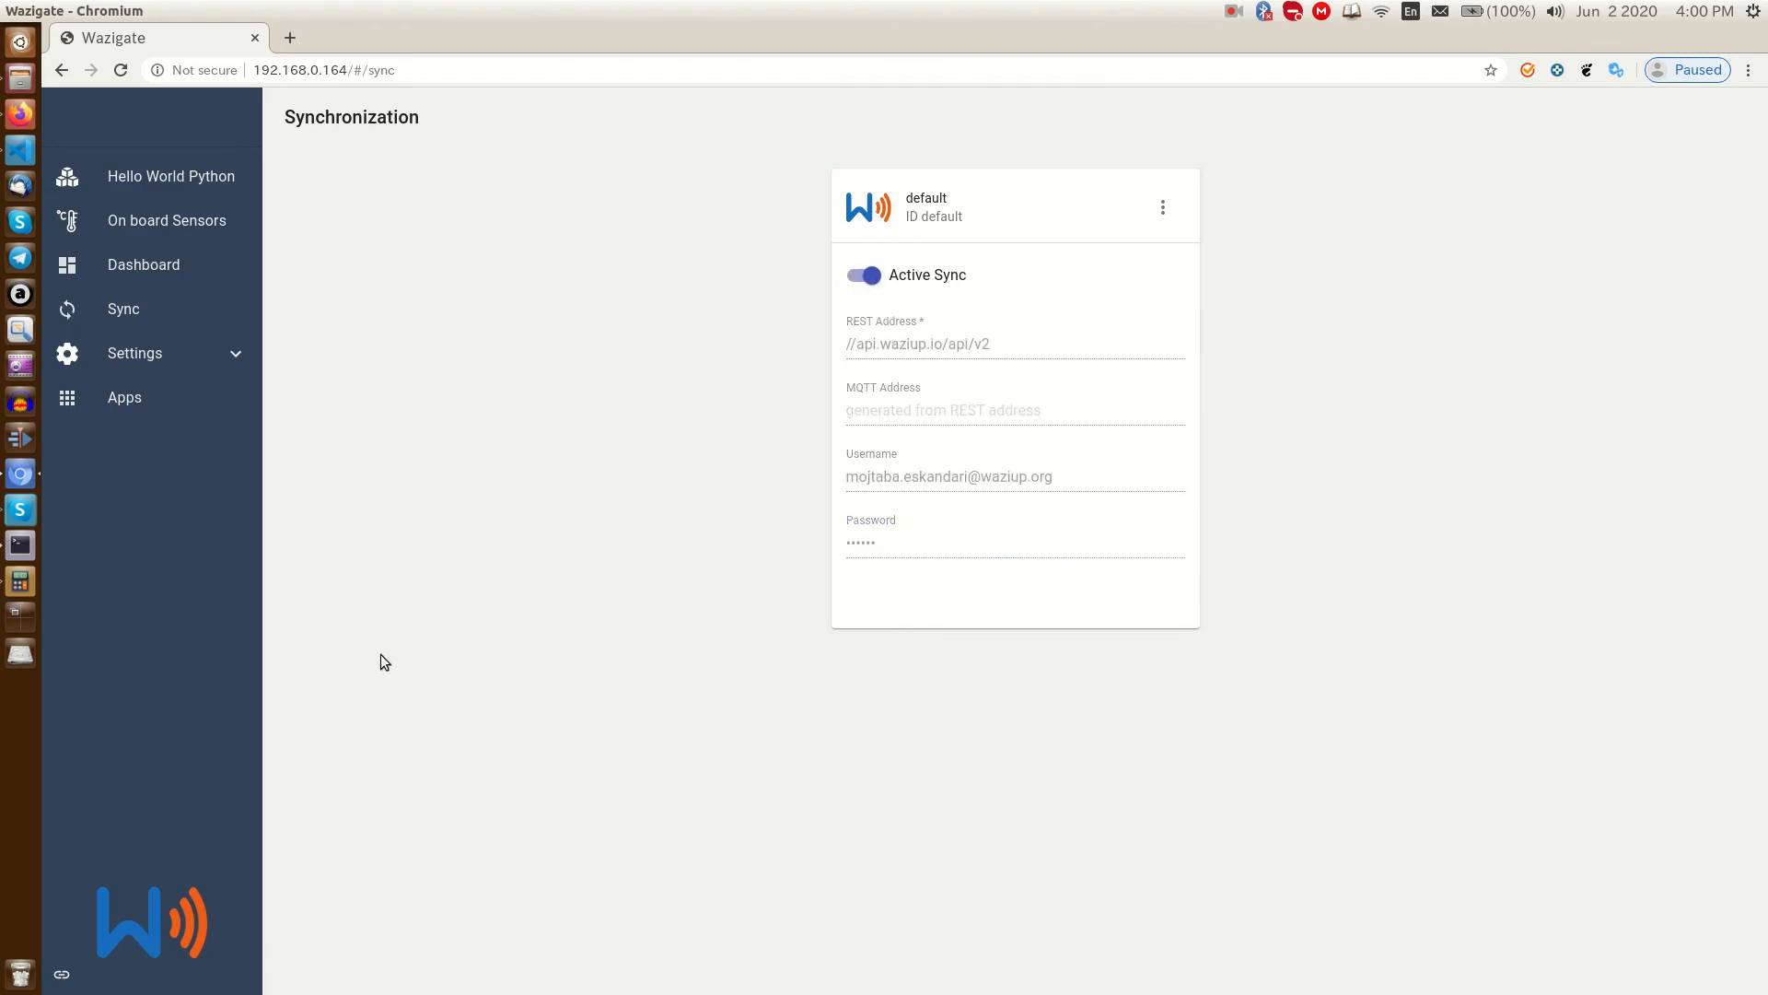
mouse_move(784, 426)
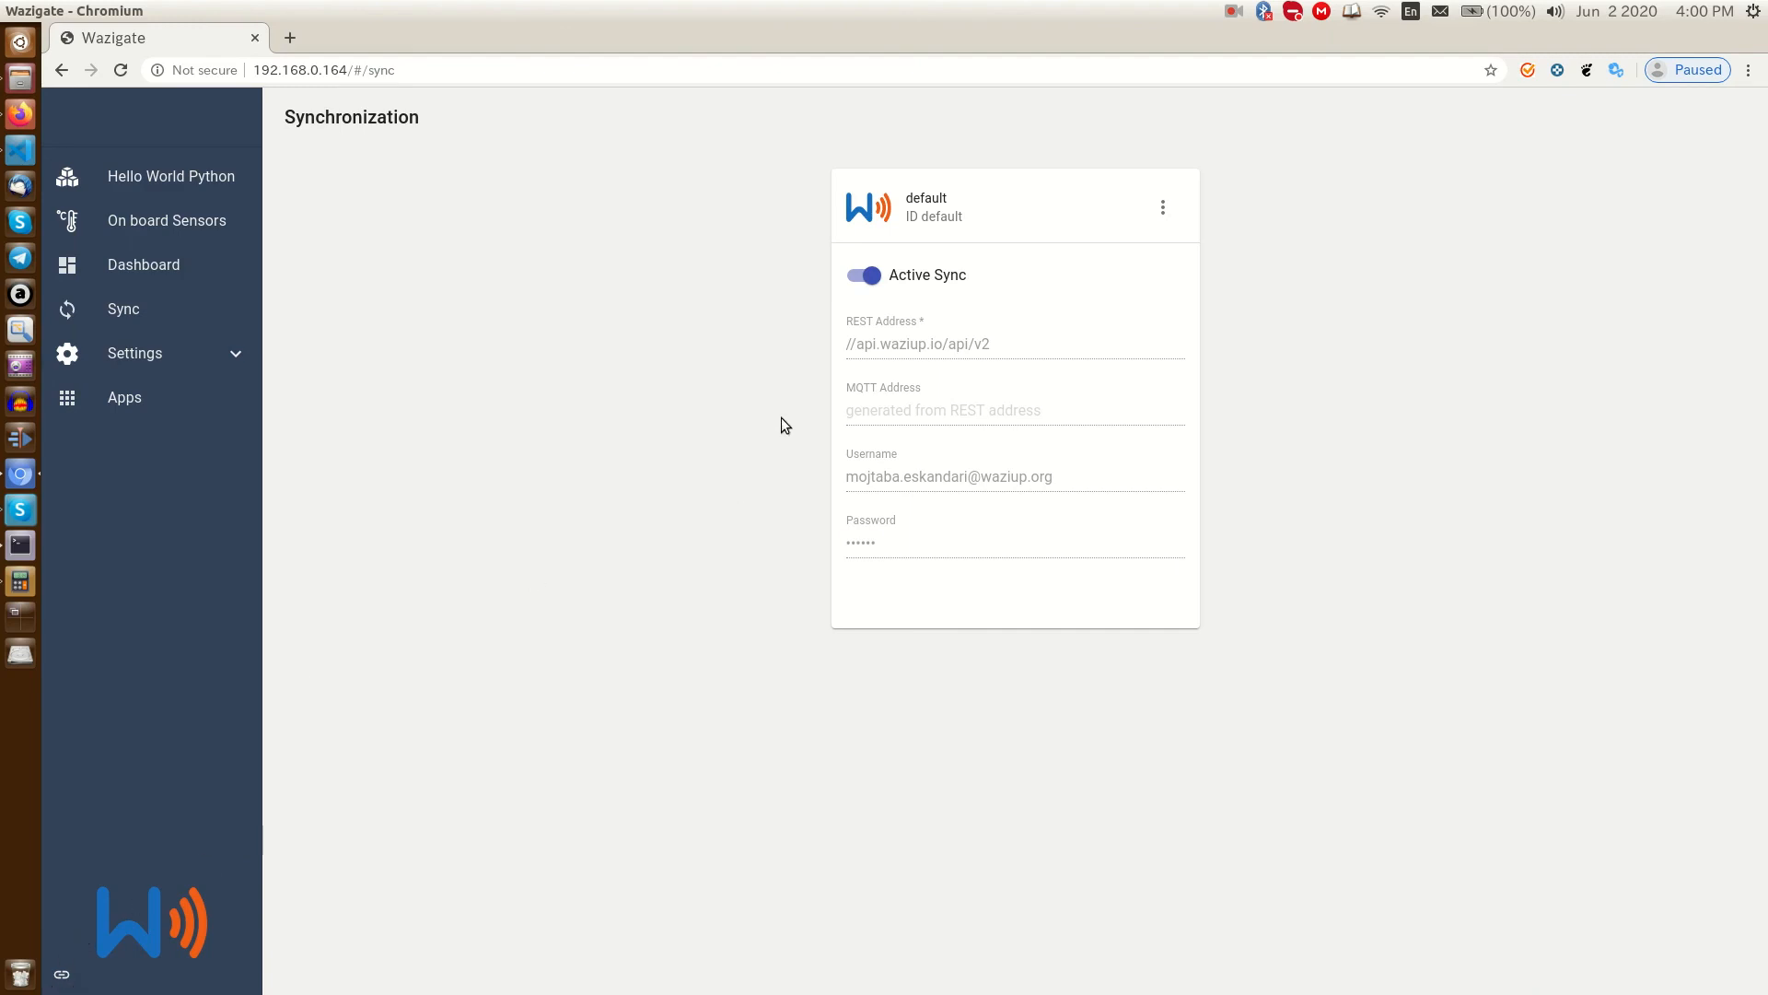